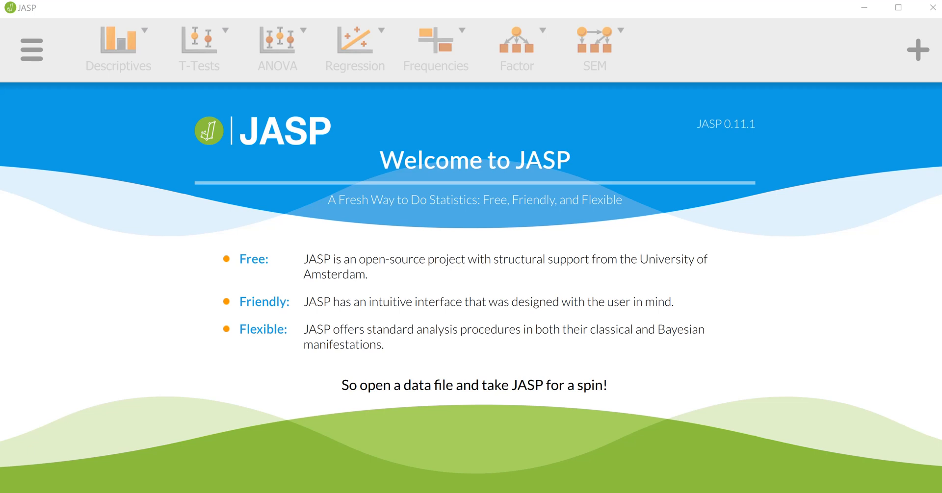
pyautogui.moveTo(317, 247)
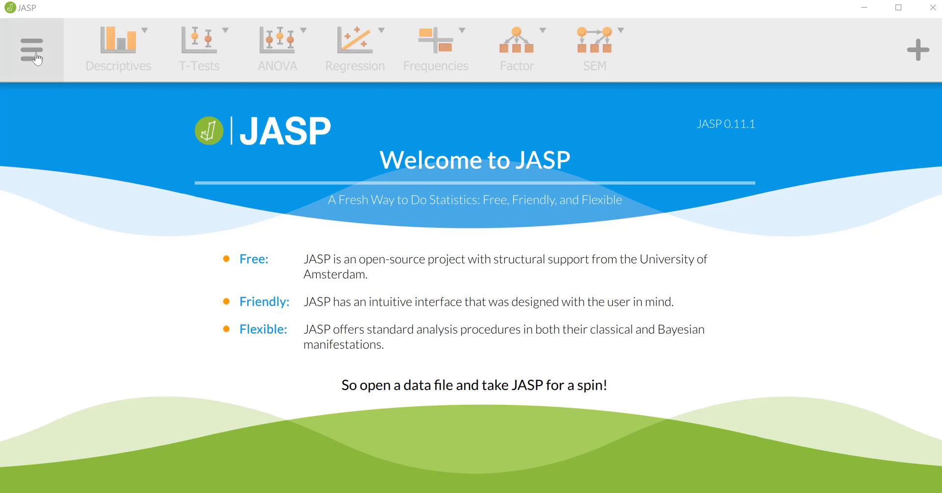
# Step: Load manova example.csv from the Recent Files list
pyautogui.click(30, 49)
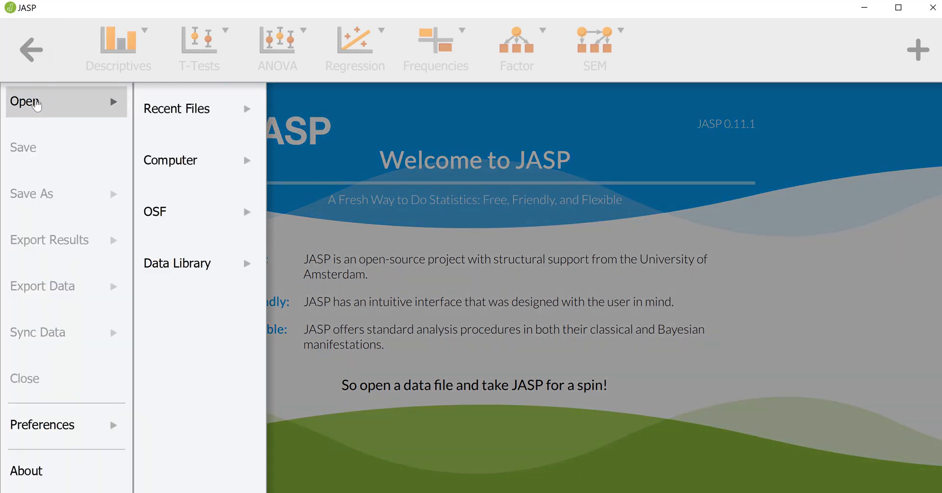
pyautogui.click(176, 109)
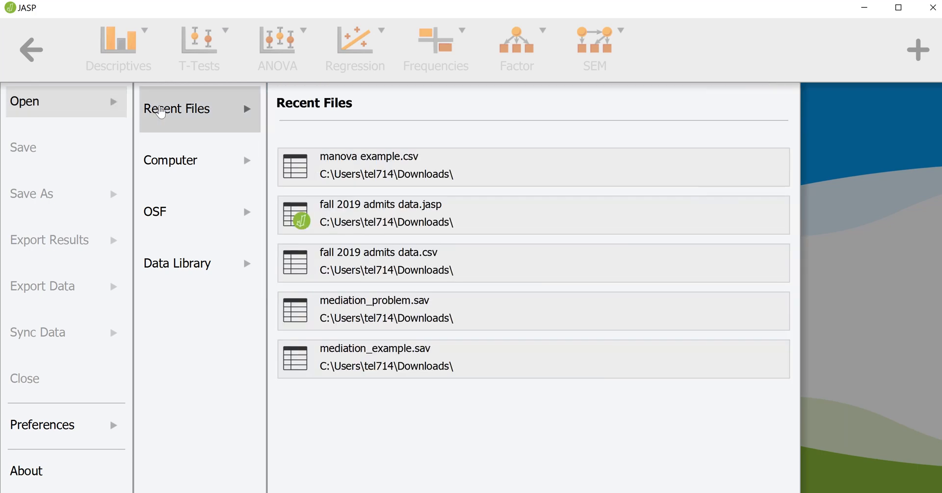
pyautogui.click(368, 166)
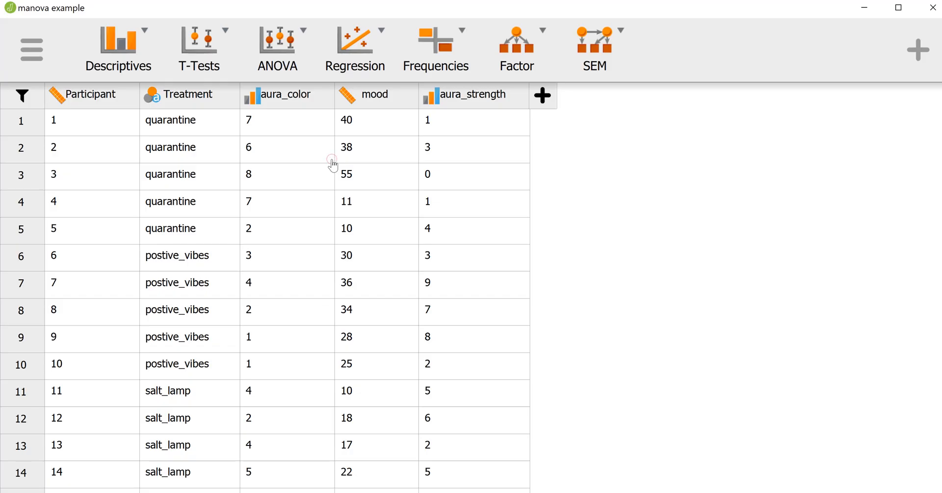
pyautogui.moveTo(108, 243)
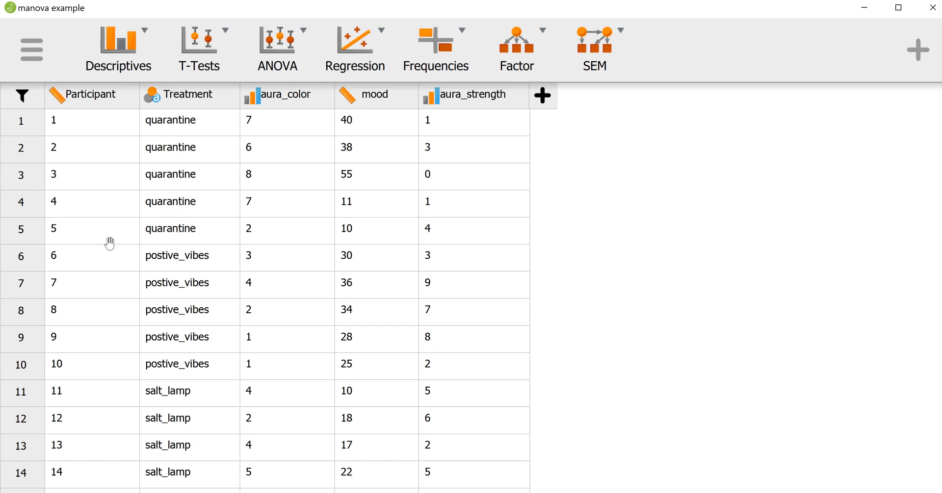
pyautogui.moveTo(197, 148)
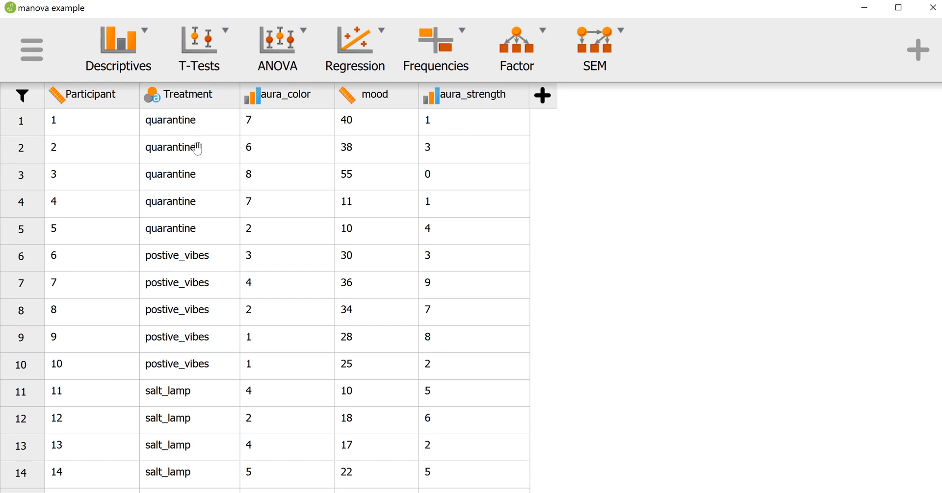
pyautogui.moveTo(189, 189)
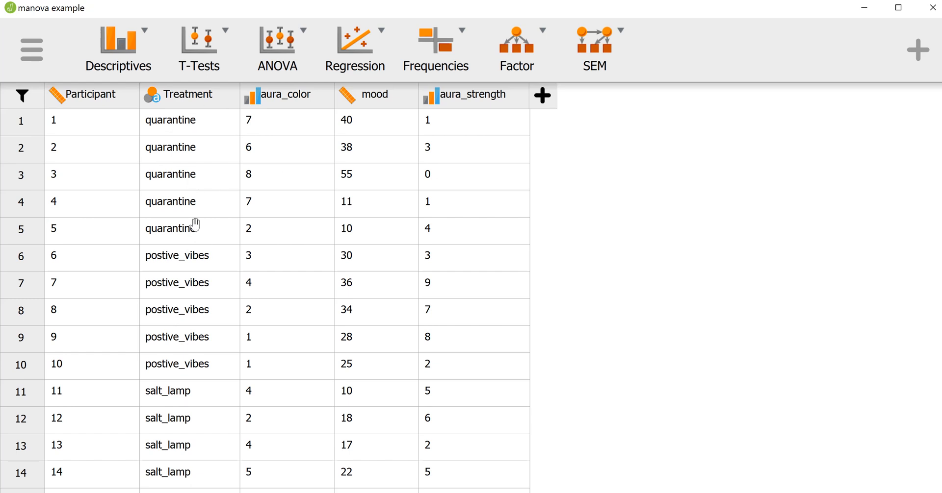
pyautogui.moveTo(195, 171)
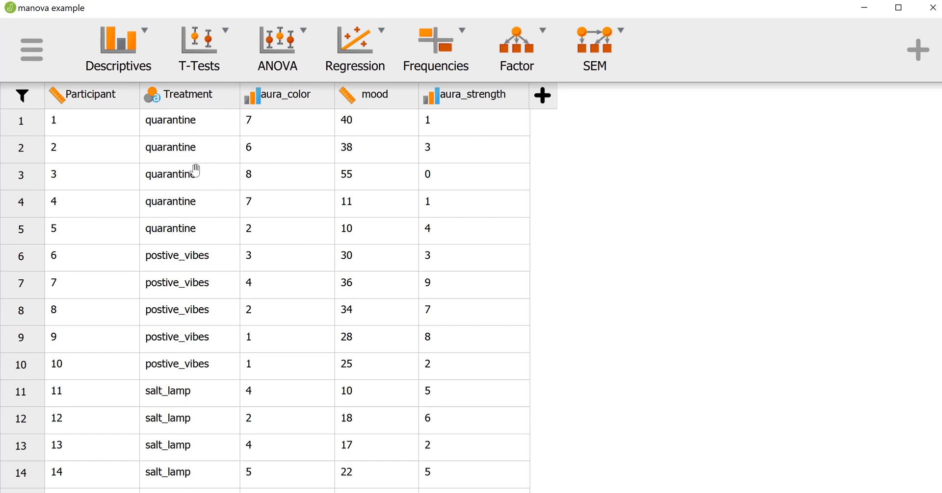
pyautogui.moveTo(218, 314)
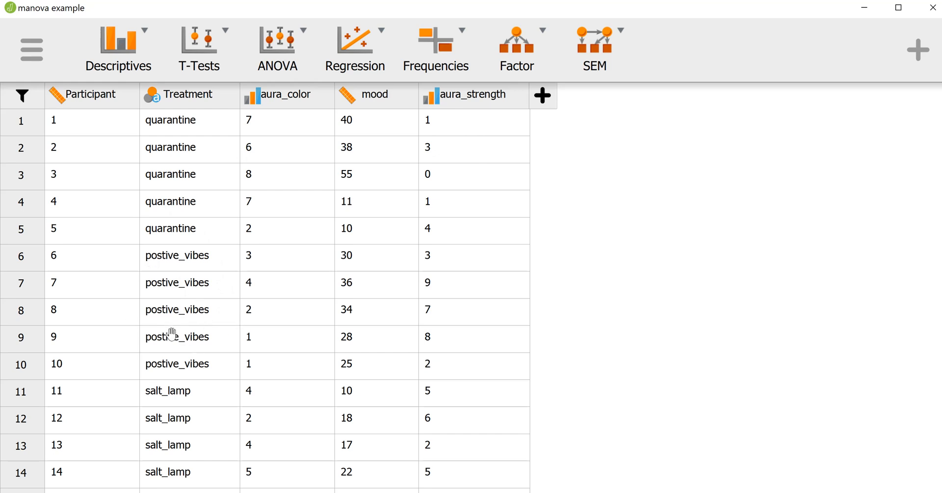
pyautogui.moveTo(154, 426)
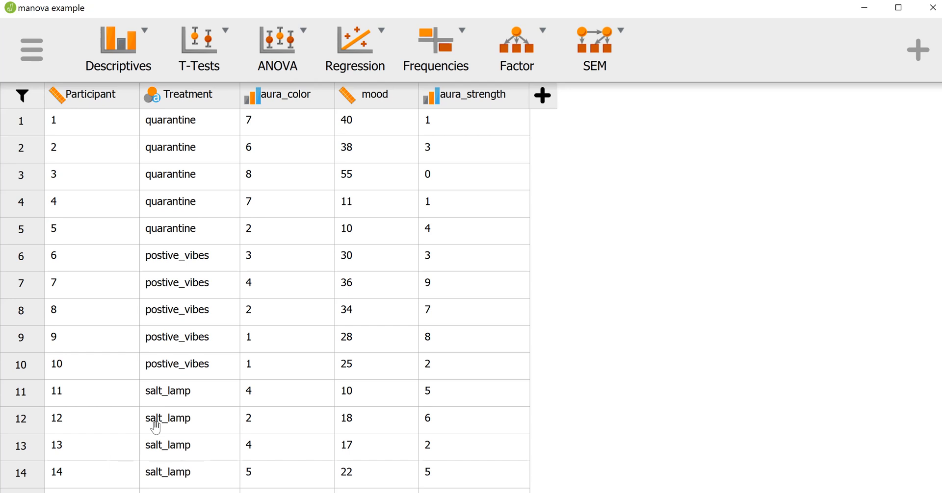
pyautogui.moveTo(176, 214)
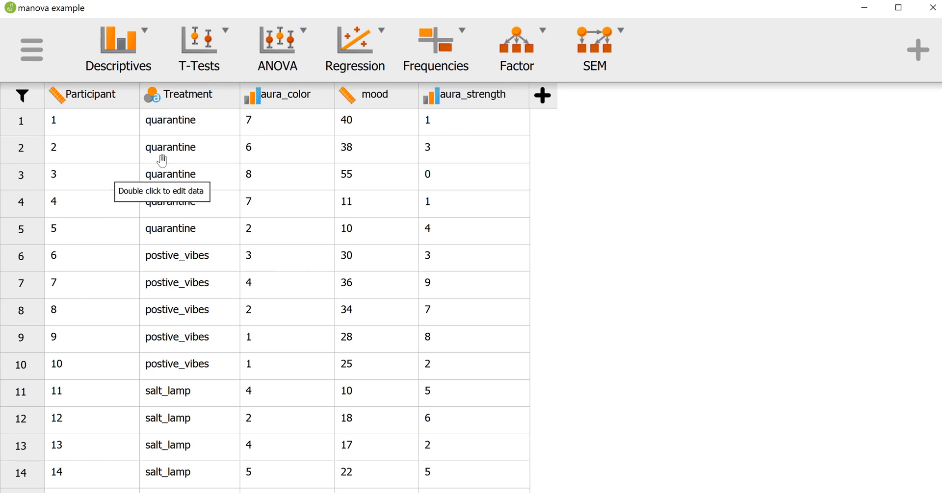
pyautogui.moveTo(294, 189)
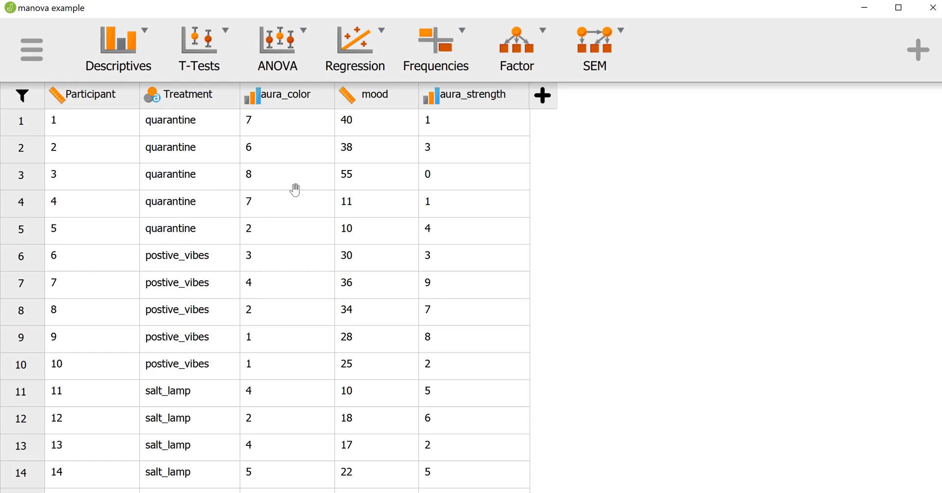
pyautogui.moveTo(295, 109)
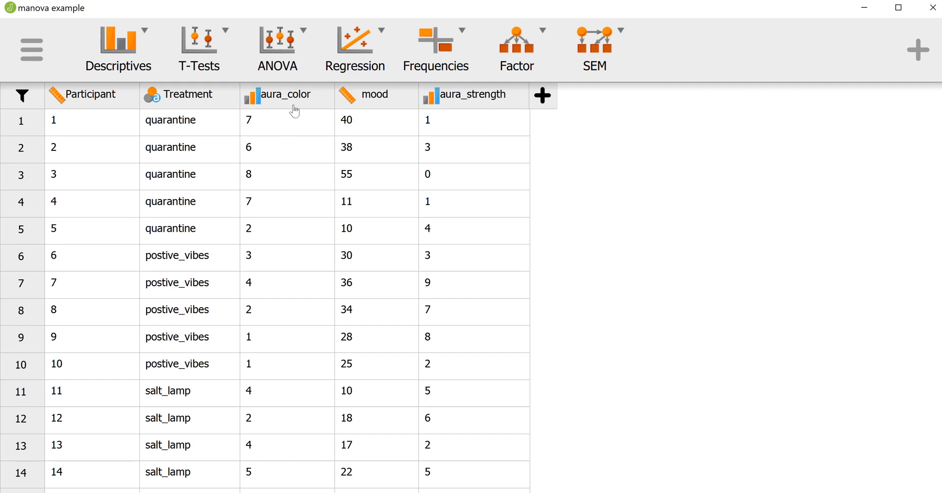
pyautogui.moveTo(294, 103)
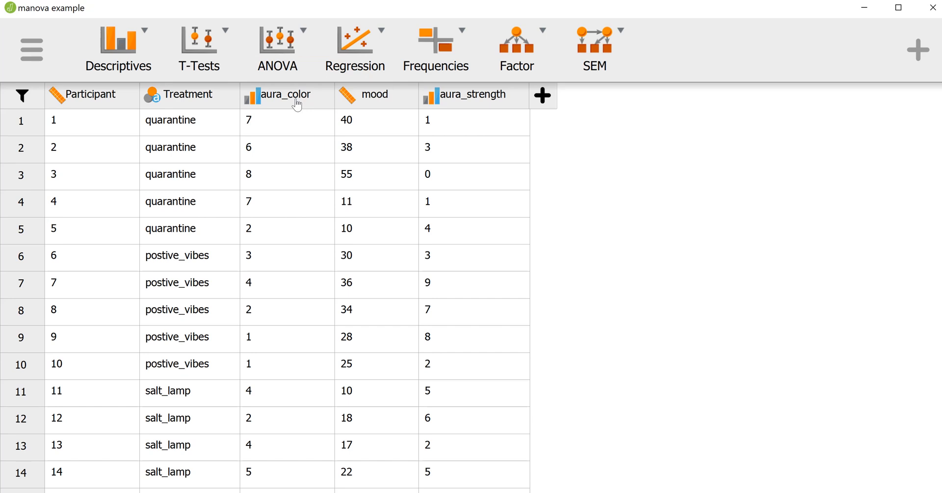
pyautogui.moveTo(431, 105)
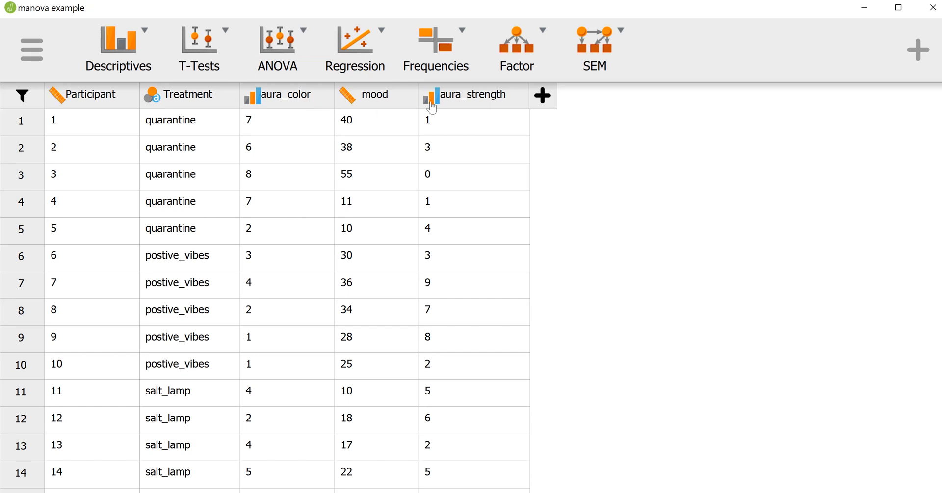
pyautogui.moveTo(205, 126)
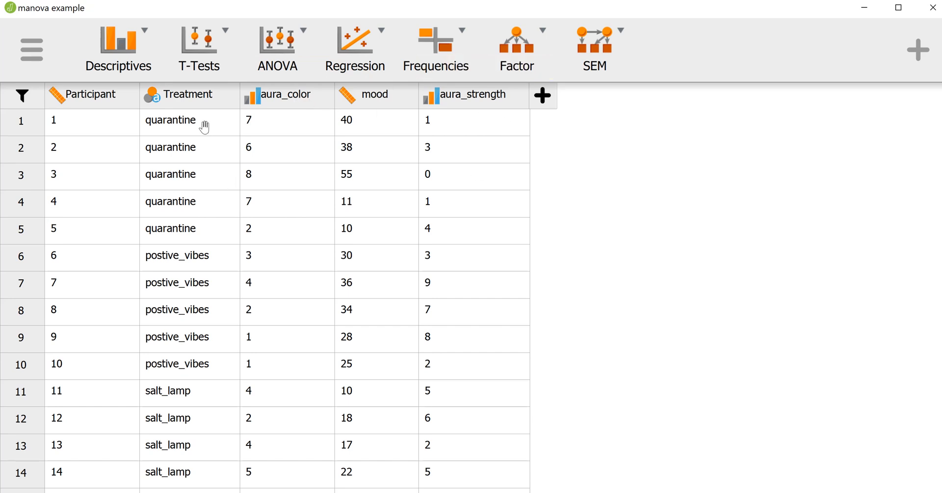
pyautogui.moveTo(205, 127)
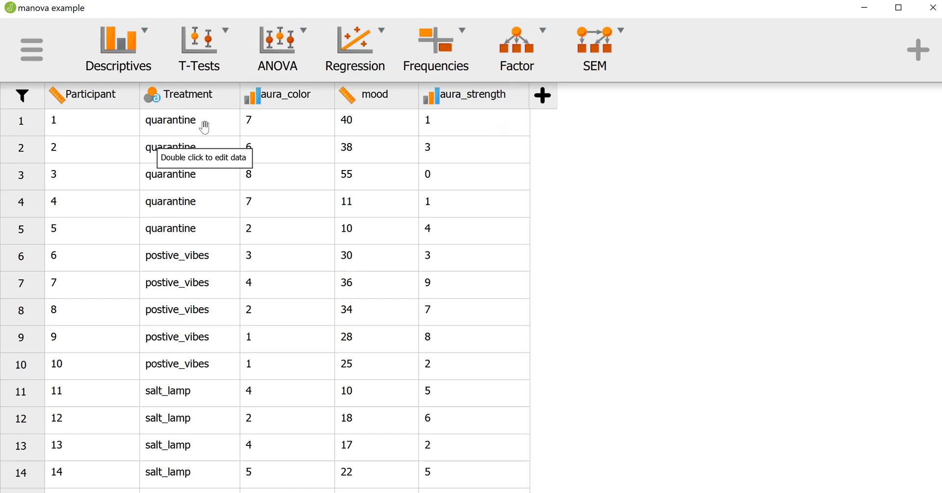
pyautogui.moveTo(178, 216)
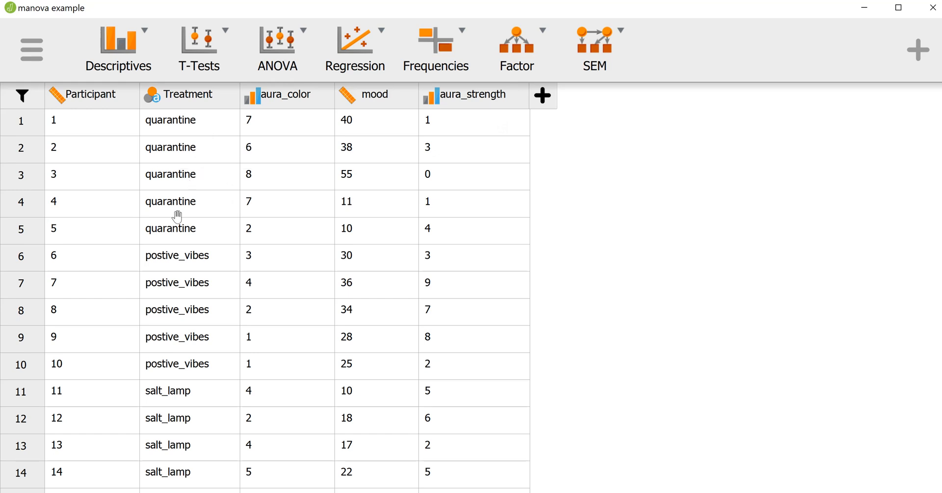
pyautogui.moveTo(182, 133)
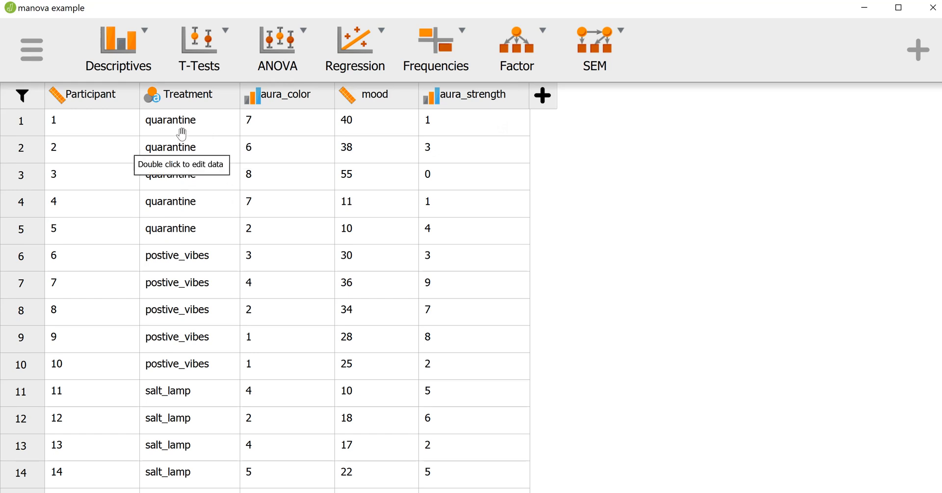
pyautogui.moveTo(177, 146)
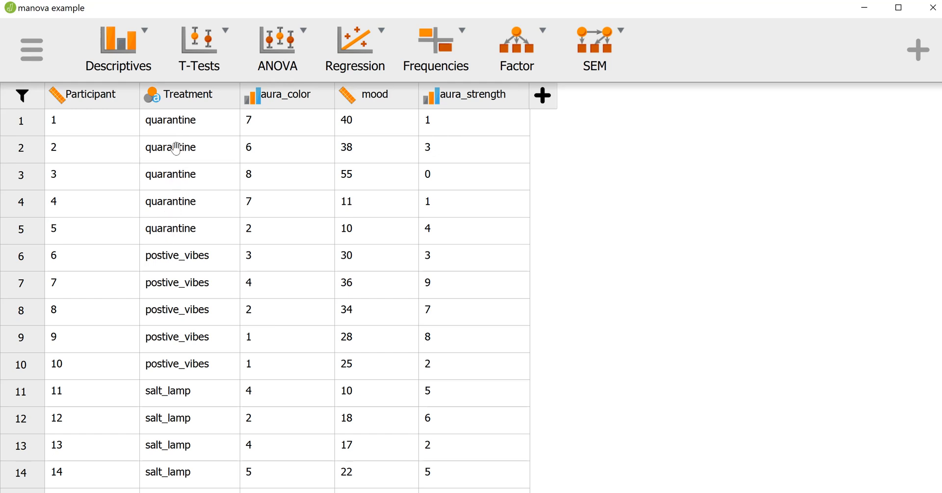
pyautogui.moveTo(175, 239)
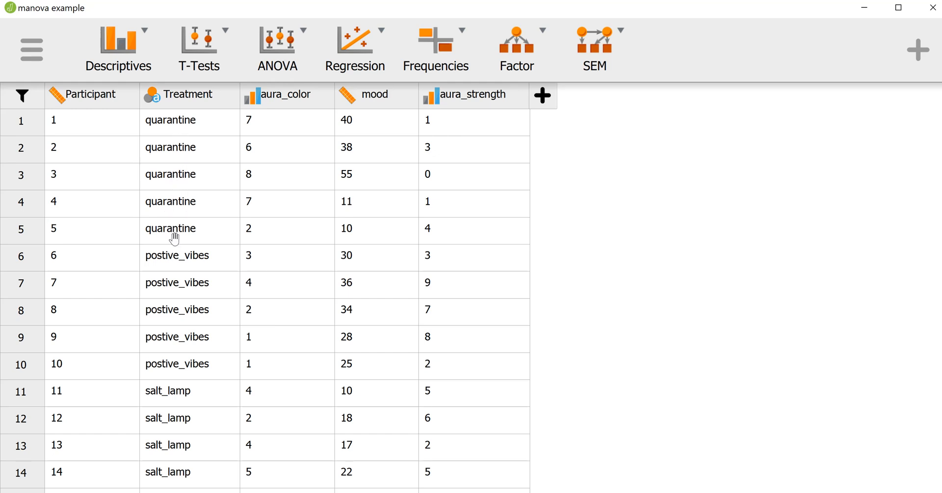
pyautogui.moveTo(174, 258)
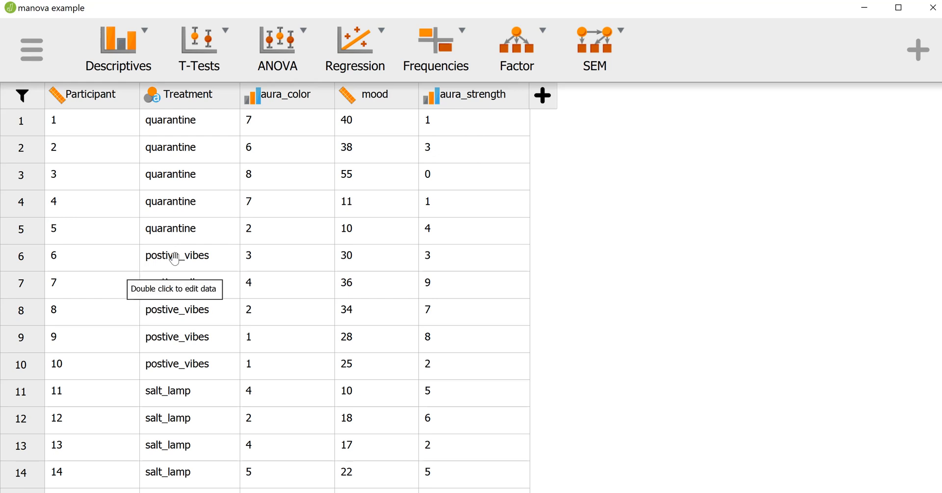
pyautogui.moveTo(179, 329)
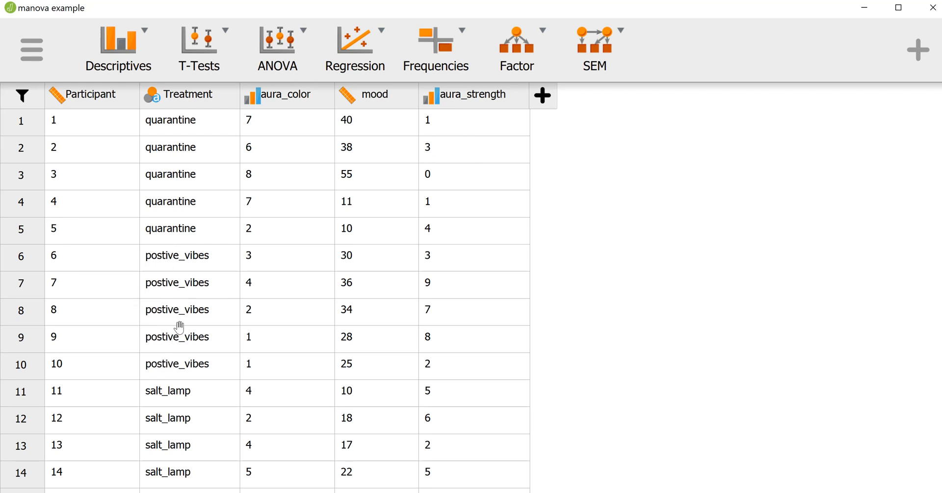
pyautogui.moveTo(186, 267)
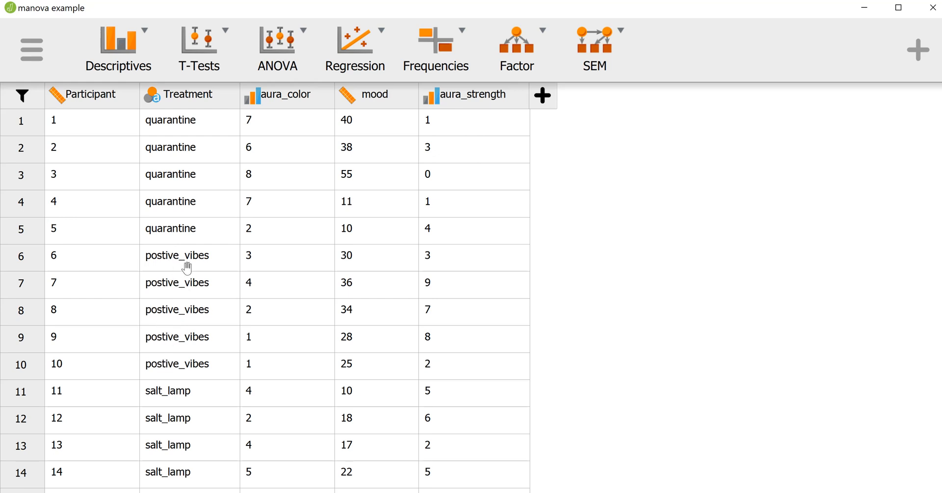
pyautogui.moveTo(178, 337)
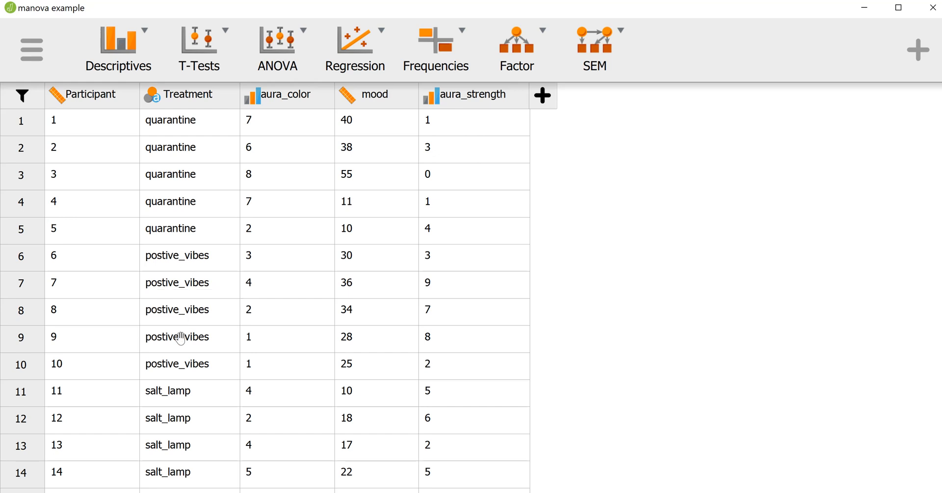
pyautogui.moveTo(170, 398)
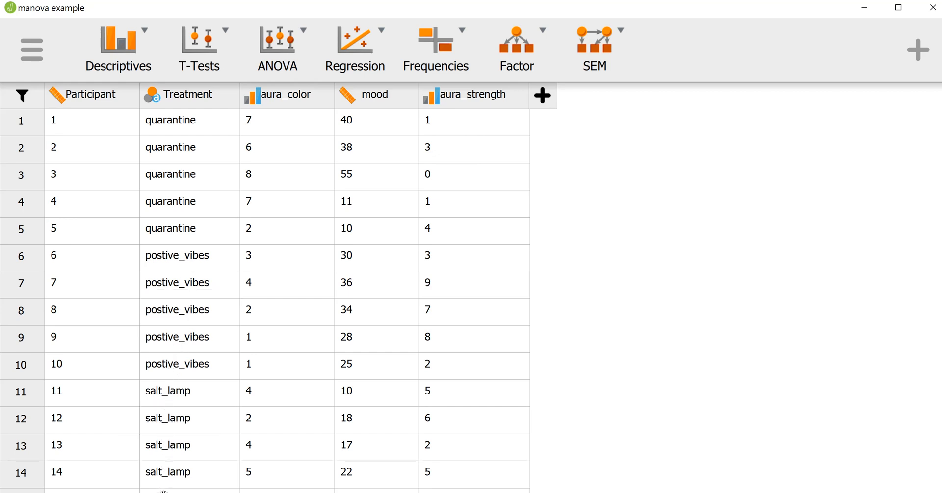
pyautogui.moveTo(189, 390)
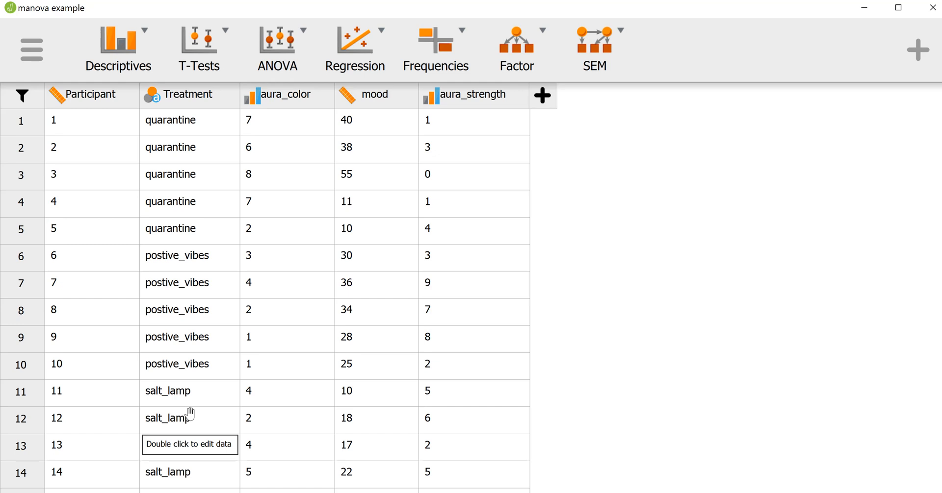
pyautogui.moveTo(290, 126)
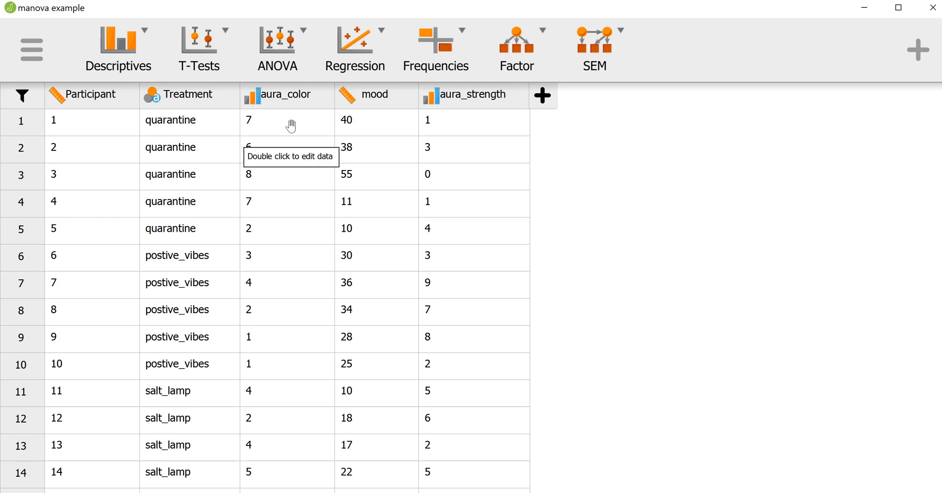
pyautogui.moveTo(264, 133)
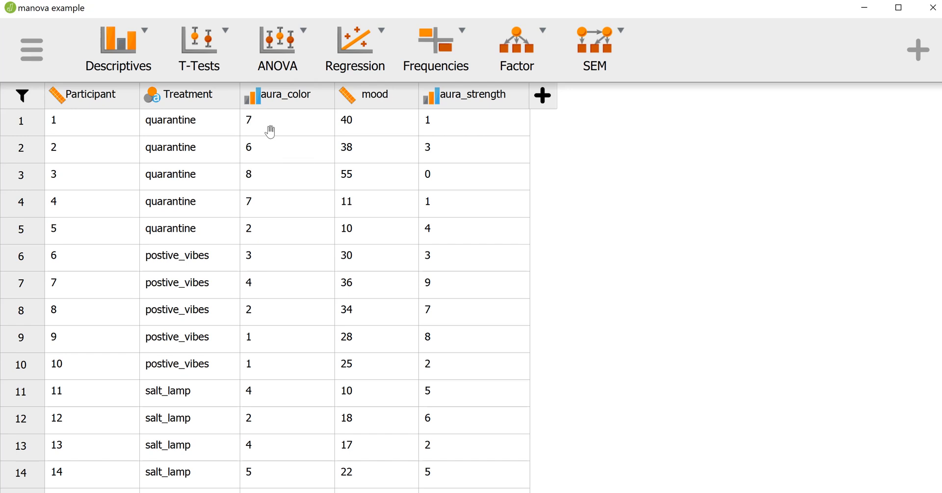
pyautogui.moveTo(354, 131)
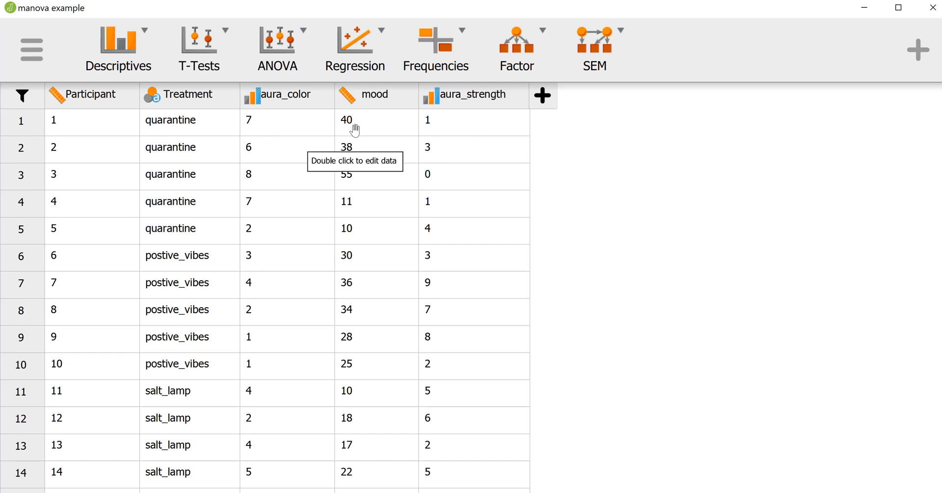
pyautogui.moveTo(485, 133)
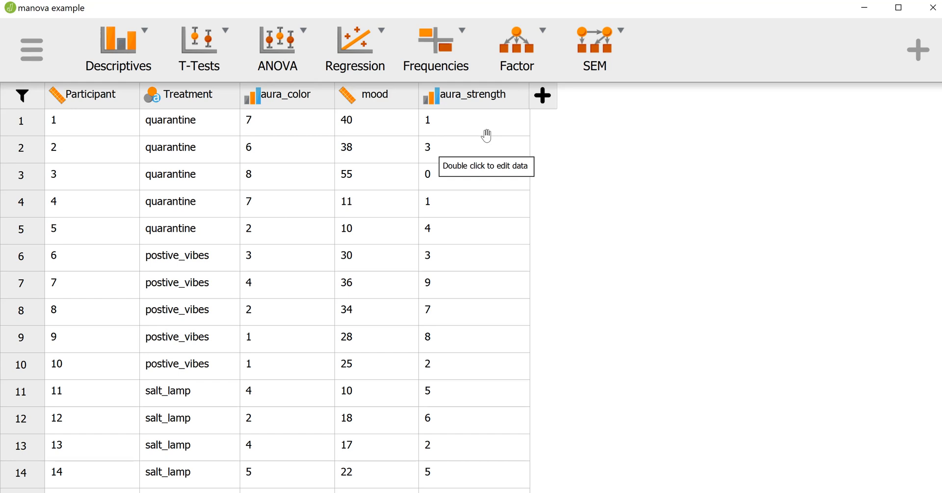
pyautogui.moveTo(485, 136)
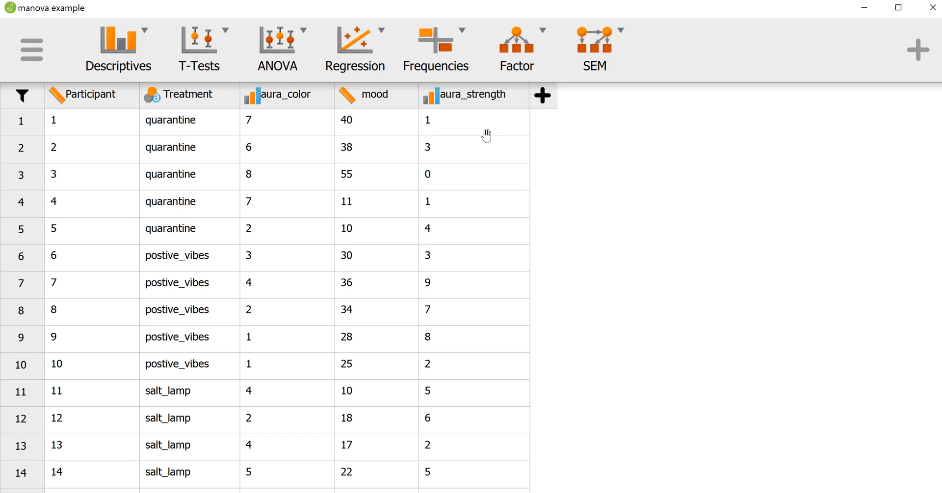
pyautogui.moveTo(414, 118)
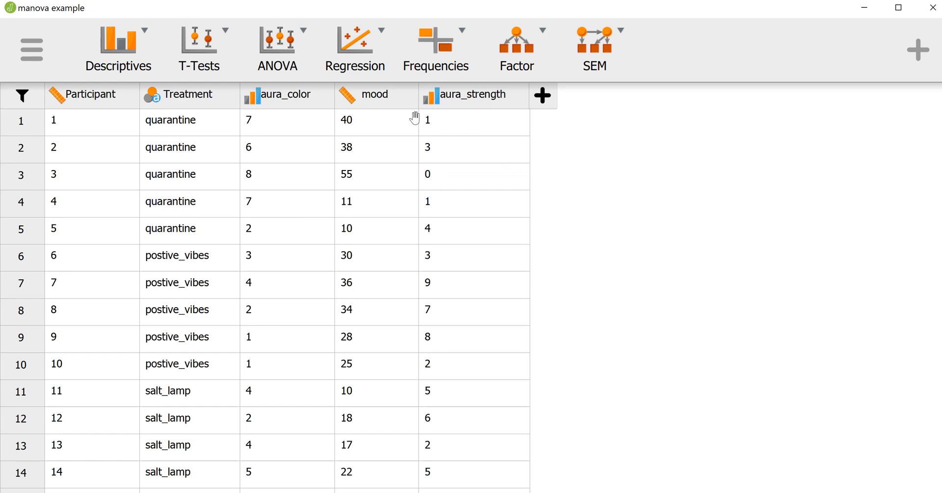
pyautogui.moveTo(303, 49)
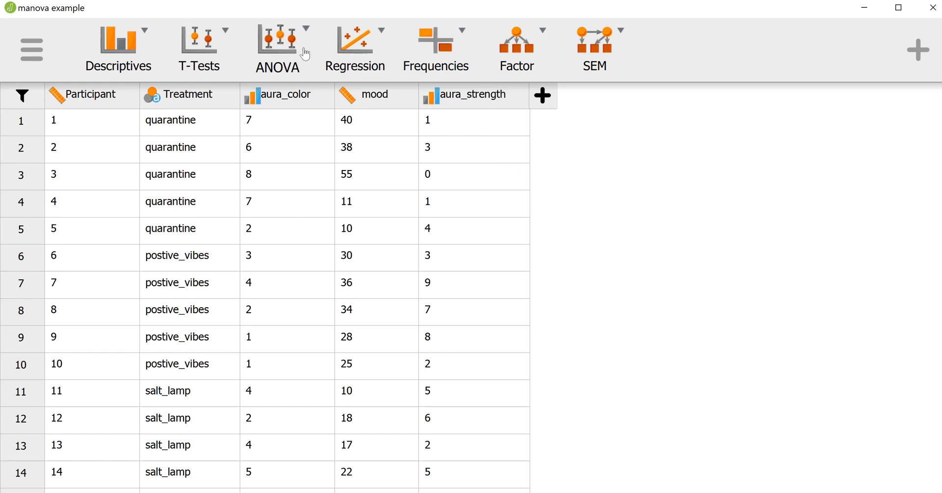
# Step: Start a new MANOVA analysis from the ANOVA menu
pyautogui.click(276, 49)
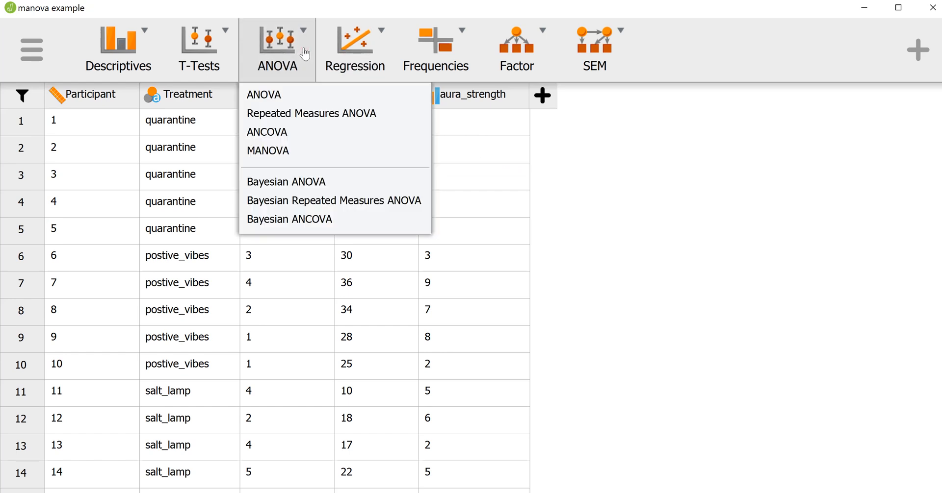
pyautogui.moveTo(262, 95)
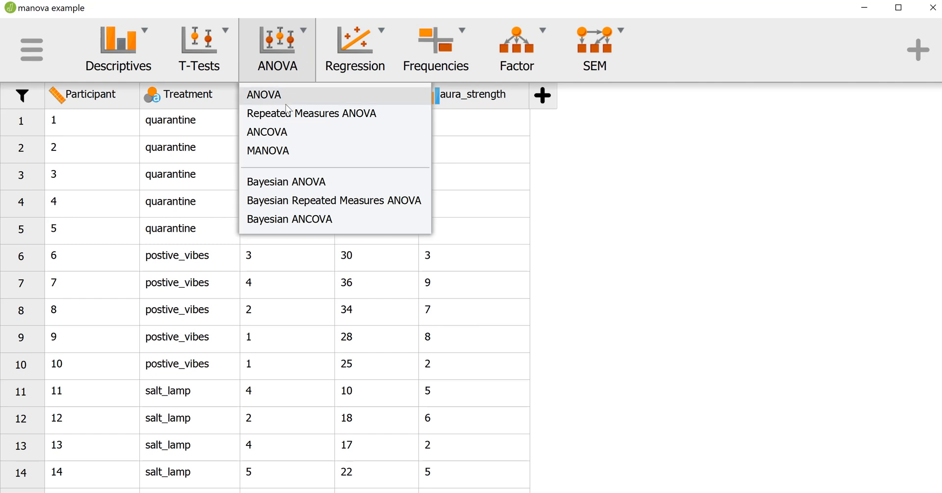
pyautogui.click(268, 151)
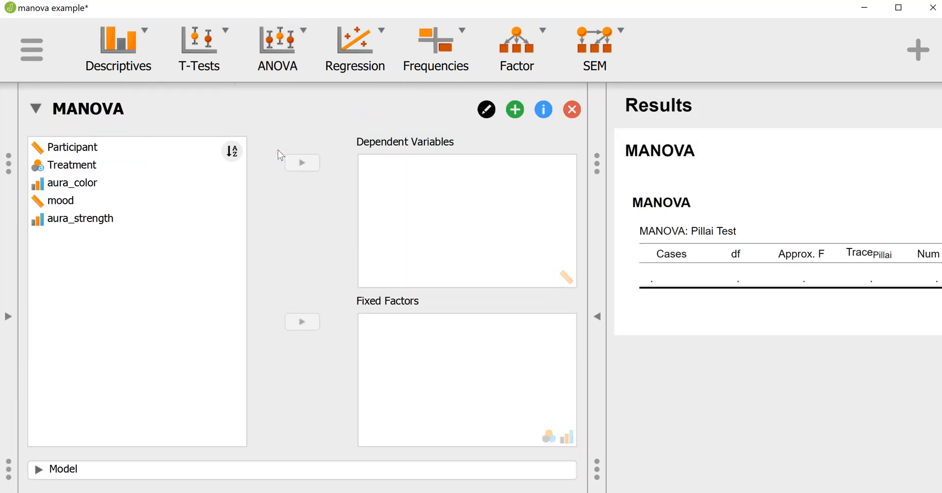
# Step: Assign Treatment as the MANOVA's fixed factor
pyautogui.click(60, 201)
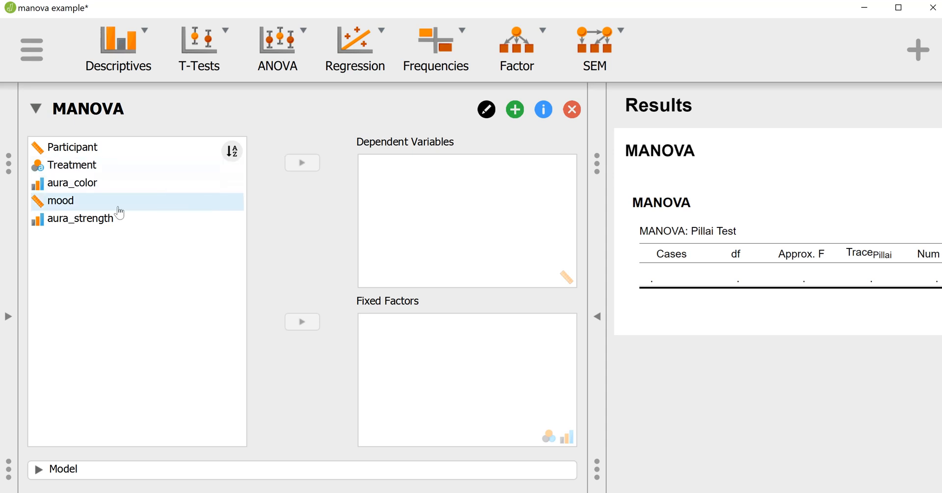
pyautogui.click(72, 183)
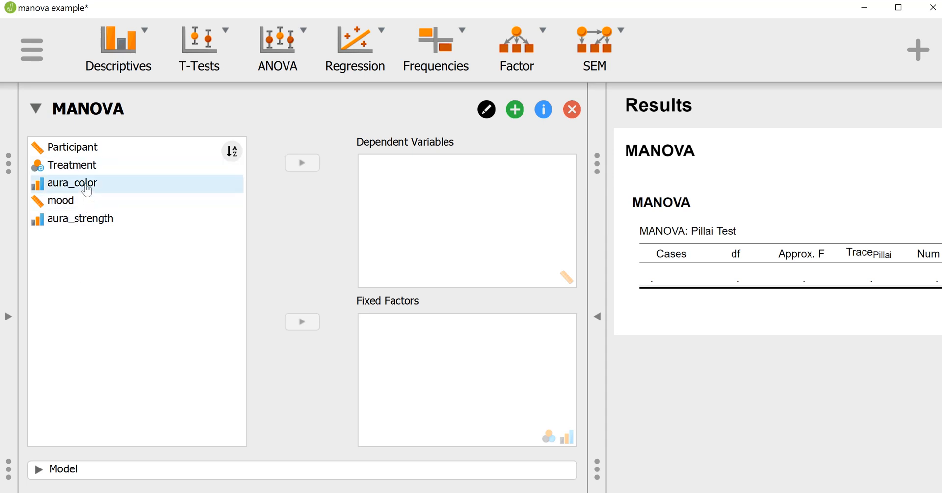
pyautogui.click(71, 165)
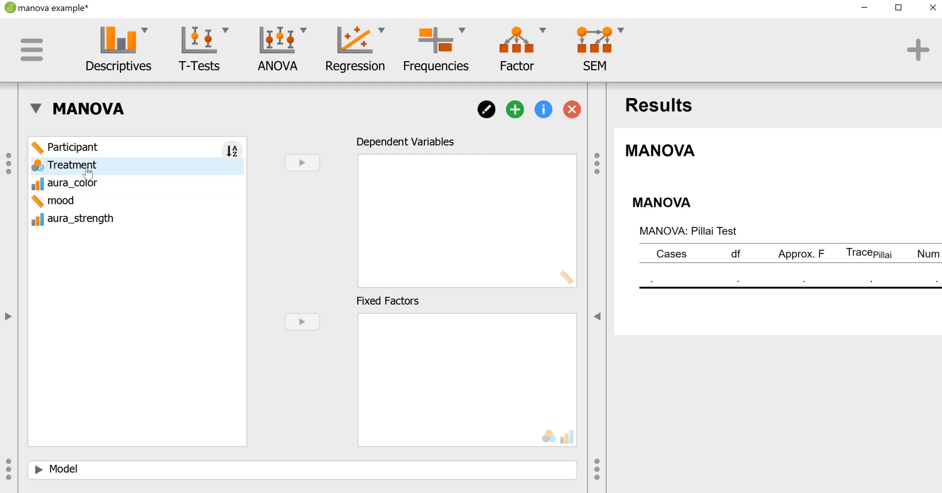
pyautogui.click(71, 165)
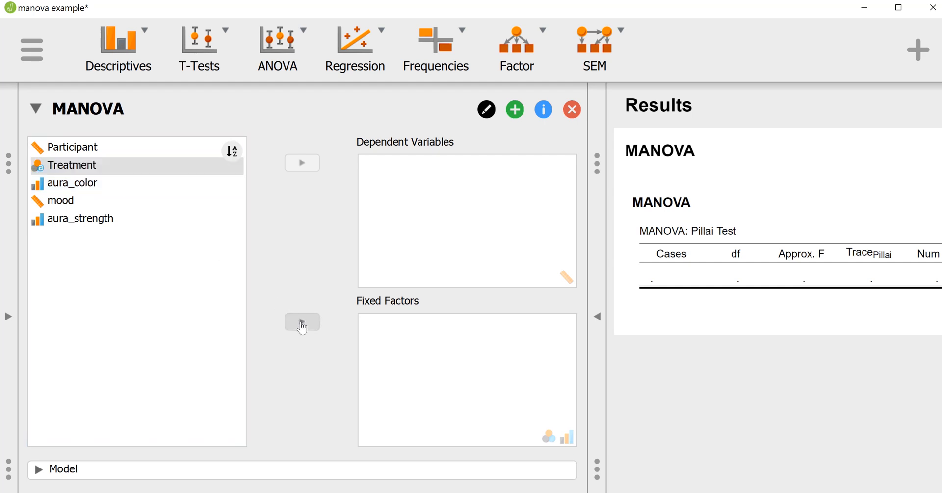
pyautogui.click(302, 323)
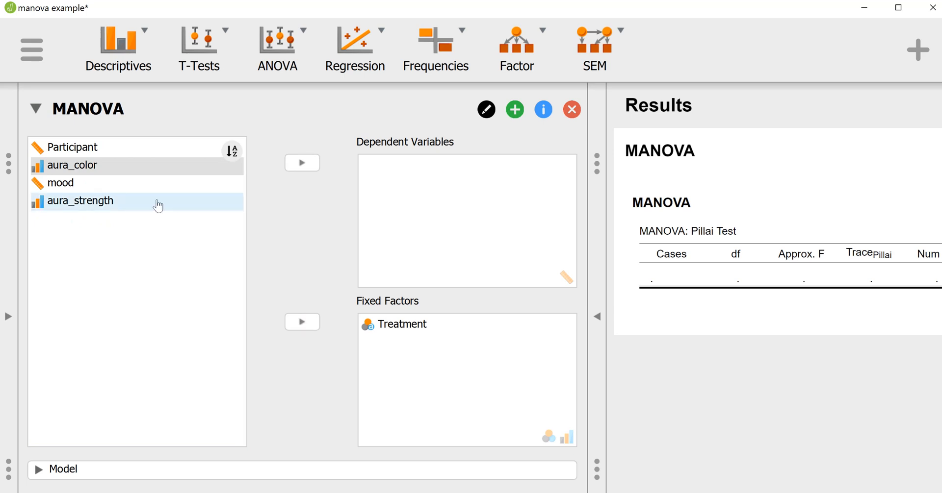
# Step: Assign aura_color, mood and aura_strength as the dependent variables
pyautogui.click(72, 165)
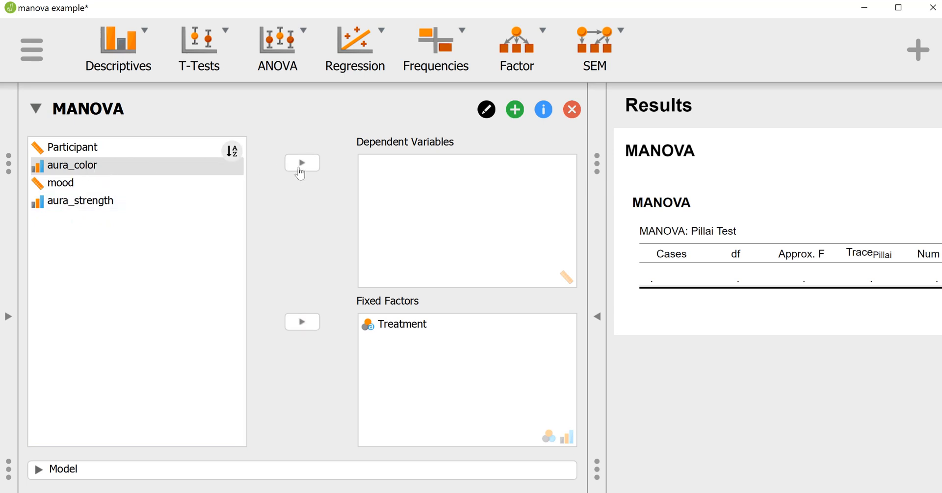
pyautogui.click(301, 163)
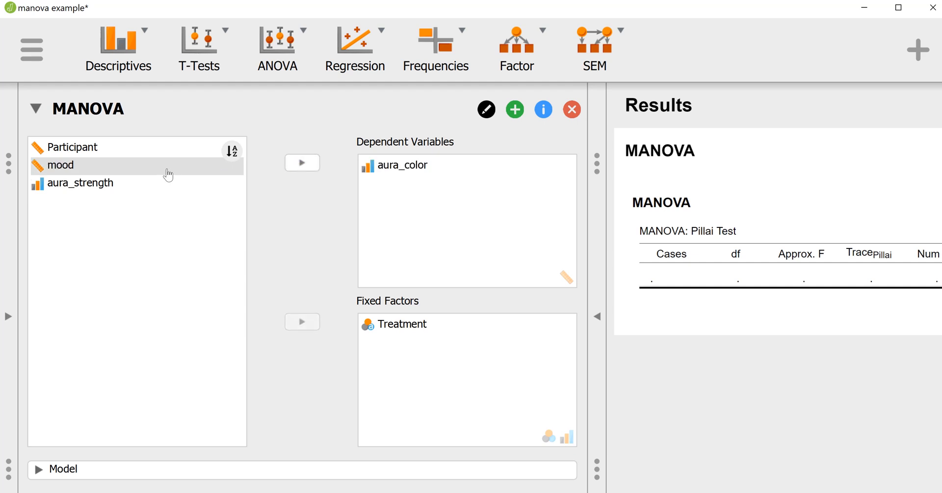
pyautogui.moveTo(327, 167)
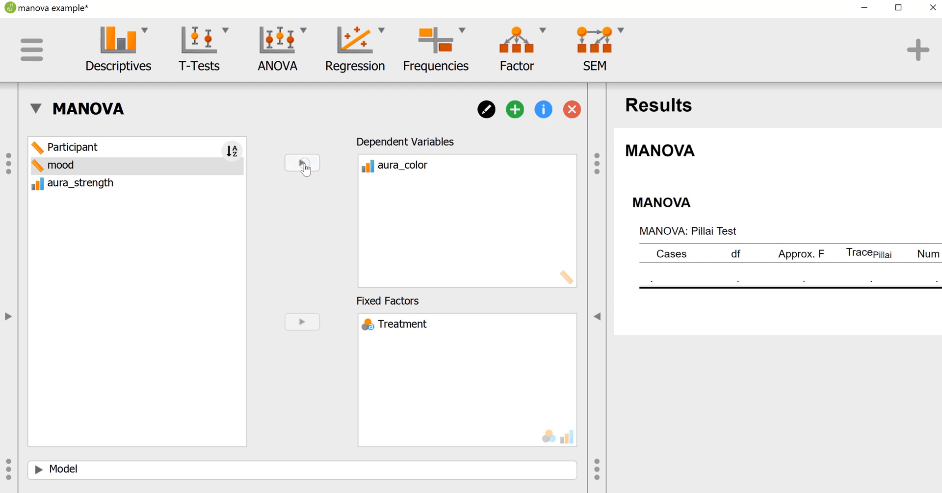
pyautogui.click(303, 162)
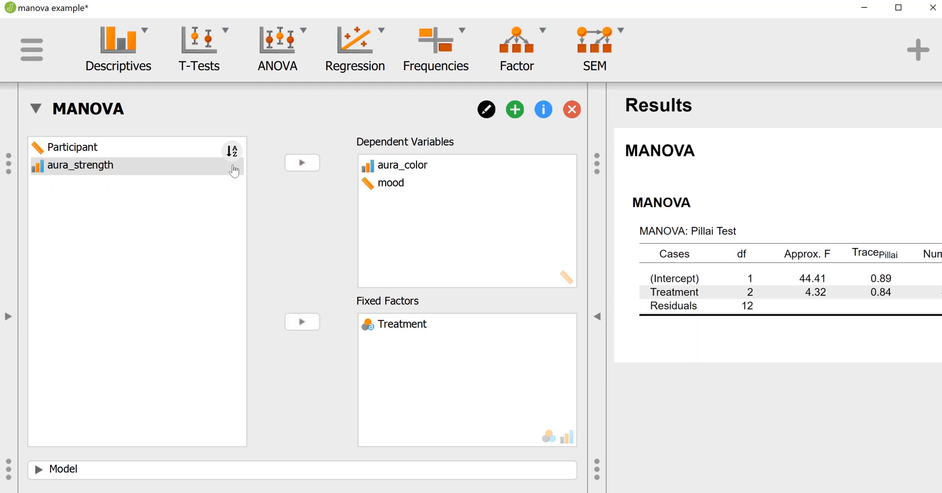
pyautogui.moveTo(302, 163)
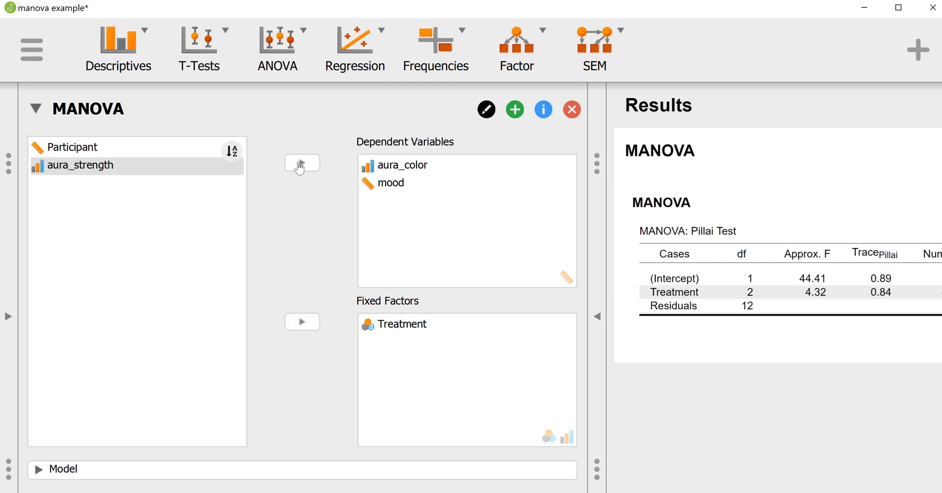
pyautogui.click(301, 162)
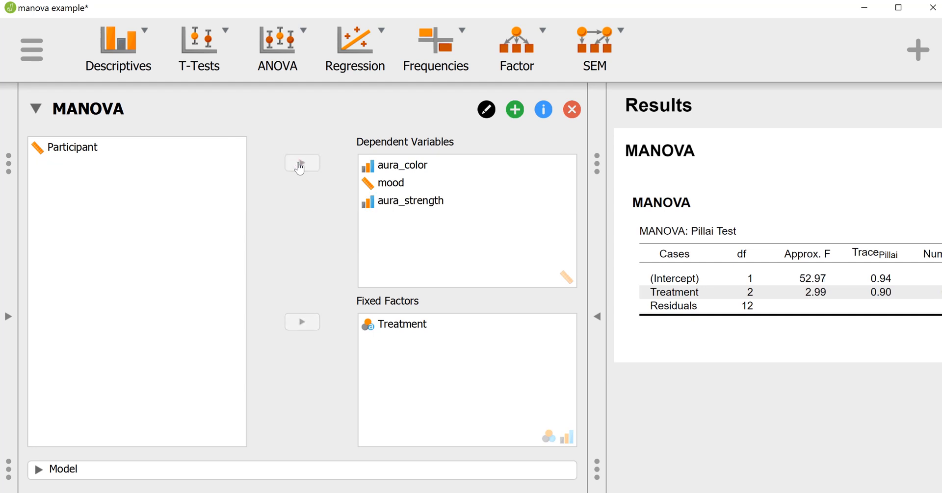
pyautogui.moveTo(351, 245)
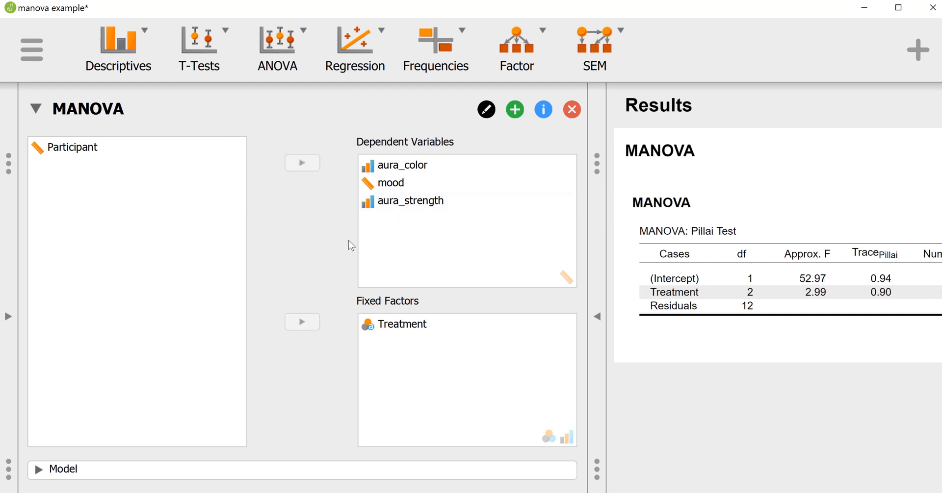
pyautogui.moveTo(337, 269)
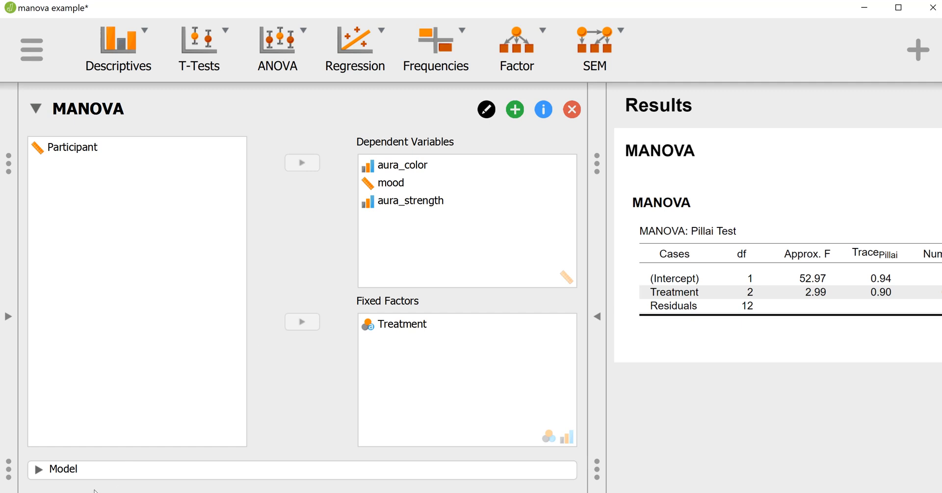
pyautogui.moveTo(95, 491)
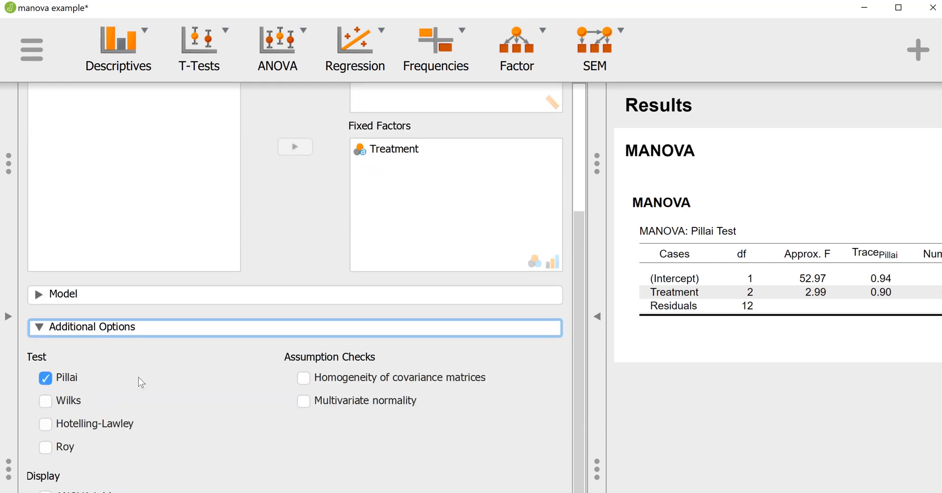
pyautogui.moveTo(69, 389)
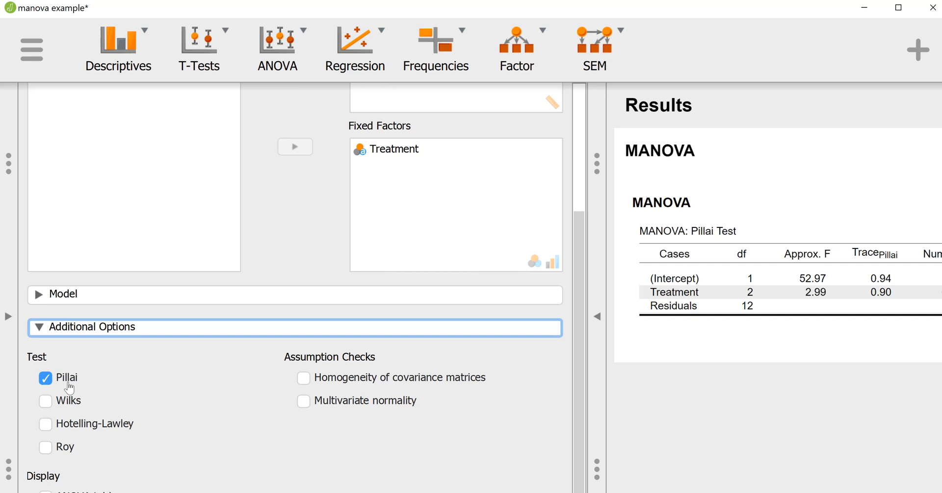
# Step: Enable the Wilks test plus homogeneity of covariance matrices and multivariate normality checks
pyautogui.click(46, 401)
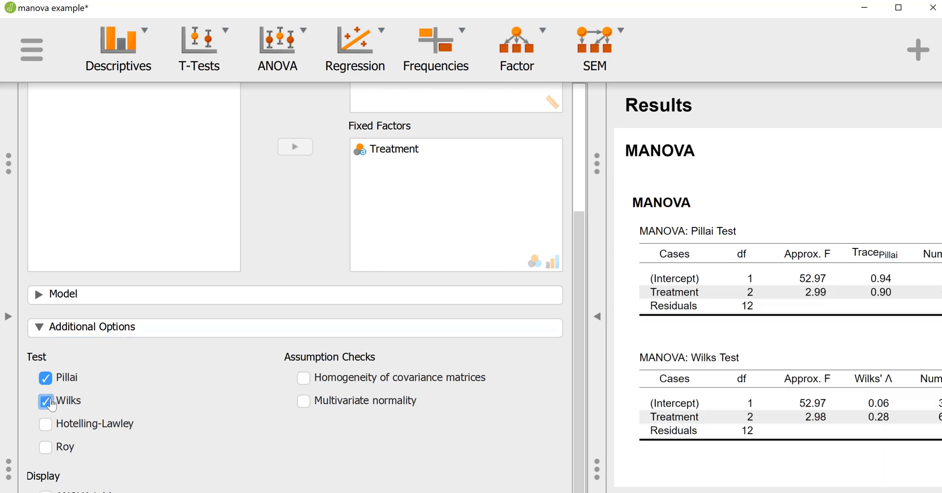
pyautogui.moveTo(357, 358)
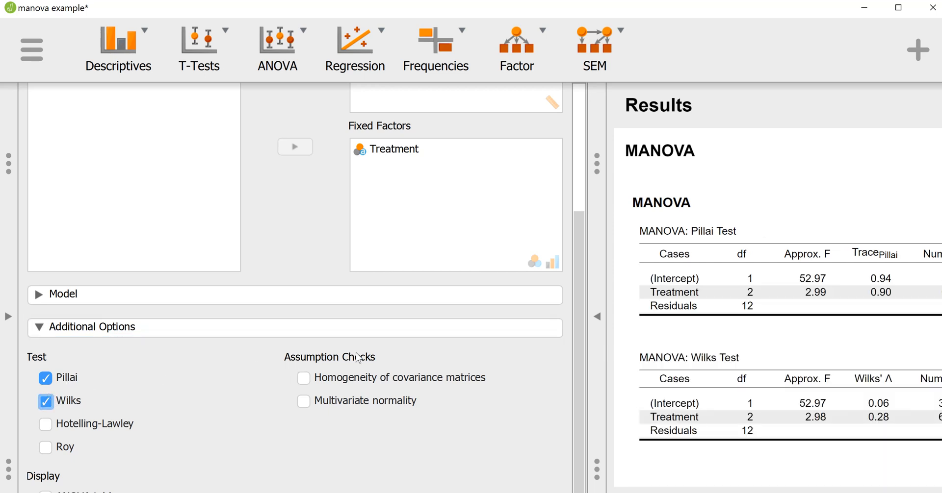
pyautogui.moveTo(310, 370)
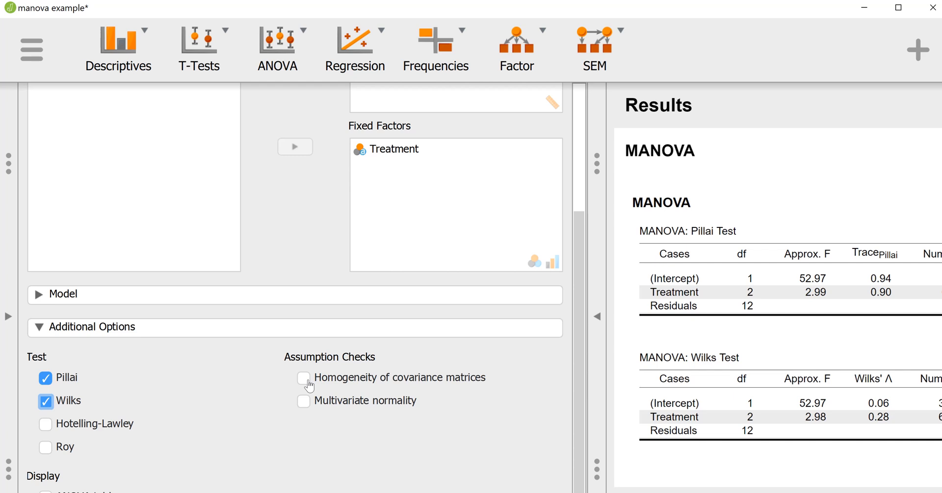
pyautogui.click(303, 378)
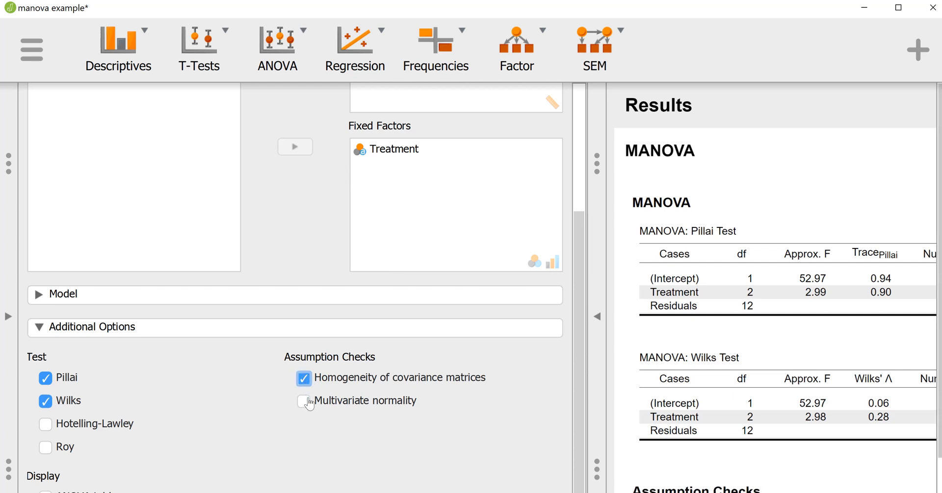
pyautogui.moveTo(308, 406)
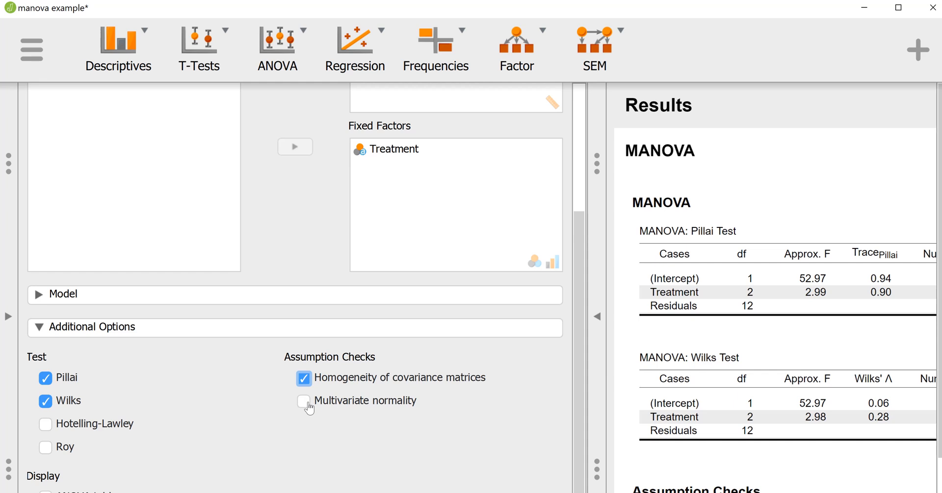
pyautogui.click(303, 401)
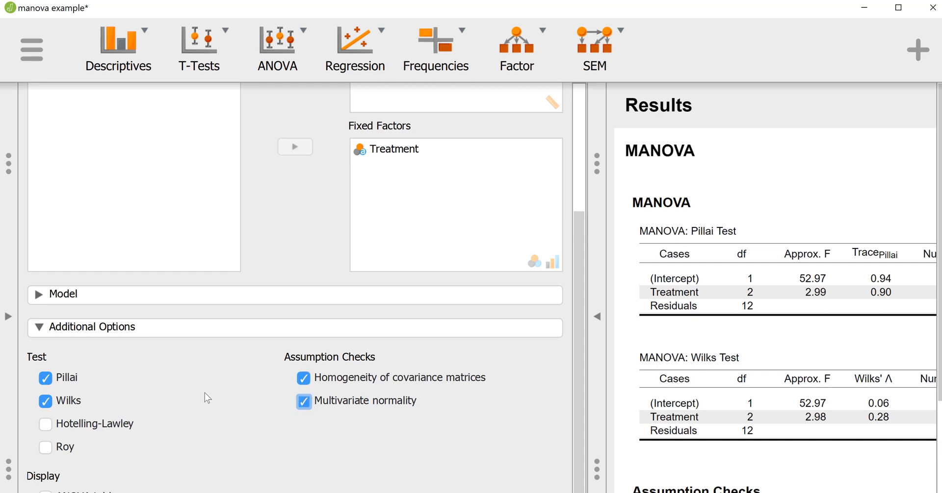
pyautogui.moveTo(212, 362)
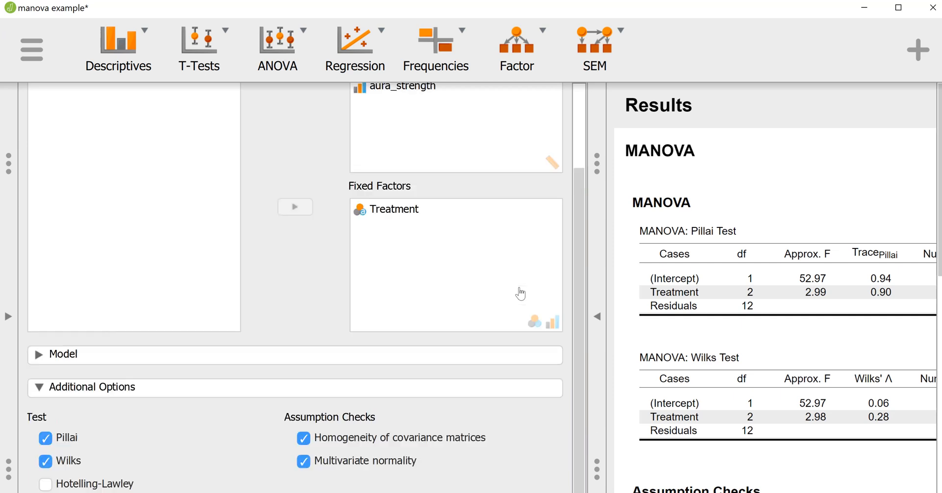
pyautogui.scroll(3)
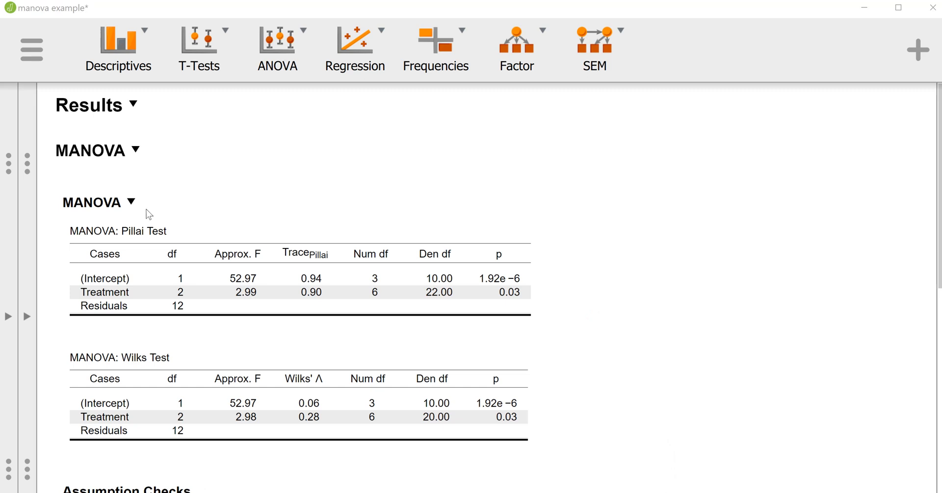
pyautogui.moveTo(157, 214)
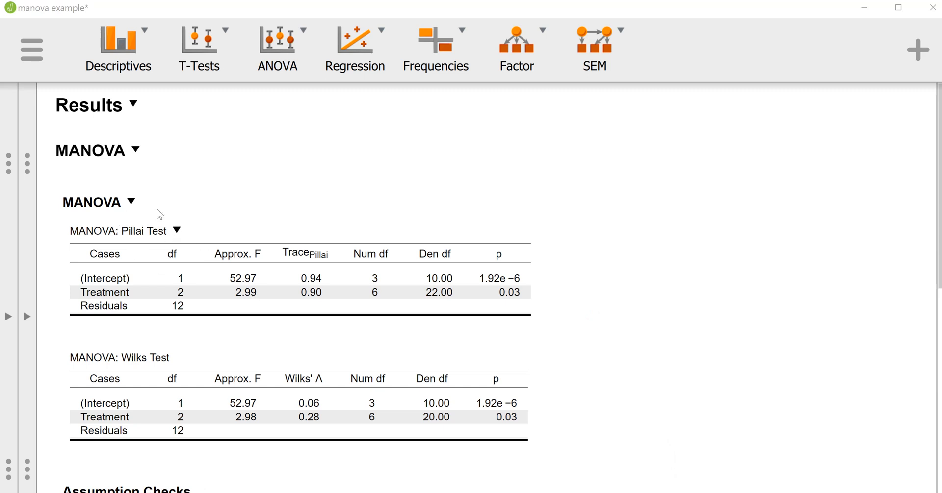
pyautogui.moveTo(216, 257)
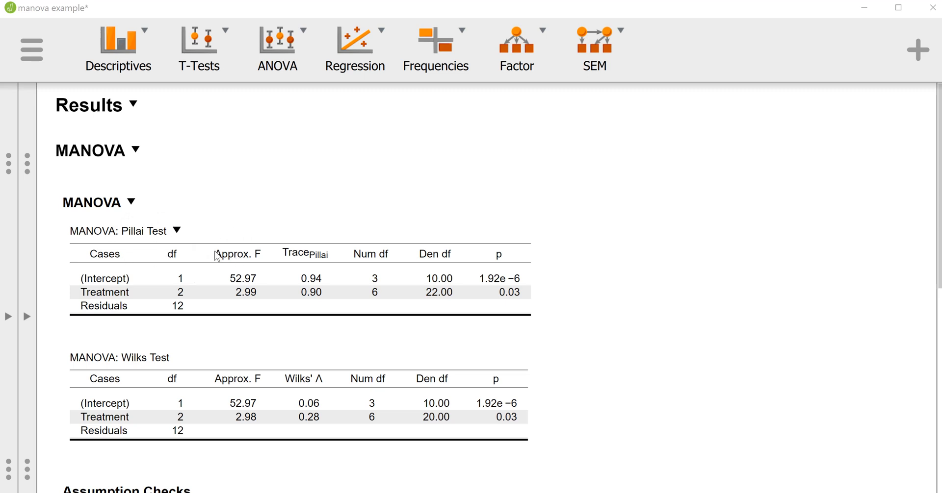
pyautogui.moveTo(212, 269)
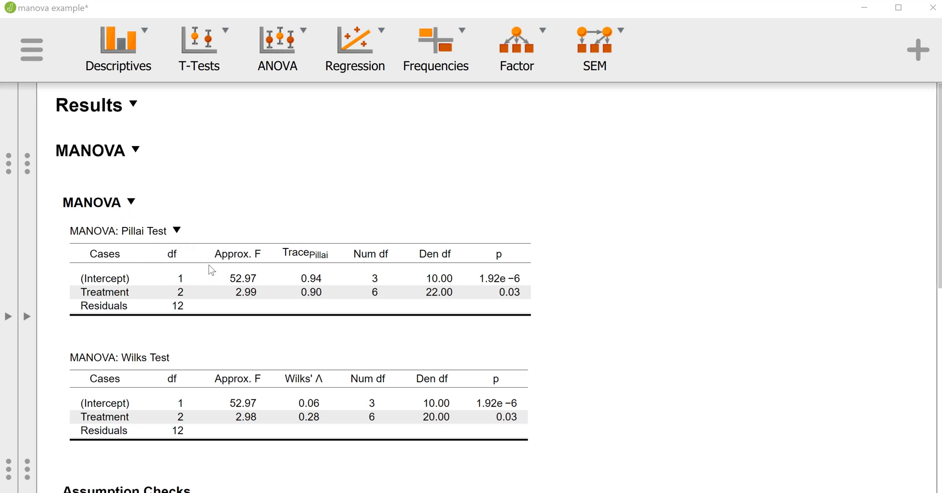
pyautogui.moveTo(303, 277)
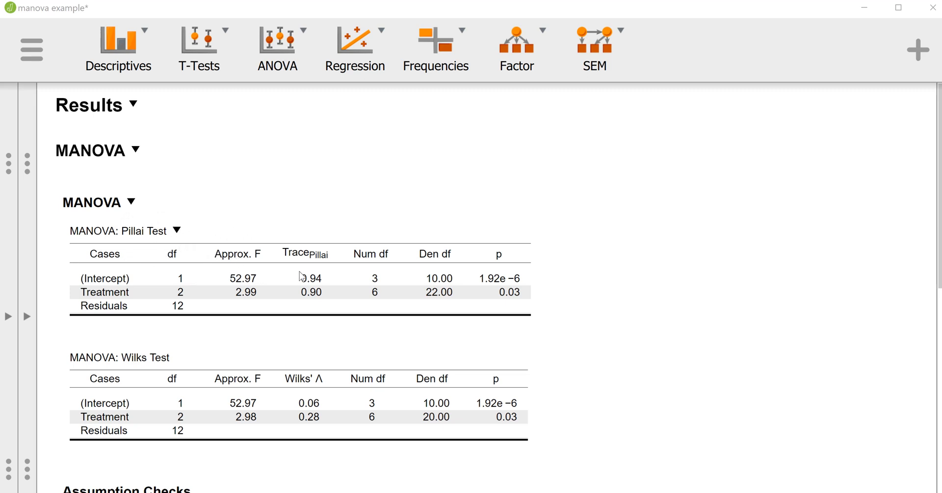
pyautogui.moveTo(183, 294)
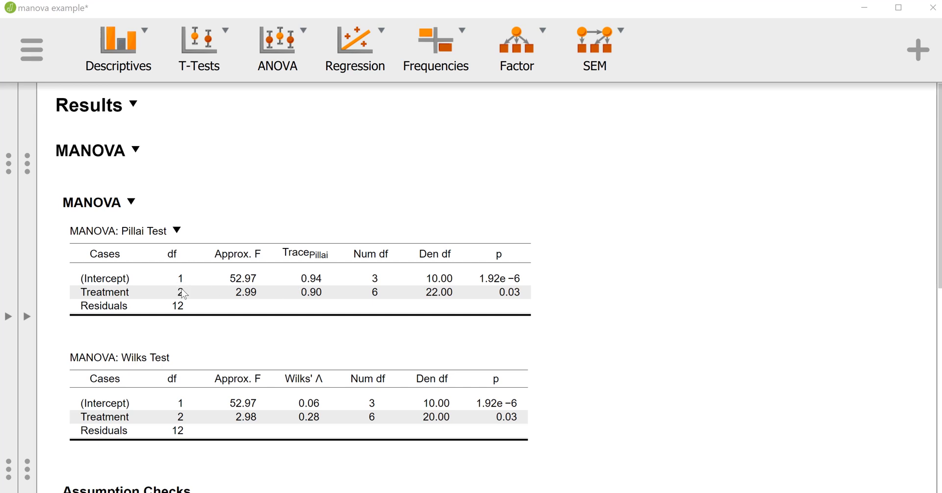
pyautogui.moveTo(504, 298)
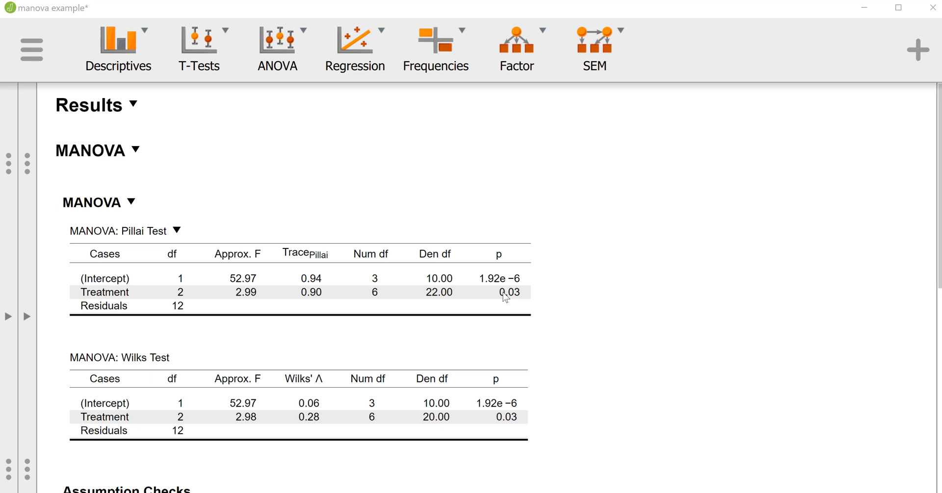
pyautogui.moveTo(576, 306)
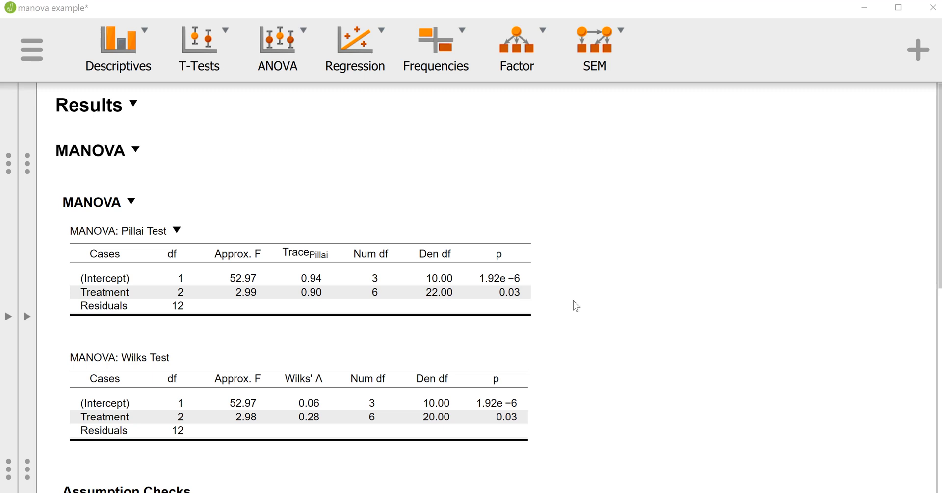
pyautogui.scroll(-3)
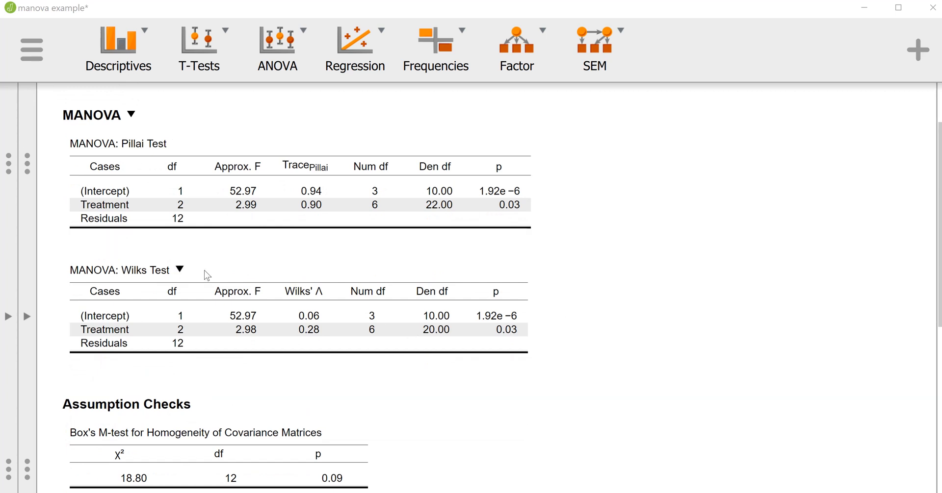
pyautogui.moveTo(335, 351)
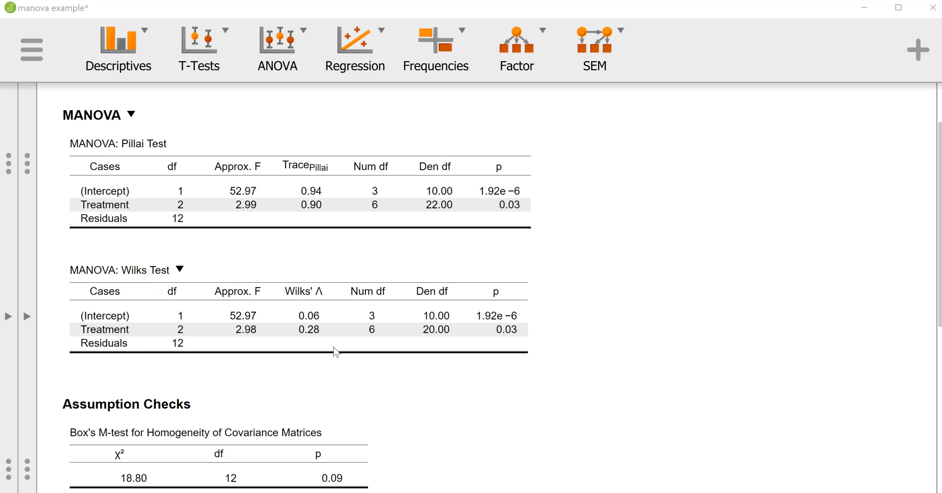
pyautogui.moveTo(370, 340)
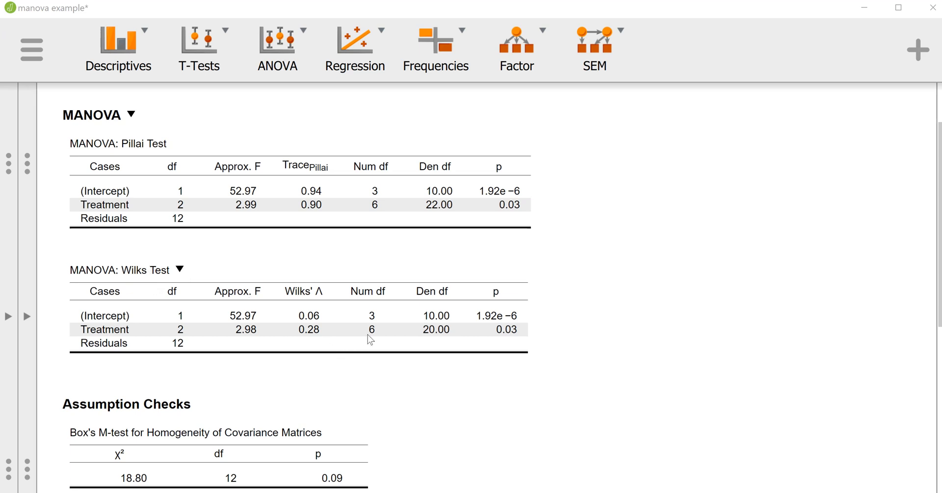
pyautogui.moveTo(418, 334)
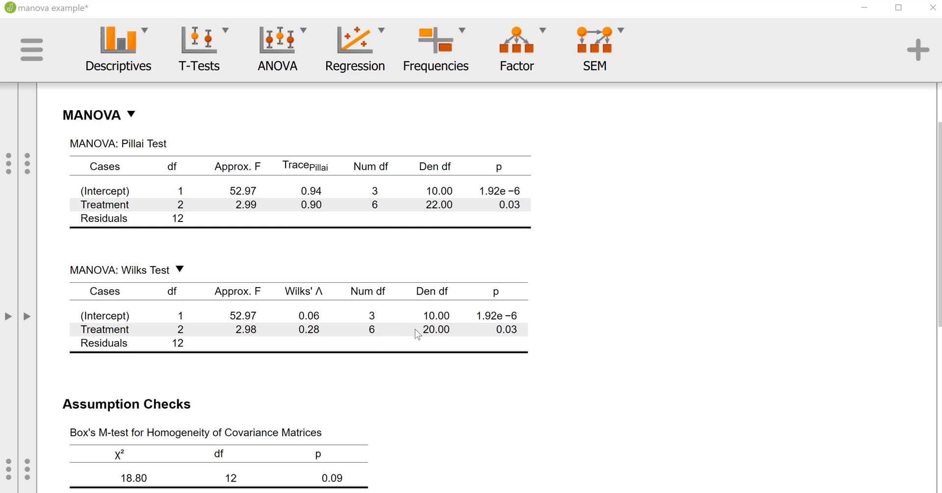
pyautogui.moveTo(512, 344)
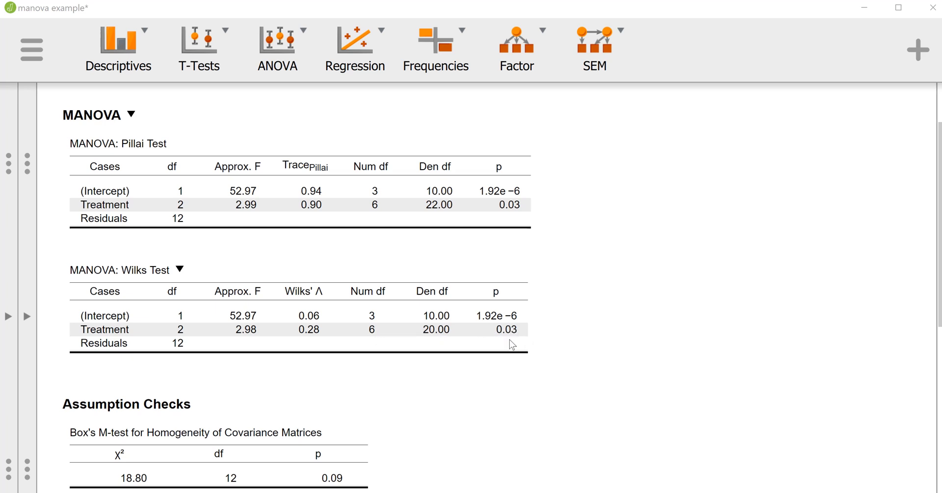
pyautogui.moveTo(441, 307)
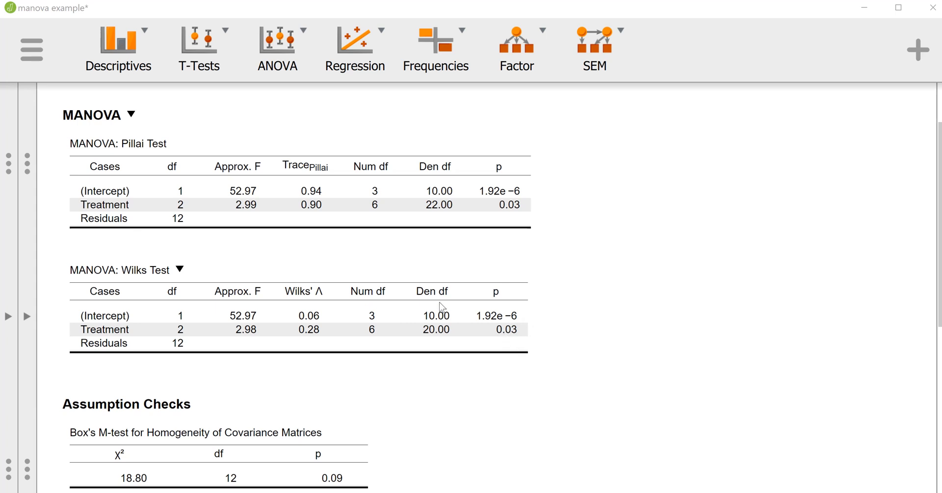
pyautogui.scroll(-3)
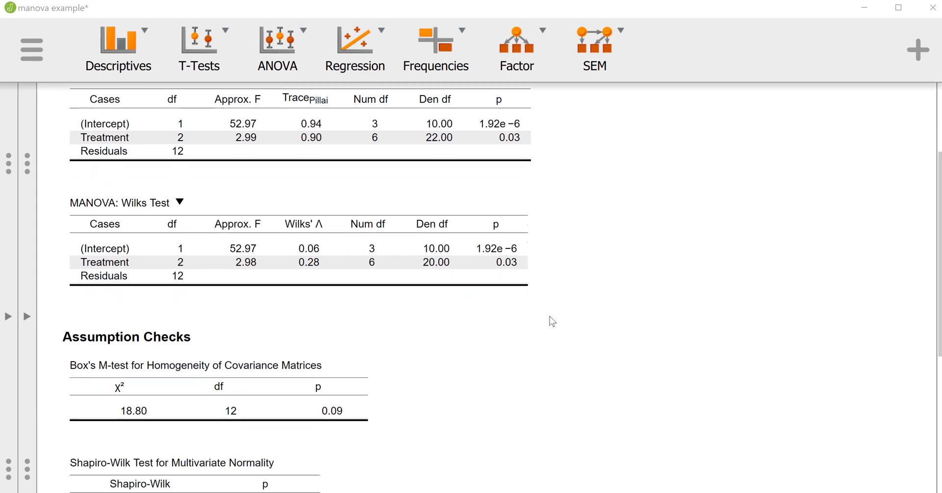
pyautogui.scroll(-3)
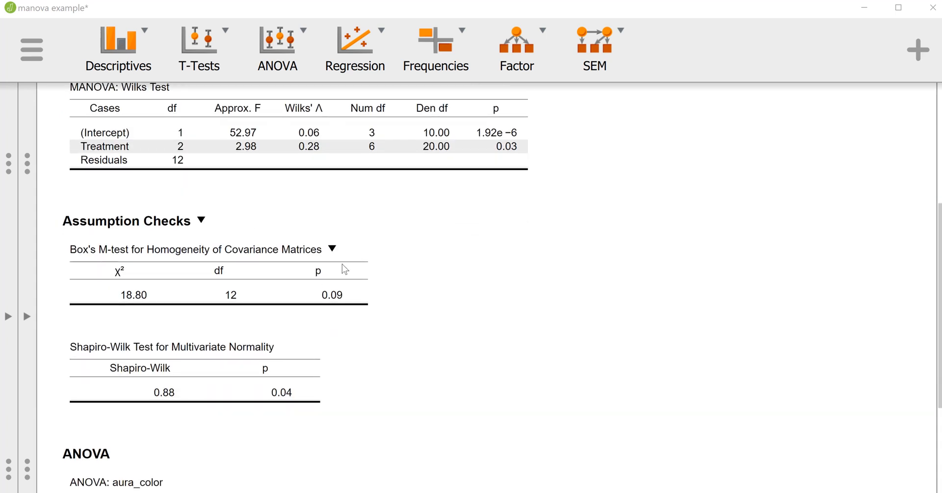
pyautogui.moveTo(274, 287)
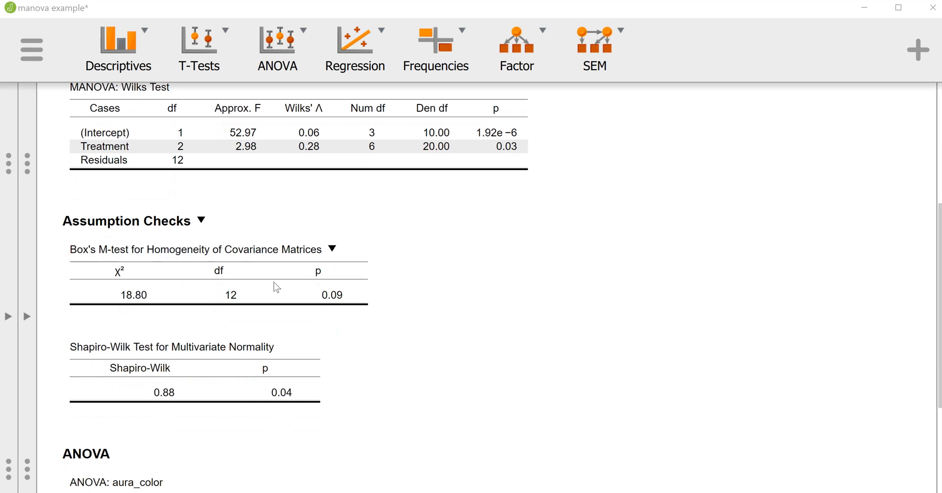
pyautogui.moveTo(201, 247)
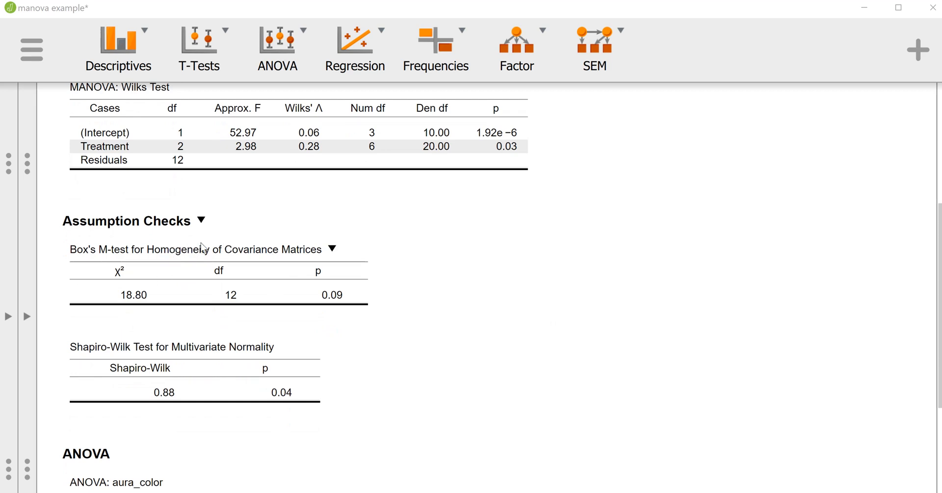
pyautogui.moveTo(224, 261)
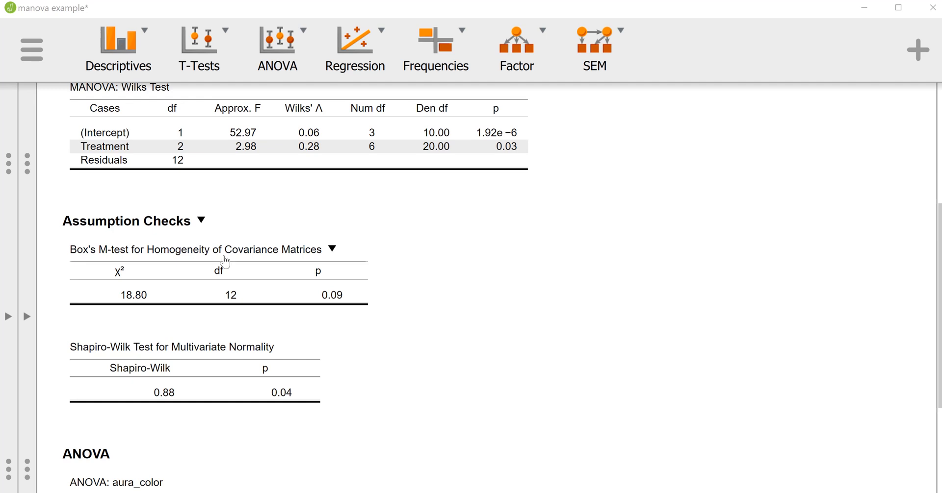
pyautogui.moveTo(356, 314)
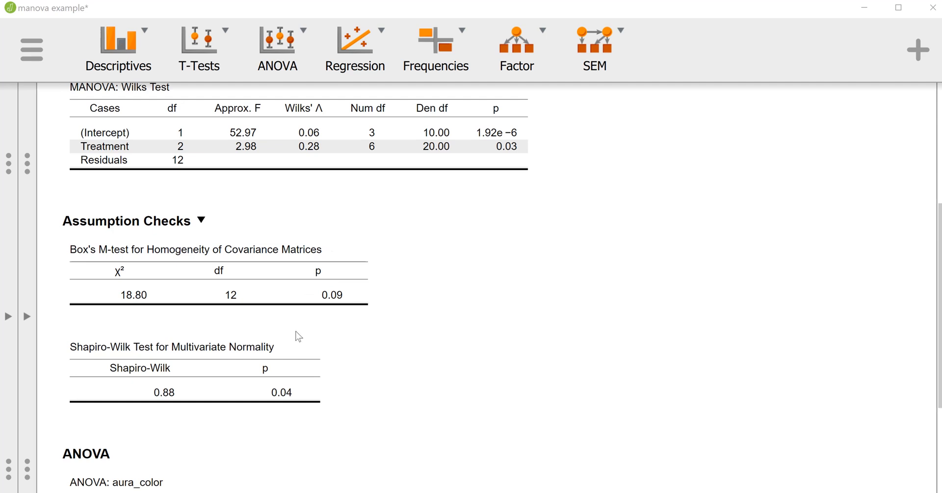
pyautogui.scroll(-3)
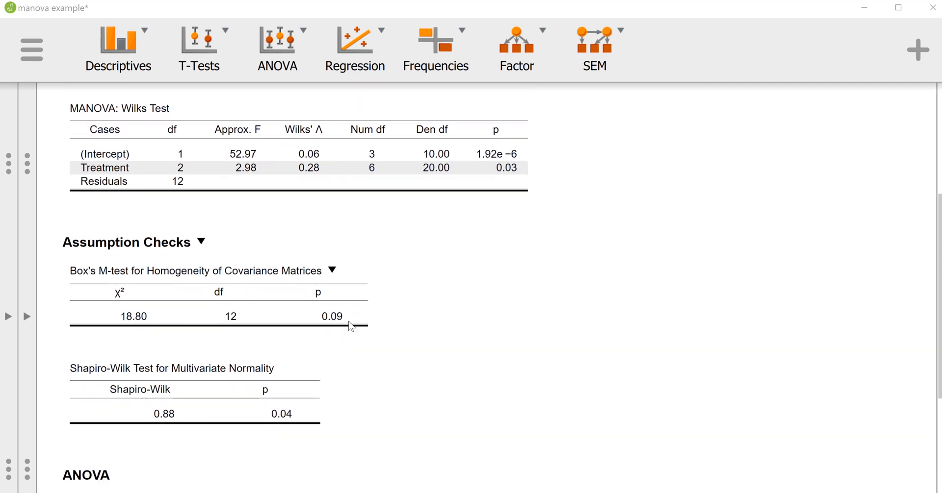
pyautogui.moveTo(333, 303)
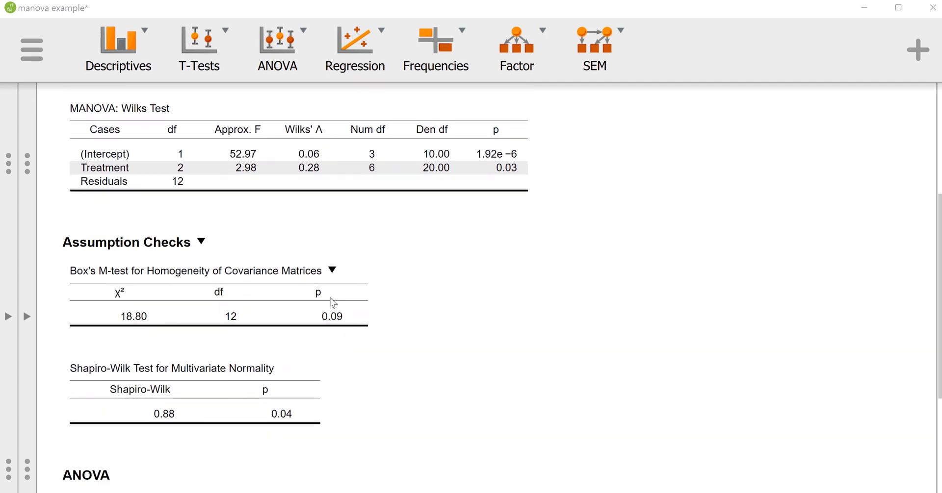
pyautogui.moveTo(327, 323)
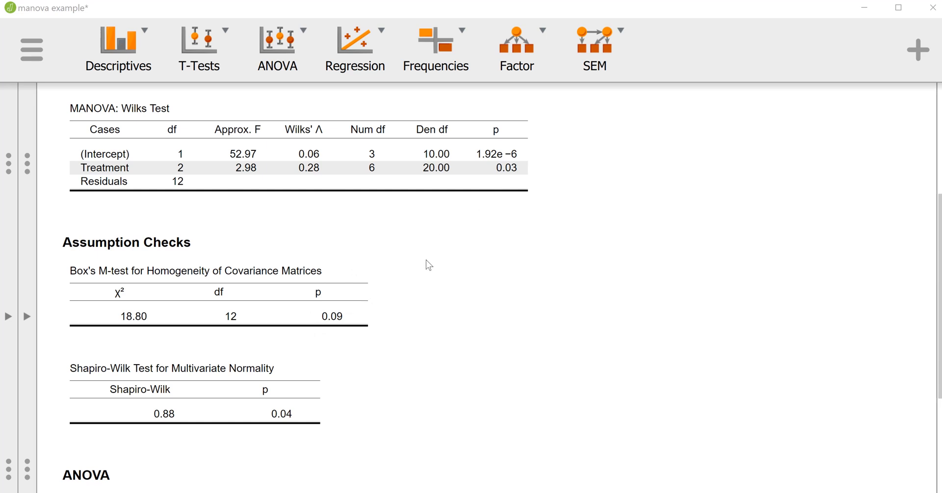
pyautogui.scroll(-3)
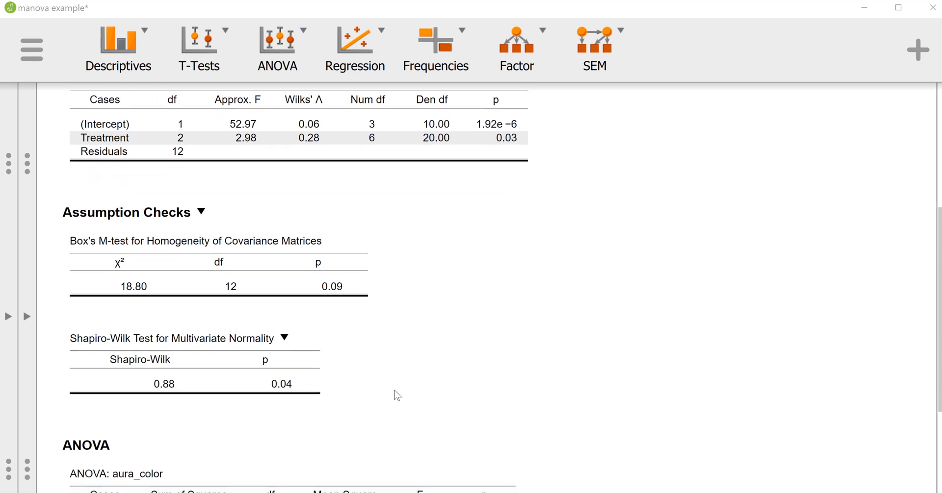
pyautogui.scroll(-3)
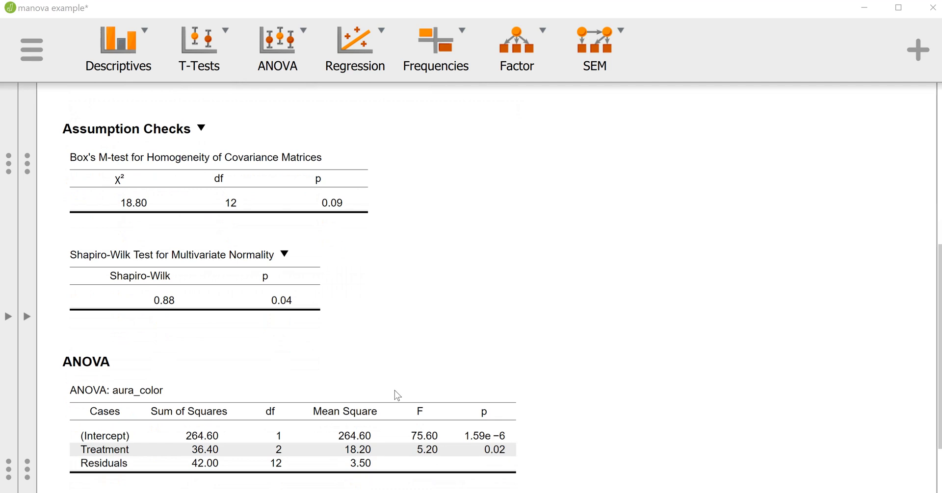
pyautogui.click(283, 254)
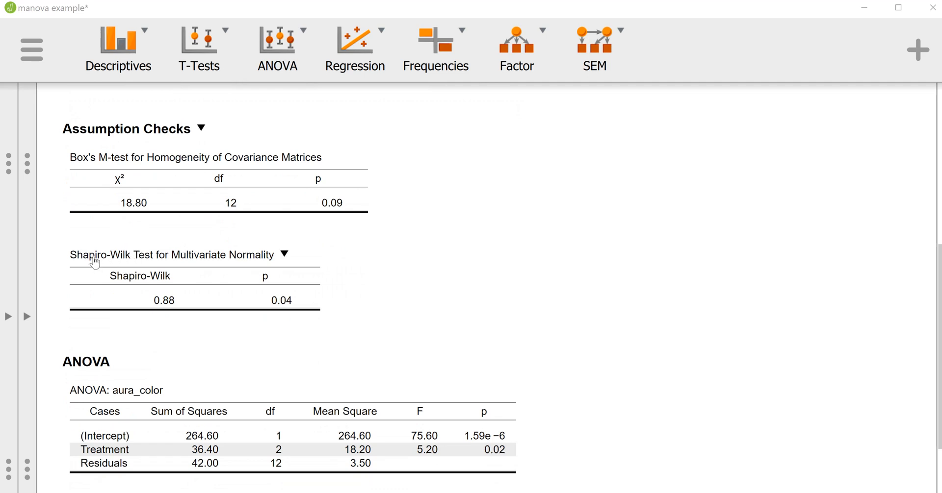
pyautogui.moveTo(145, 259)
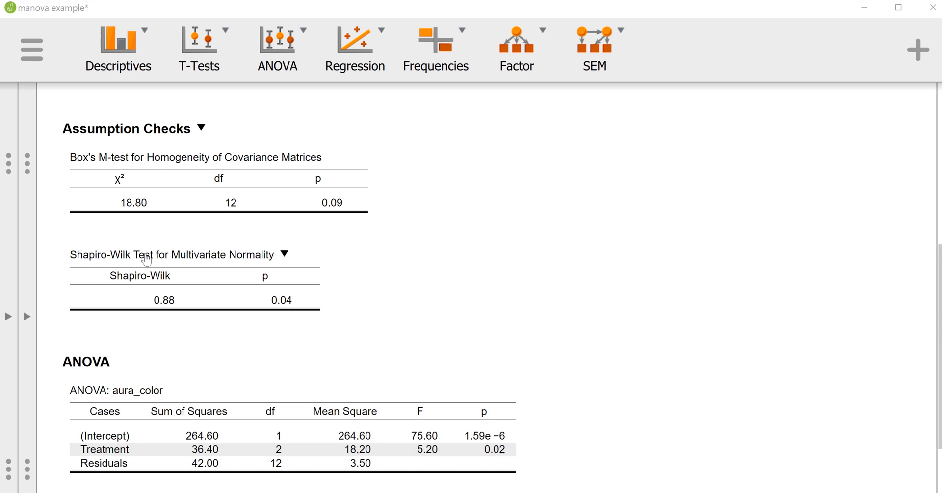
pyautogui.moveTo(296, 313)
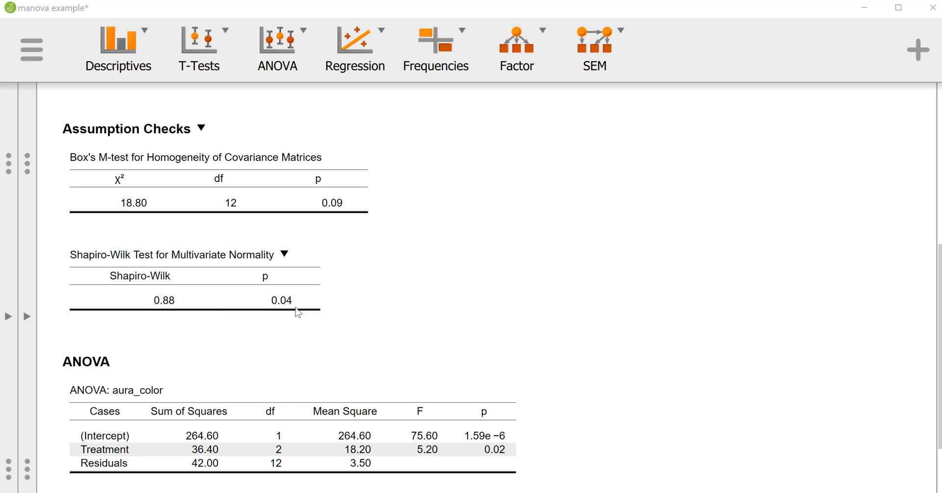
pyautogui.moveTo(234, 326)
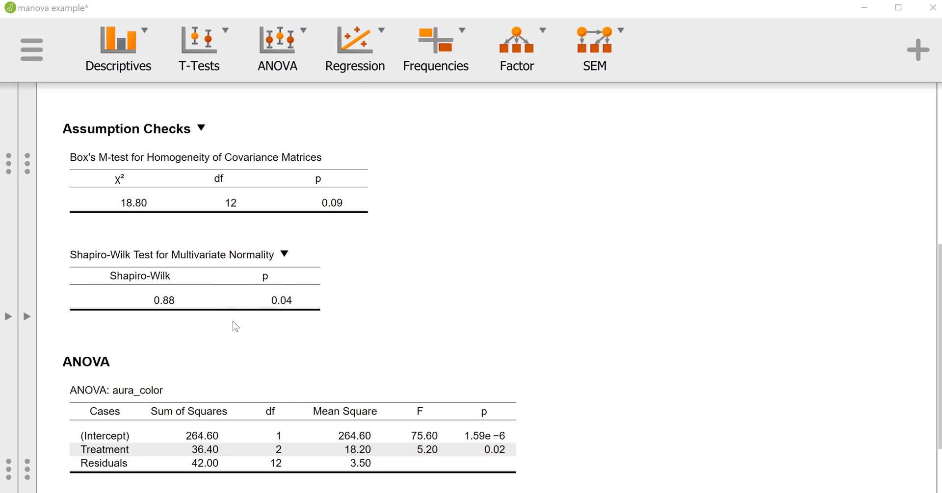
pyautogui.moveTo(232, 233)
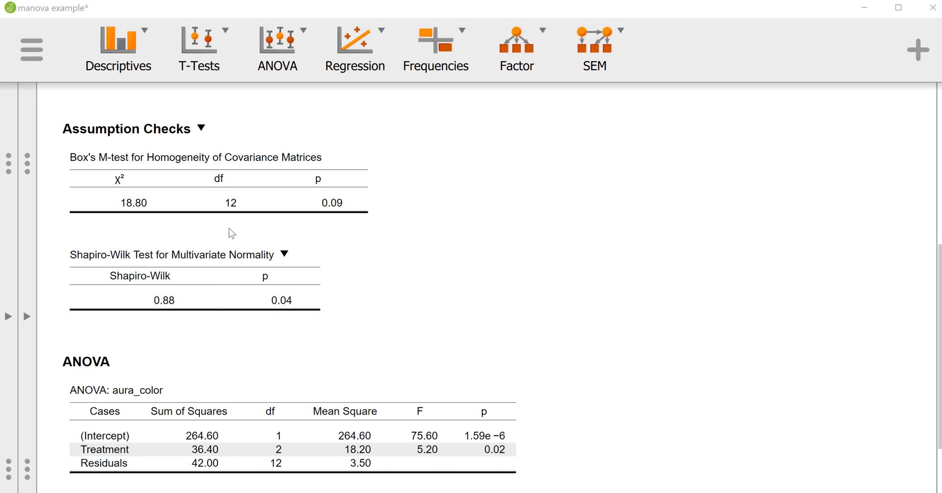
pyautogui.moveTo(330, 275)
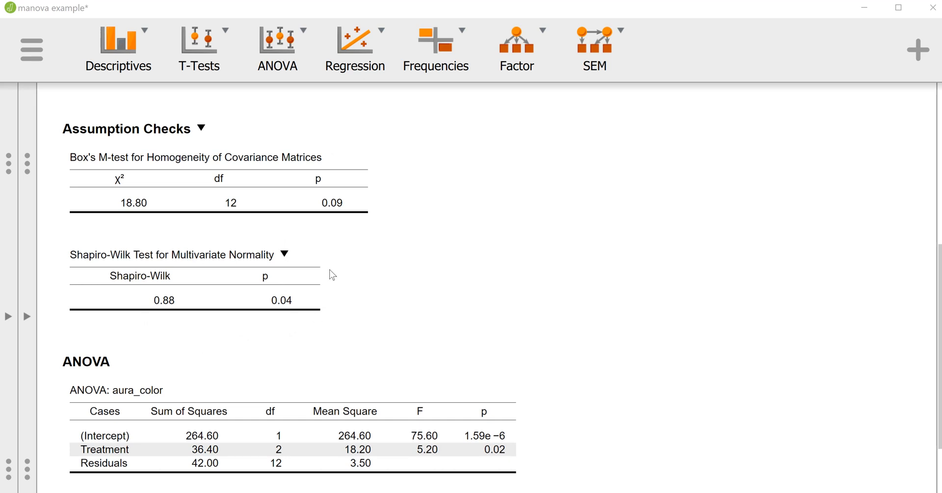
pyautogui.moveTo(251, 298)
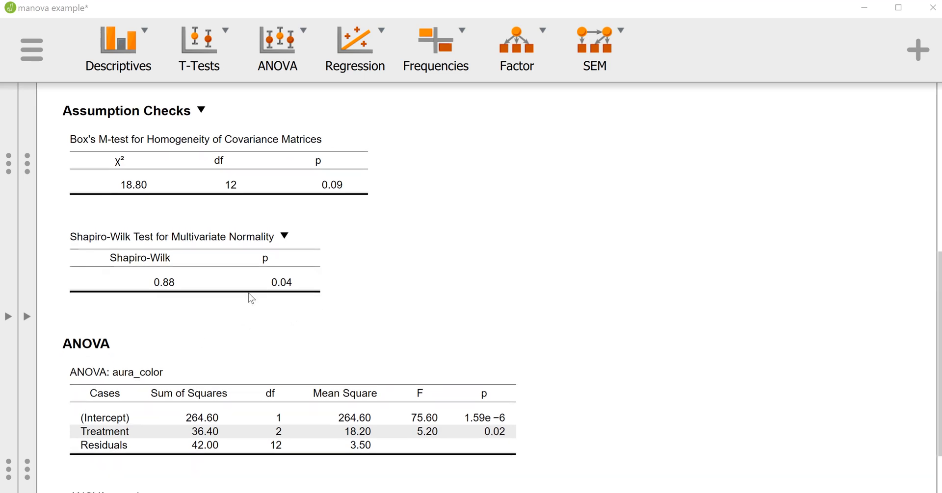
pyautogui.scroll(-3)
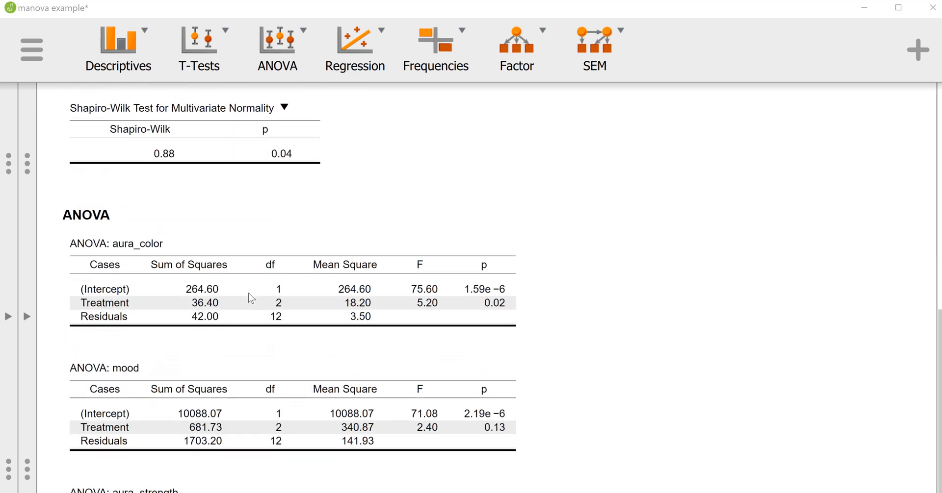
pyautogui.scroll(3)
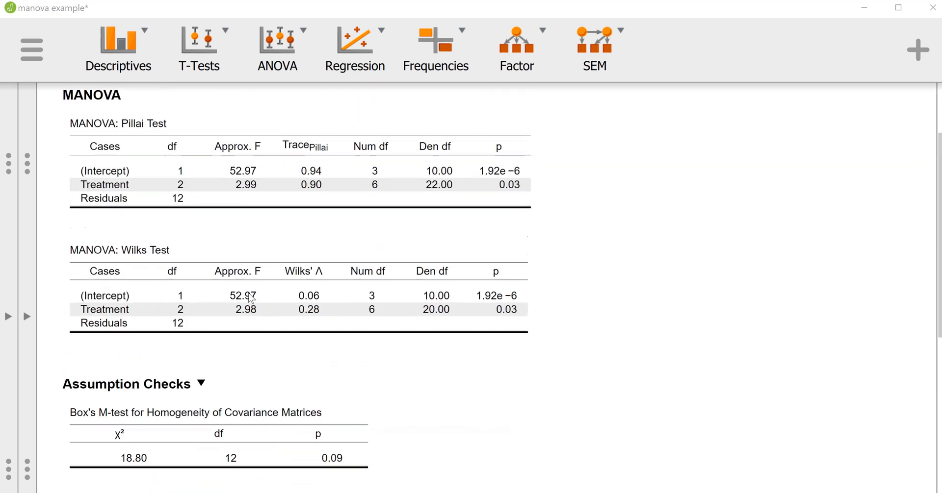
pyautogui.scroll(3)
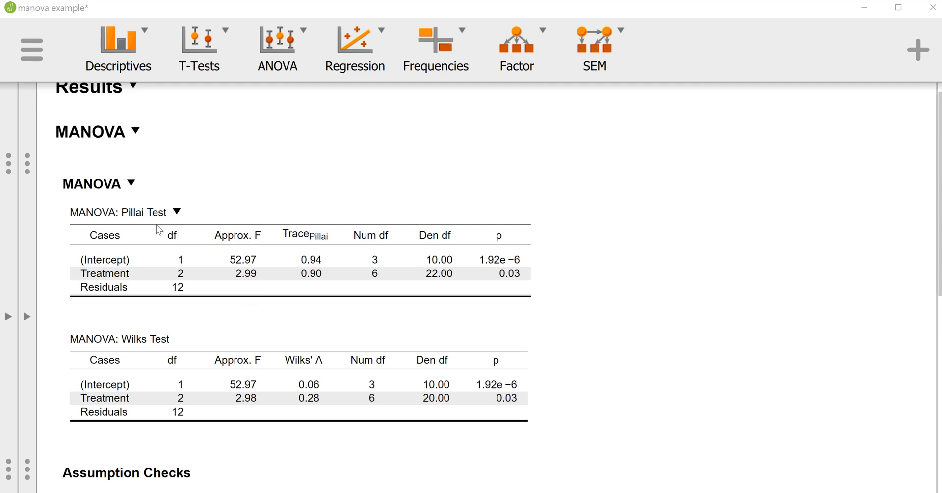
pyautogui.moveTo(380, 278)
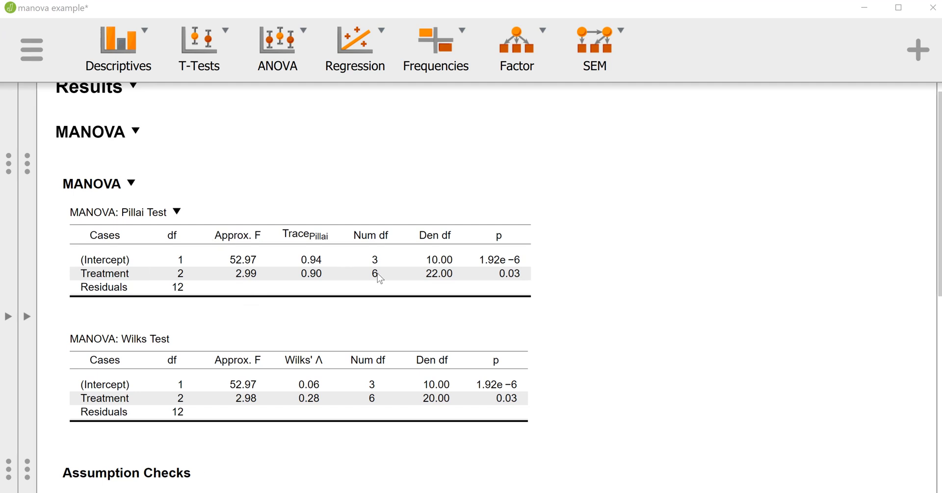
pyautogui.scroll(-3)
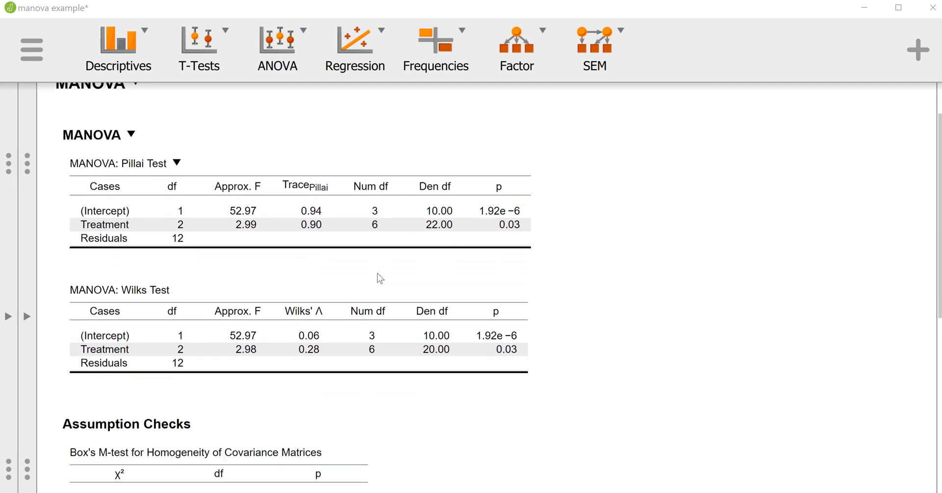
pyautogui.scroll(-3)
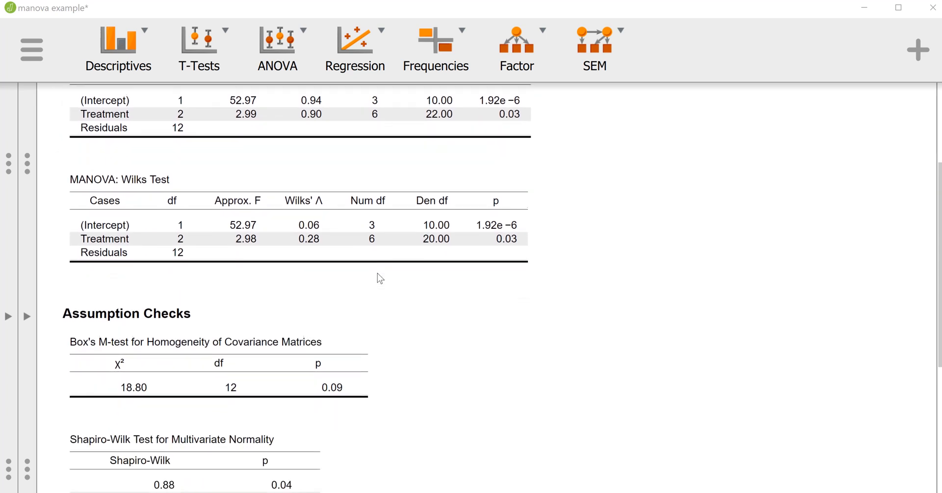
pyautogui.scroll(-3)
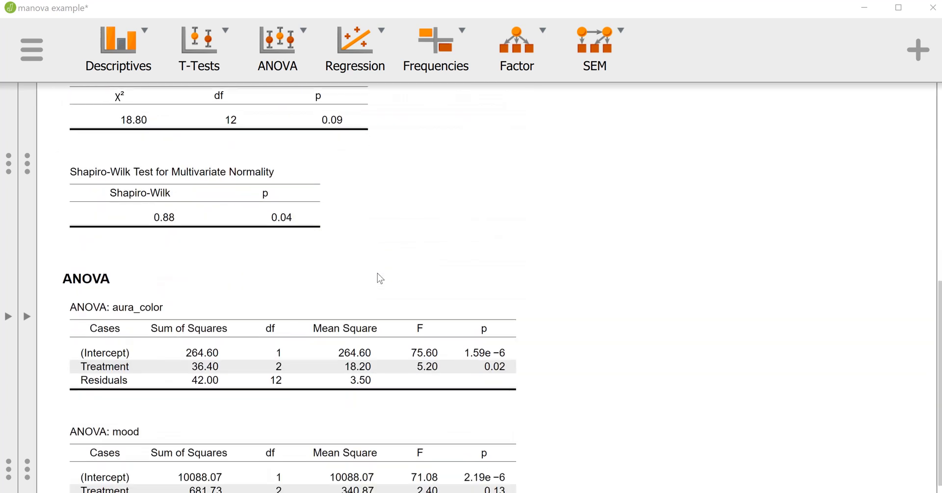
pyautogui.scroll(-3)
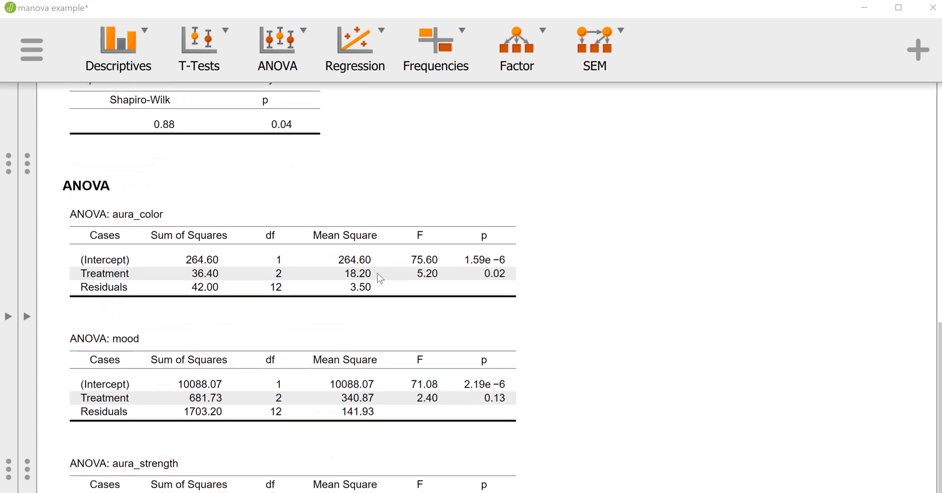
pyautogui.scroll(-3)
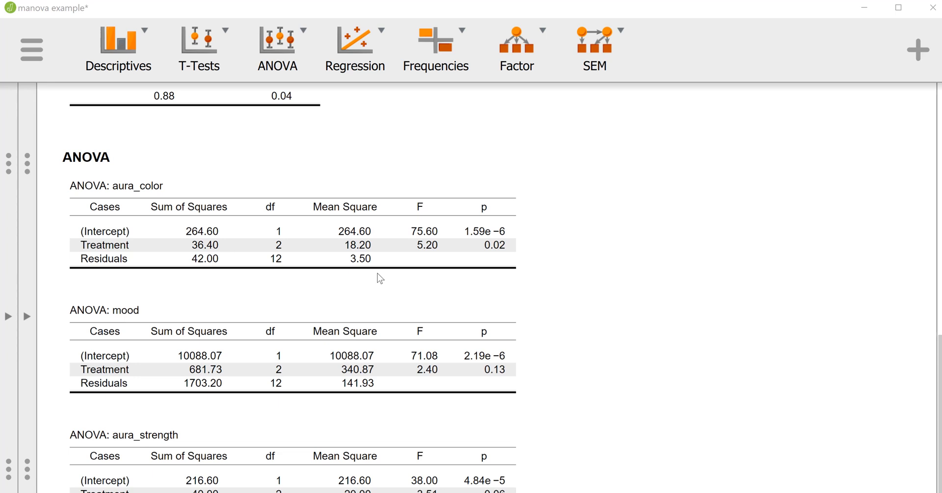
pyautogui.moveTo(152, 239)
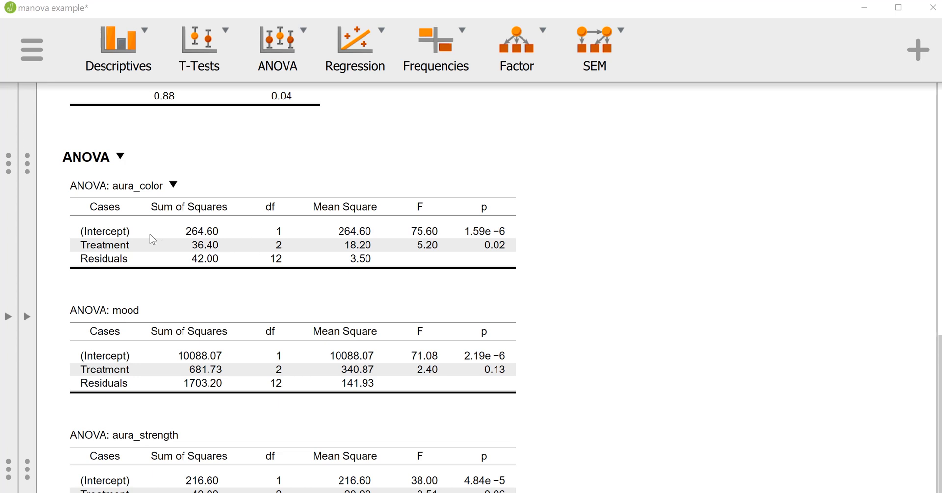
pyautogui.moveTo(138, 247)
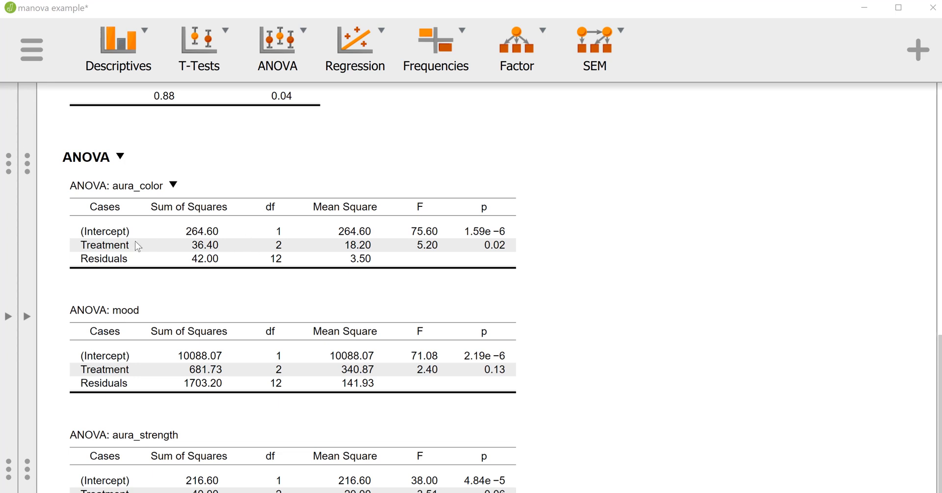
pyautogui.moveTo(492, 255)
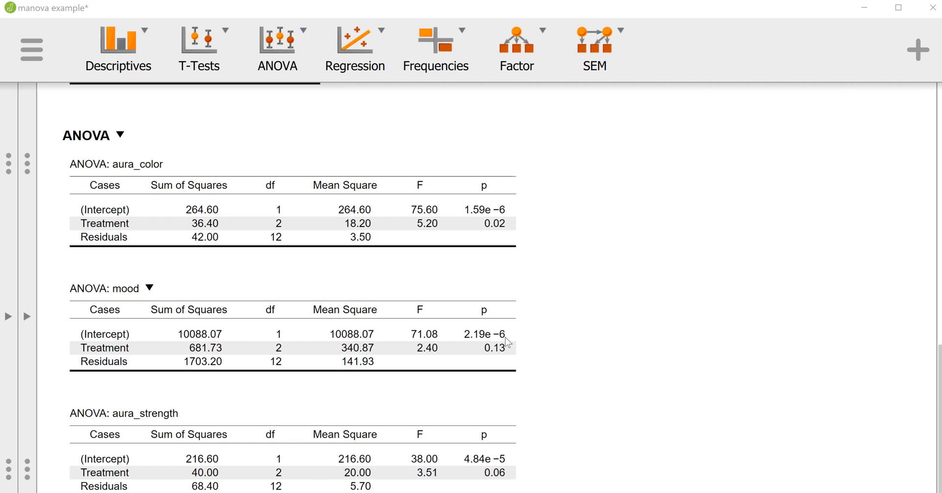
pyautogui.moveTo(495, 363)
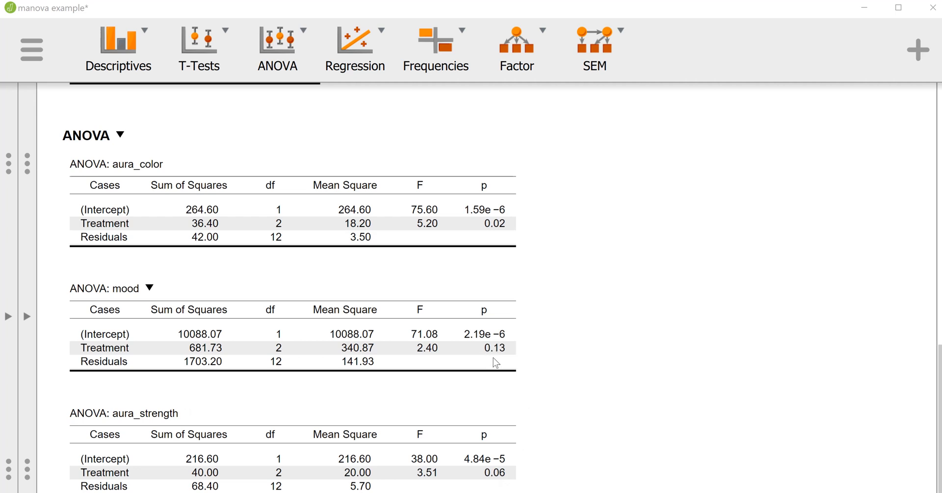
pyautogui.moveTo(493, 359)
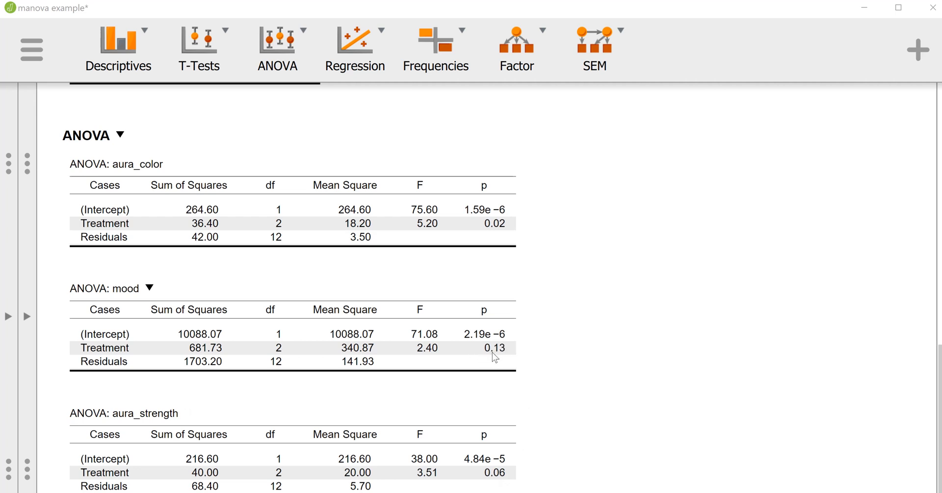
pyautogui.moveTo(510, 367)
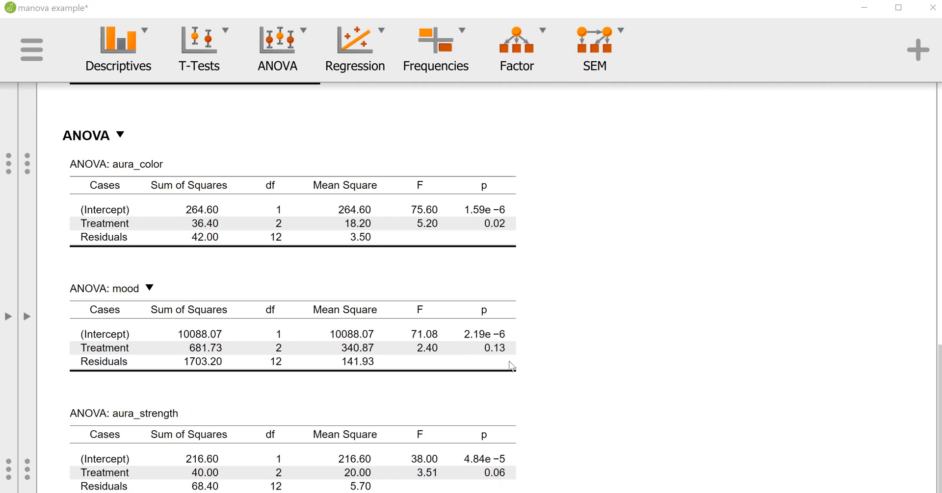
pyautogui.moveTo(521, 347)
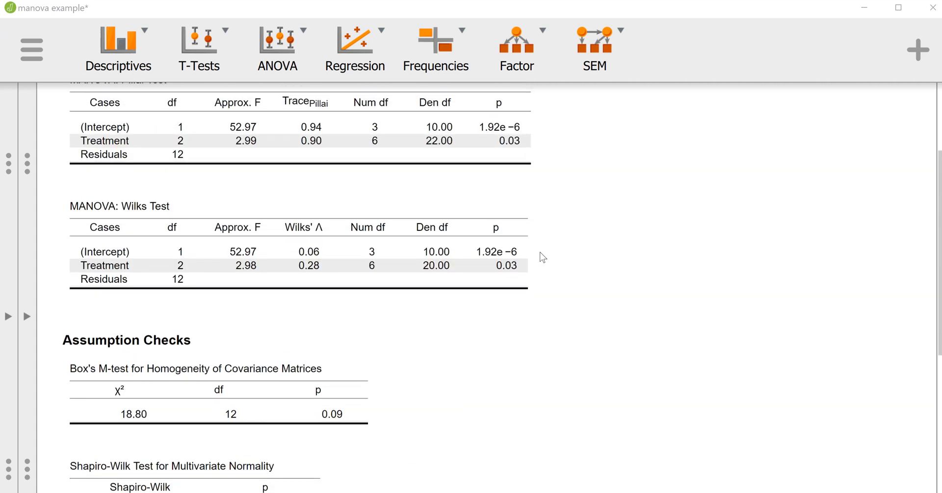
pyautogui.scroll(3)
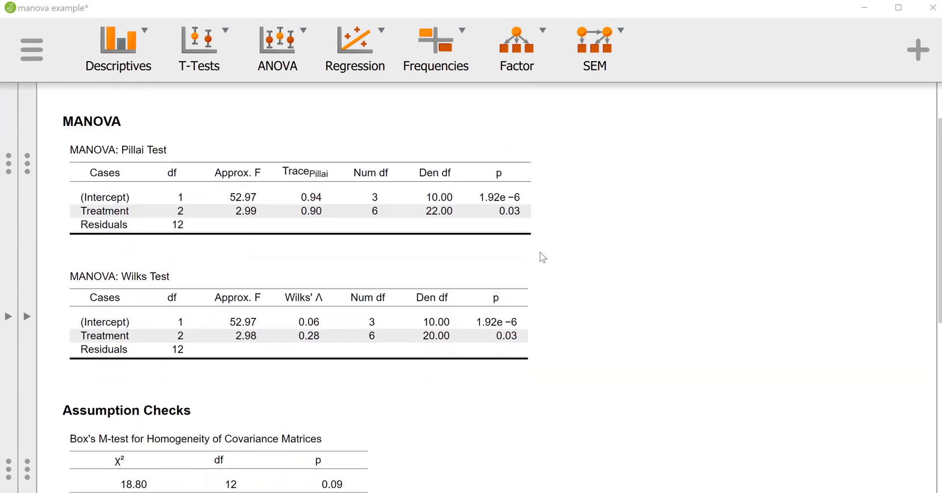
pyautogui.scroll(-3)
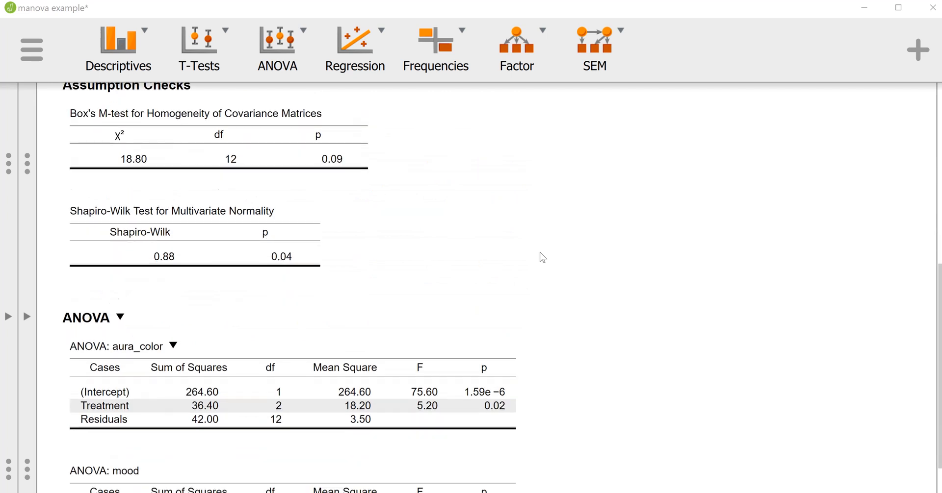
pyautogui.scroll(-3)
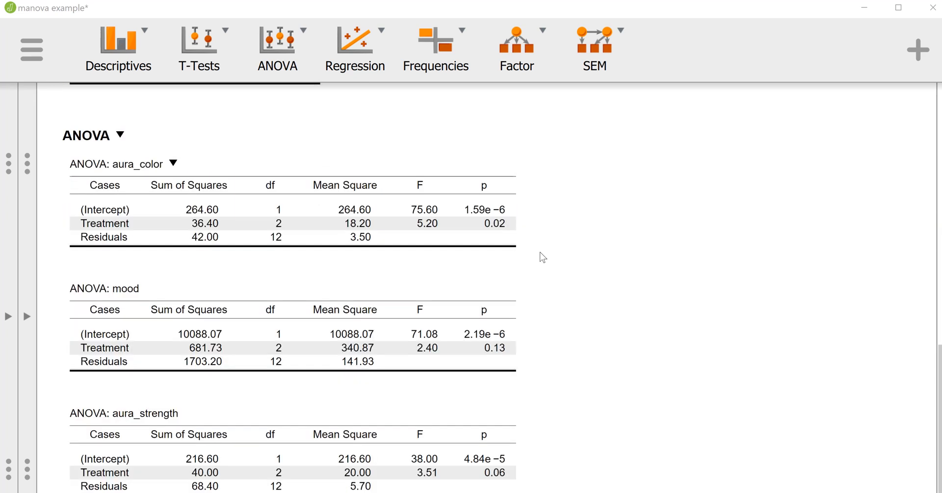
pyautogui.scroll(3)
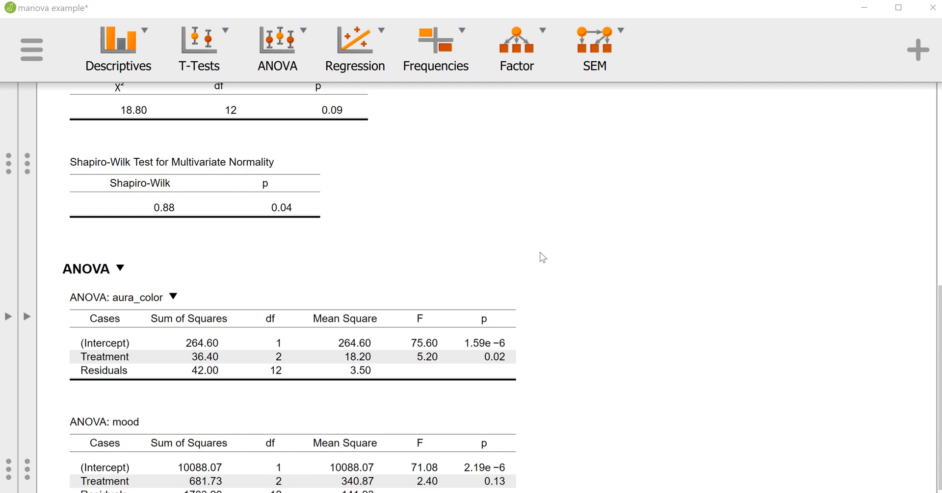
pyautogui.scroll(3)
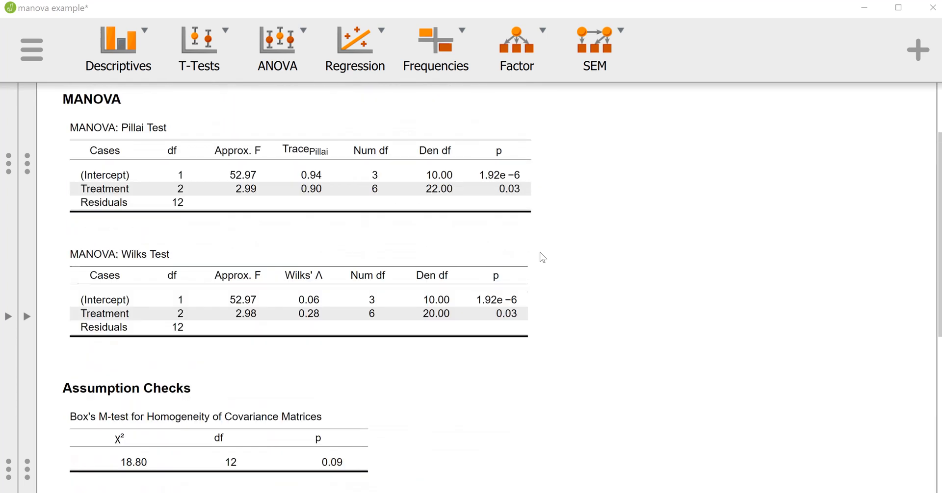
pyautogui.scroll(3)
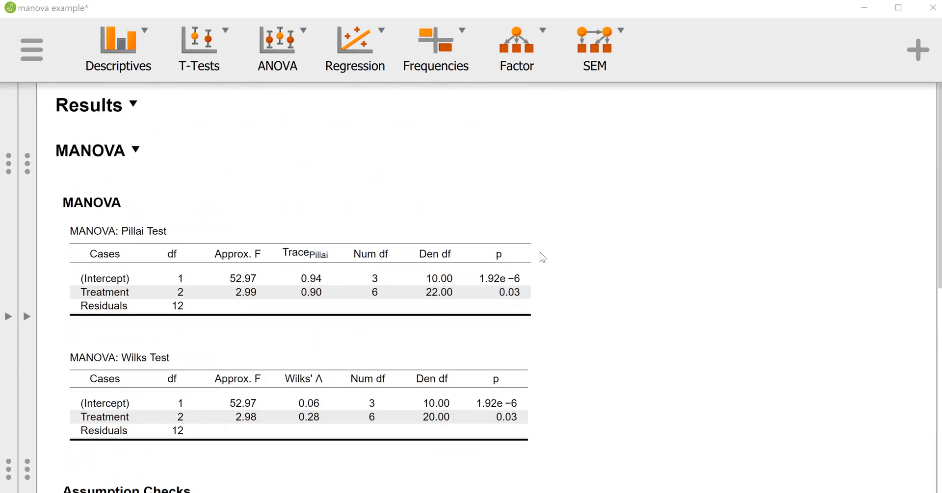
pyautogui.scroll(-3)
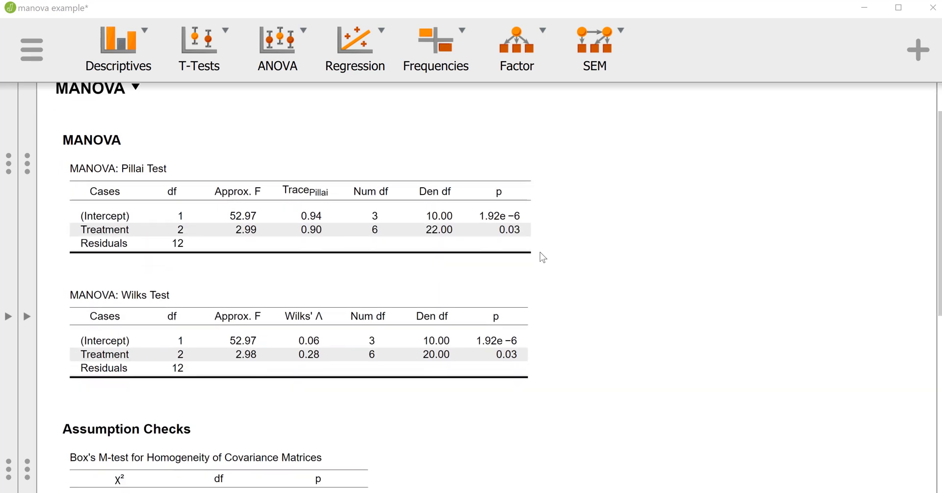
pyautogui.scroll(-3)
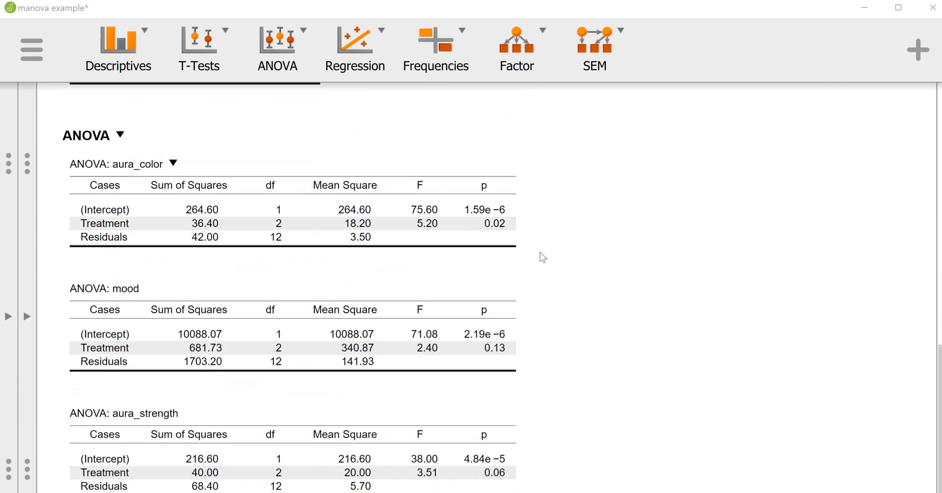
pyautogui.moveTo(520, 252)
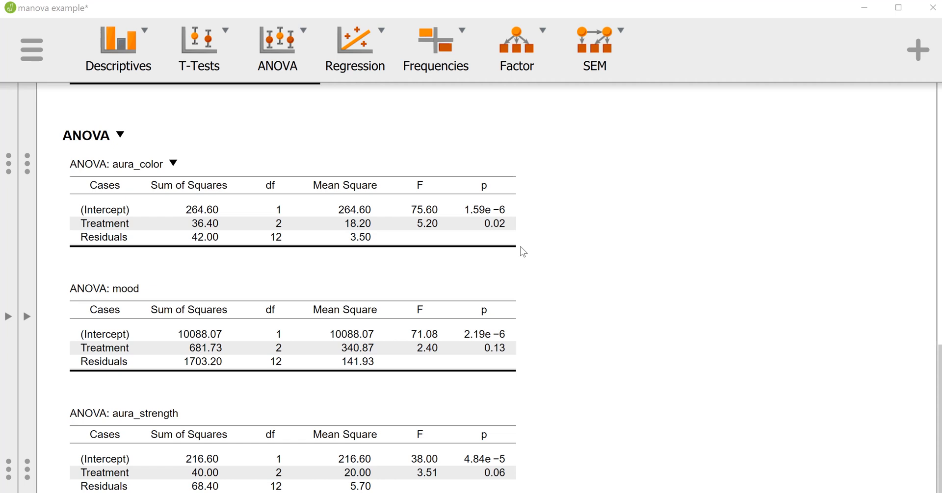
pyautogui.moveTo(403, 210)
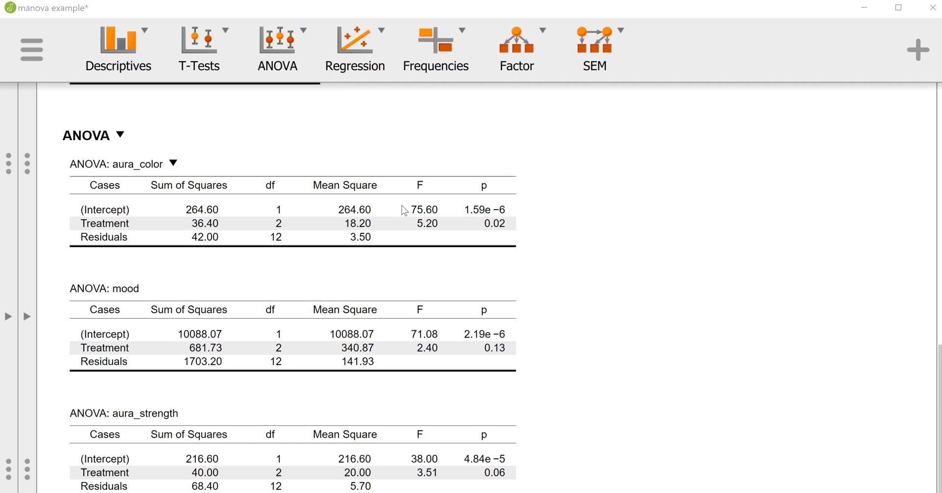
pyautogui.moveTo(309, 174)
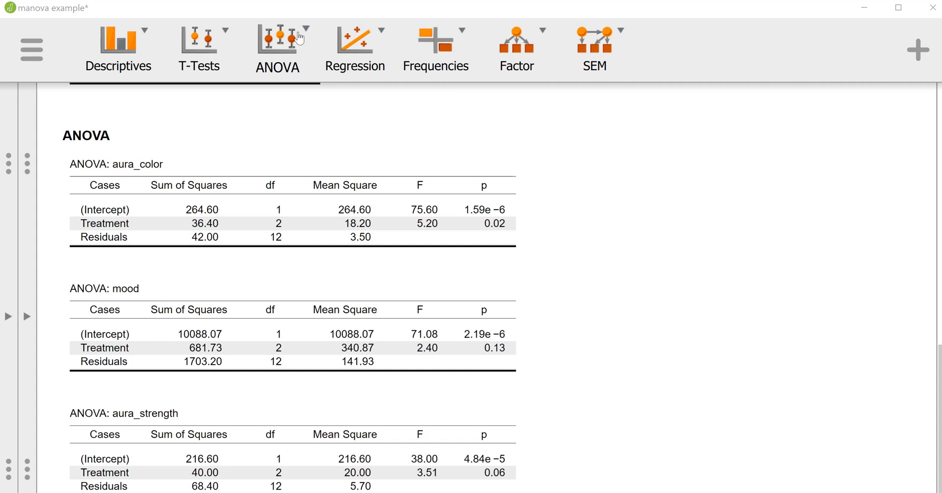
# Step: New ANCOVA with Treatment as fixed factor and aura_color as dependent variable
pyautogui.click(277, 50)
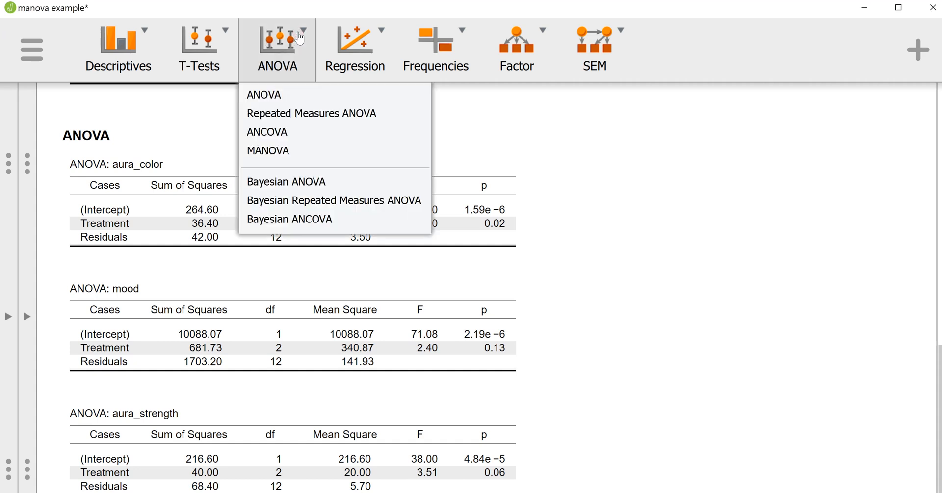
pyautogui.moveTo(299, 50)
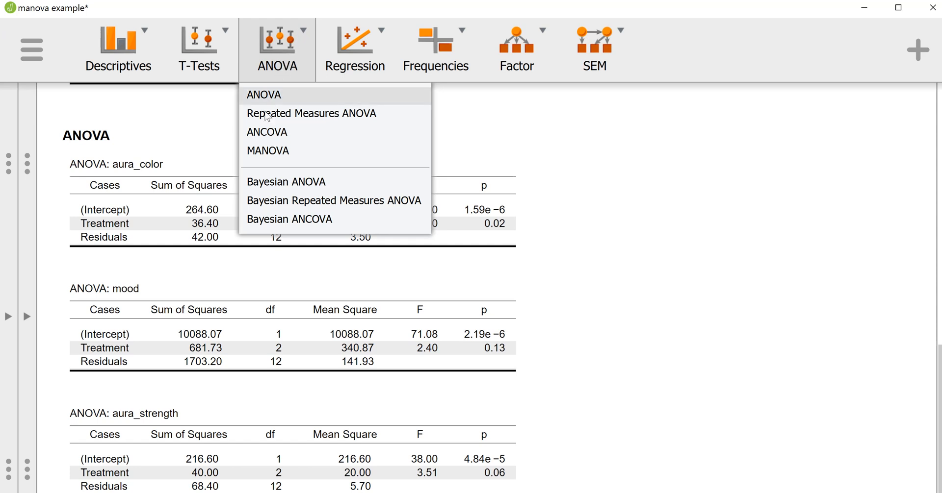
pyautogui.moveTo(267, 132)
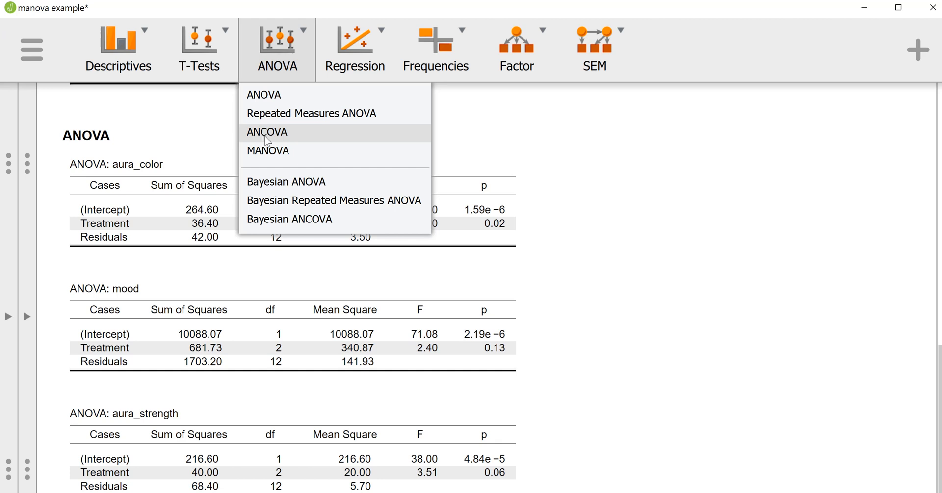
pyautogui.click(267, 132)
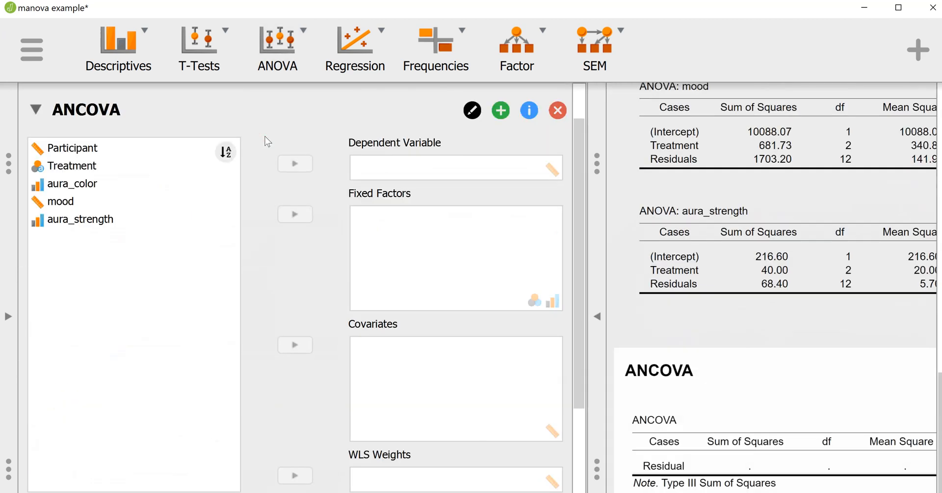
pyautogui.click(71, 184)
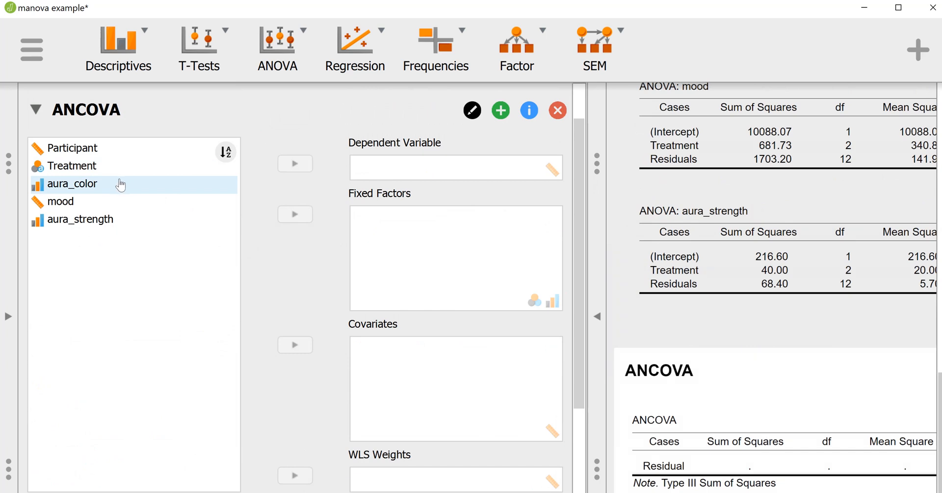
pyautogui.moveTo(106, 173)
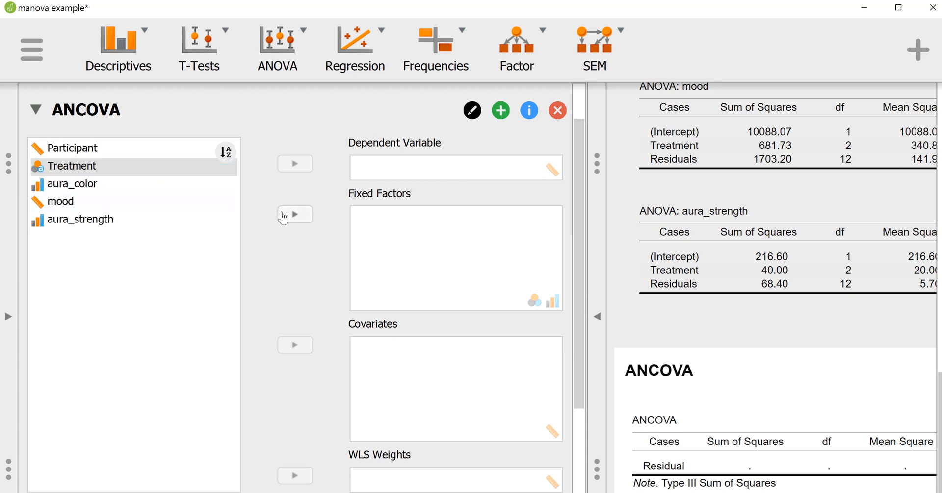
pyautogui.click(295, 214)
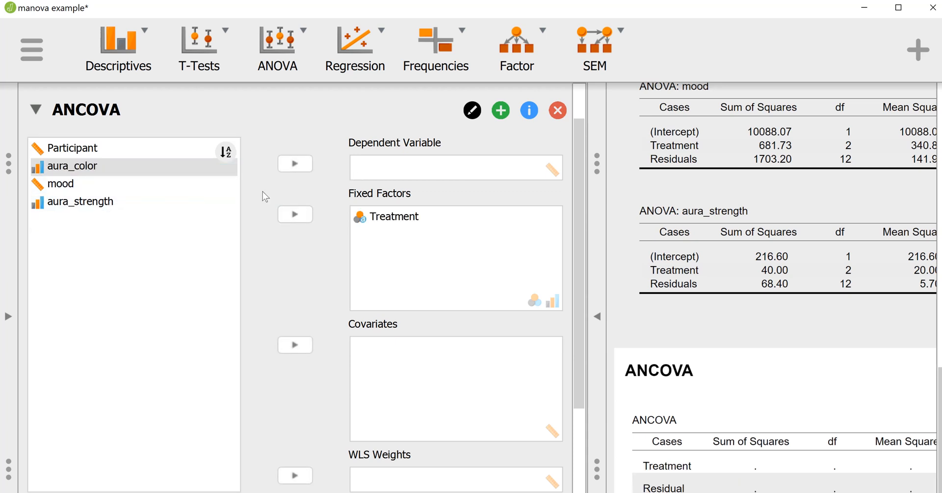
pyautogui.click(81, 202)
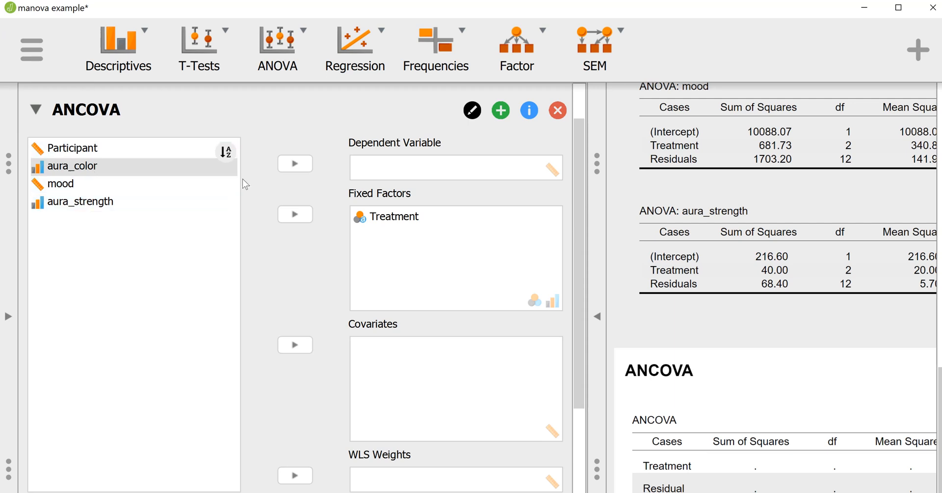
pyautogui.click(294, 162)
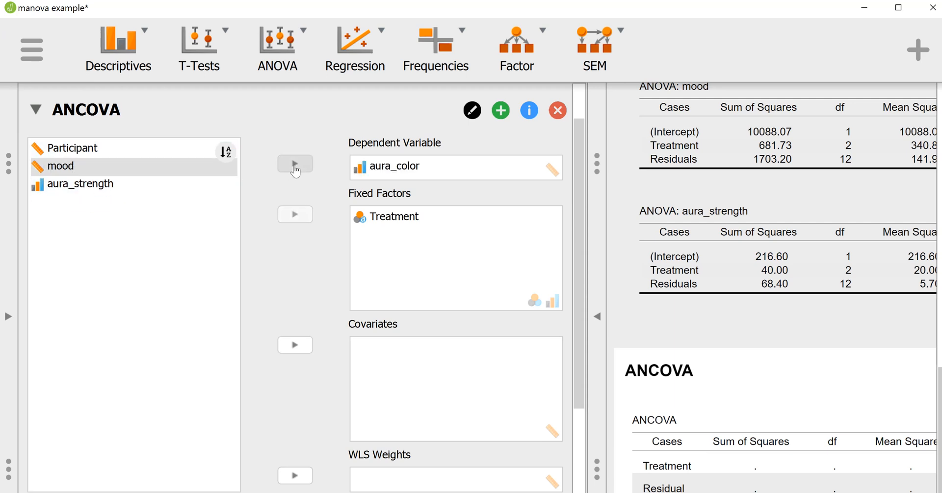
# Step: Enable homogeneity tests under Assumption Checks for the aura_color ANCOVA
pyautogui.scroll(-3)
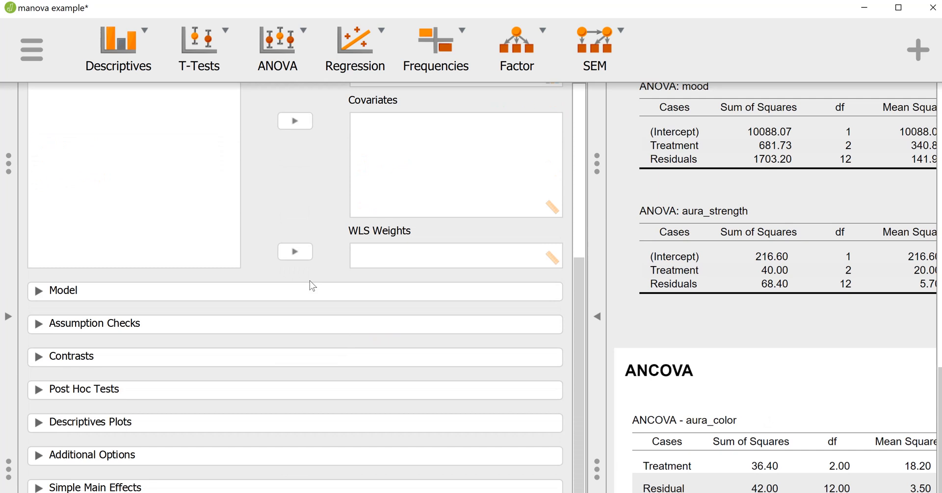
pyautogui.moveTo(141, 342)
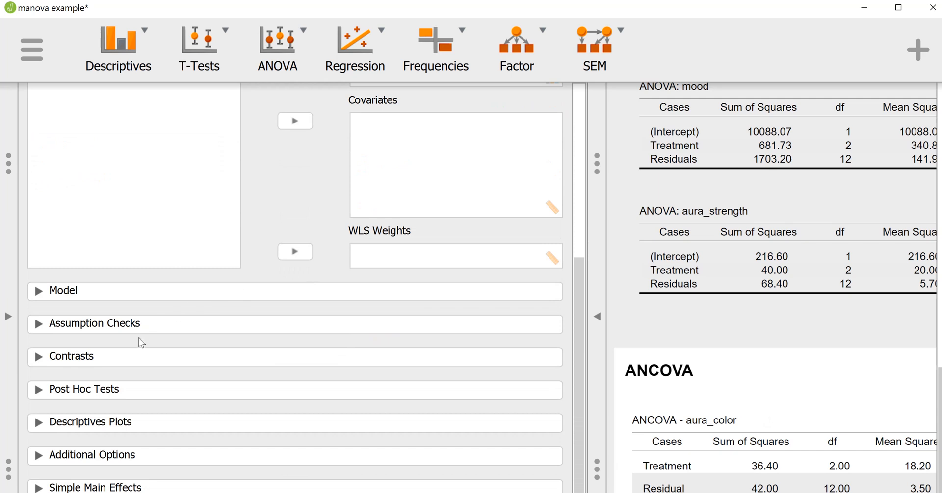
pyautogui.moveTo(136, 330)
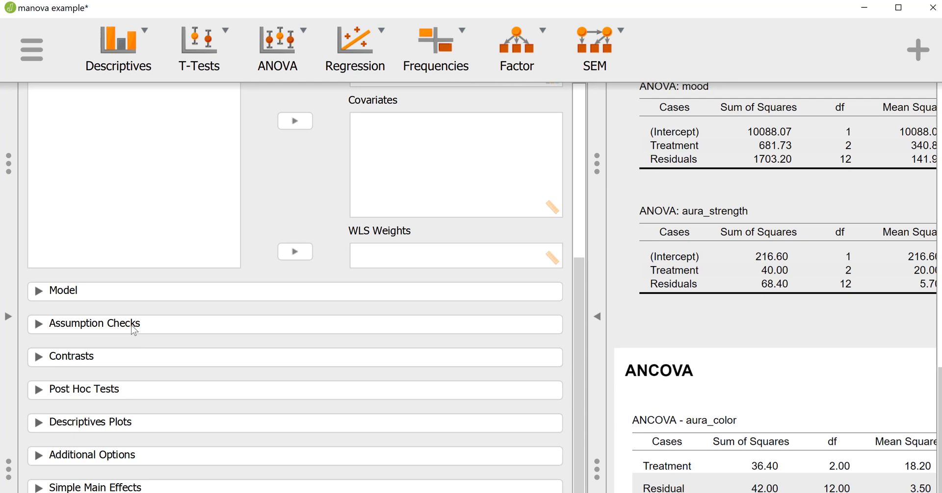
pyautogui.click(94, 324)
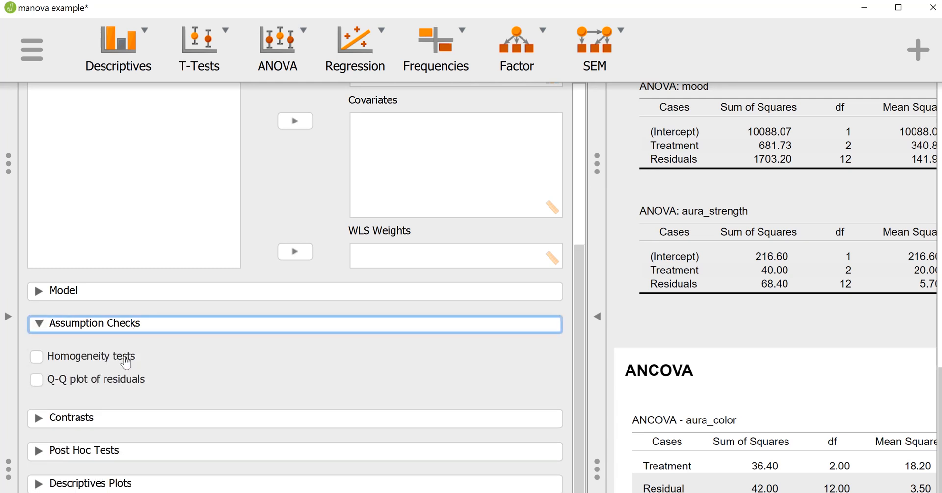
pyautogui.click(36, 356)
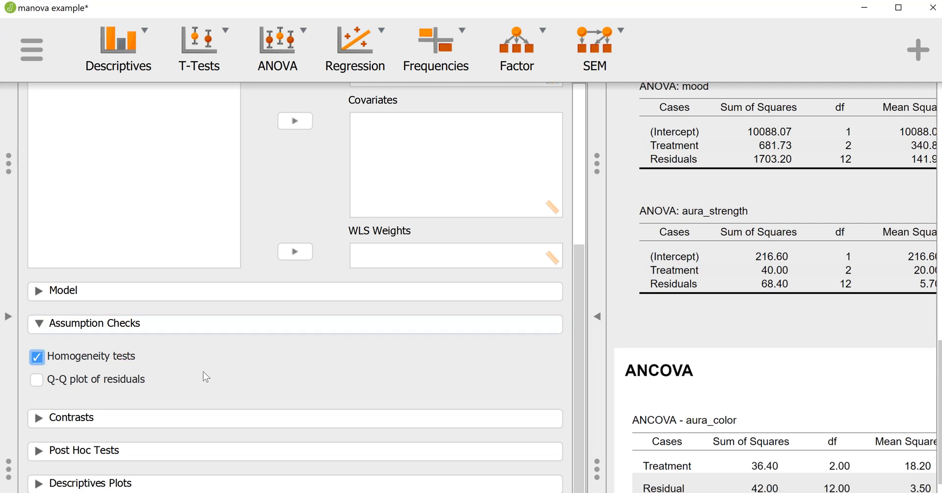
pyautogui.scroll(-3)
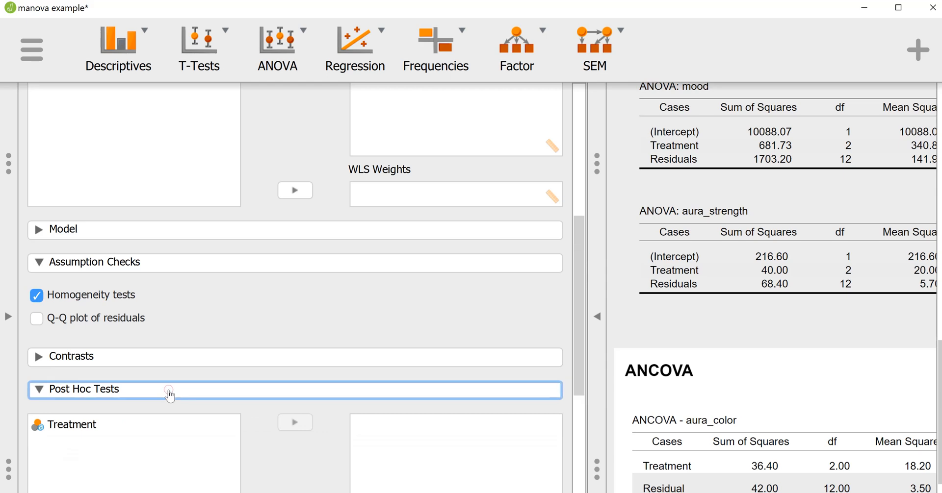
# Step: Request Tukey post hoc comparisons on Treatment with effect sizes
pyautogui.click(85, 390)
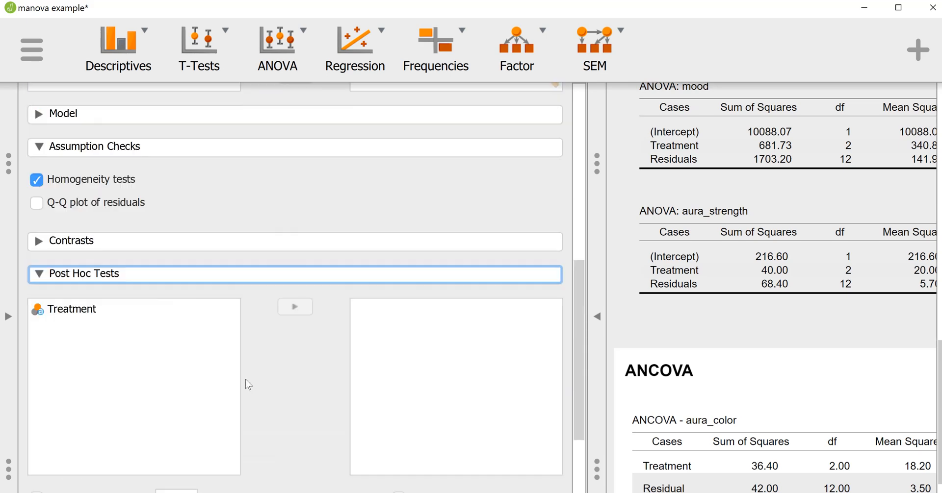
pyautogui.scroll(3)
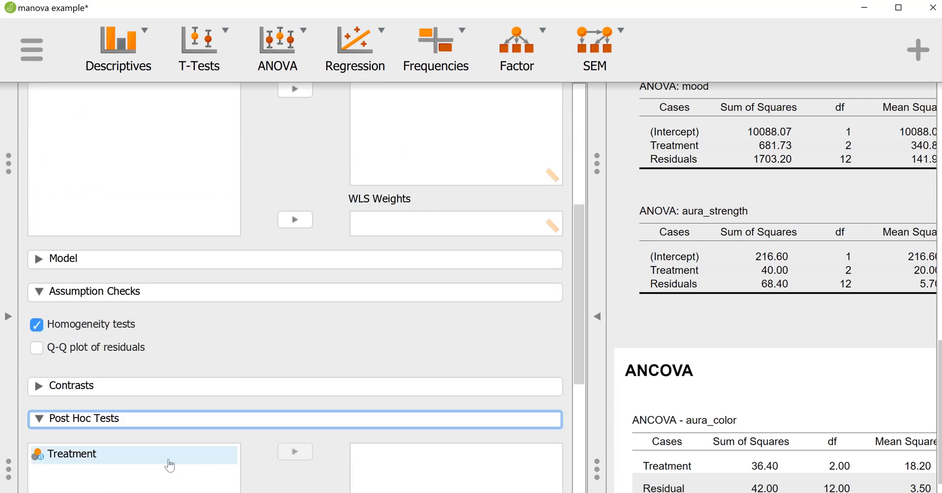
pyautogui.click(294, 451)
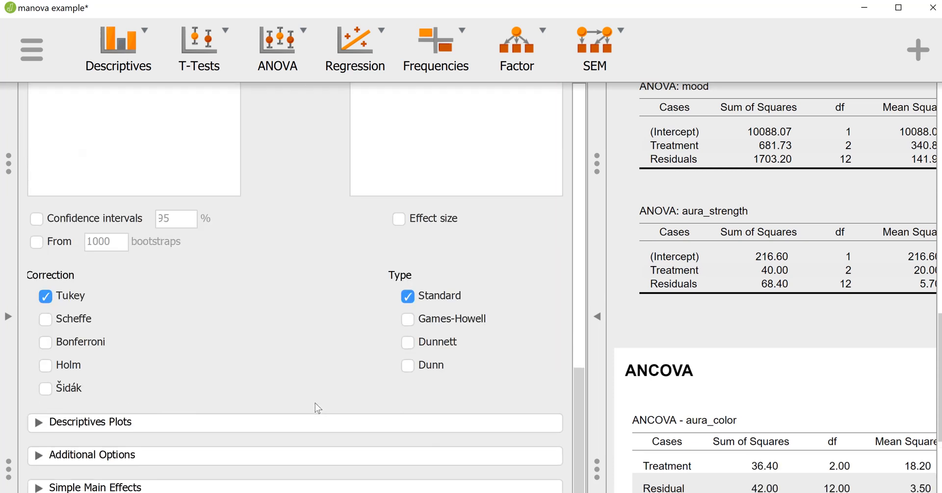
pyautogui.moveTo(406, 221)
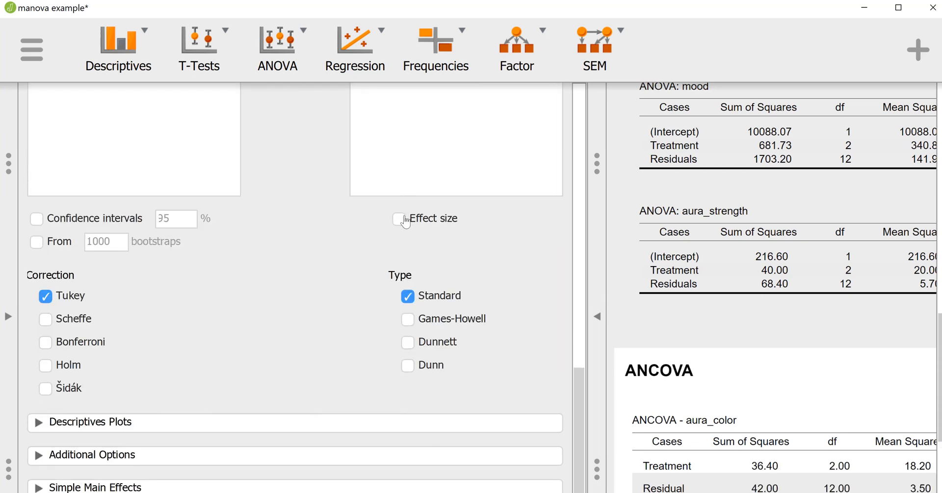
pyautogui.click(400, 219)
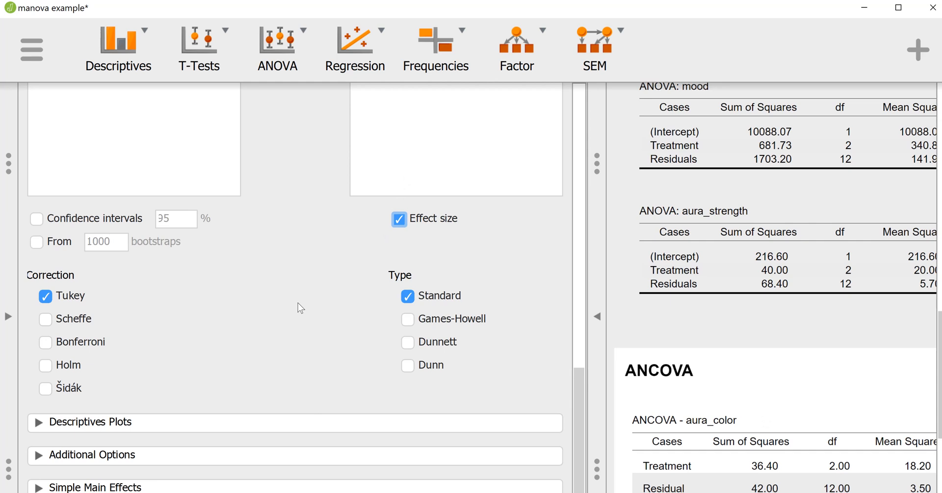
pyautogui.moveTo(189, 380)
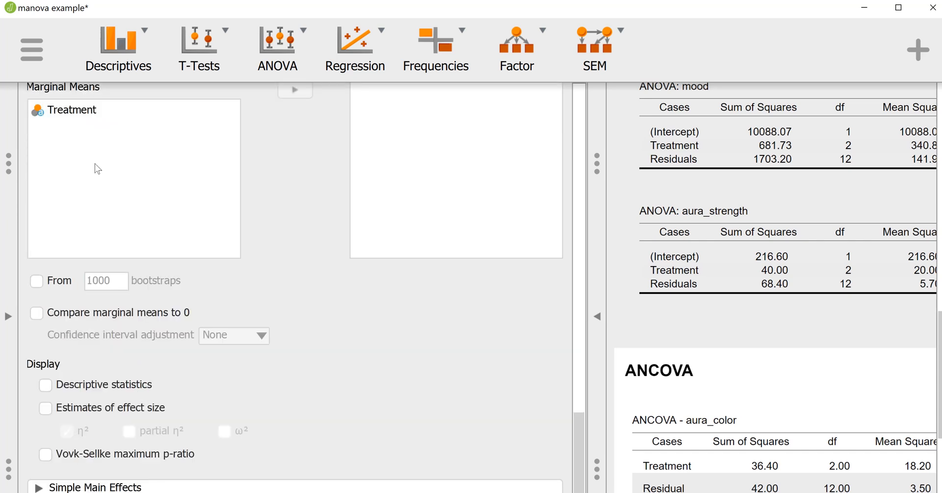
# Step: Add Treatment marginal means and partial η² to the effect size estimates
pyautogui.click(71, 109)
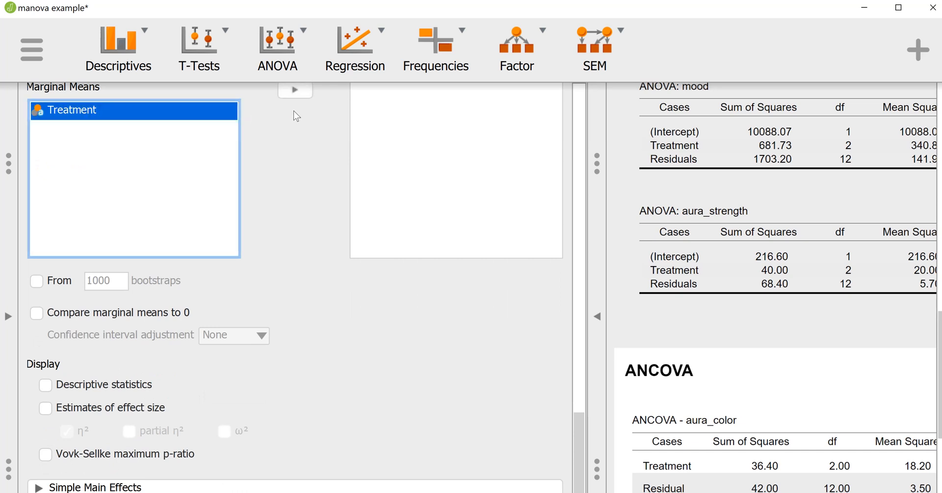
pyautogui.click(295, 89)
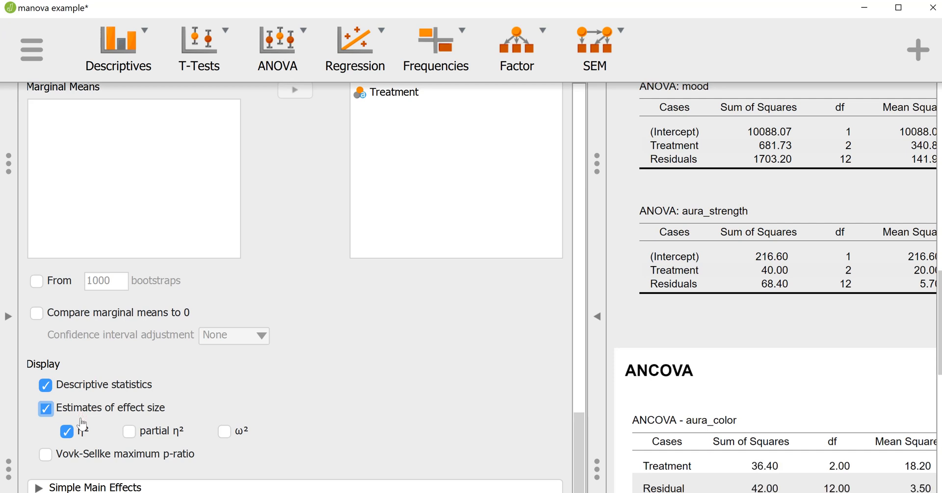
pyautogui.click(129, 432)
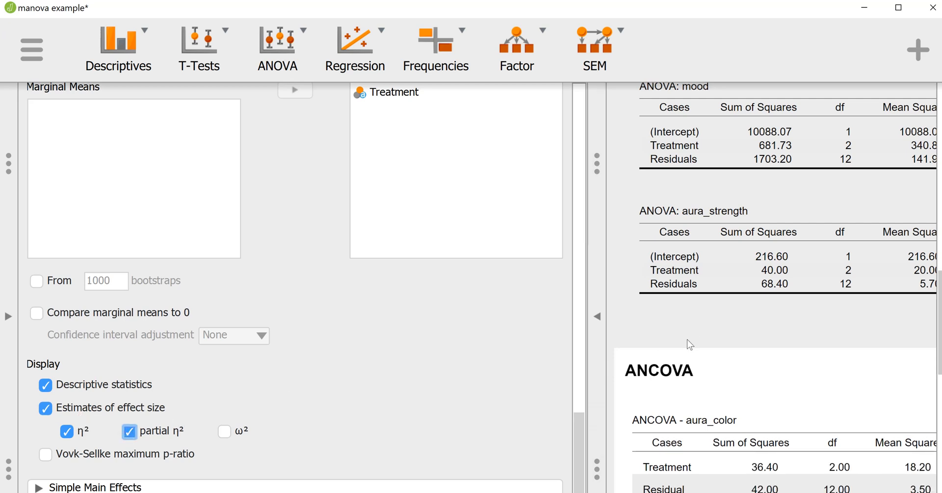
pyautogui.click(597, 316)
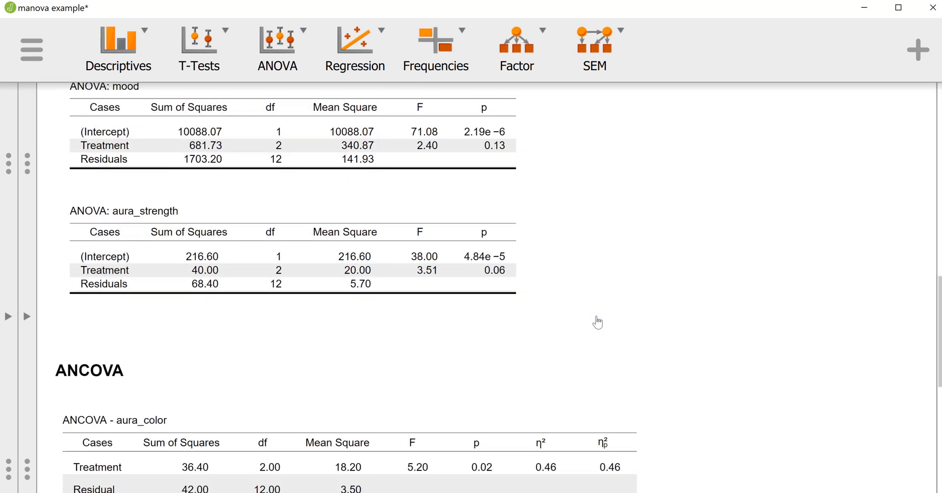
pyautogui.scroll(-3)
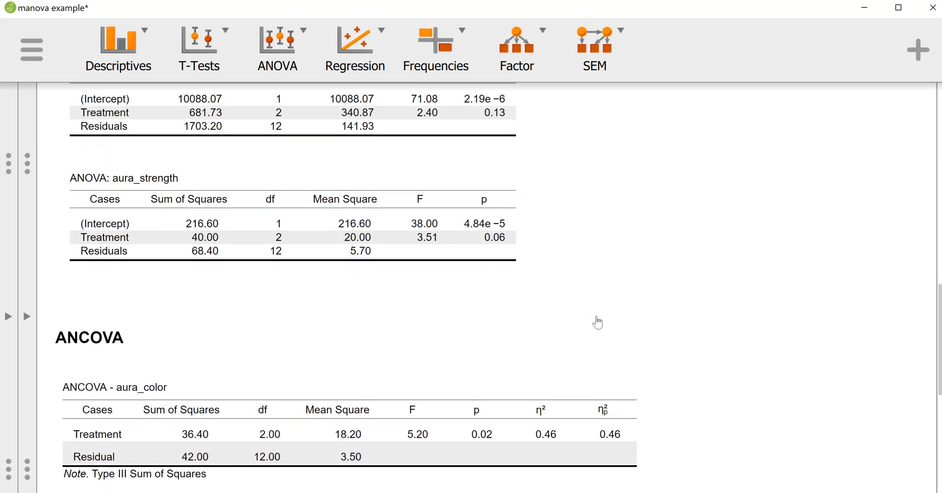
pyautogui.scroll(-3)
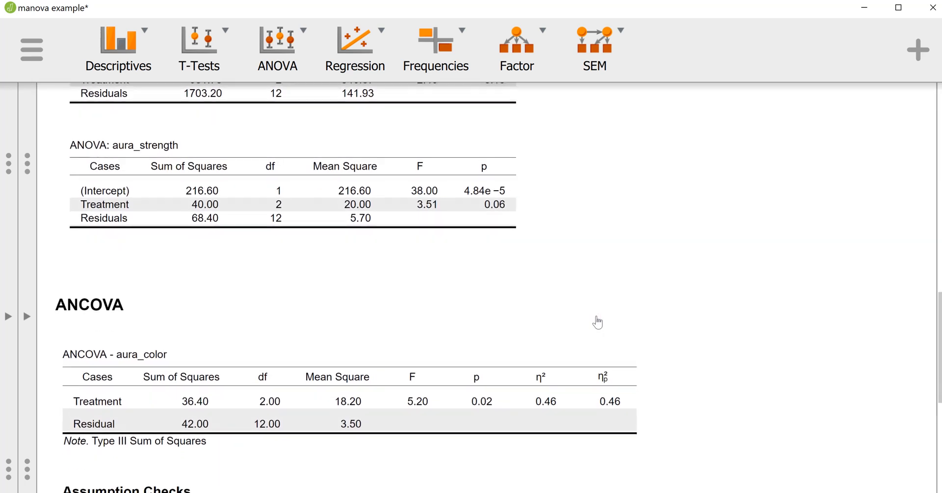
pyautogui.scroll(-3)
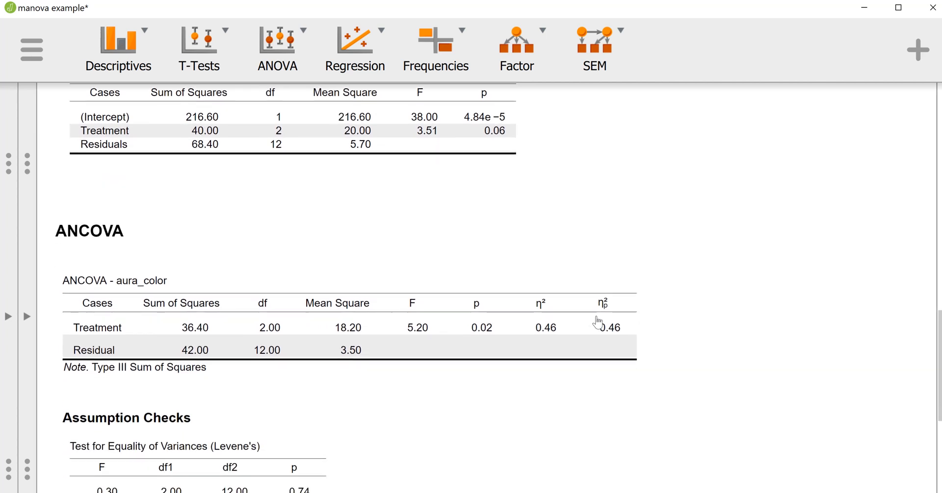
pyautogui.scroll(-3)
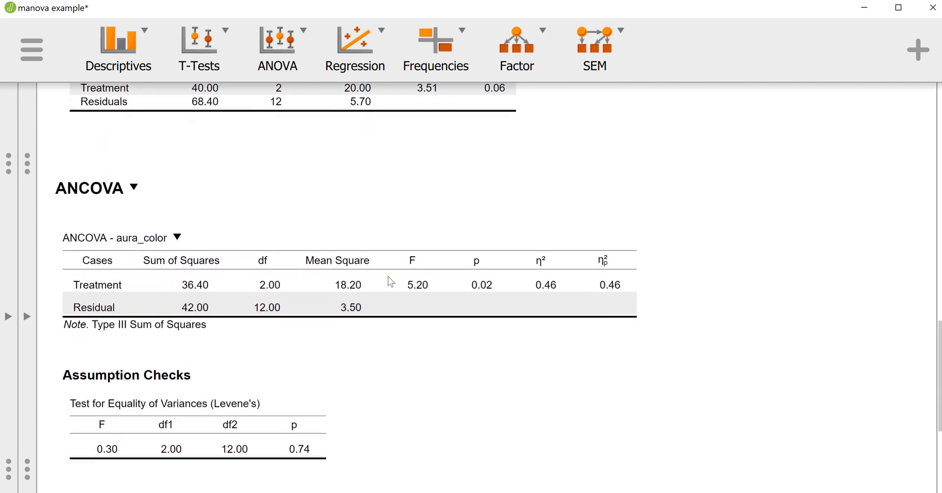
pyautogui.moveTo(202, 291)
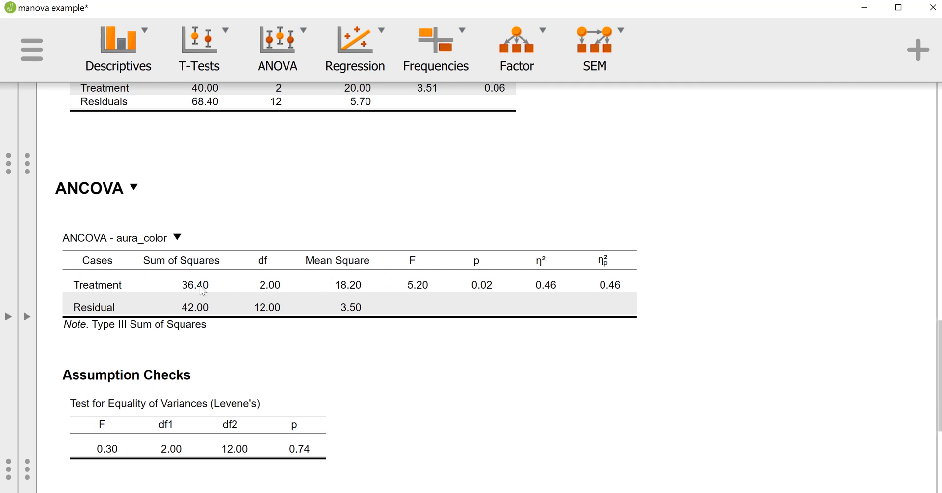
pyautogui.moveTo(195, 294)
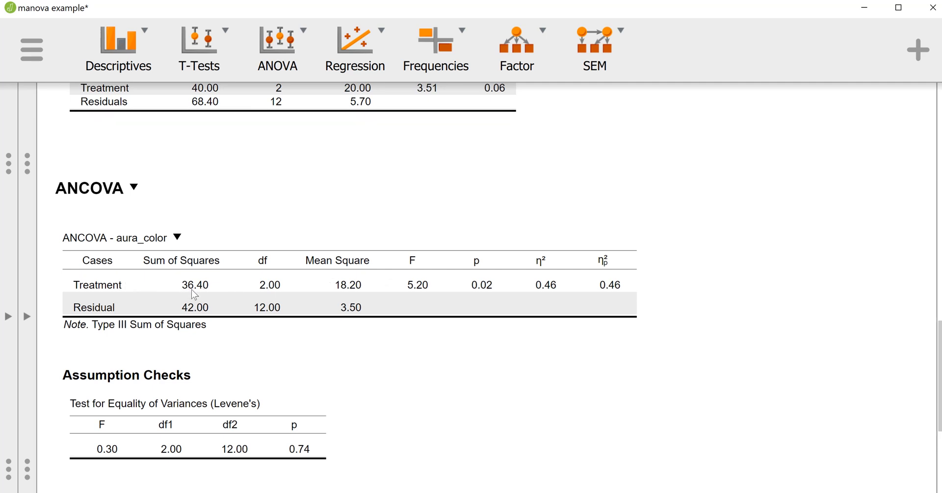
pyautogui.moveTo(303, 290)
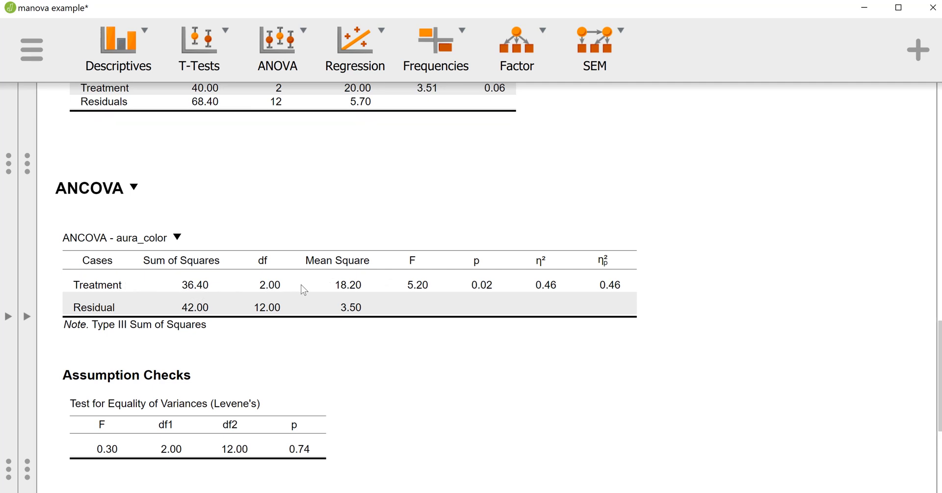
pyautogui.moveTo(436, 354)
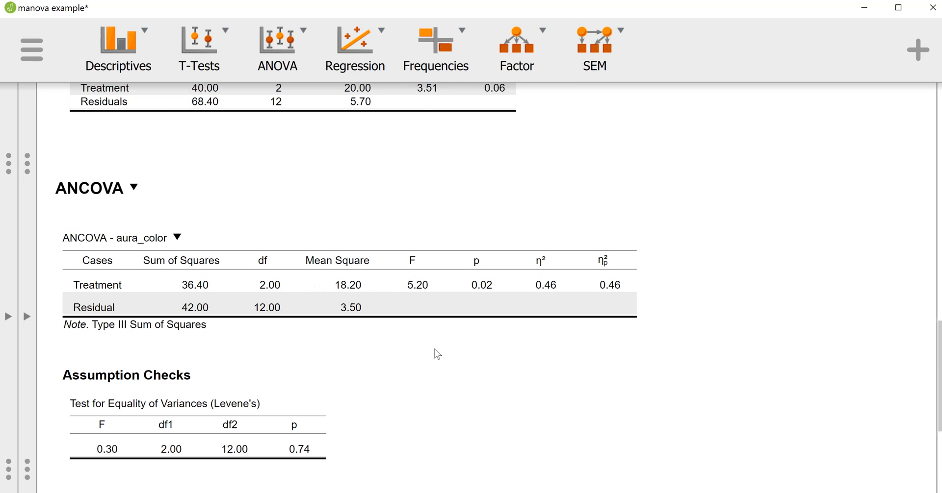
pyautogui.scroll(-3)
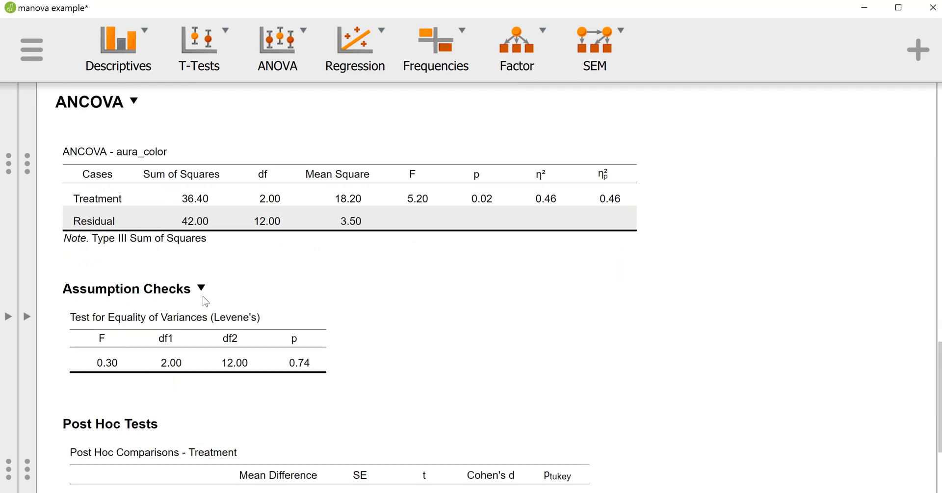
pyautogui.scroll(-3)
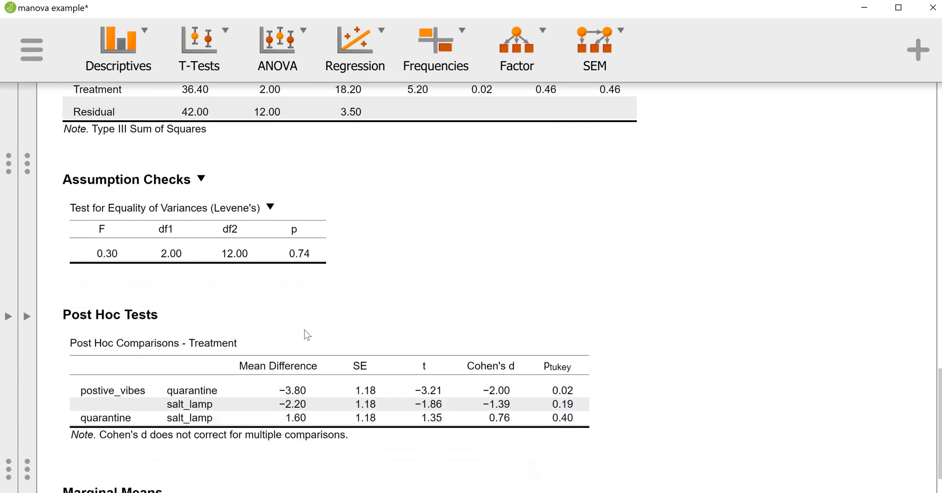
pyautogui.scroll(-3)
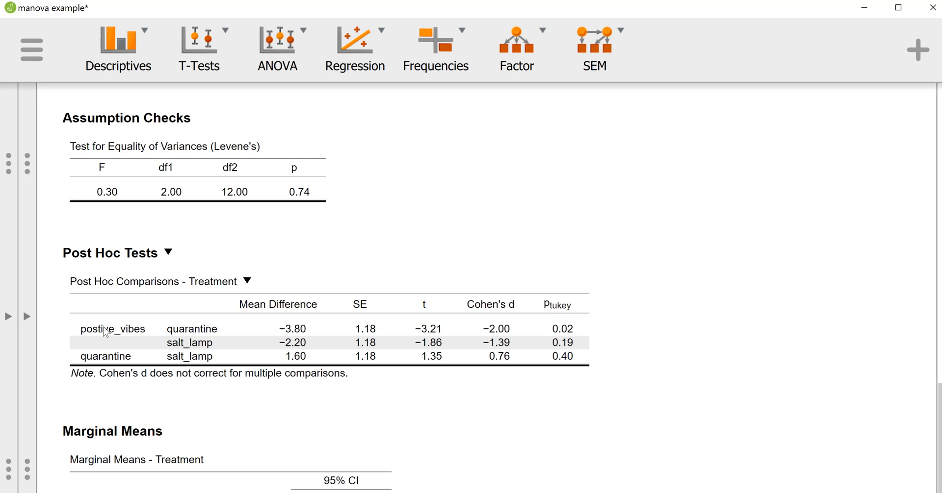
pyautogui.moveTo(131, 331)
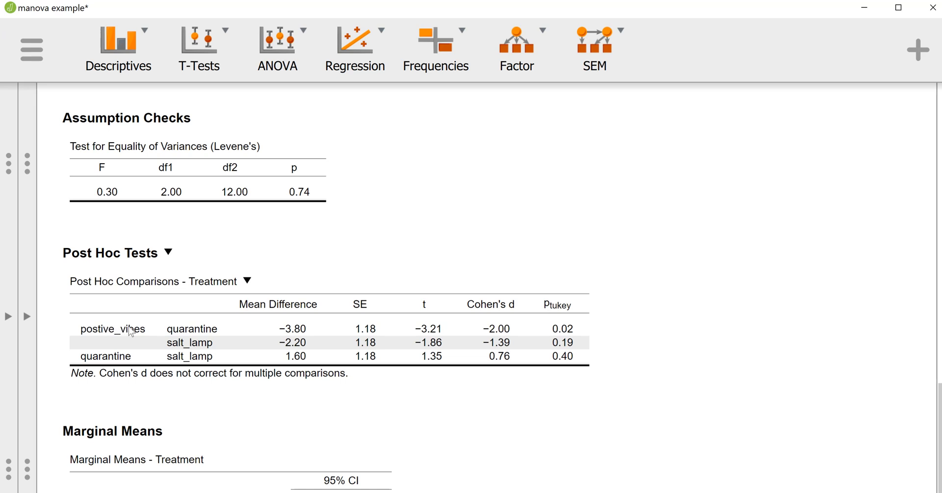
pyautogui.moveTo(148, 331)
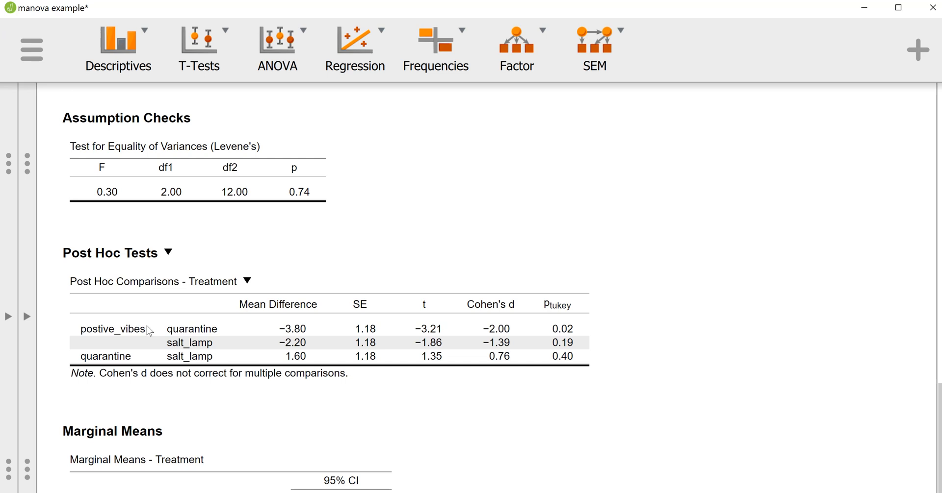
pyautogui.moveTo(229, 325)
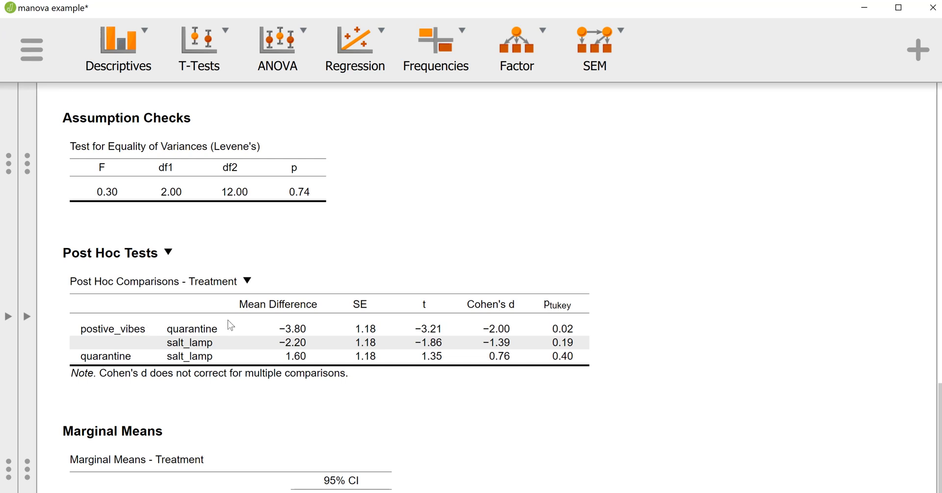
pyautogui.moveTo(286, 332)
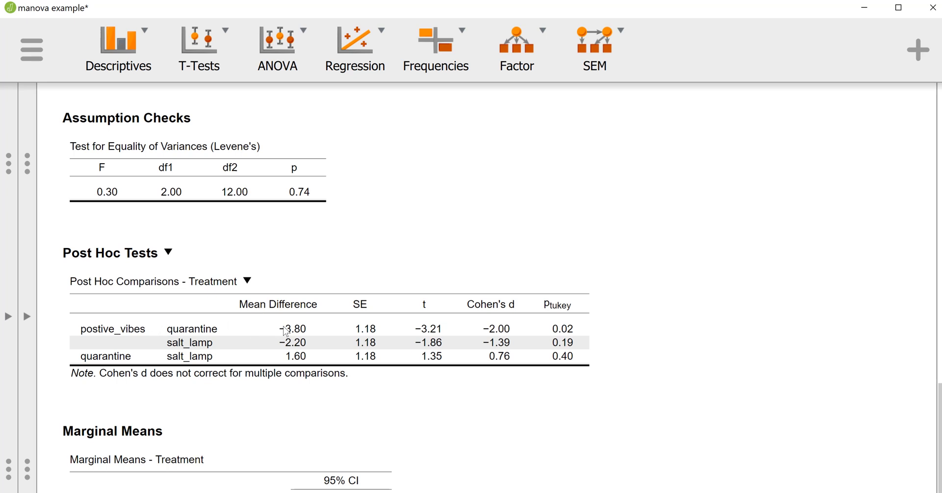
pyautogui.moveTo(127, 340)
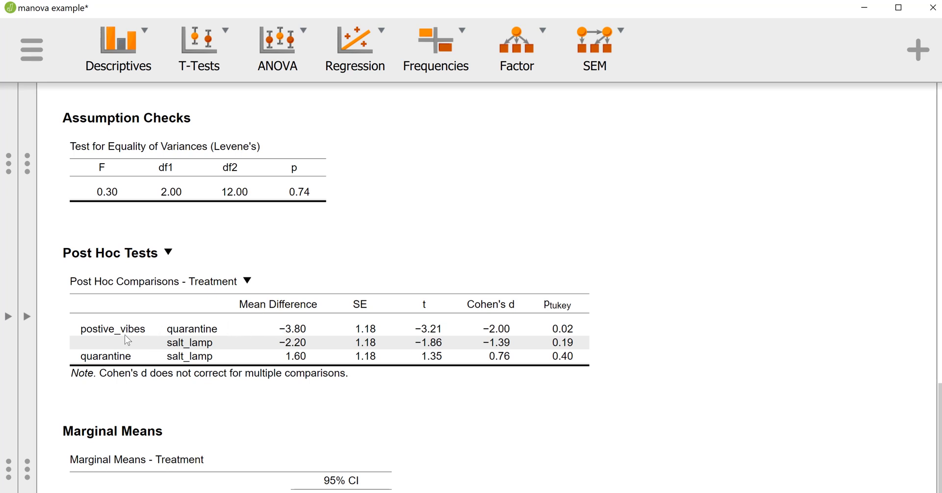
pyautogui.moveTo(459, 313)
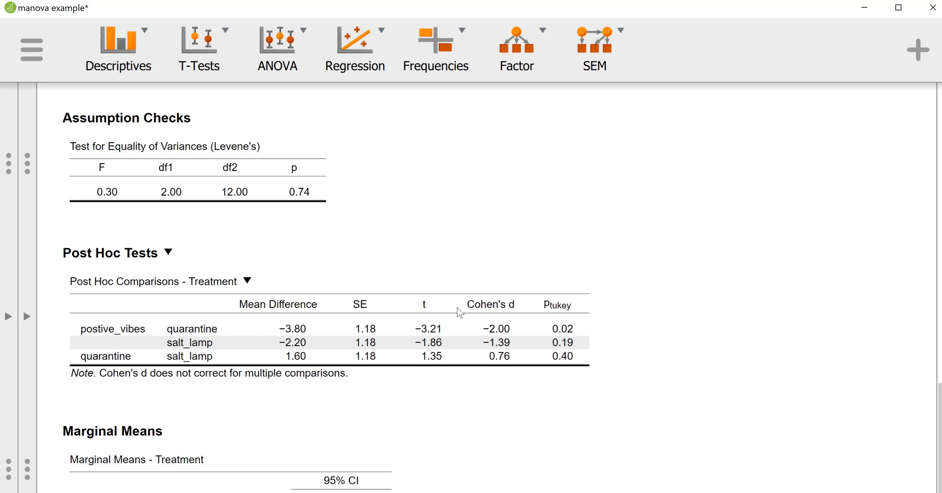
pyautogui.moveTo(553, 312)
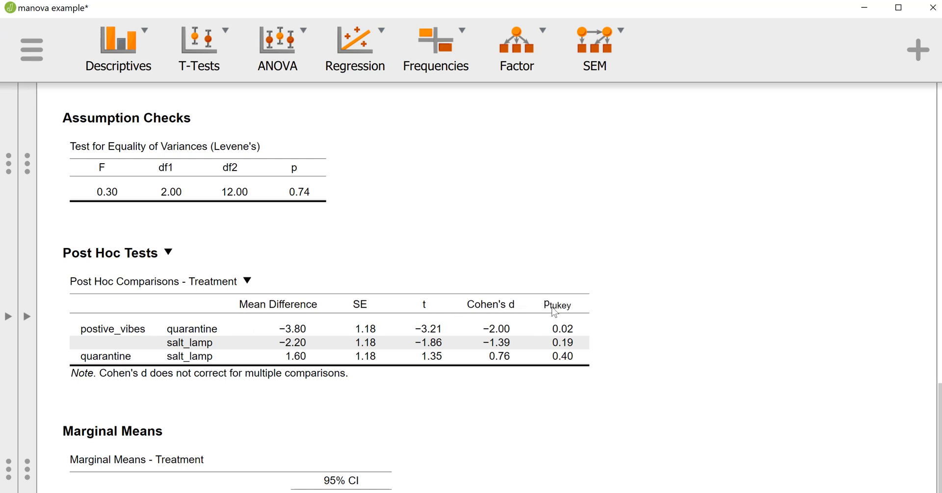
pyautogui.moveTo(184, 331)
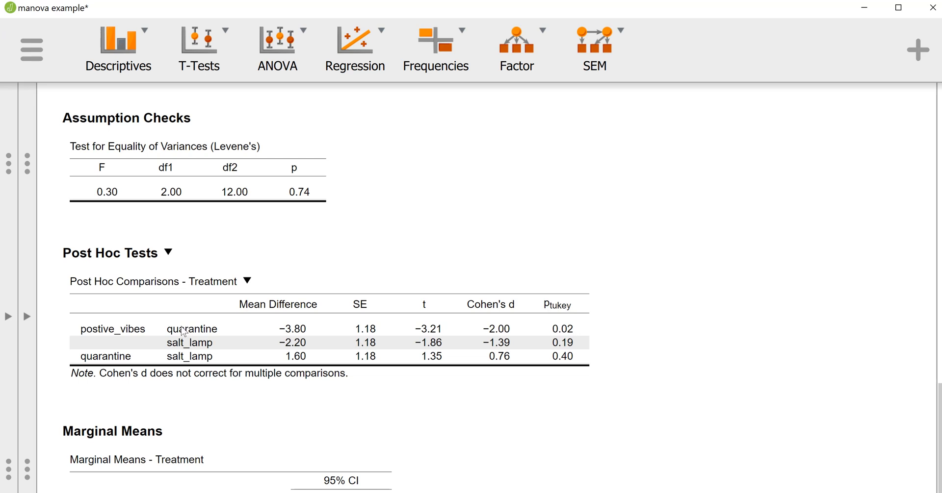
pyautogui.moveTo(245, 367)
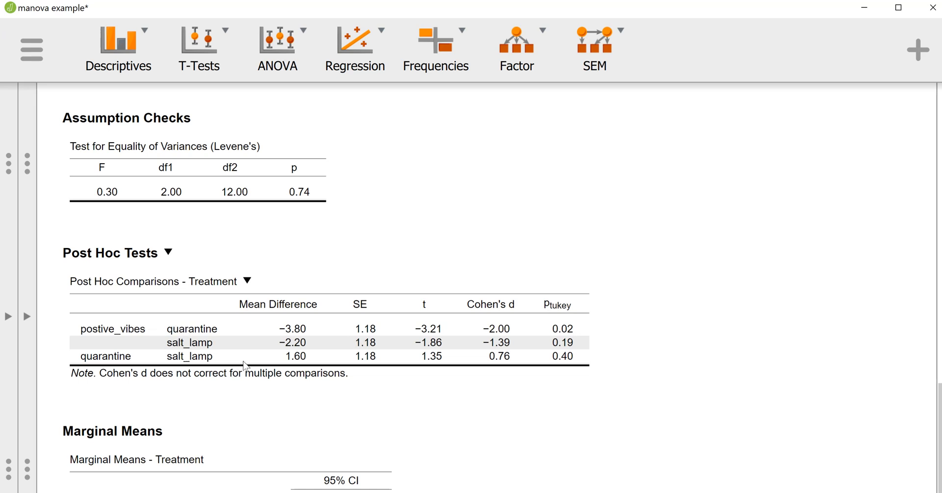
pyautogui.moveTo(115, 328)
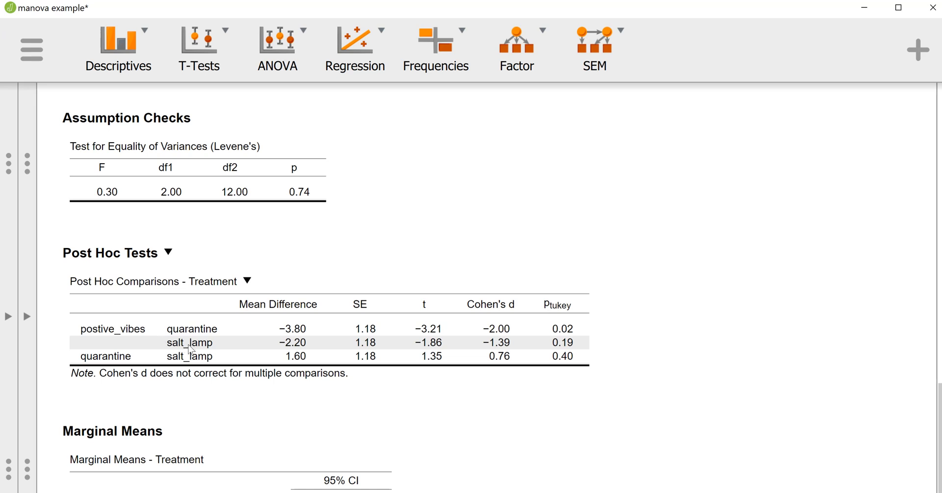
pyautogui.moveTo(111, 357)
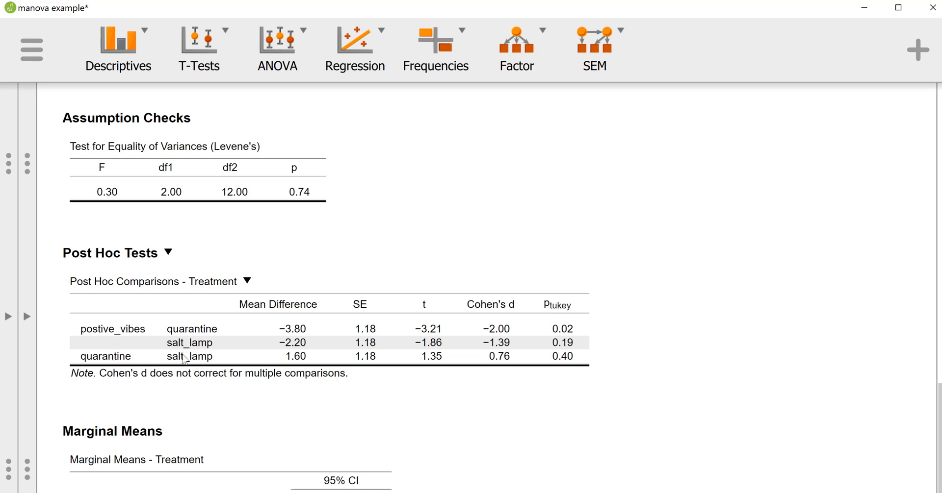
pyautogui.scroll(-3)
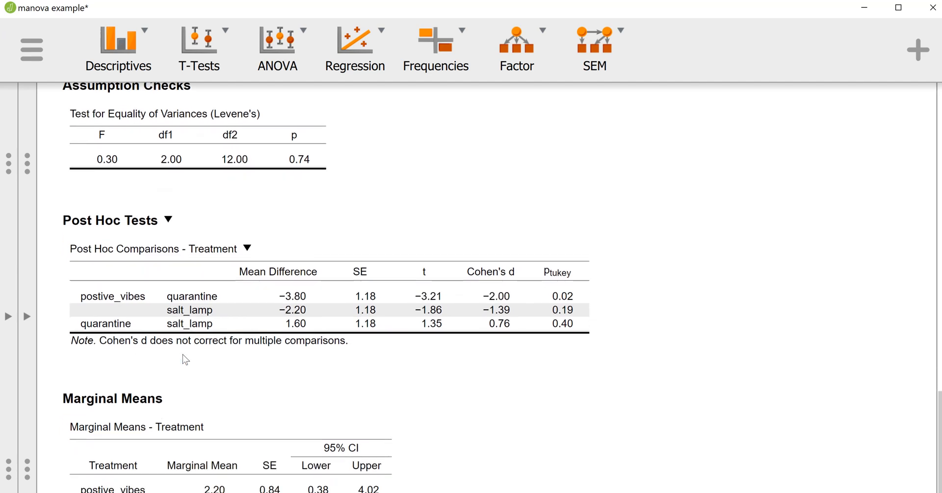
pyautogui.scroll(-3)
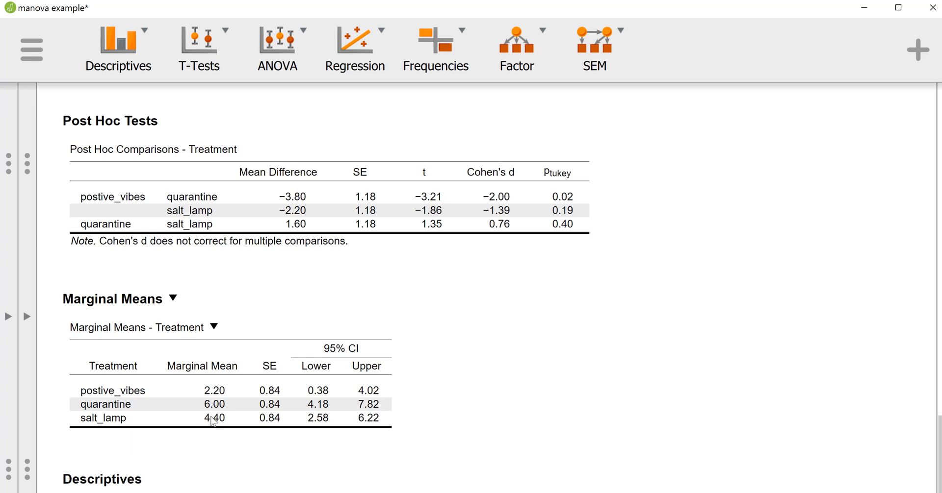
pyautogui.scroll(-3)
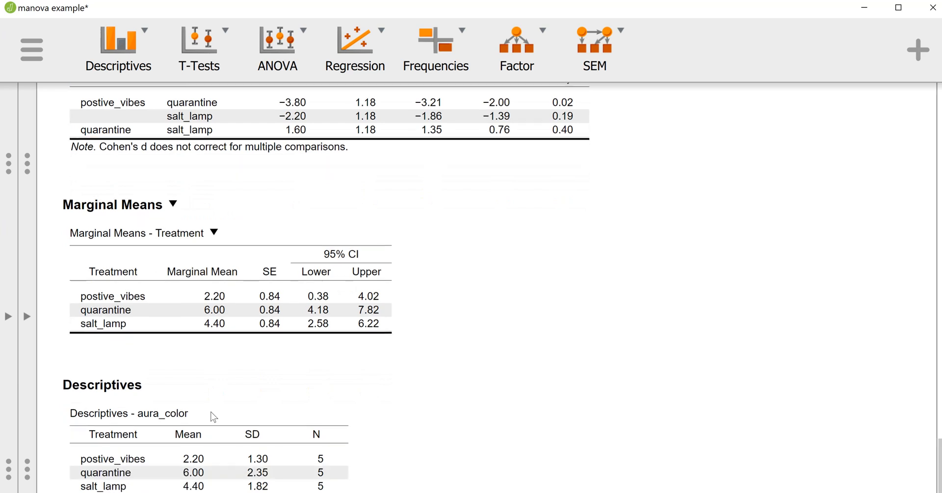
pyautogui.scroll(3)
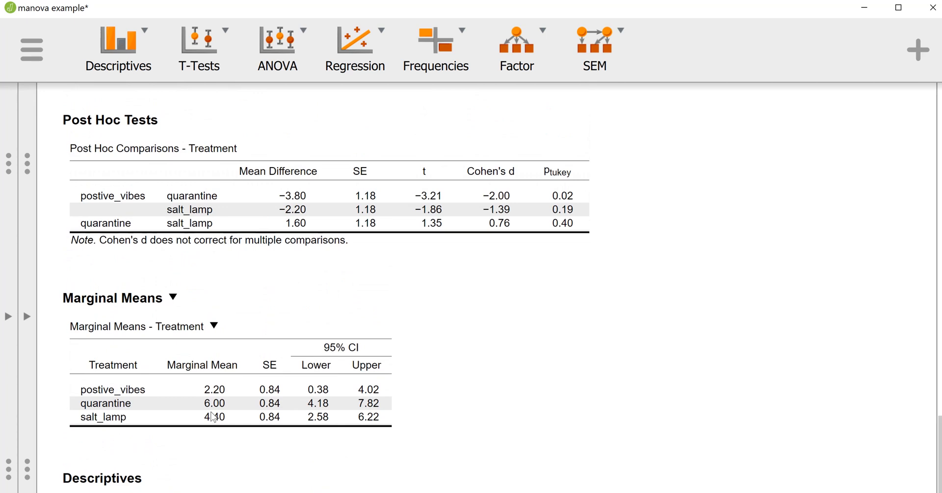
pyautogui.moveTo(222, 326)
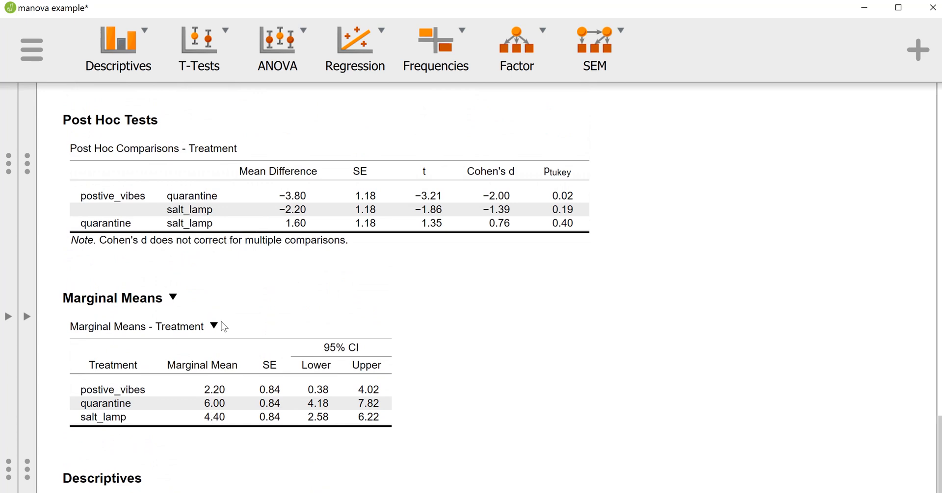
# Step: New ANCOVA with aura_color as covariate and Treatment as fixed factor
pyautogui.click(276, 49)
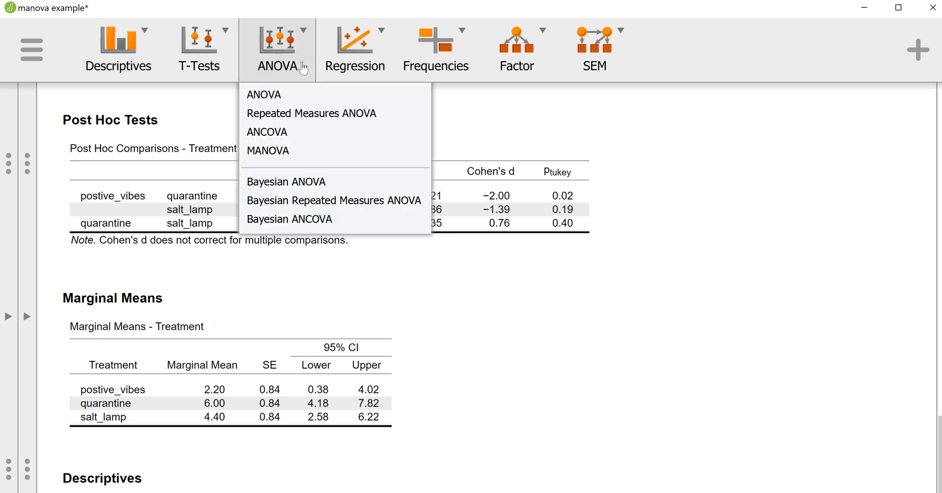
pyautogui.moveTo(295, 140)
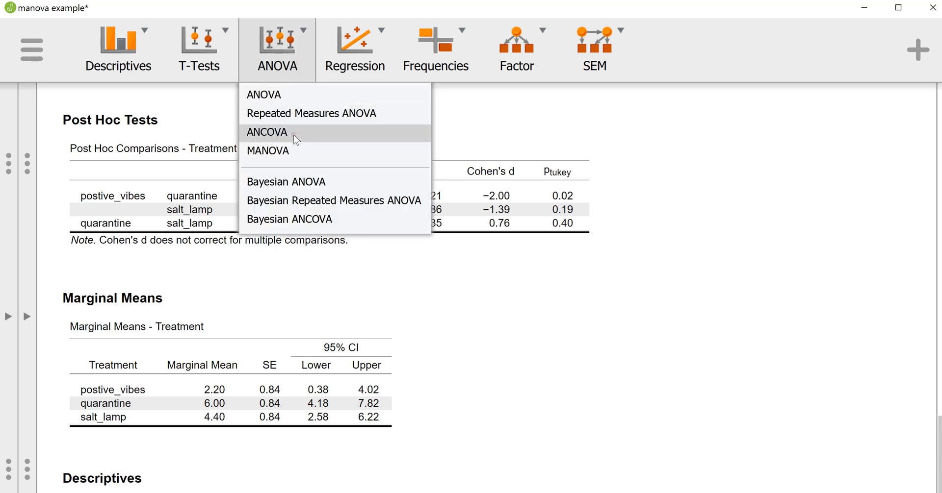
pyautogui.click(267, 132)
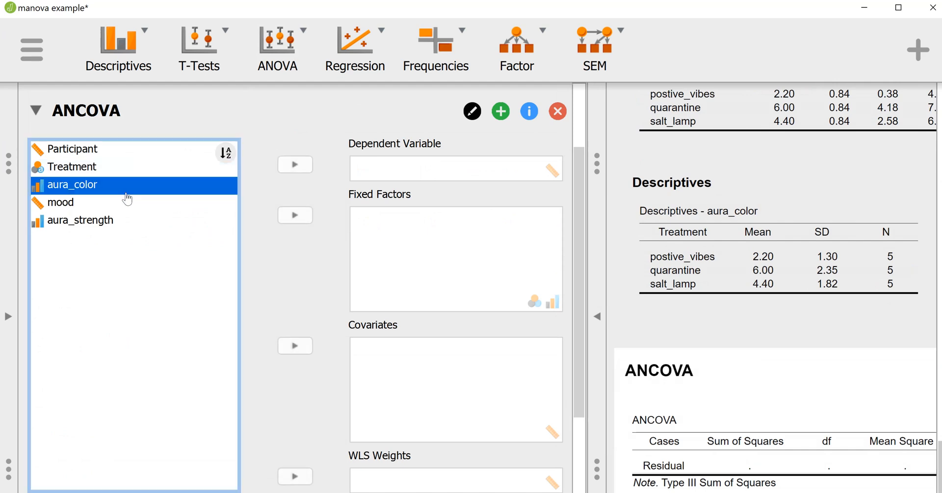
pyautogui.click(294, 346)
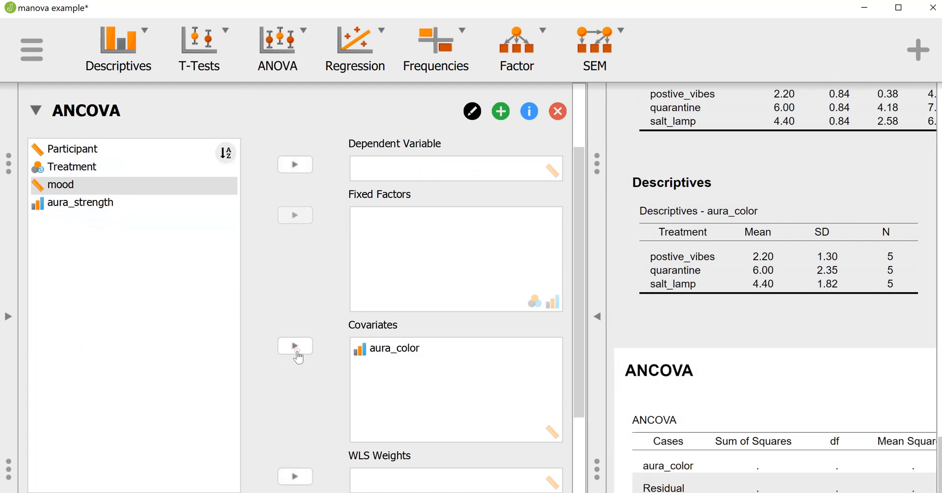
pyautogui.click(70, 167)
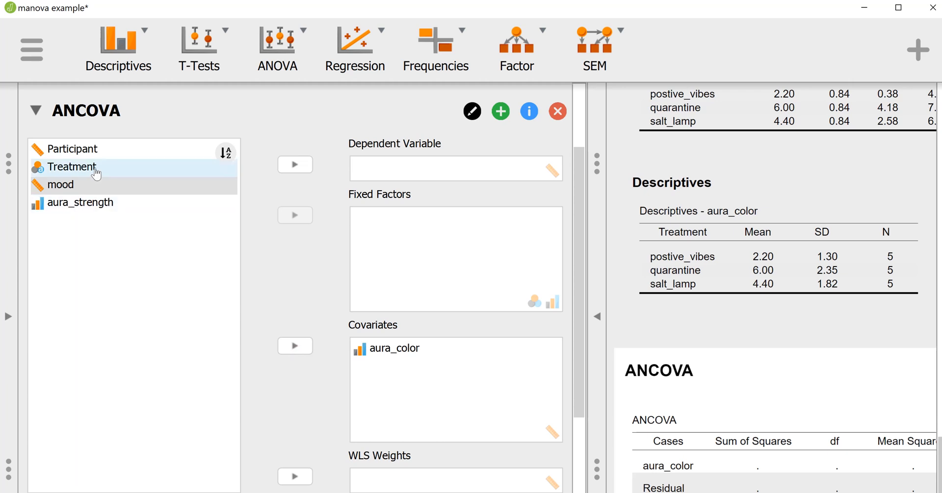
pyautogui.click(294, 216)
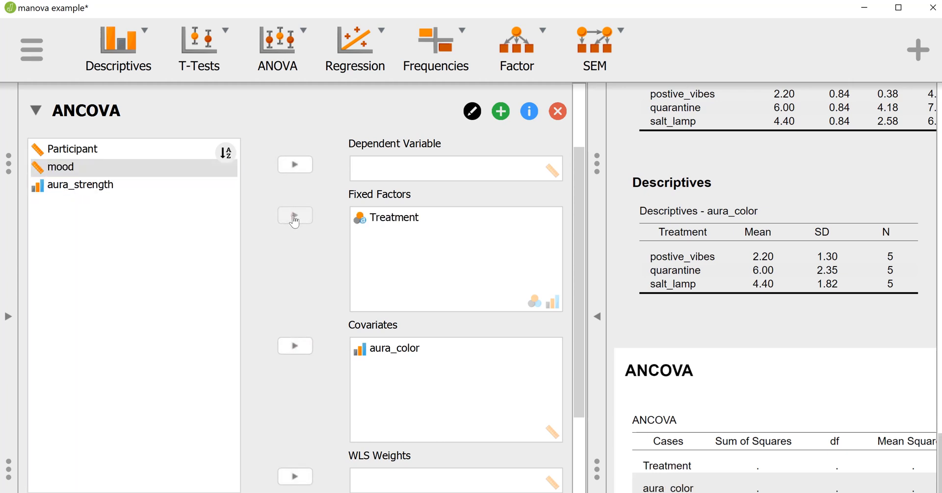
# Step: Make aura_strength the dependent variable of the ANCOVA
pyautogui.click(79, 184)
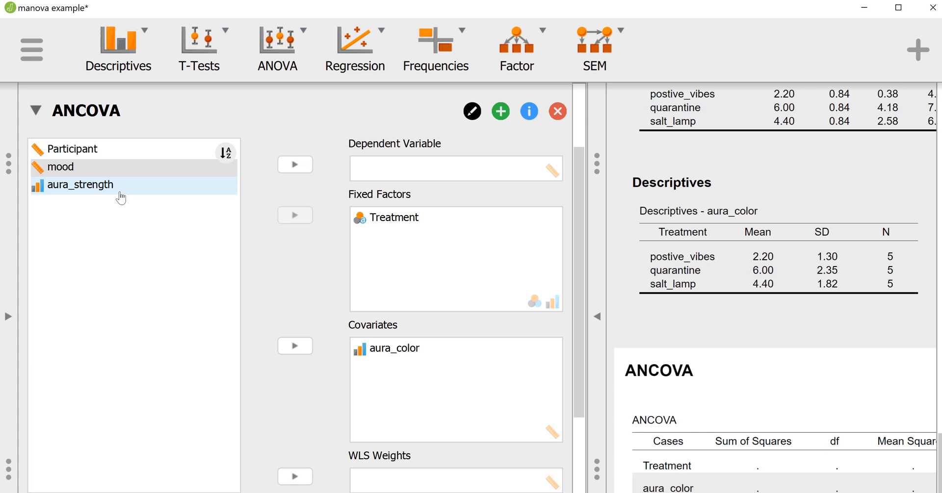
pyautogui.click(80, 185)
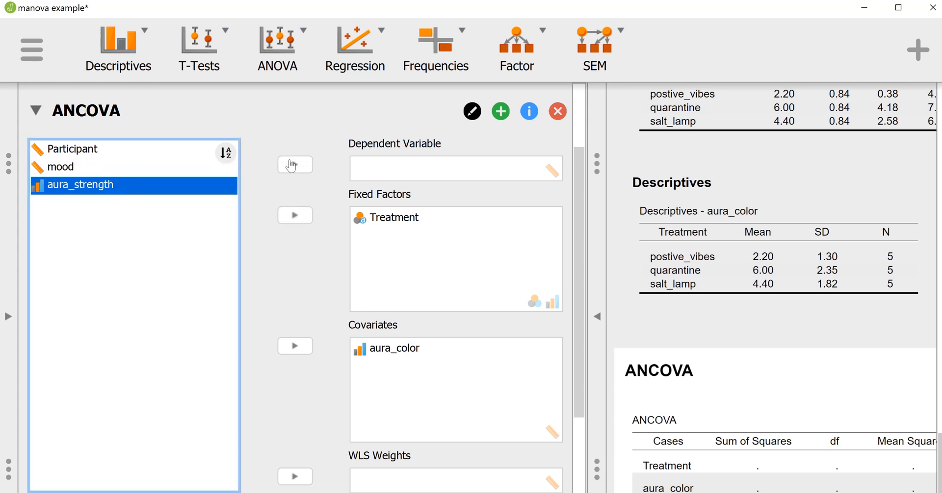
pyautogui.click(294, 165)
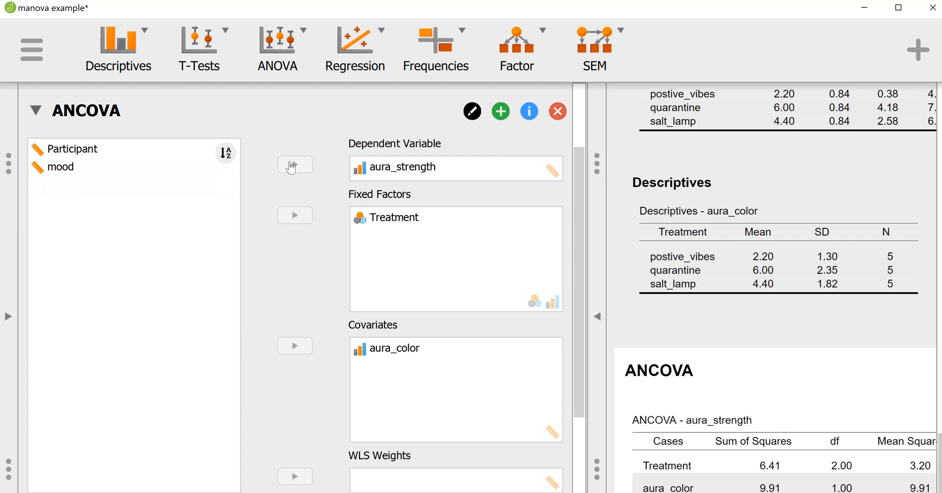
pyautogui.moveTo(359, 259)
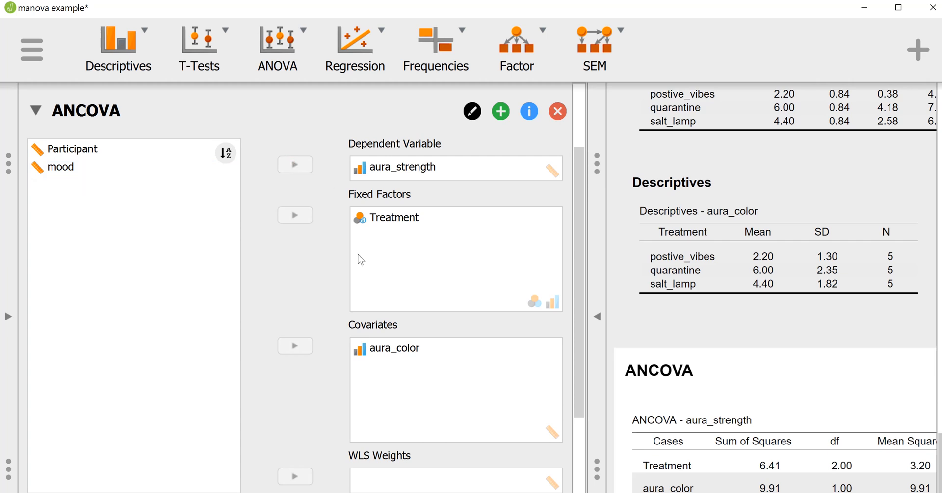
pyautogui.scroll(-3)
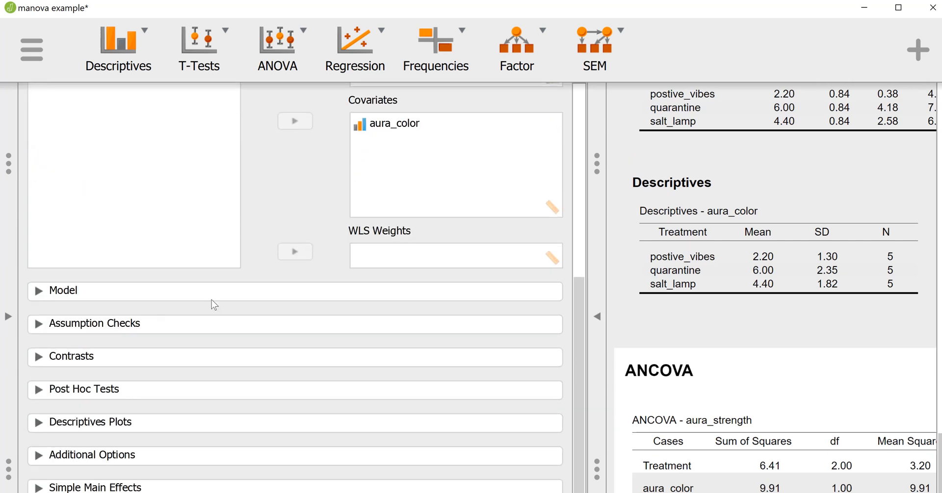
pyautogui.moveTo(98, 383)
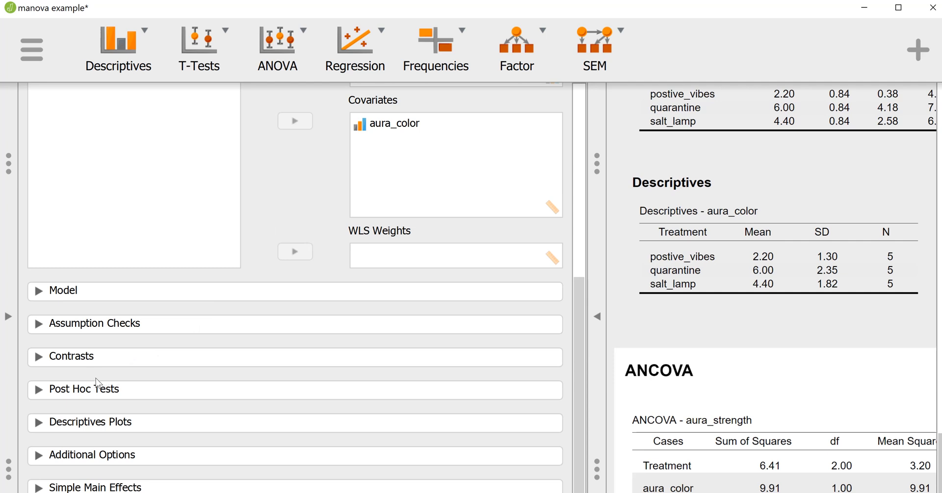
pyautogui.moveTo(60, 395)
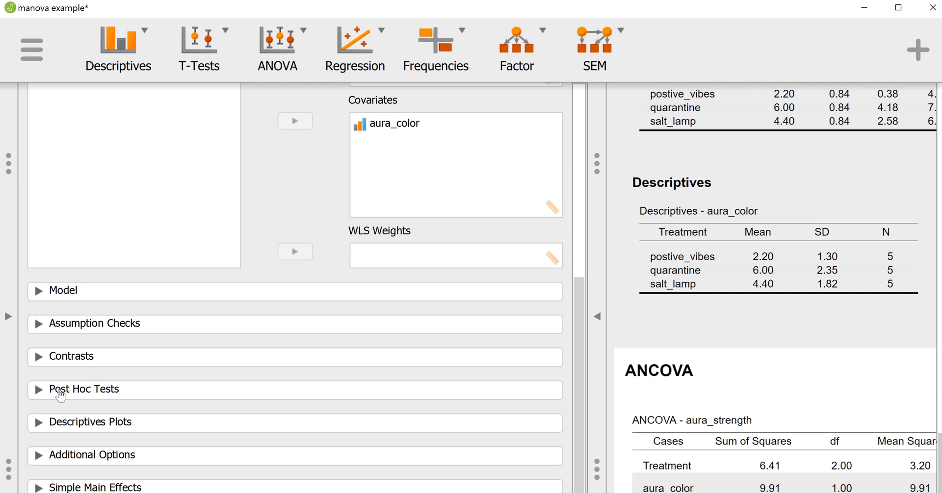
pyautogui.moveTo(87, 387)
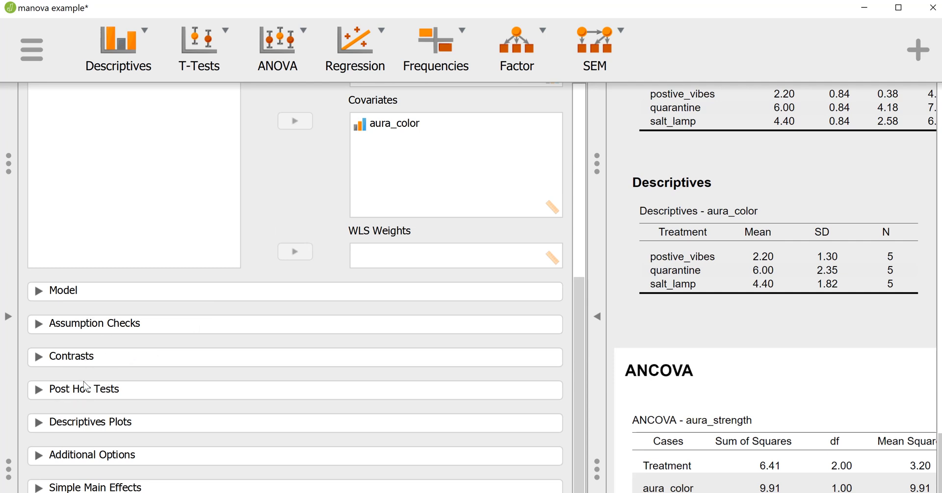
pyautogui.moveTo(73, 391)
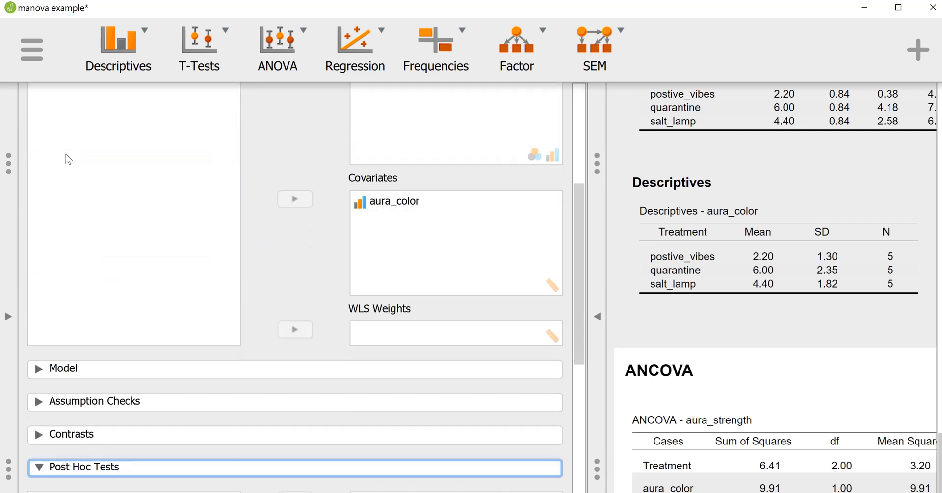
# Step: Request Treatment post hoc comparisons with effect sizes and expand marginal means
pyautogui.click(84, 467)
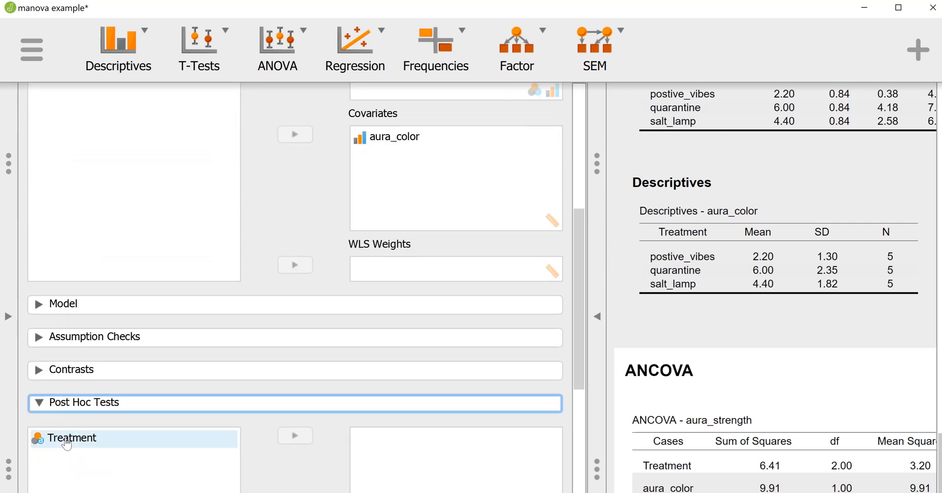
pyautogui.click(295, 435)
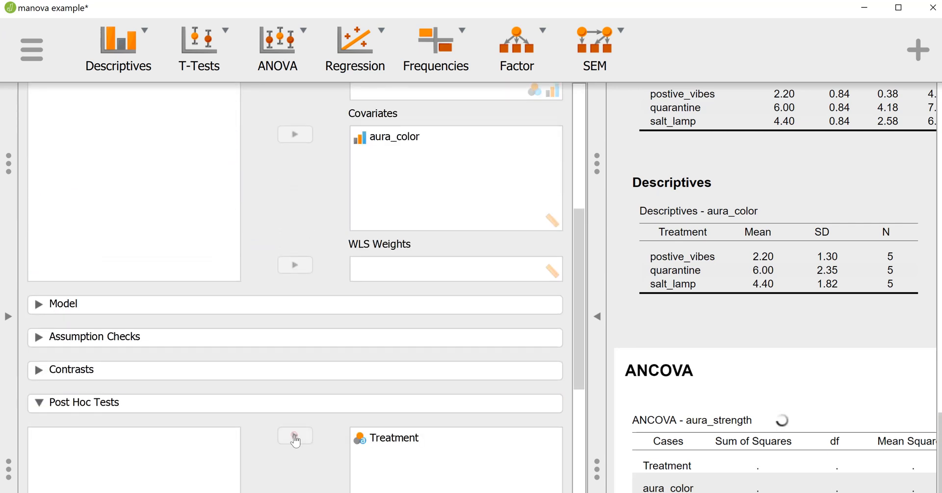
pyautogui.click(85, 403)
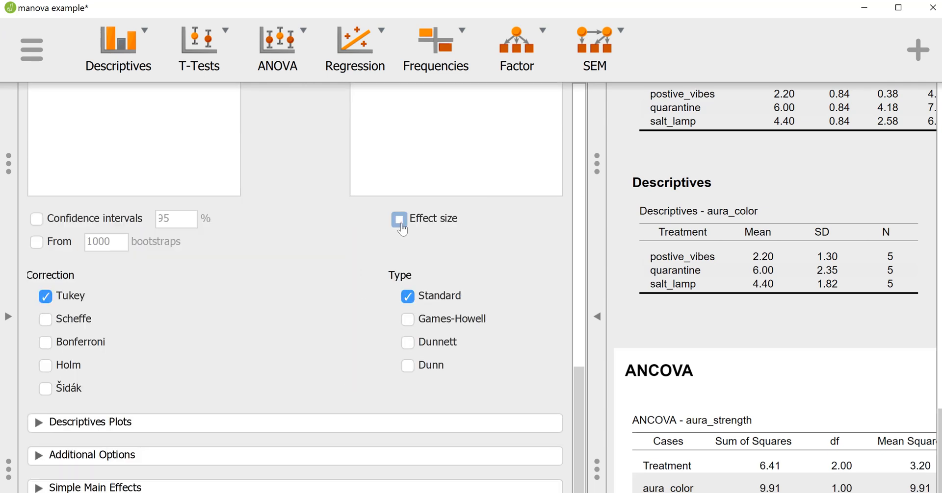
pyautogui.click(399, 219)
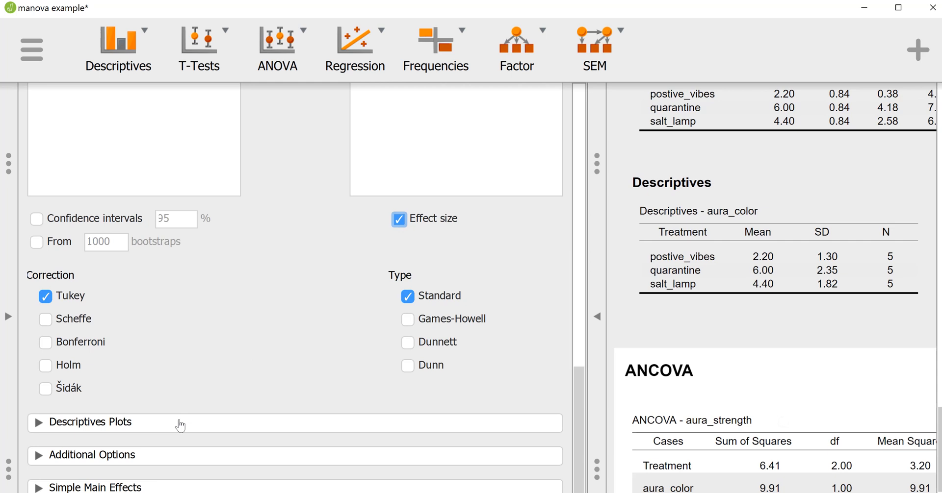
pyautogui.click(90, 455)
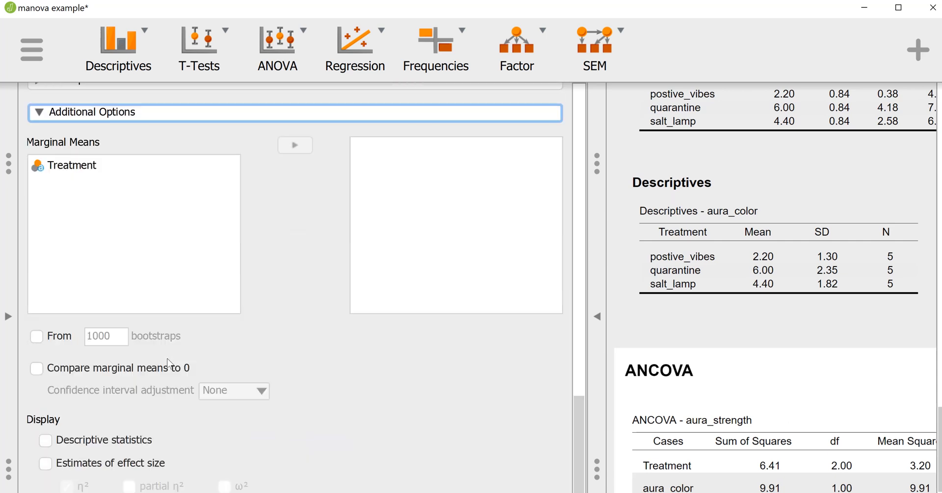
# Step: Report η² and partial η² effect sizes plus descriptive statistics
pyautogui.scroll(3)
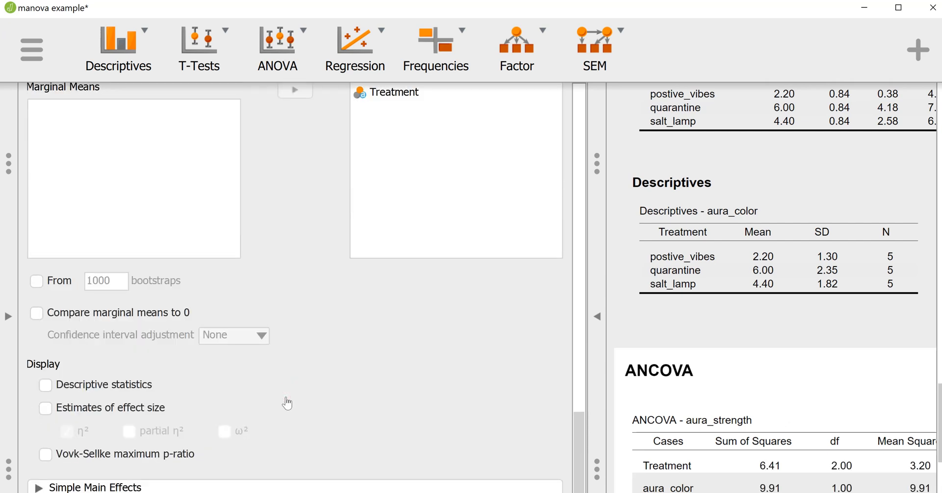
pyautogui.click(45, 408)
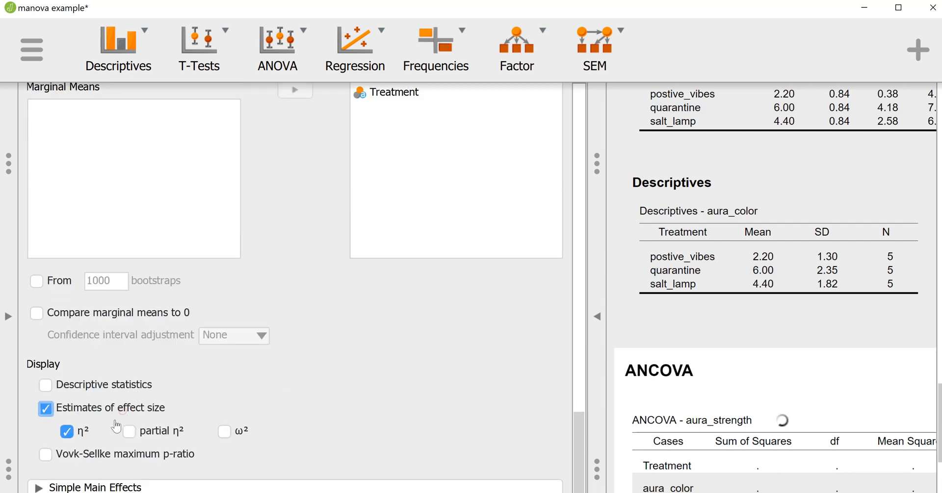
pyautogui.click(129, 432)
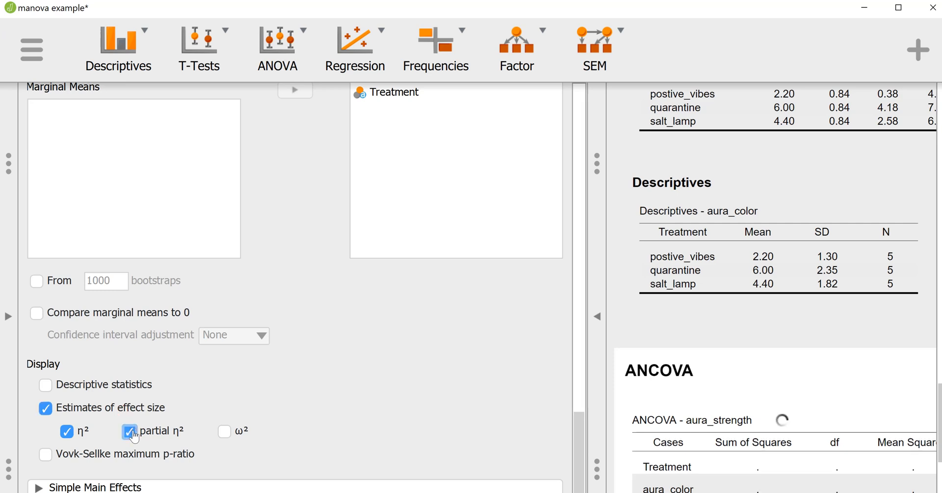
pyautogui.click(45, 385)
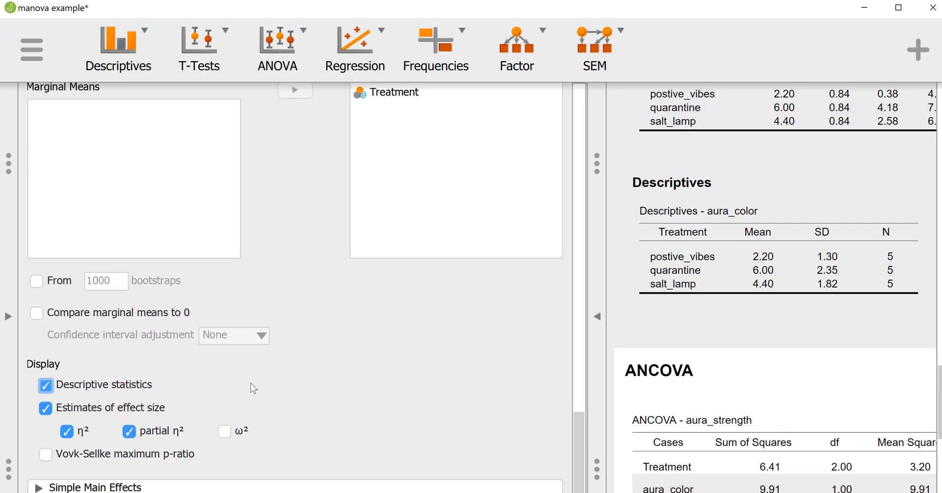
pyautogui.moveTo(491, 344)
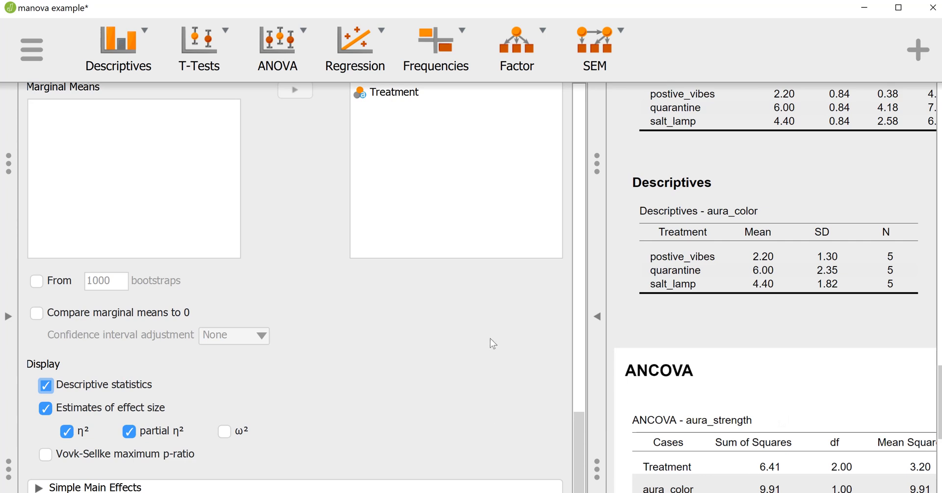
# Step: Turn on homogeneity tests under Assumption Checks for the aura_strength ANCOVA
pyautogui.scroll(3)
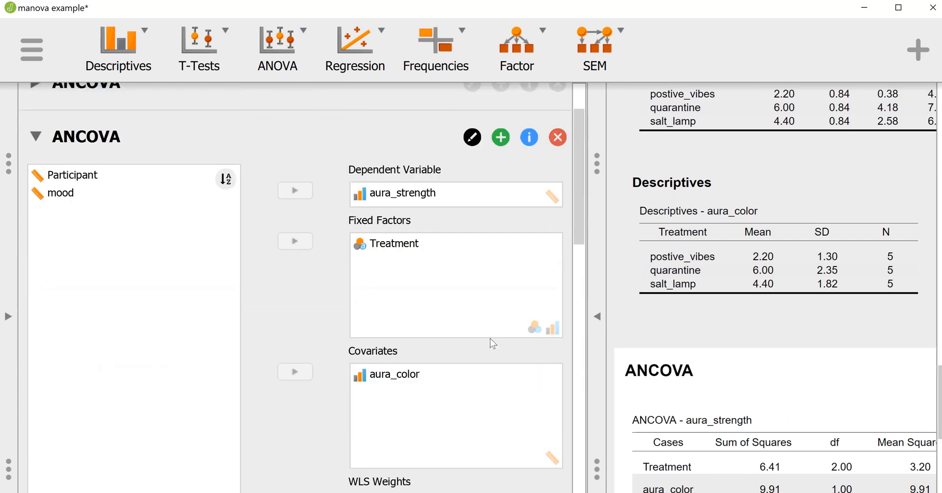
pyautogui.scroll(-3)
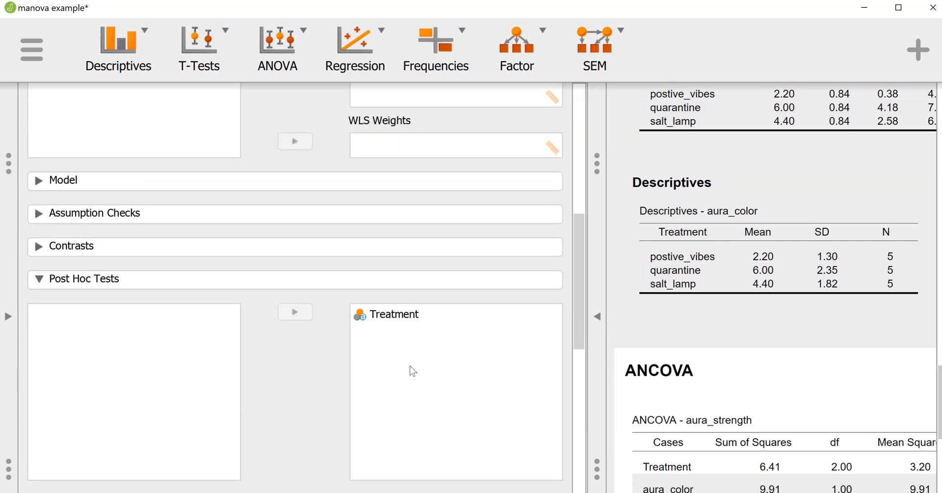
pyautogui.moveTo(114, 216)
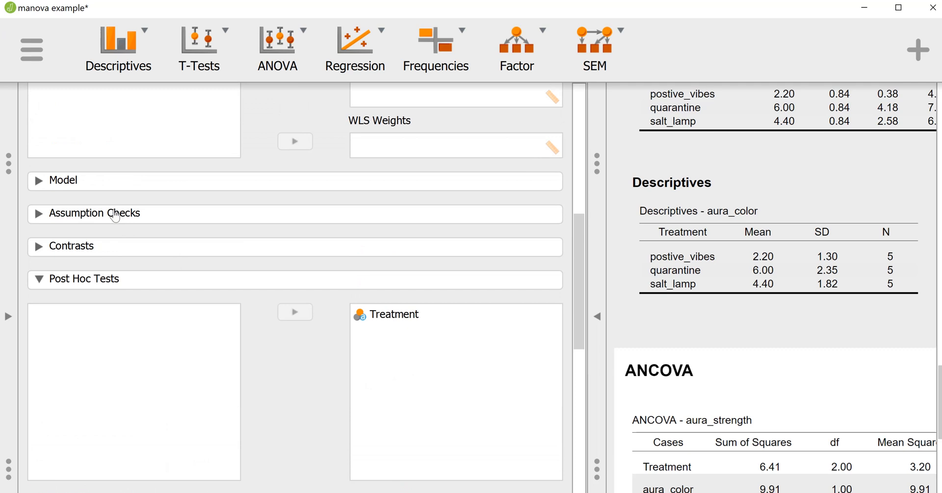
pyautogui.click(94, 213)
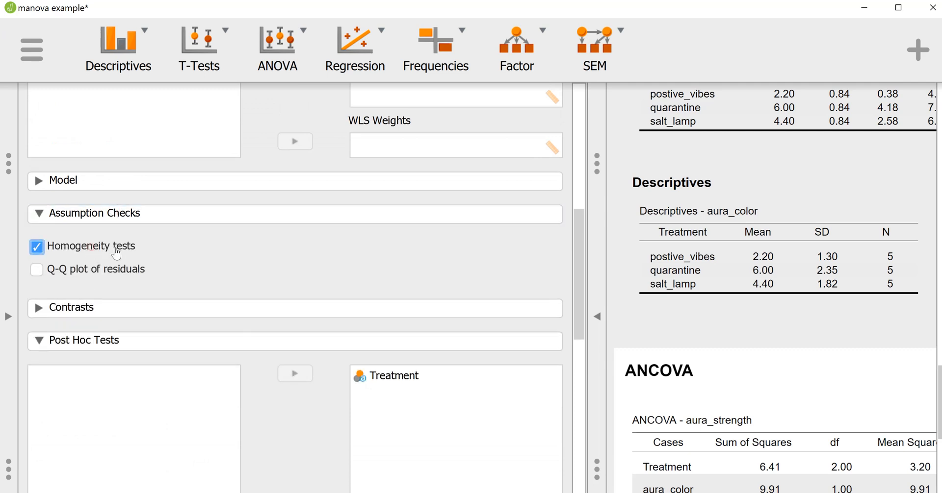
pyautogui.scroll(-3)
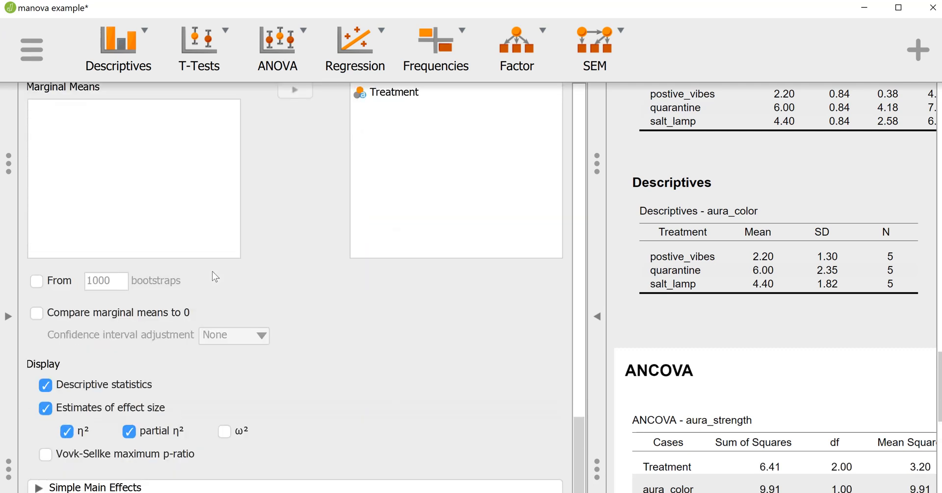
pyautogui.scroll(3)
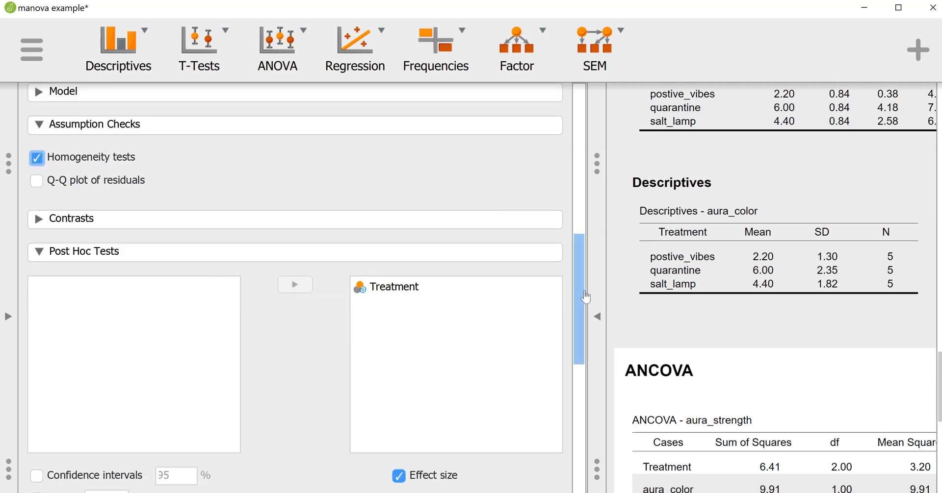
pyautogui.moveTo(598, 316)
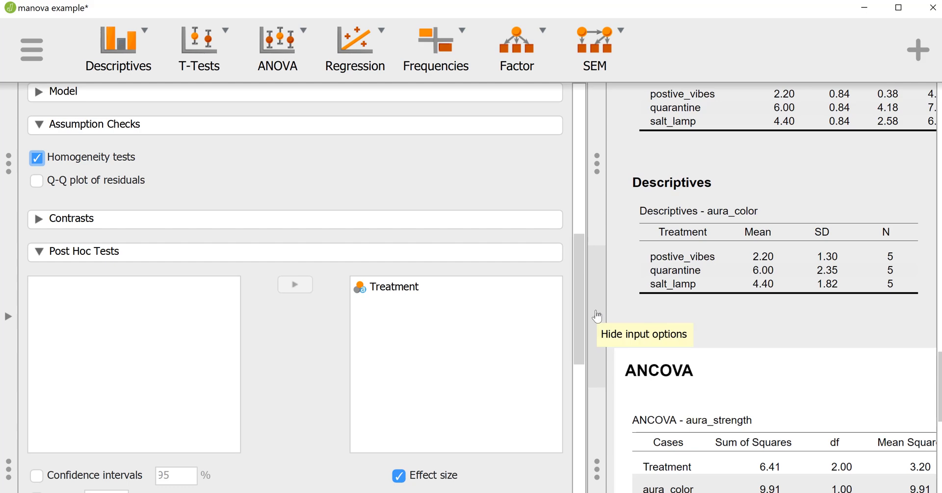
# Step: Hide the input panel and scroll to the aura_strength ANCOVA and Levene's test
pyautogui.click(596, 315)
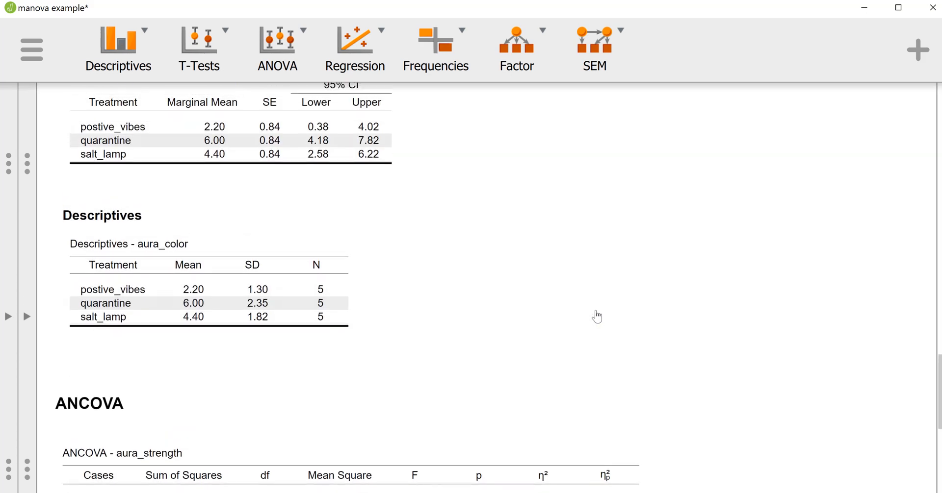
pyautogui.scroll(-3)
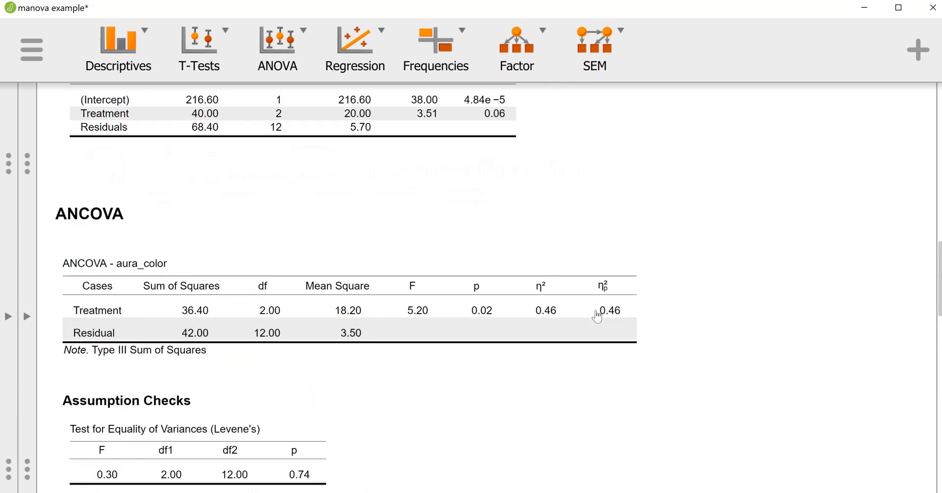
pyautogui.scroll(3)
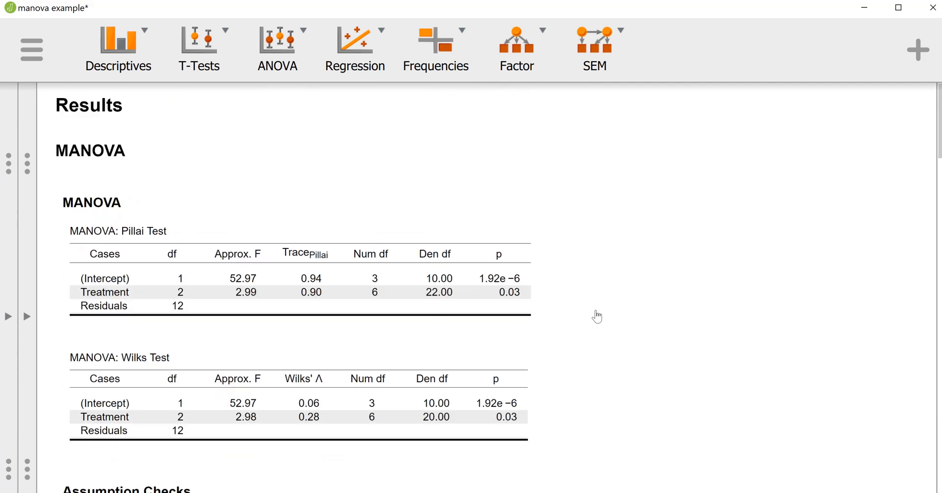
pyautogui.scroll(-3)
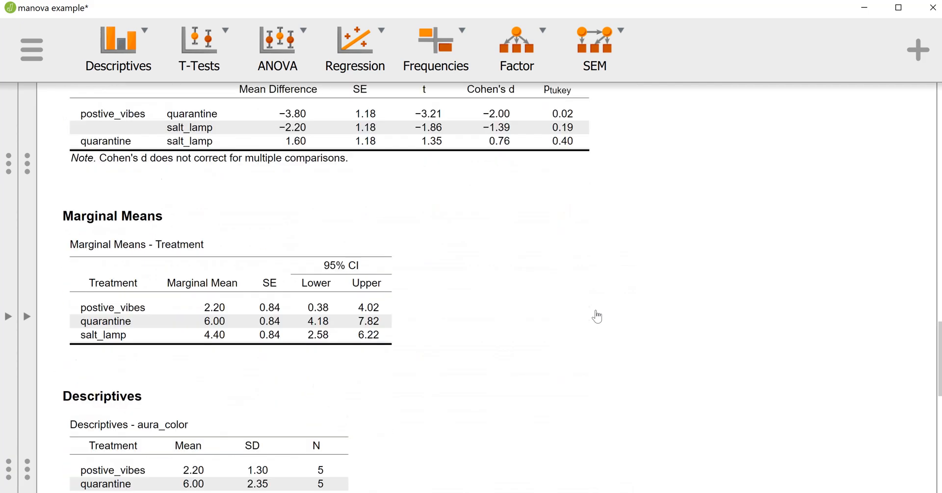
pyautogui.scroll(-3)
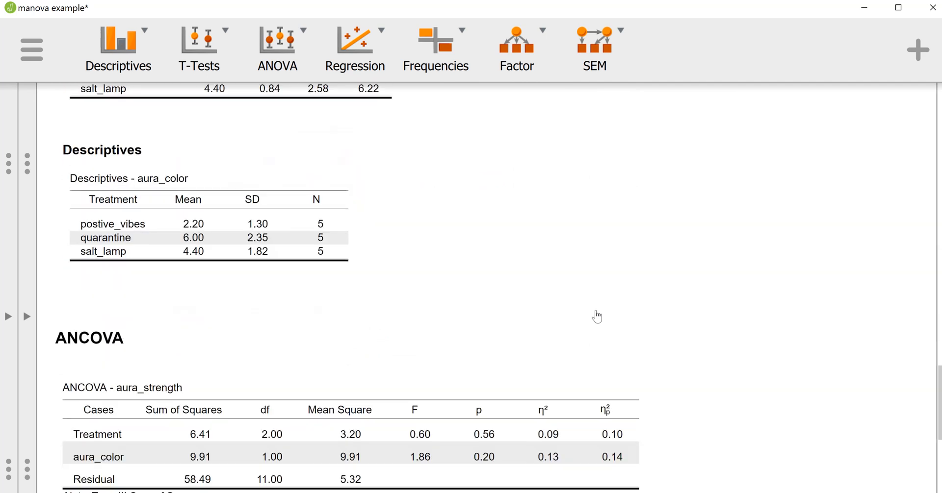
pyautogui.scroll(-3)
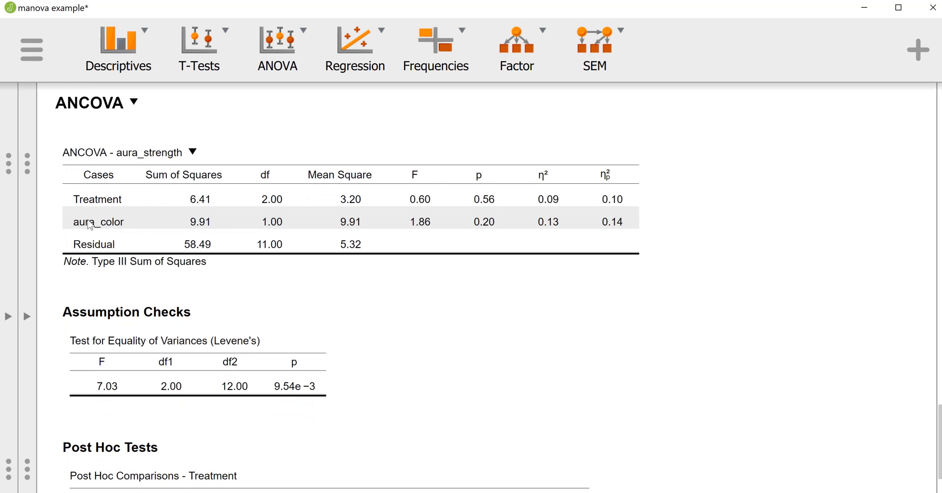
pyautogui.moveTo(102, 239)
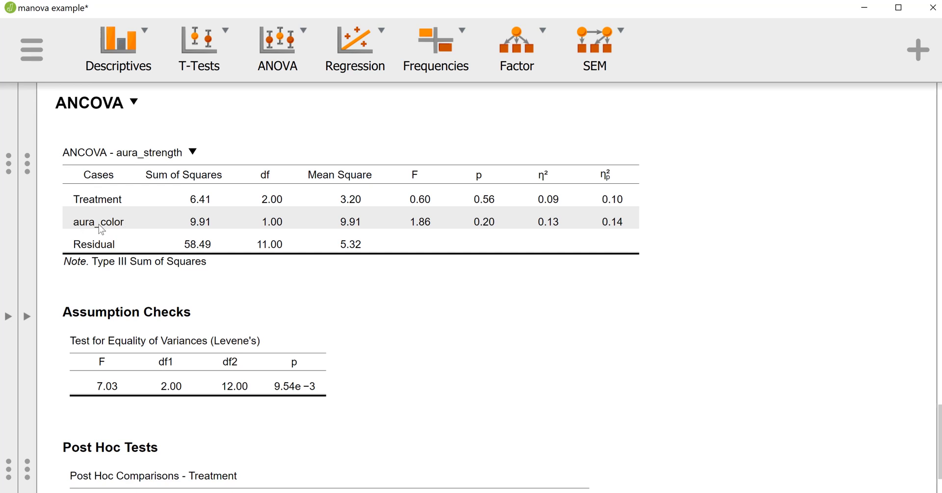
pyautogui.moveTo(152, 221)
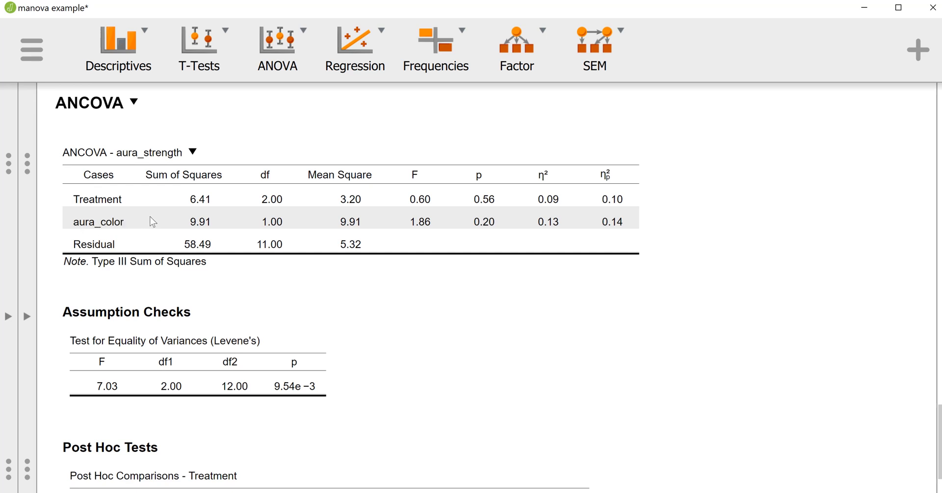
pyautogui.moveTo(475, 227)
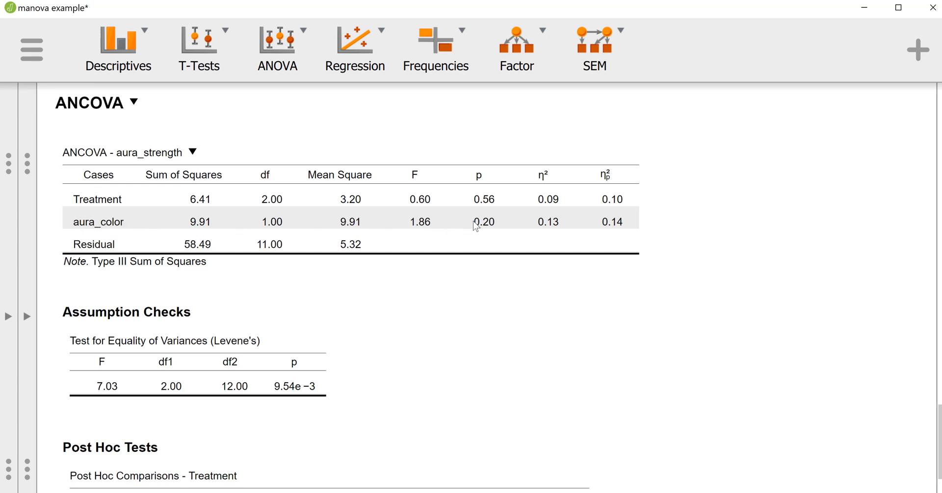
pyautogui.moveTo(502, 226)
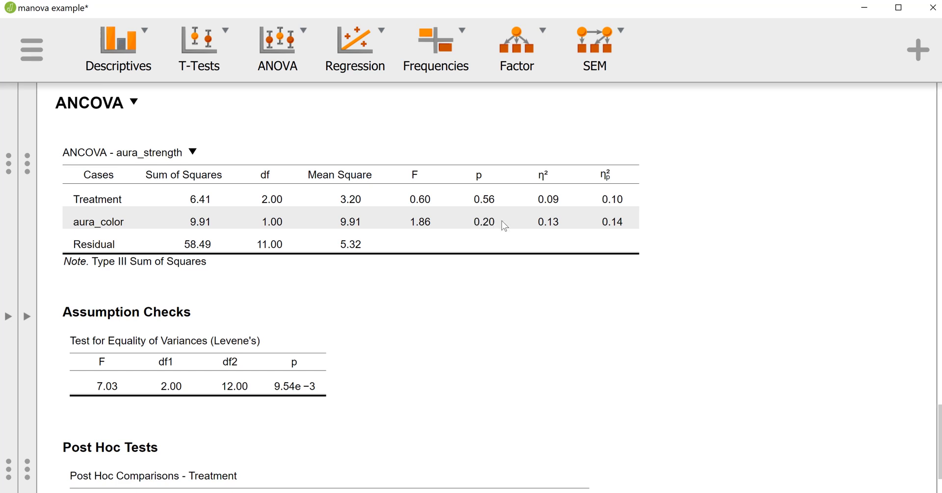
pyautogui.moveTo(470, 208)
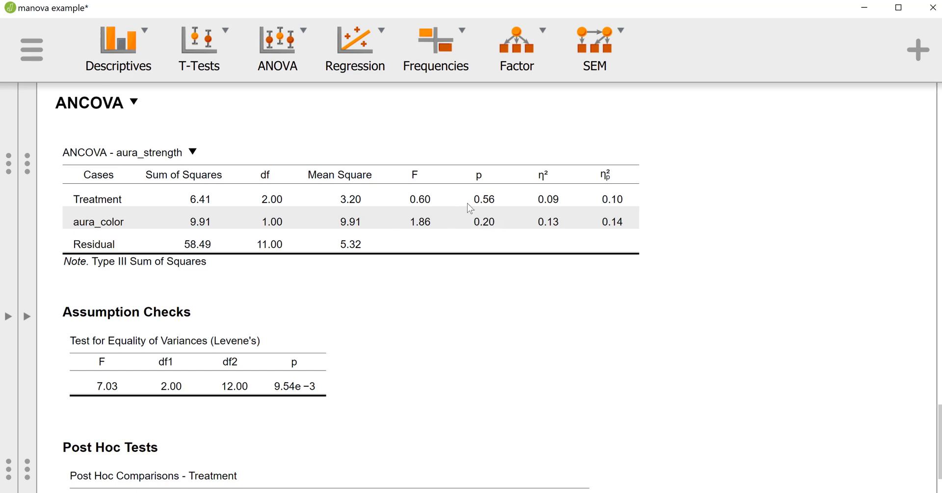
pyautogui.moveTo(503, 229)
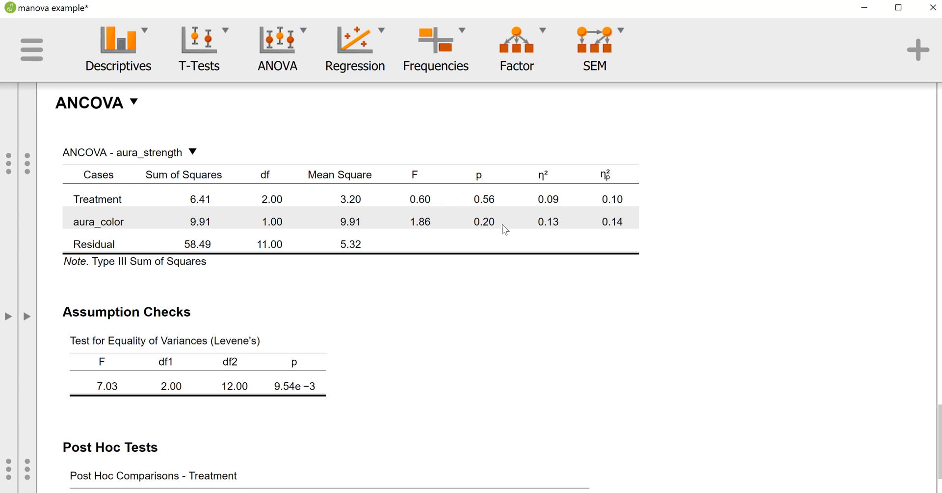
pyautogui.moveTo(102, 200)
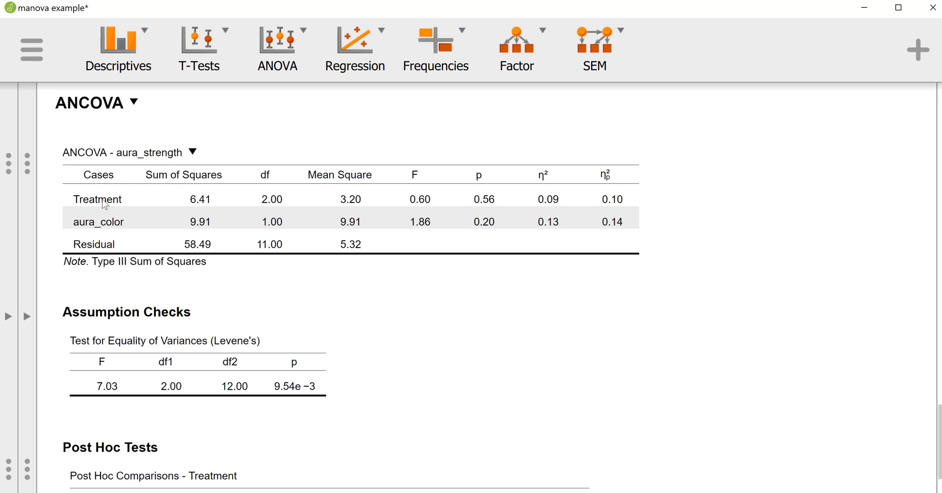
pyautogui.moveTo(470, 206)
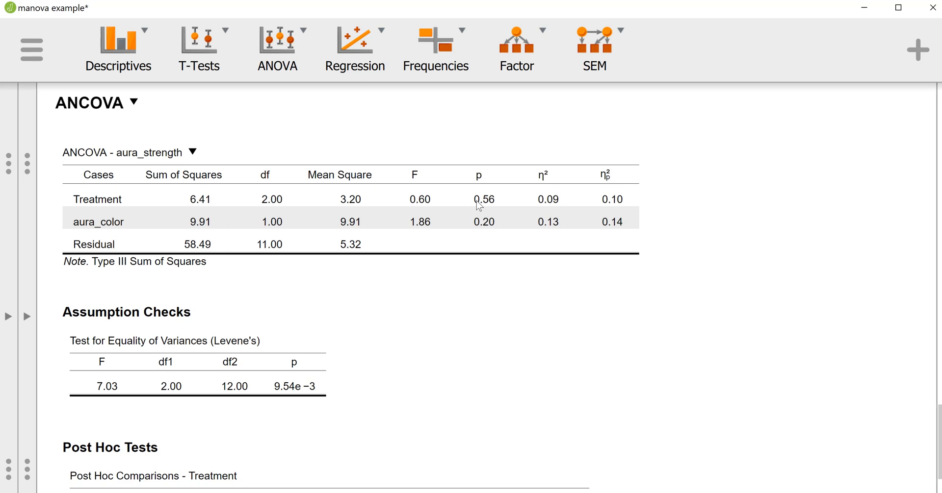
pyautogui.moveTo(513, 241)
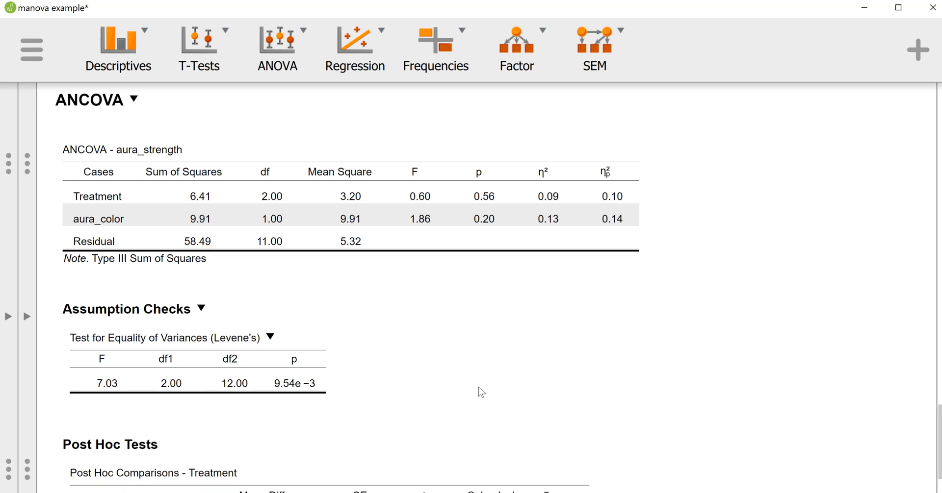
pyautogui.scroll(-3)
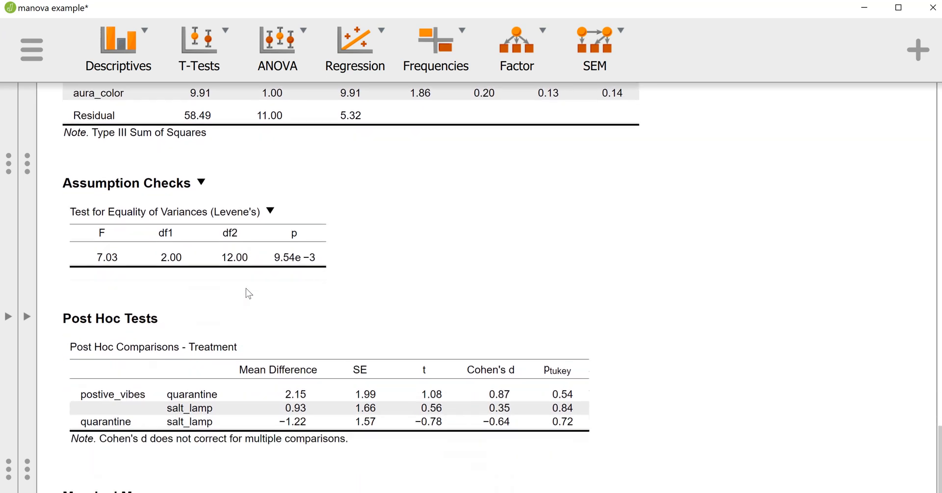
pyautogui.scroll(-3)
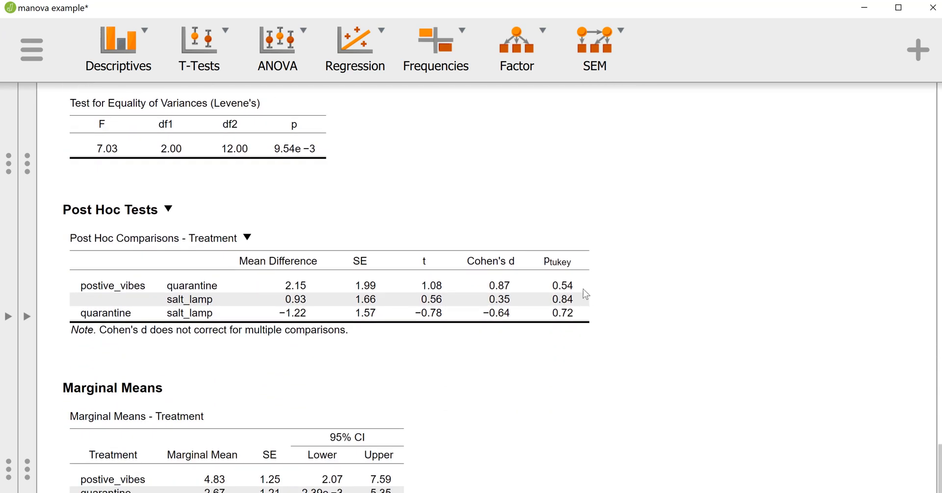
pyautogui.scroll(-3)
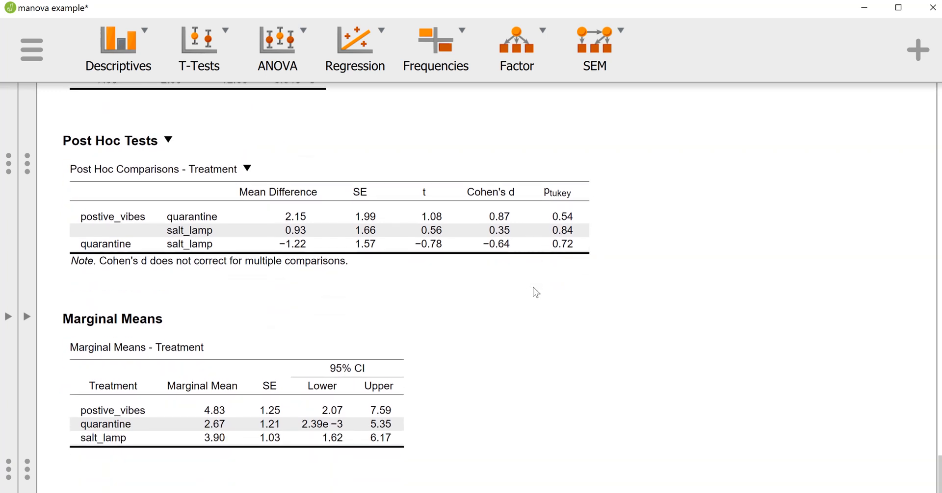
pyautogui.scroll(3)
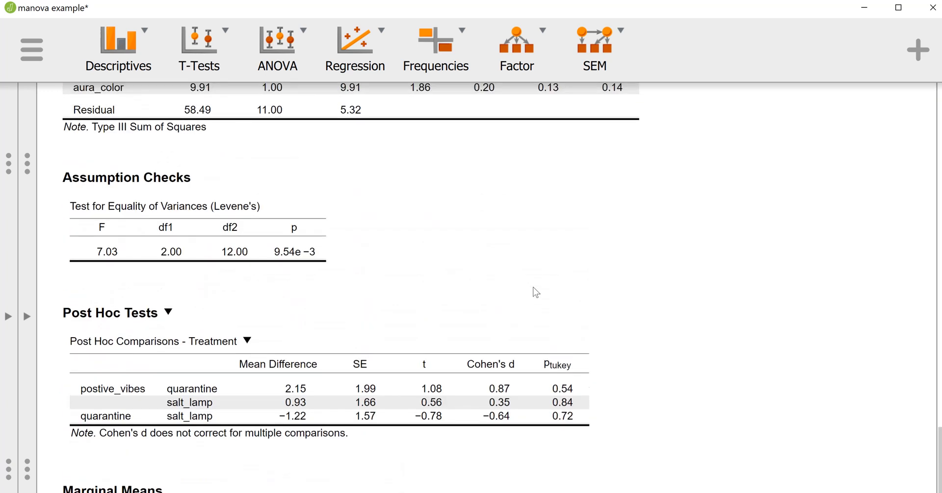
pyautogui.scroll(3)
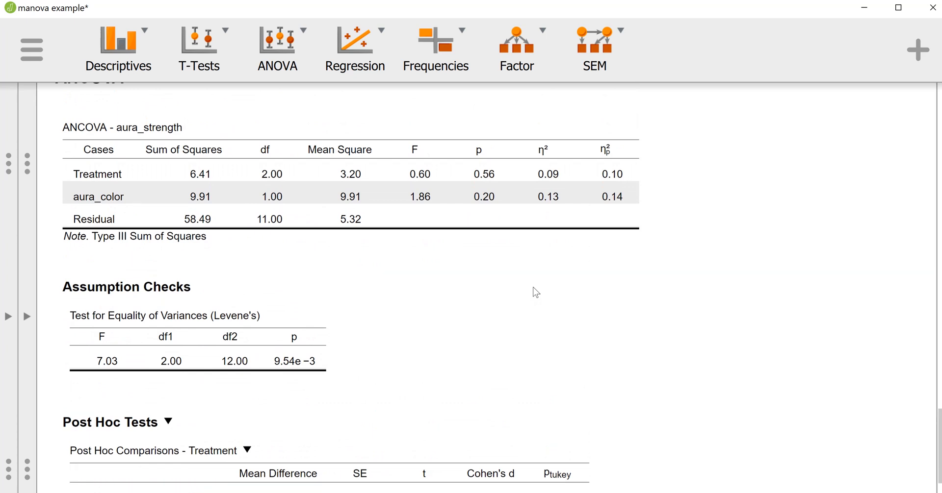
pyautogui.scroll(-3)
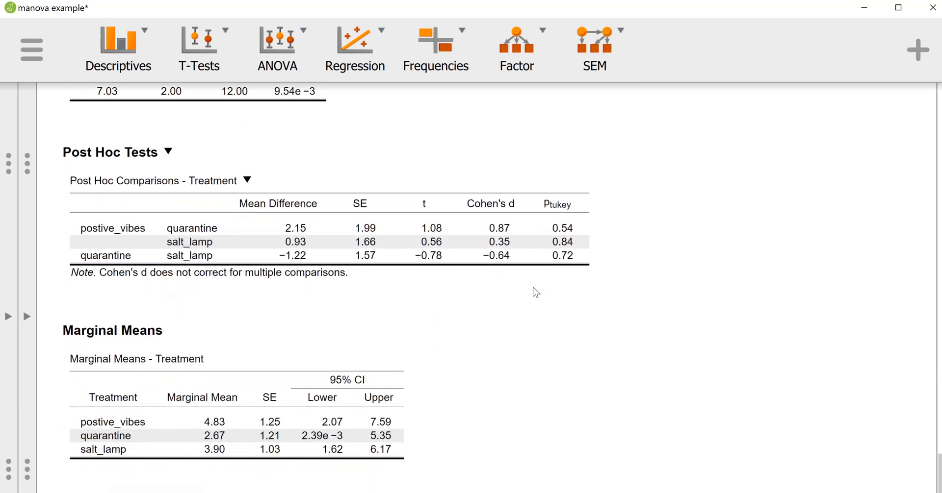
pyautogui.scroll(-3)
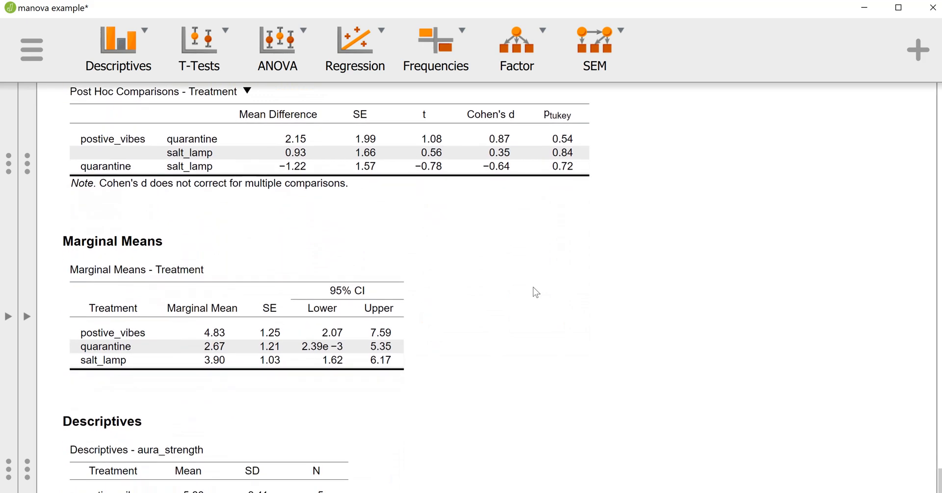
pyautogui.scroll(3)
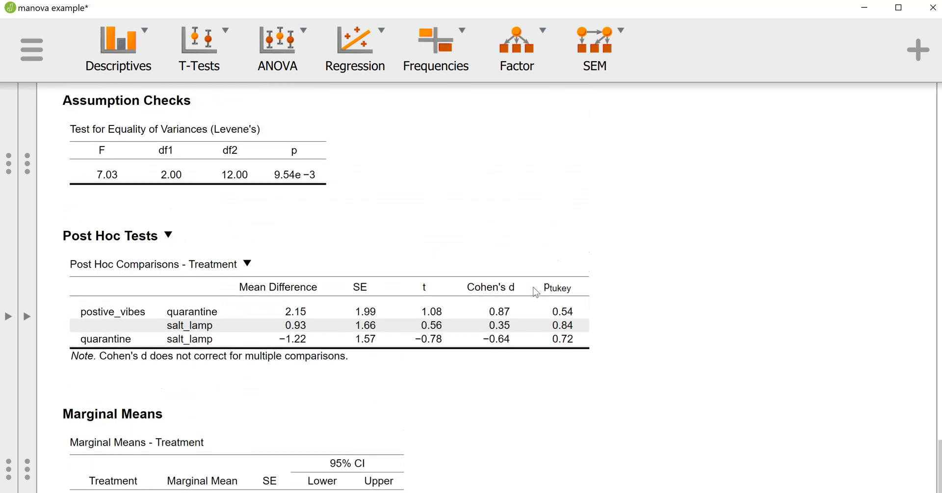
pyautogui.scroll(-3)
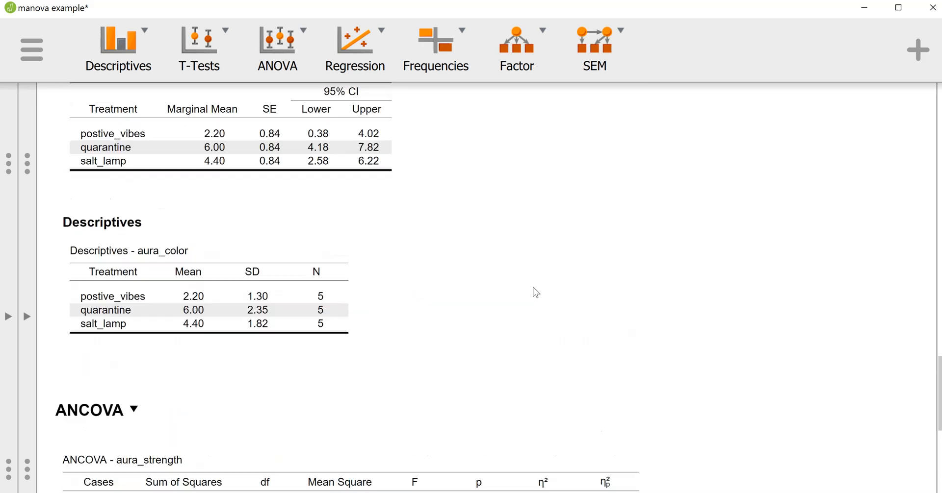
pyautogui.scroll(3)
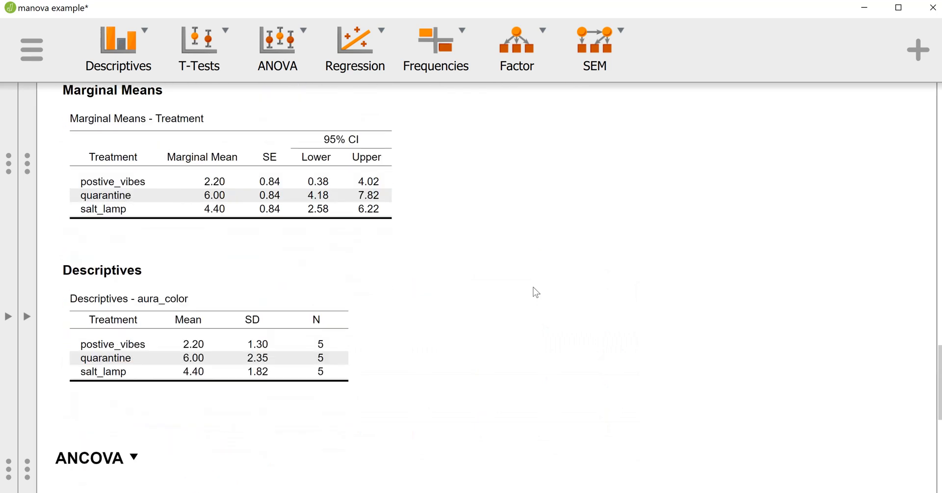
pyautogui.scroll(3)
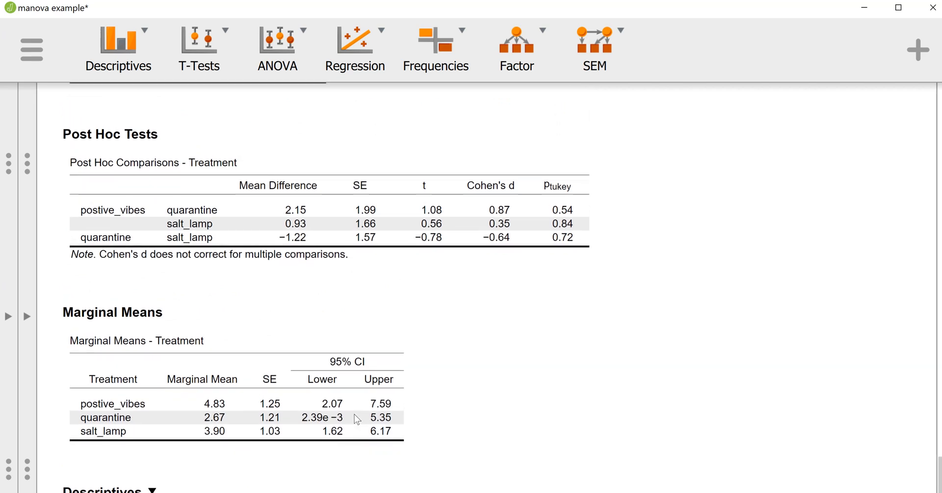
pyautogui.moveTo(276, 49)
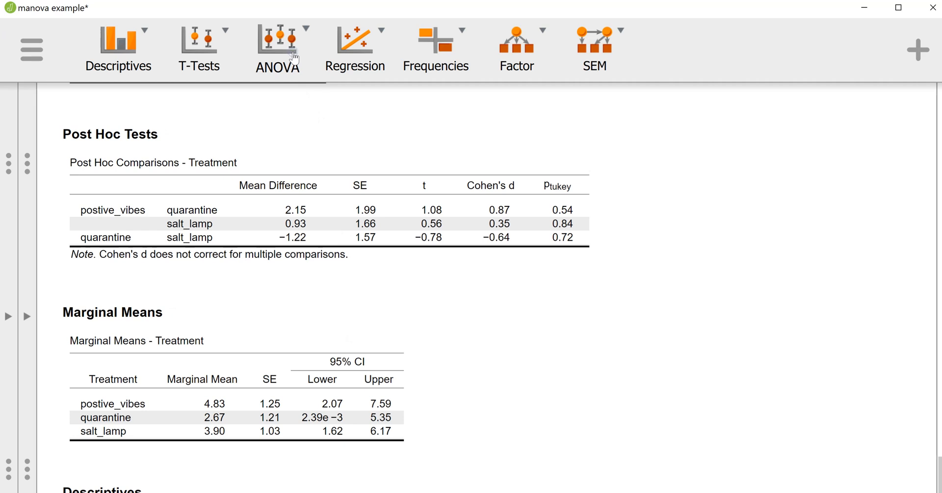
# Step: Start a new ANCOVA analysis with Treatment as the fixed factor
pyautogui.click(276, 50)
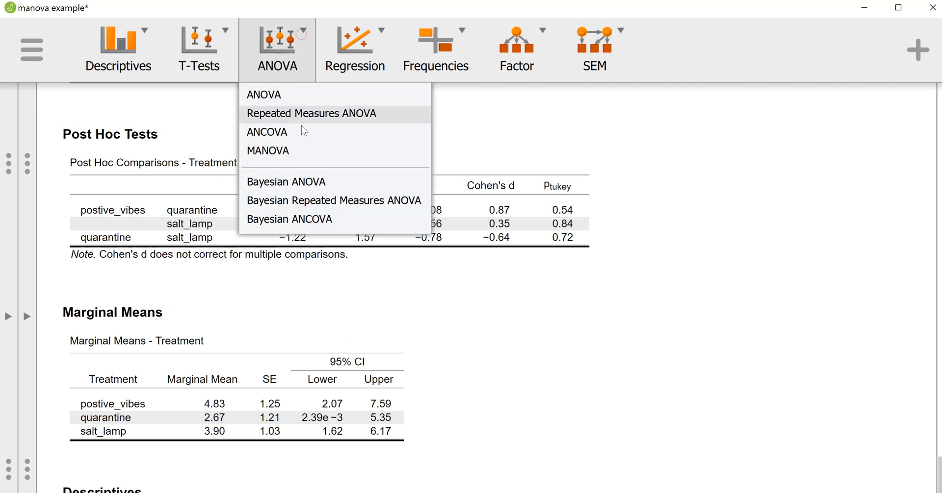
pyautogui.moveTo(277, 133)
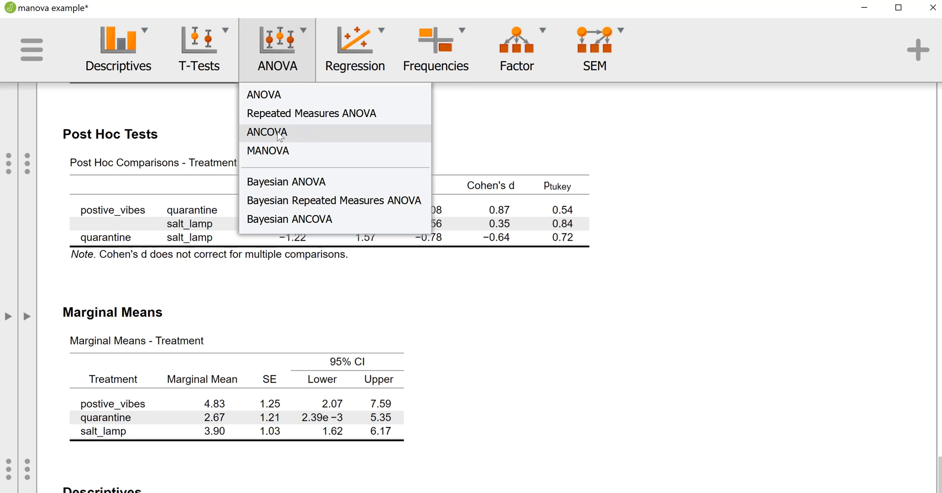
pyautogui.click(267, 133)
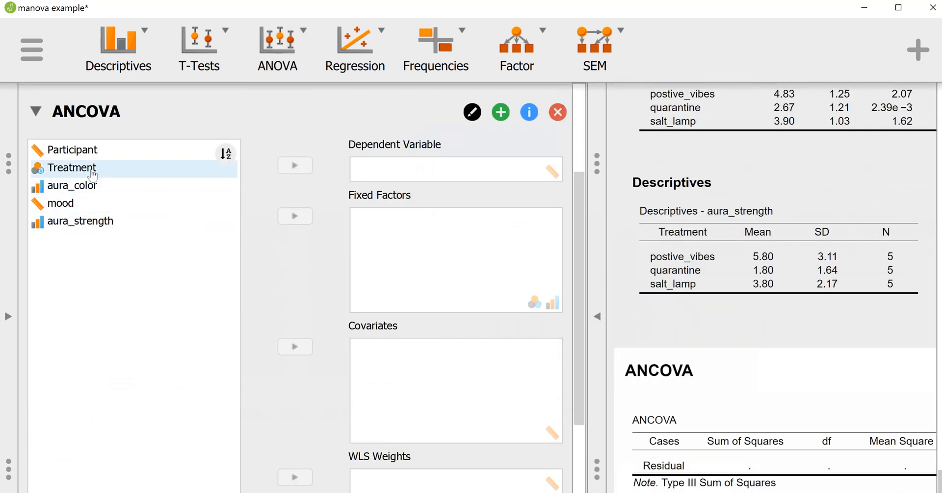
pyautogui.click(70, 168)
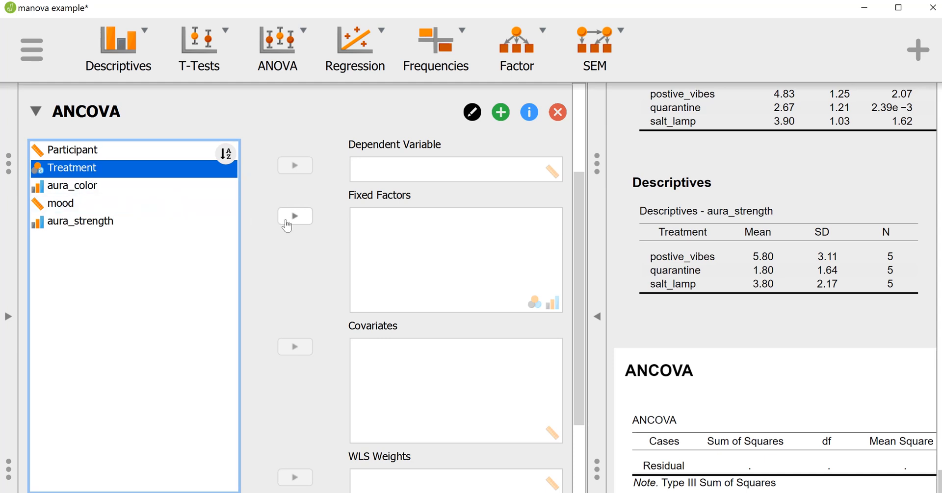
pyautogui.click(294, 216)
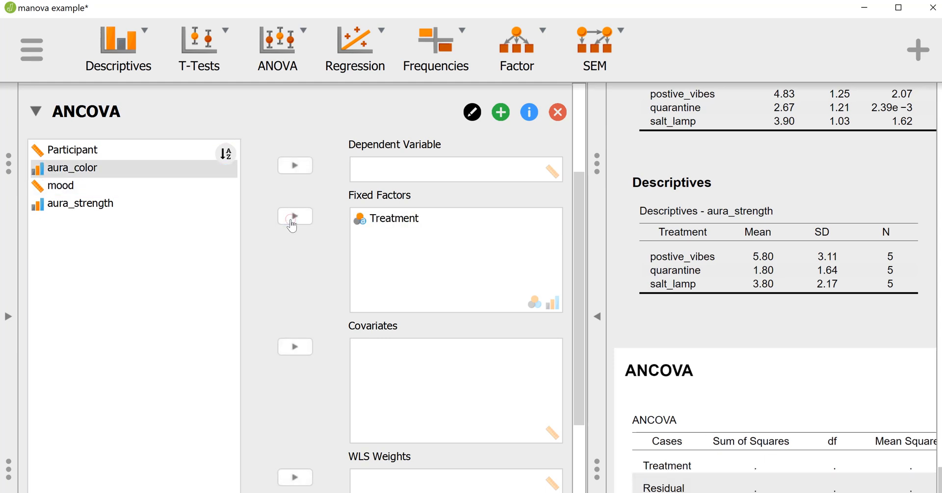
pyautogui.moveTo(83, 184)
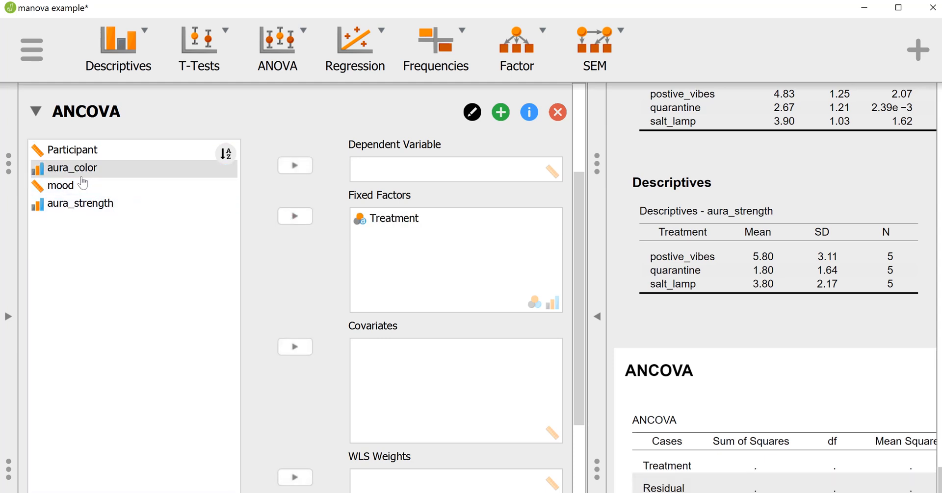
# Step: Add aura_strength and aura_color as covariates and make mood the dependent variable
pyautogui.click(81, 203)
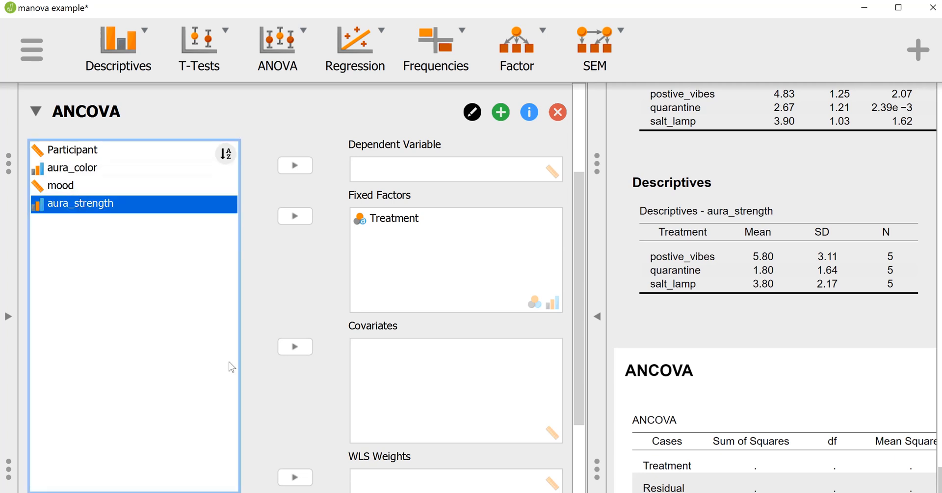
pyautogui.click(294, 347)
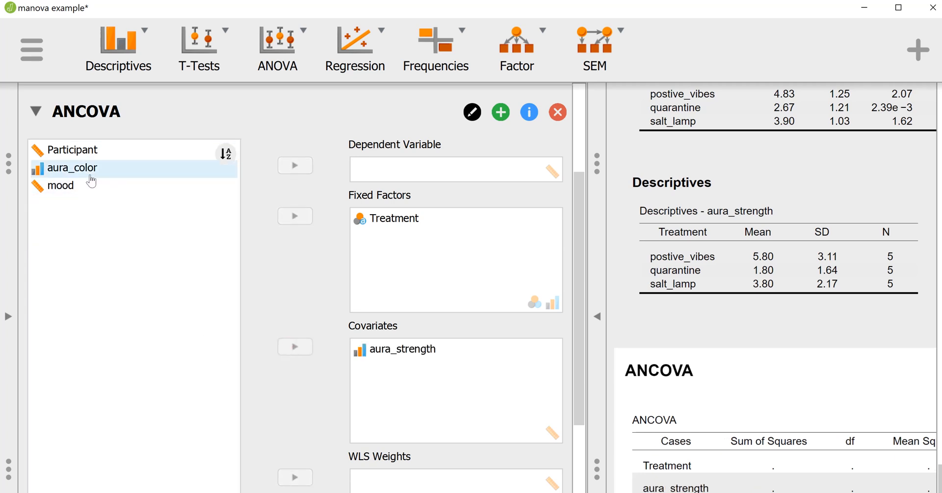
pyautogui.click(72, 168)
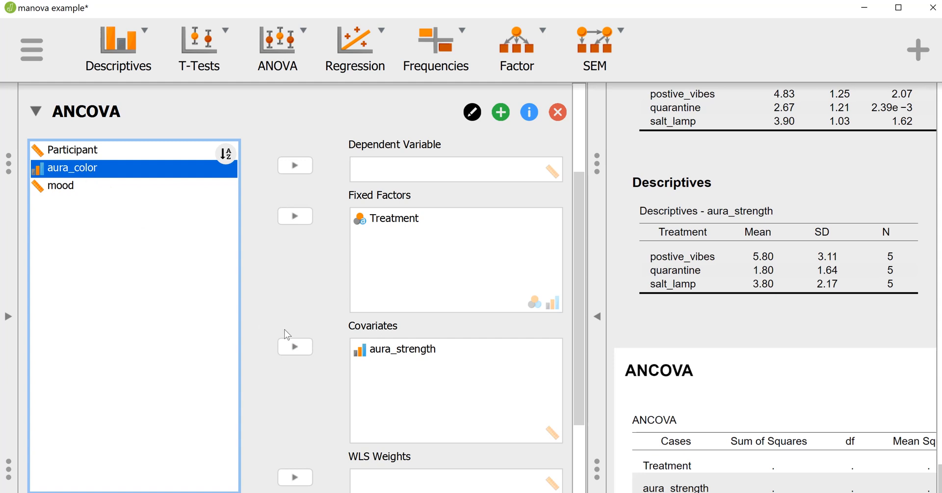
pyautogui.click(296, 349)
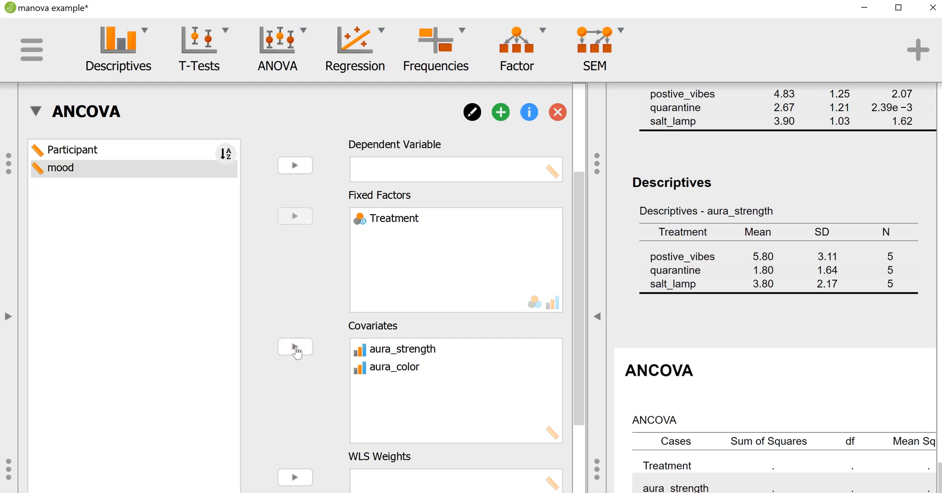
pyautogui.moveTo(313, 204)
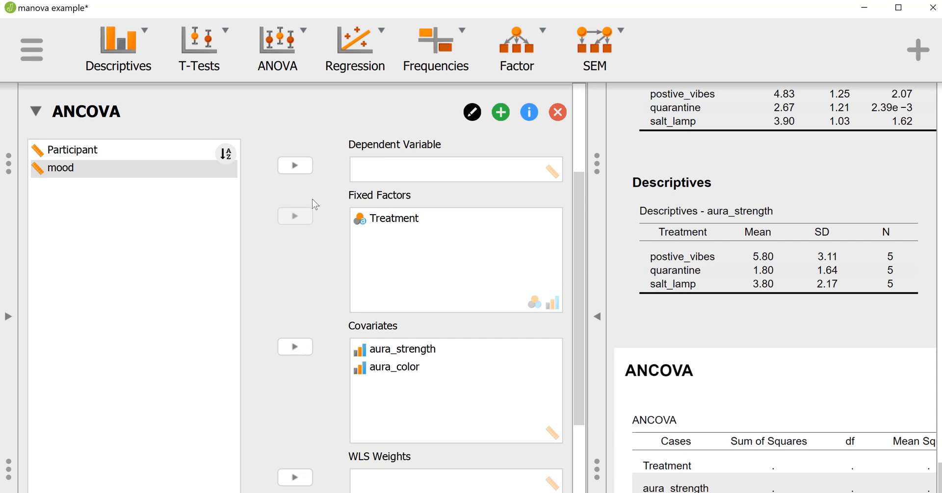
pyautogui.moveTo(230, 177)
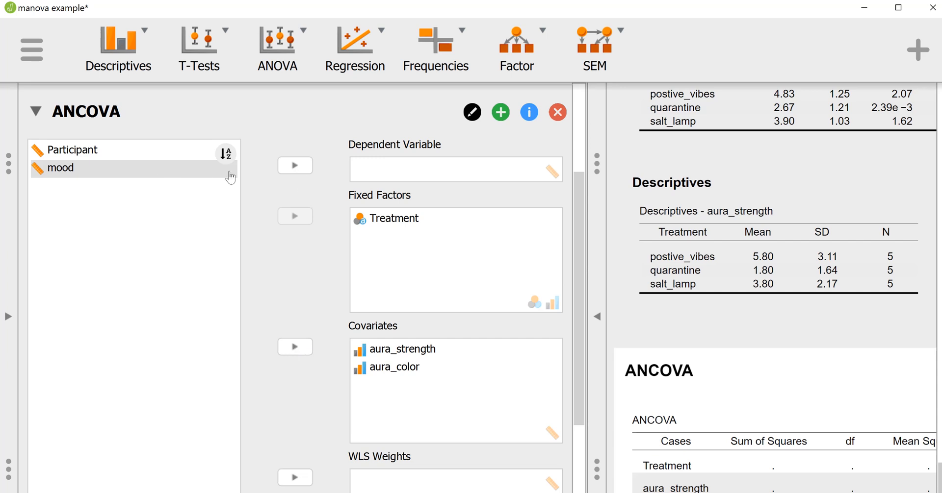
pyautogui.click(294, 166)
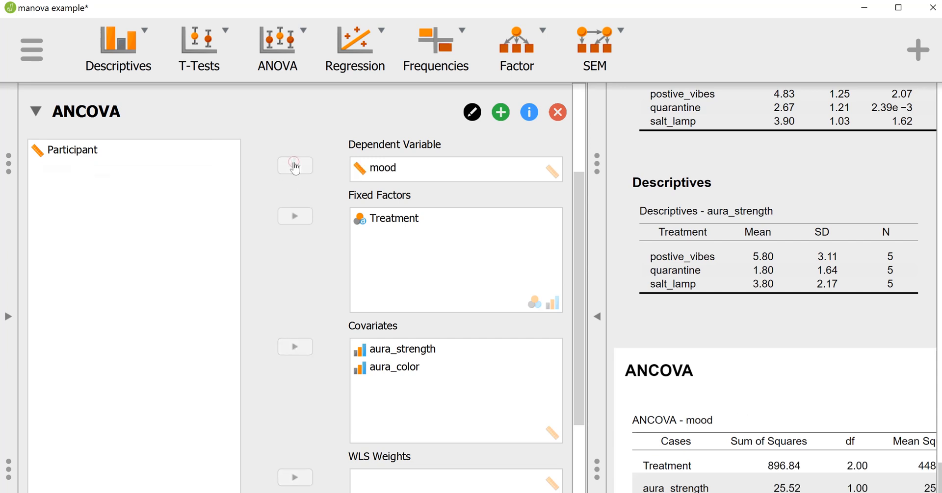
# Step: Request Levene's homogeneity of variance test under Assumption Checks
pyautogui.scroll(-3)
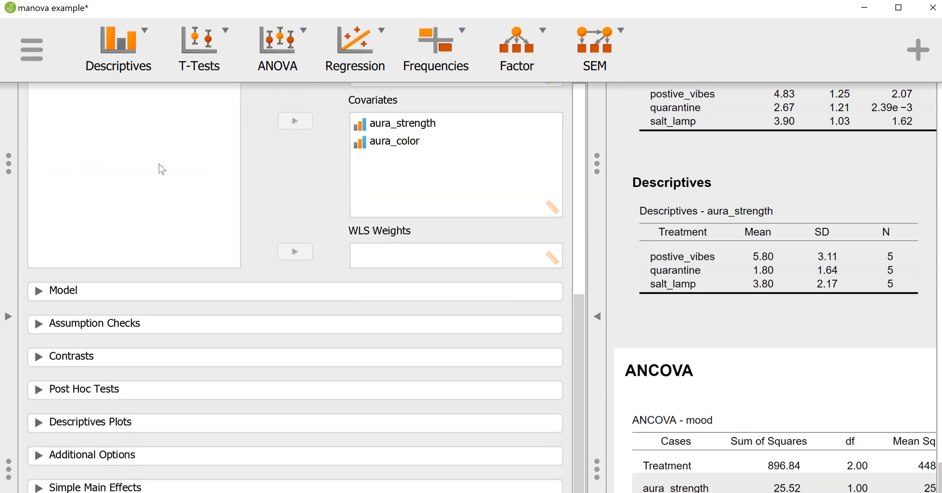
pyautogui.click(93, 324)
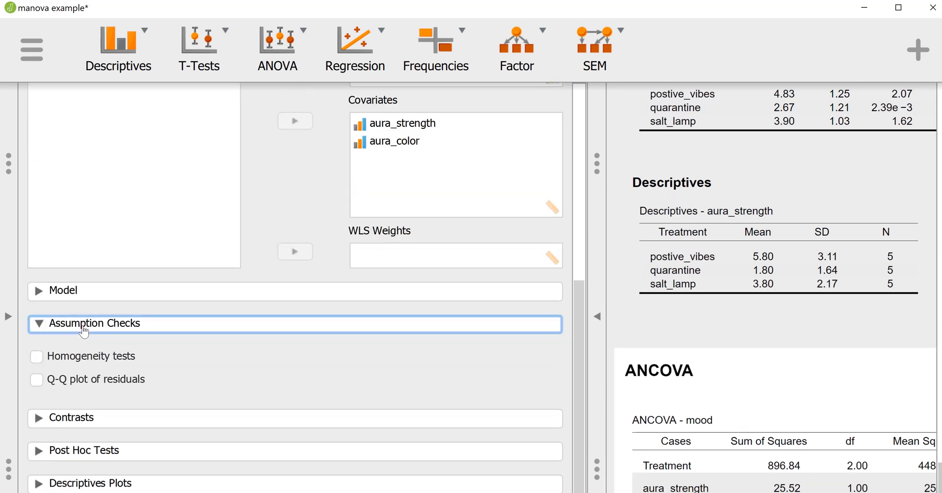
pyautogui.click(36, 356)
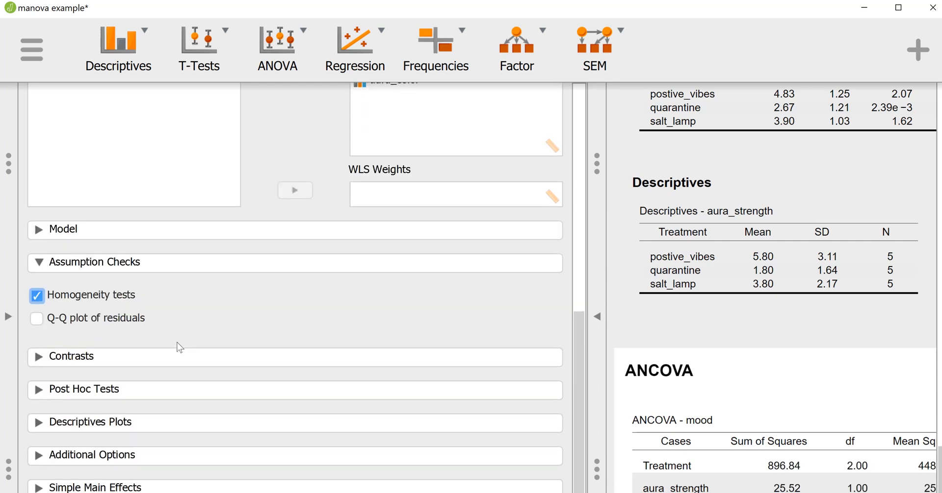
# Step: Request Tukey post hoc comparisons on Treatment
pyautogui.click(84, 389)
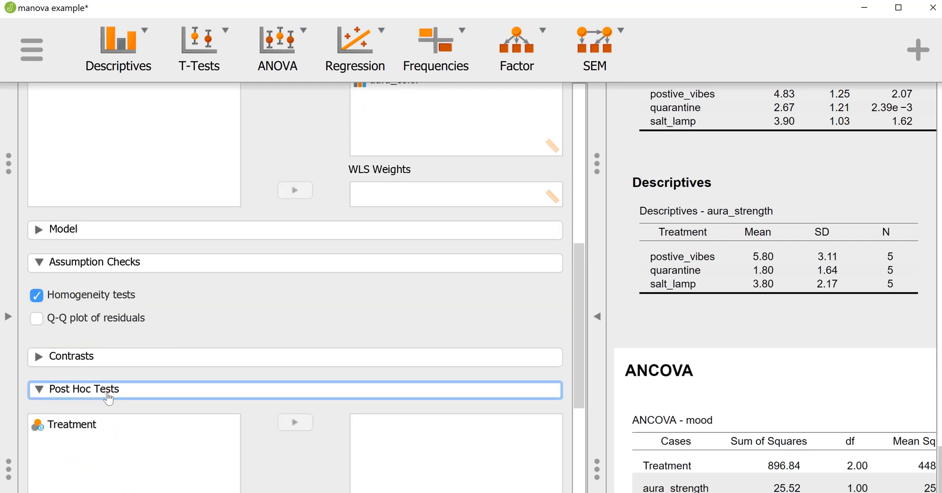
pyautogui.click(84, 389)
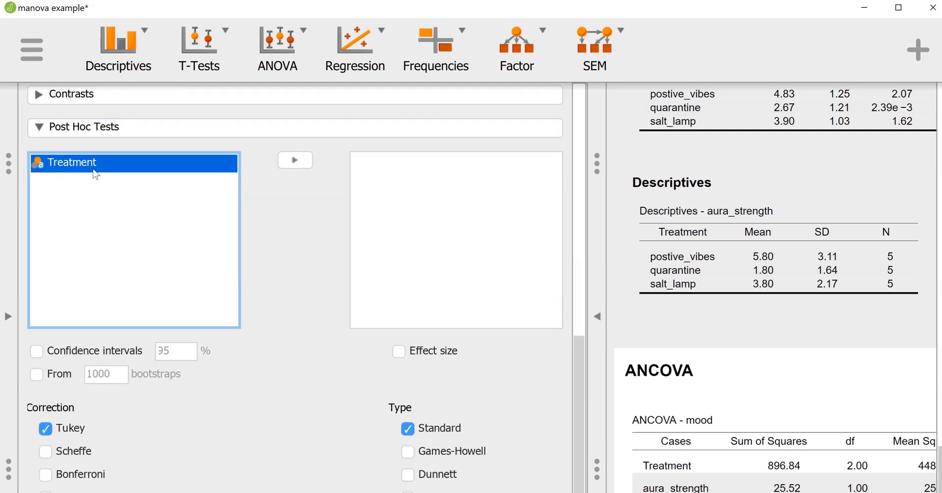
pyautogui.click(295, 160)
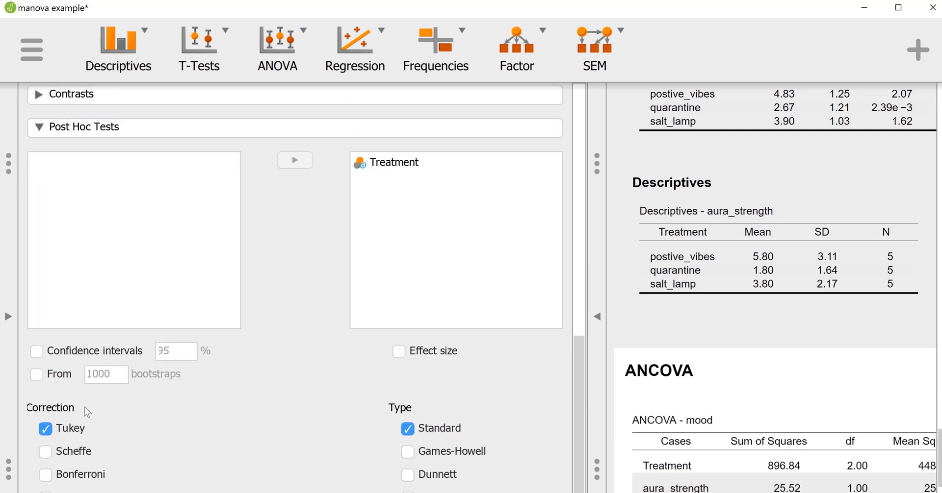
pyautogui.moveTo(398, 351)
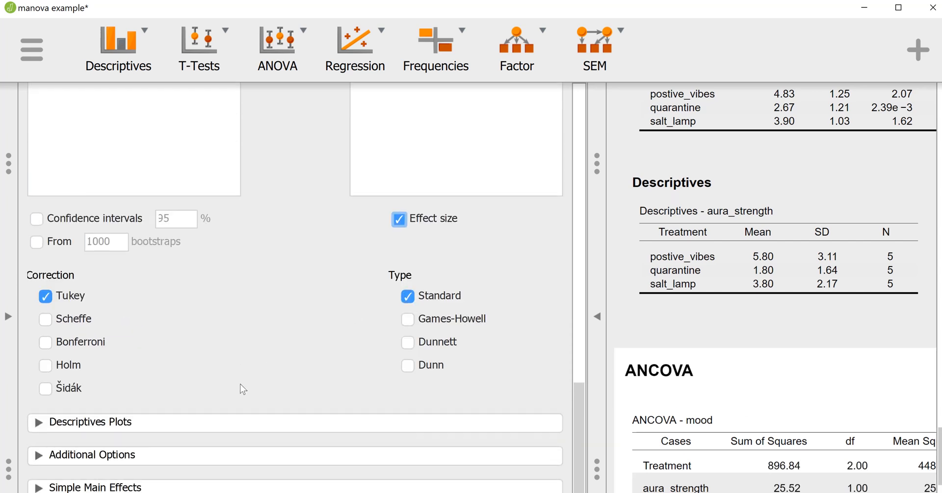
pyautogui.moveTo(127, 431)
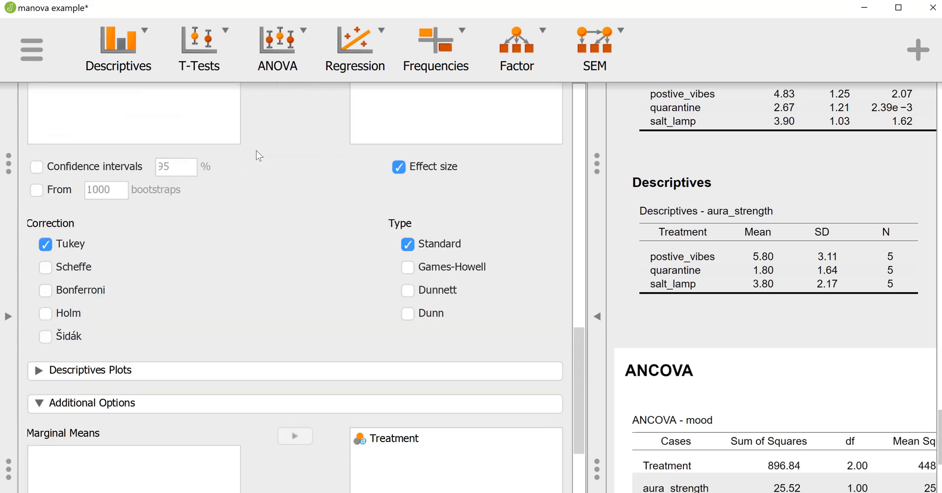
pyautogui.scroll(-3)
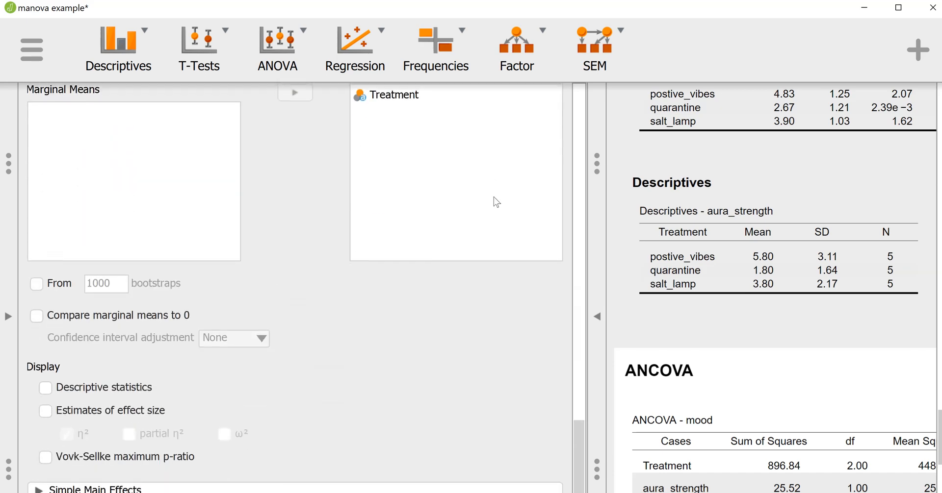
pyautogui.click(595, 316)
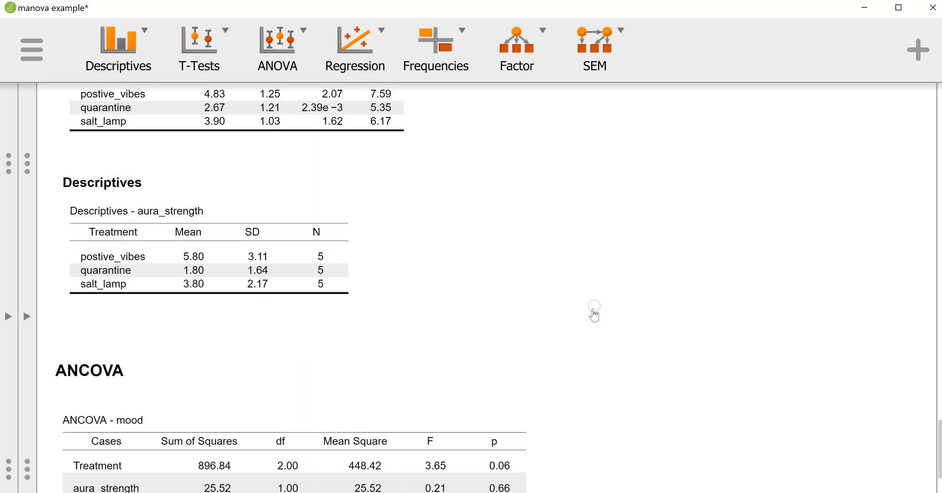
pyautogui.scroll(-3)
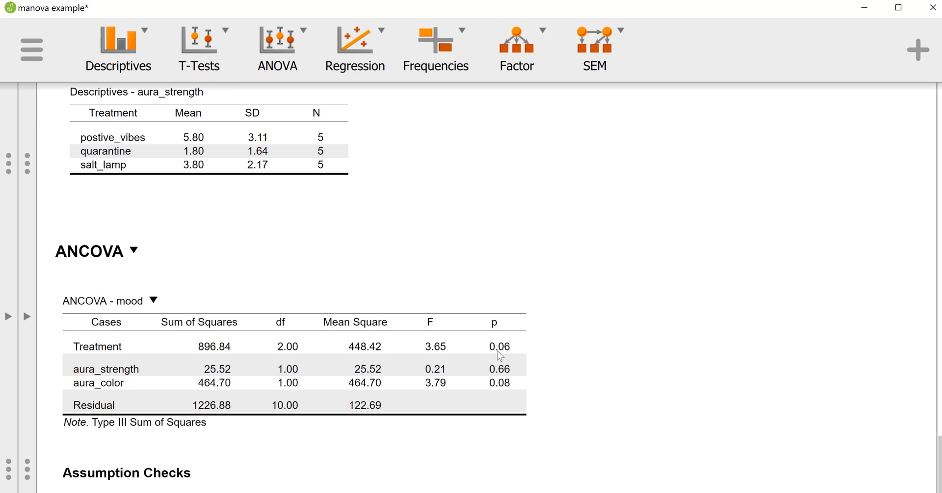
pyautogui.moveTo(488, 353)
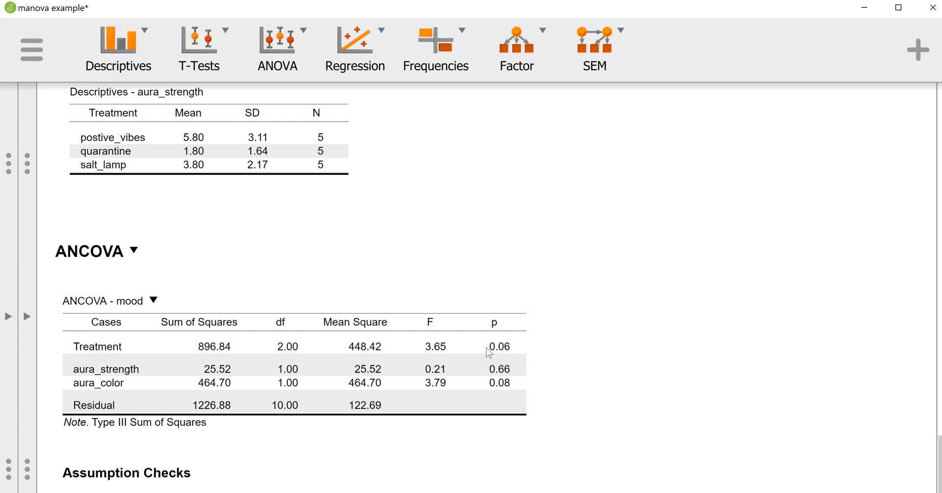
pyautogui.moveTo(520, 346)
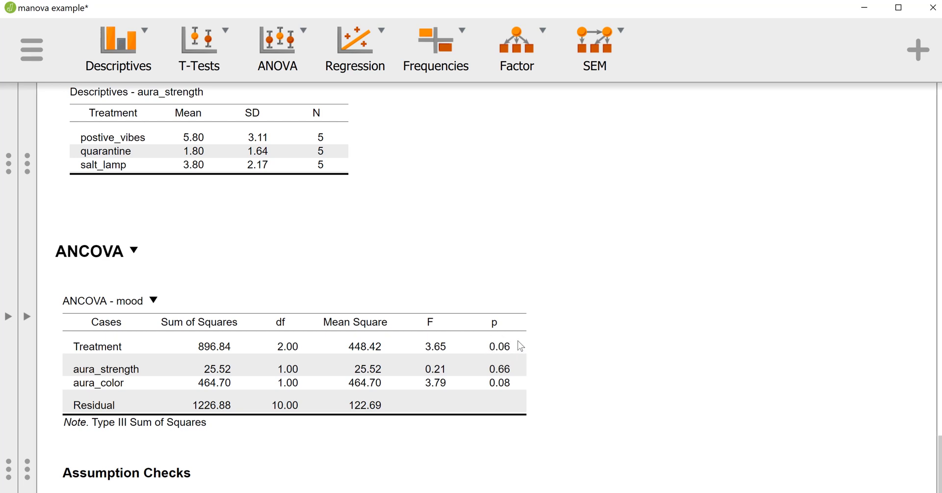
pyautogui.moveTo(458, 345)
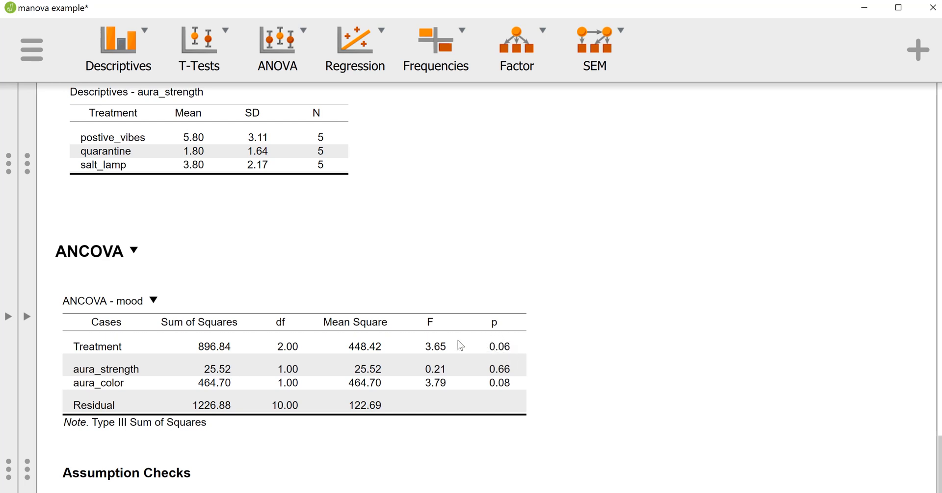
pyautogui.moveTo(182, 396)
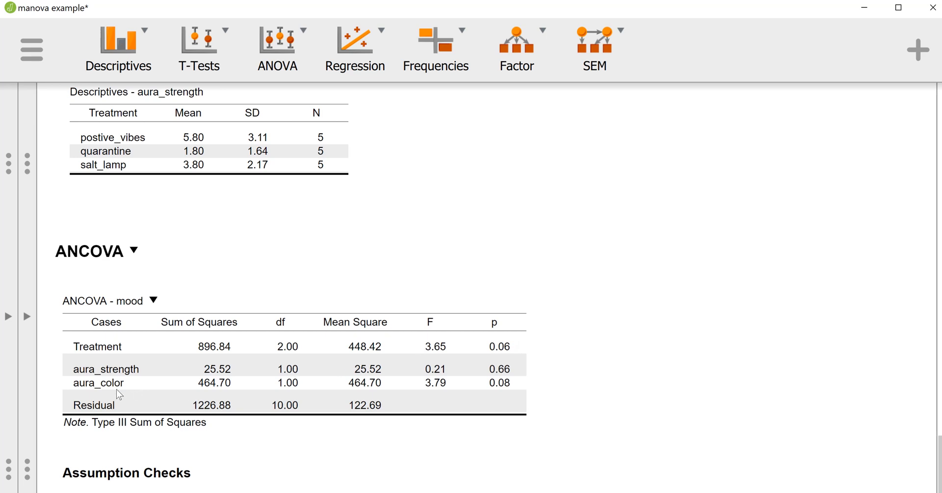
pyautogui.moveTo(403, 384)
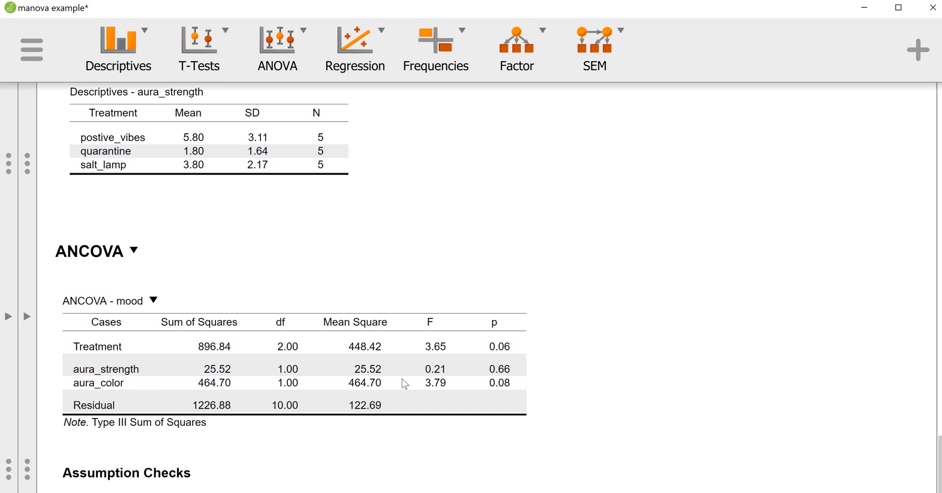
pyautogui.moveTo(509, 394)
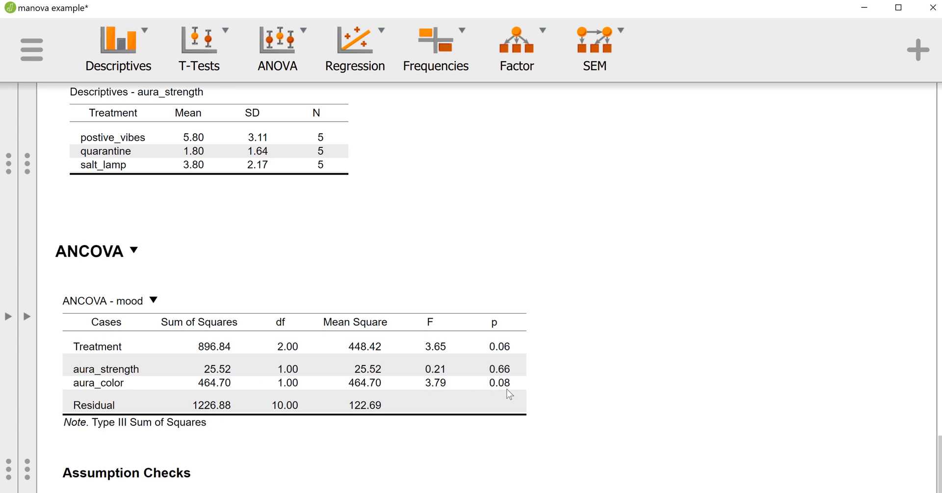
pyautogui.scroll(-3)
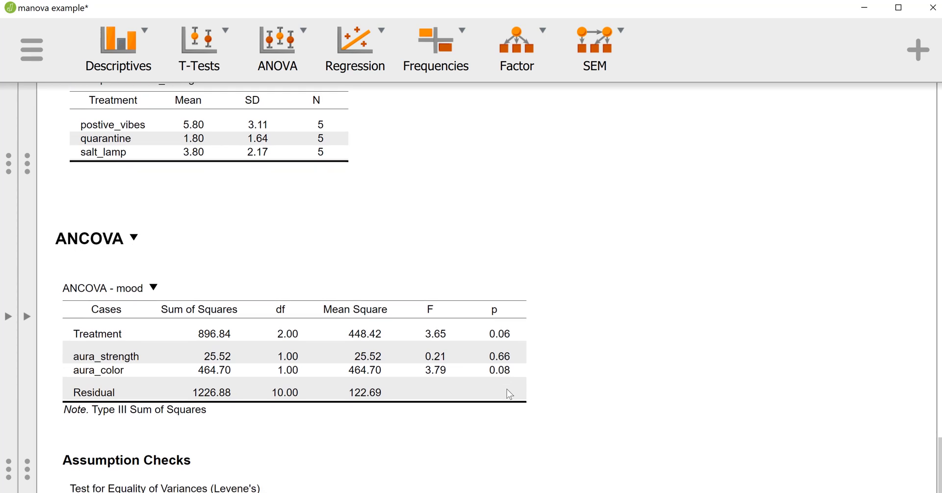
pyautogui.moveTo(297, 369)
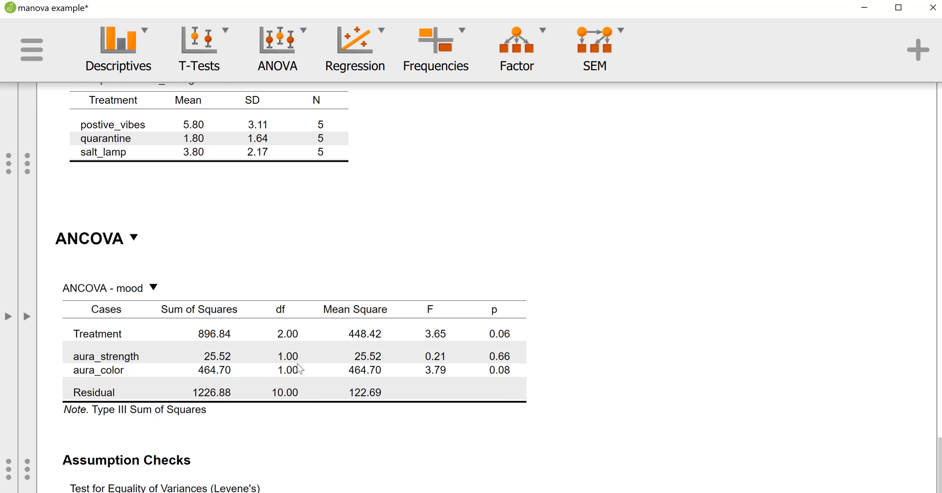
pyautogui.moveTo(142, 365)
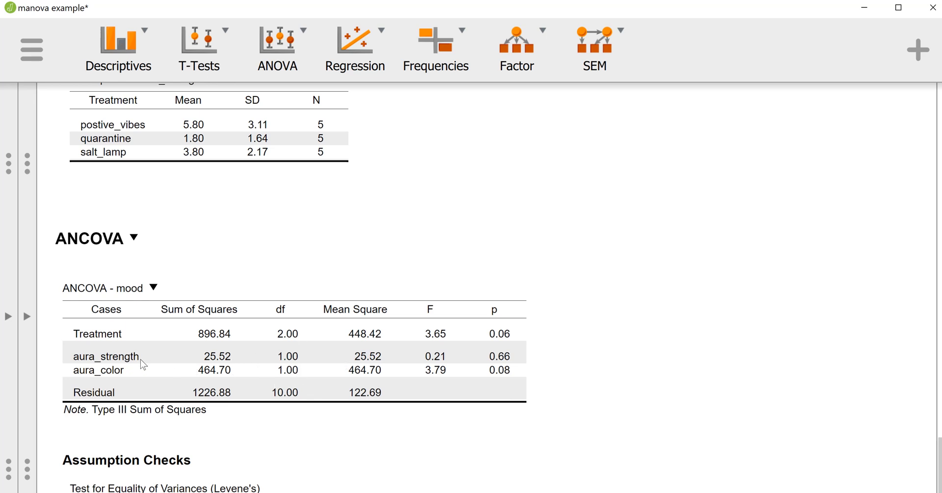
pyautogui.moveTo(443, 363)
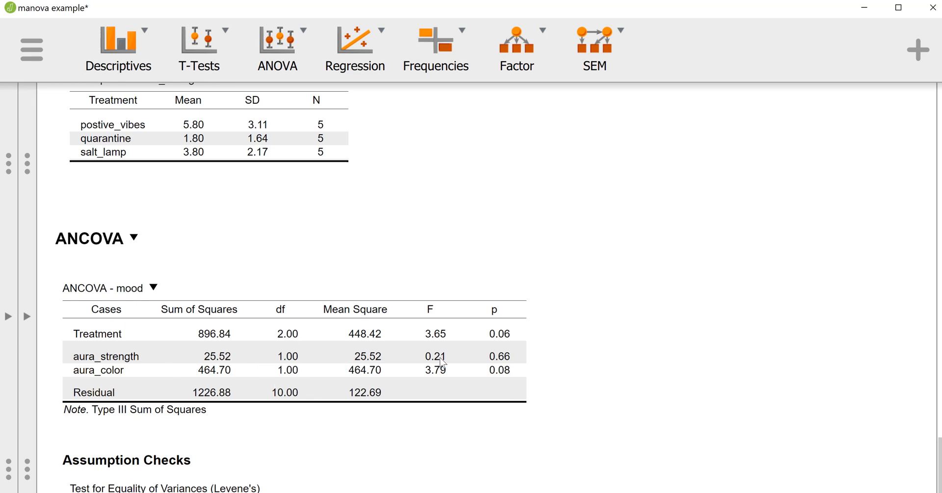
pyautogui.scroll(-3)
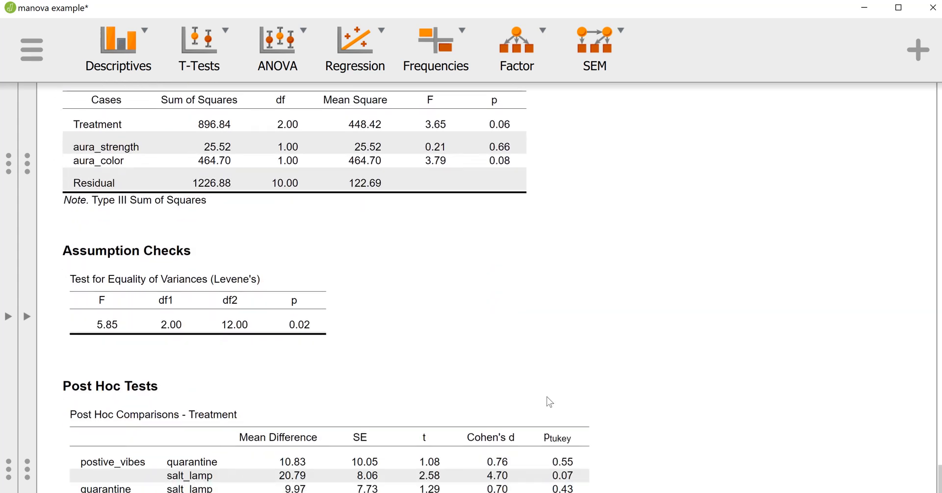
pyautogui.scroll(-3)
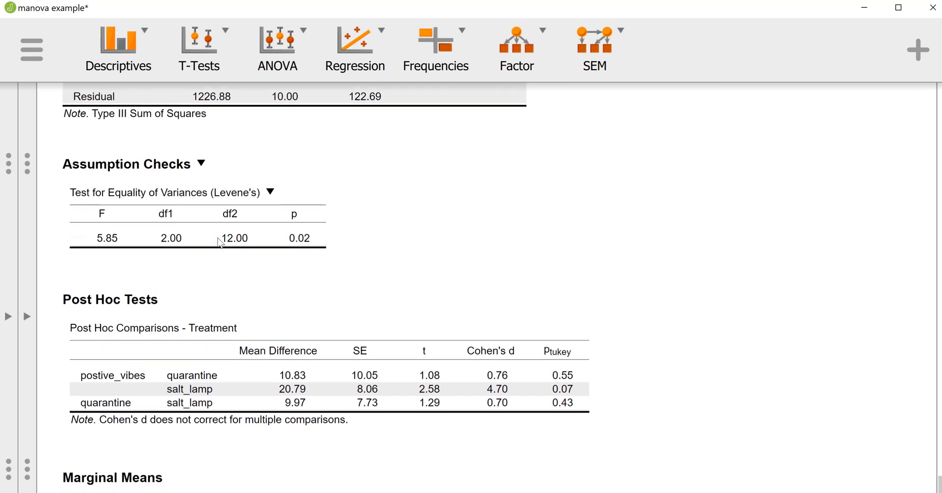
pyautogui.scroll(-3)
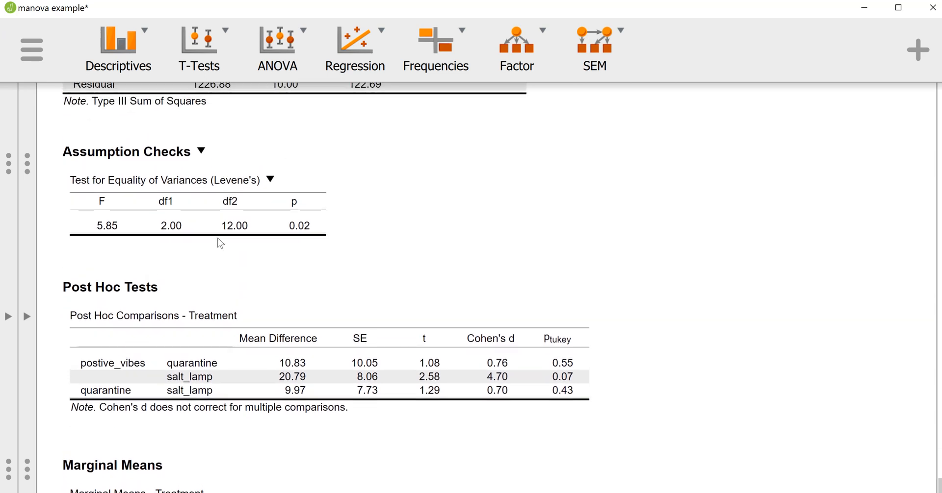
pyautogui.scroll(-3)
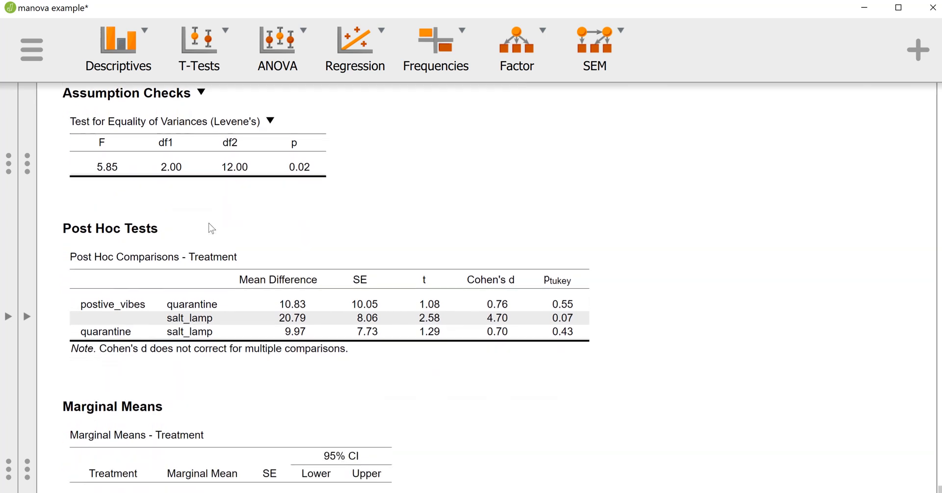
pyautogui.scroll(-3)
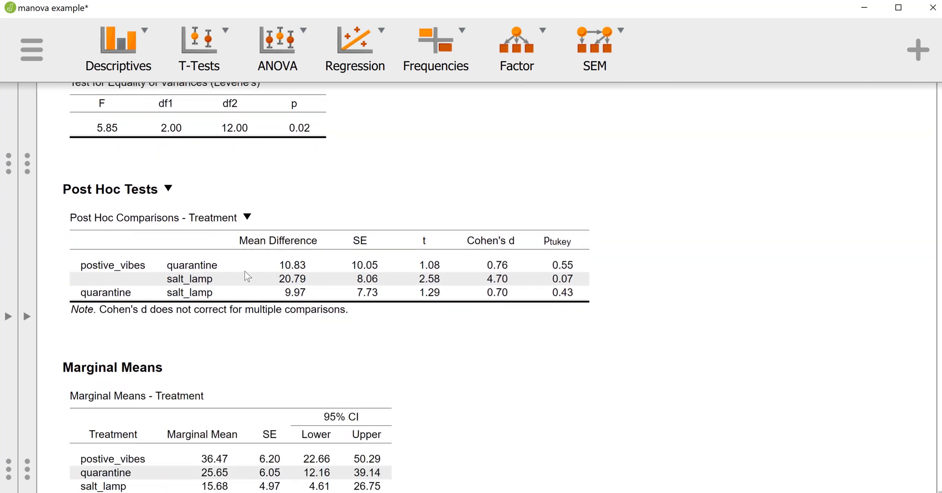
pyautogui.moveTo(275, 243)
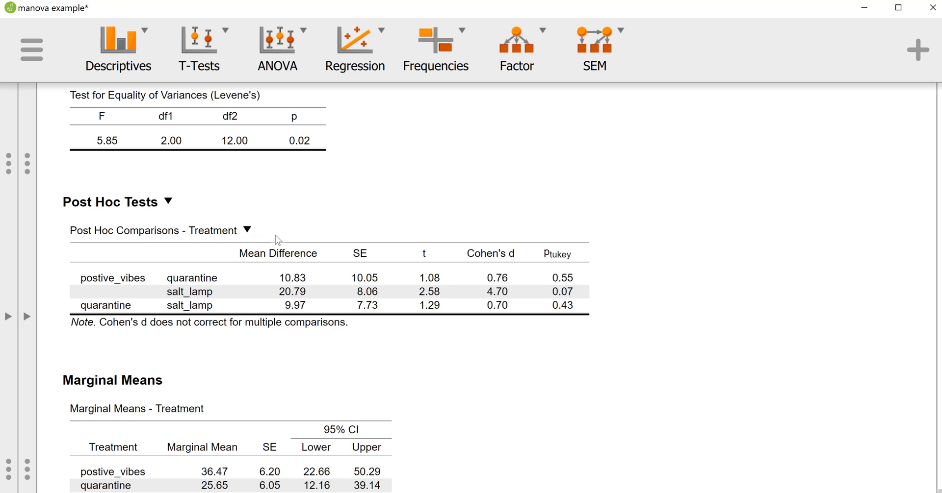
pyautogui.scroll(3)
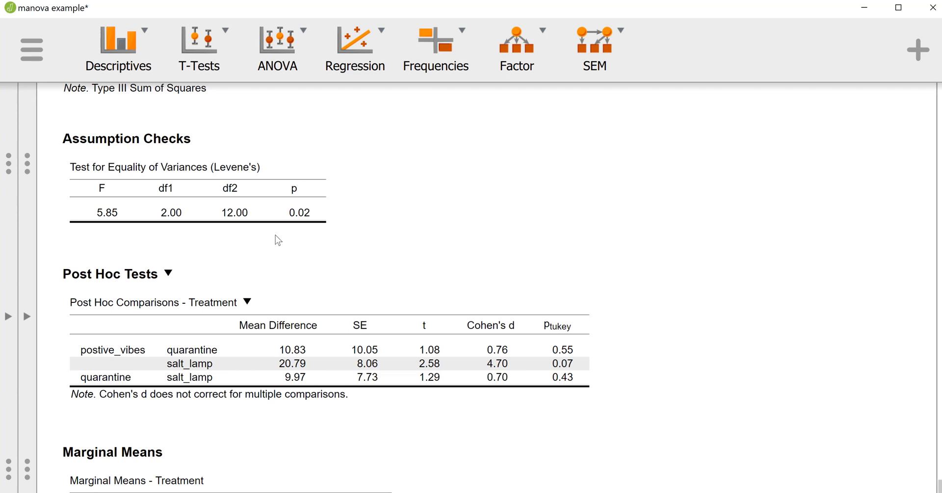
pyautogui.moveTo(572, 355)
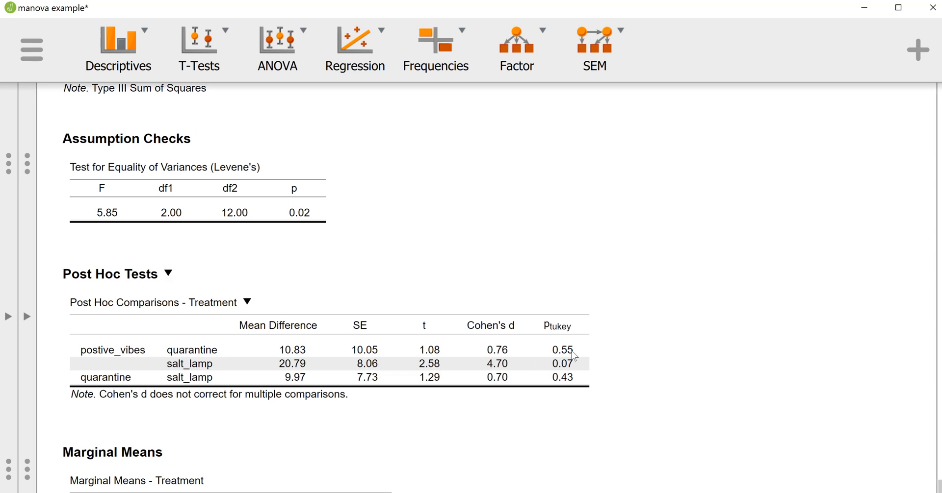
pyautogui.moveTo(457, 350)
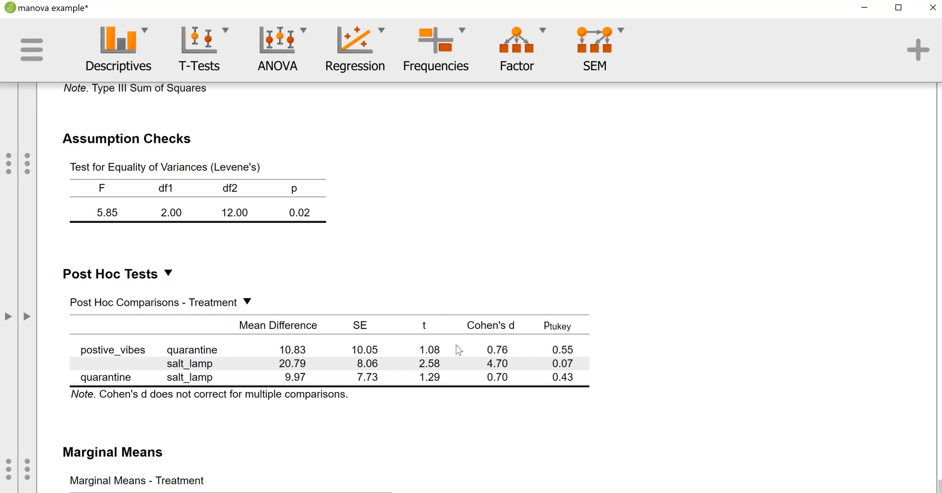
pyautogui.moveTo(183, 371)
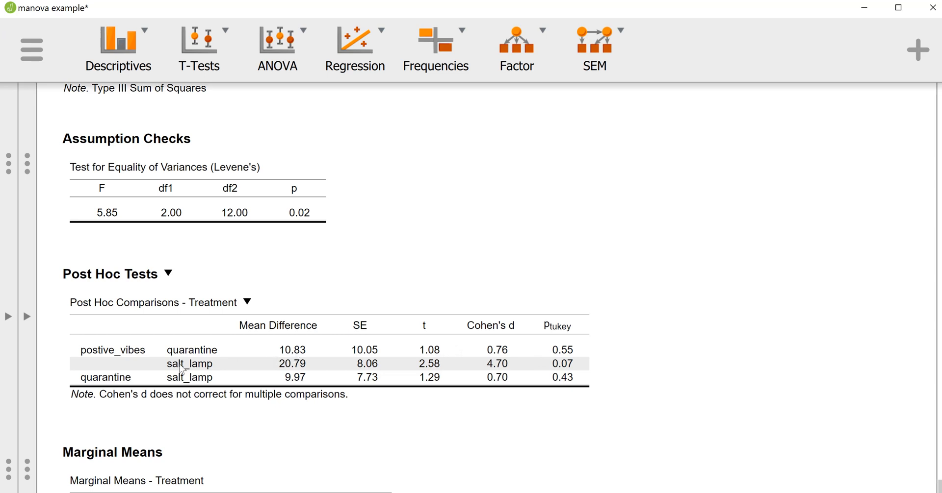
pyautogui.moveTo(331, 351)
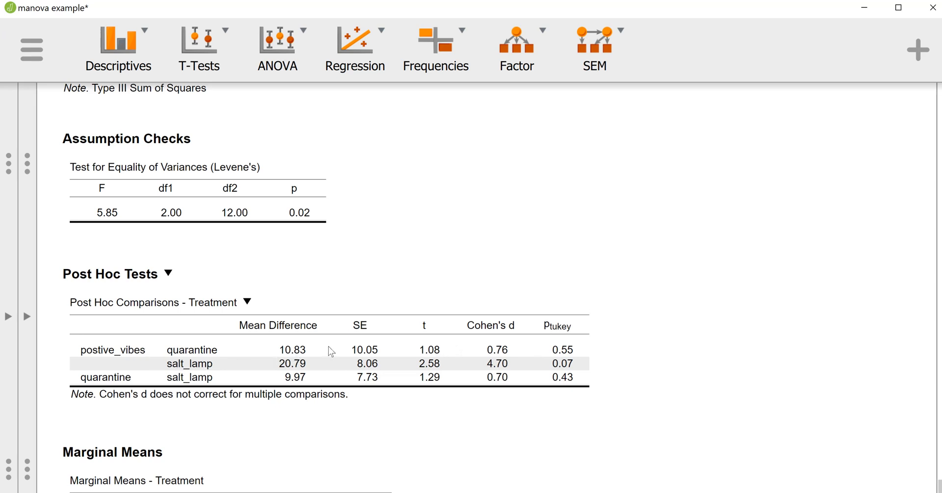
pyautogui.moveTo(545, 360)
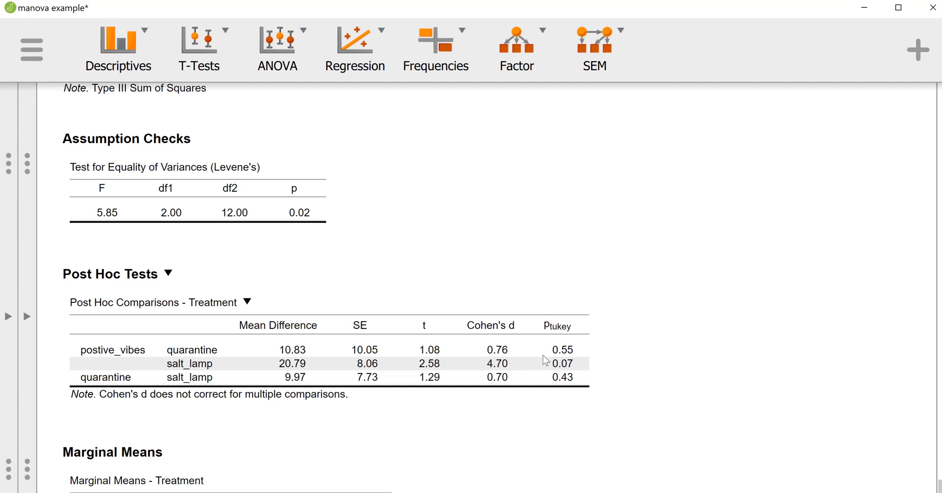
pyautogui.moveTo(128, 353)
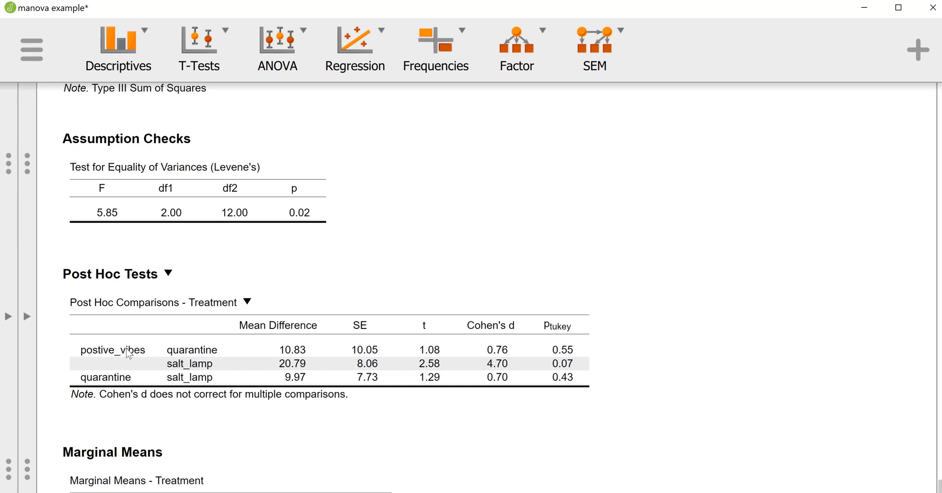
pyautogui.moveTo(173, 372)
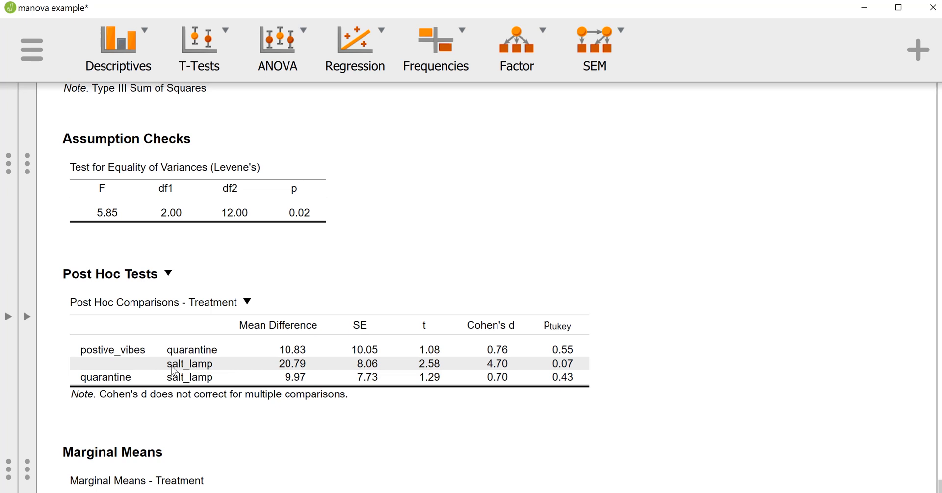
pyautogui.moveTo(138, 361)
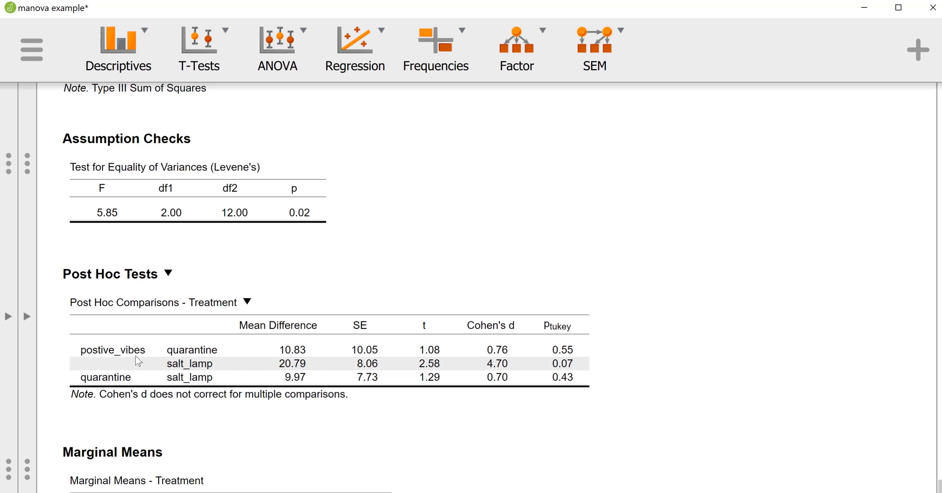
pyautogui.moveTo(226, 371)
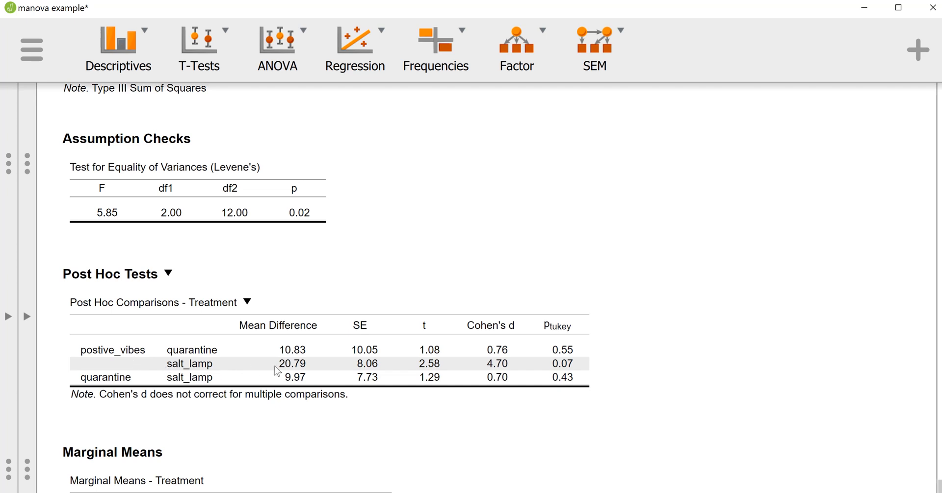
pyautogui.moveTo(312, 366)
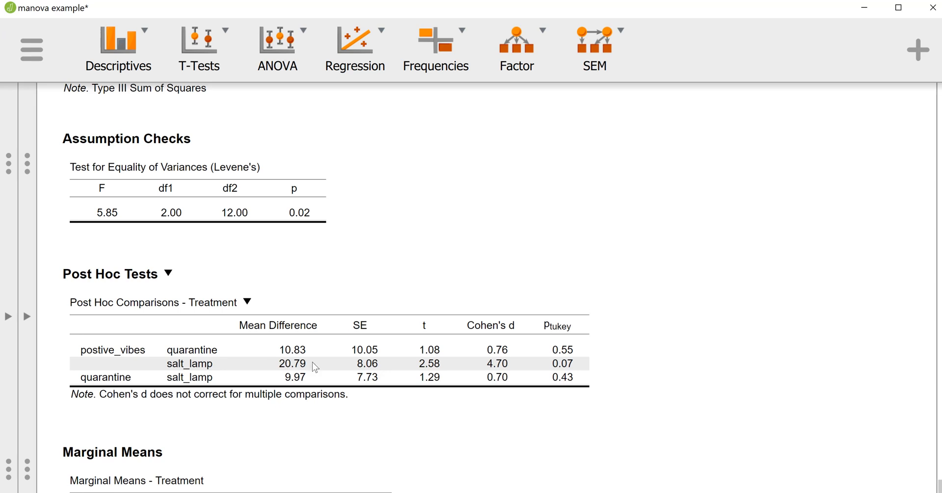
pyautogui.moveTo(381, 366)
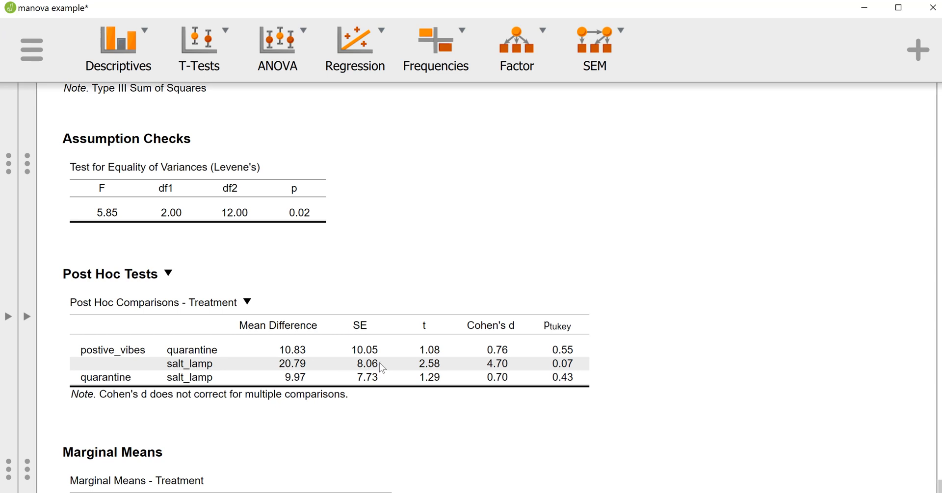
pyautogui.moveTo(387, 366)
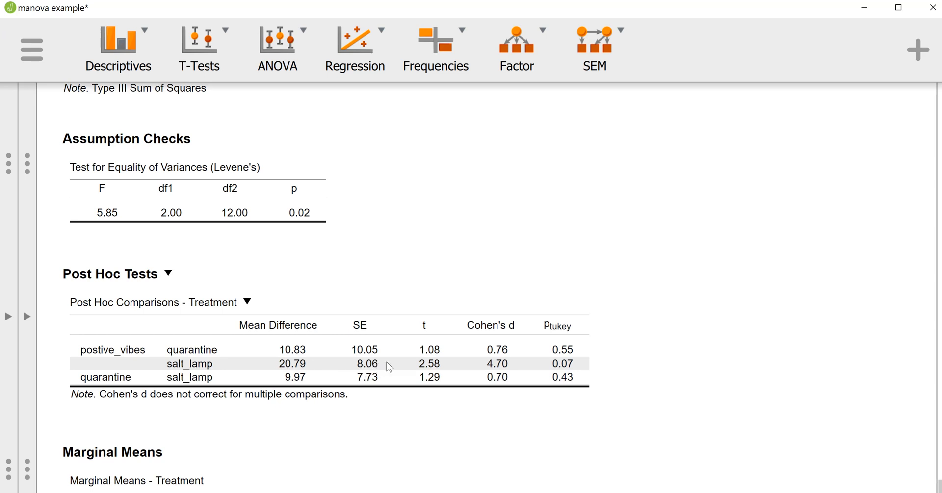
pyautogui.moveTo(468, 365)
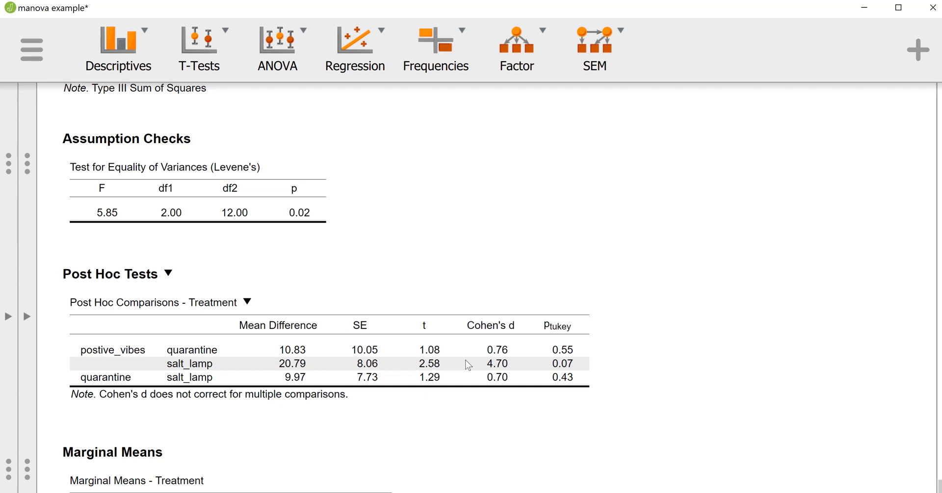
pyautogui.moveTo(568, 341)
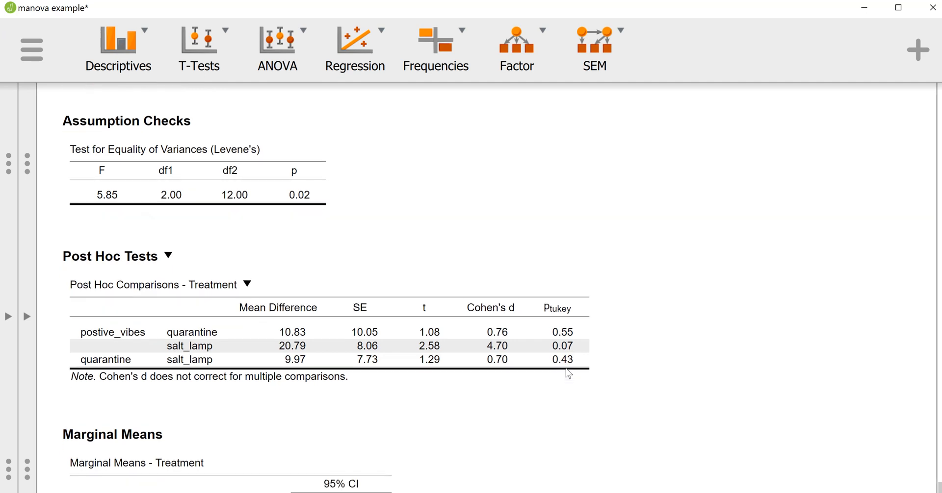
pyautogui.scroll(-3)
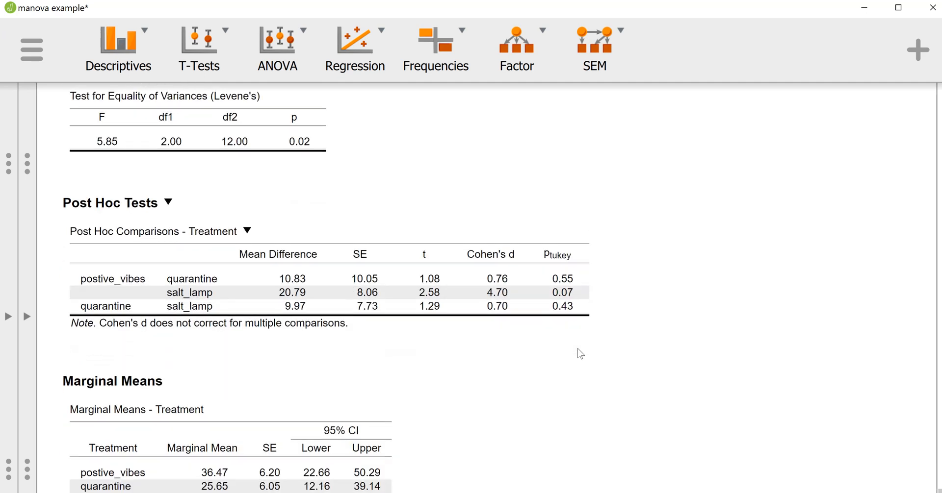
pyautogui.scroll(-3)
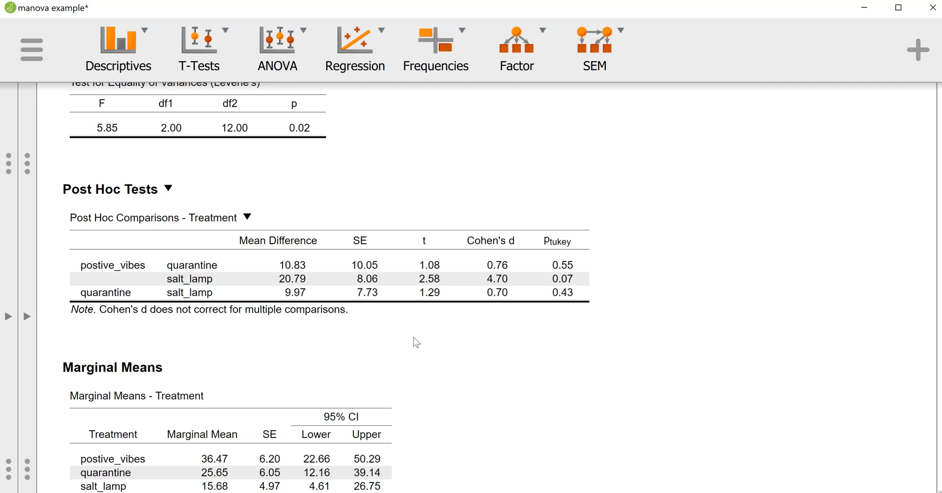
pyautogui.scroll(3)
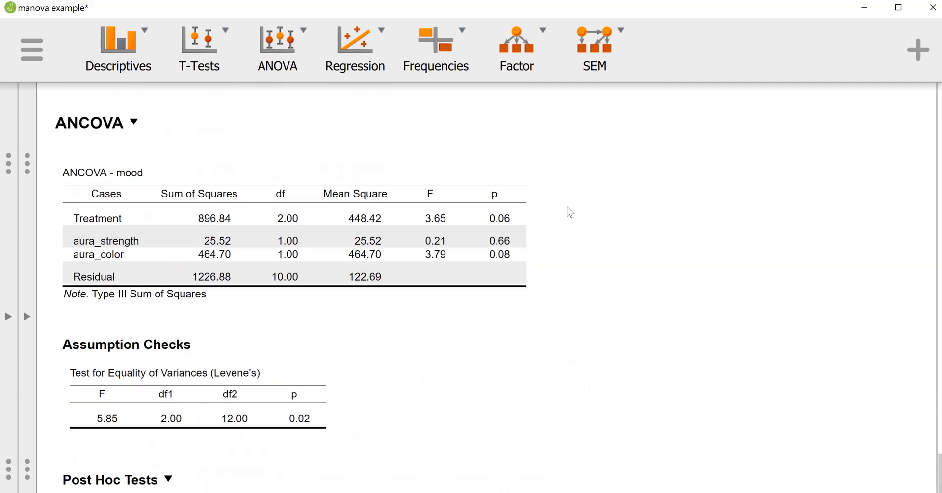
pyautogui.scroll(3)
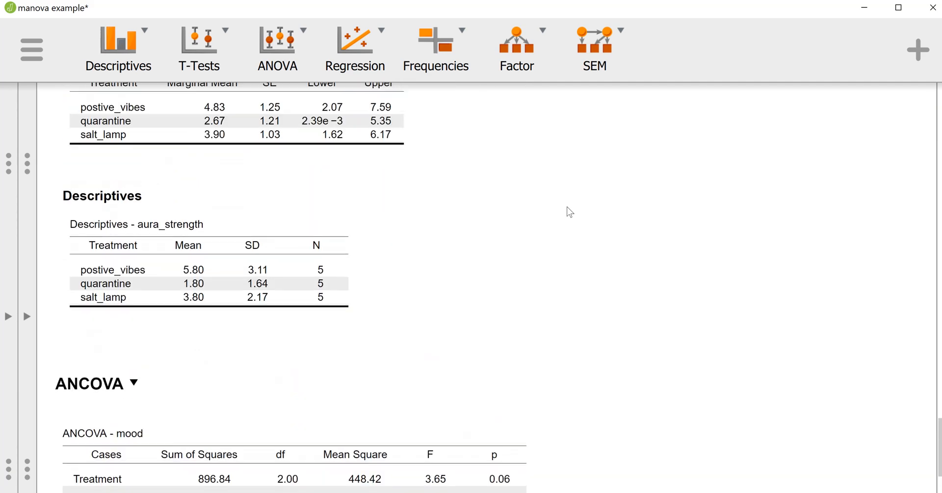
pyautogui.scroll(-3)
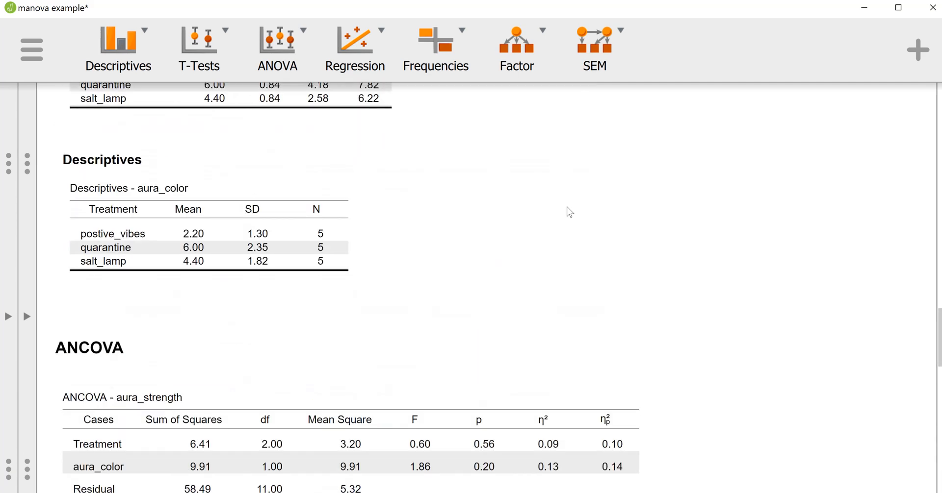
pyautogui.scroll(-3)
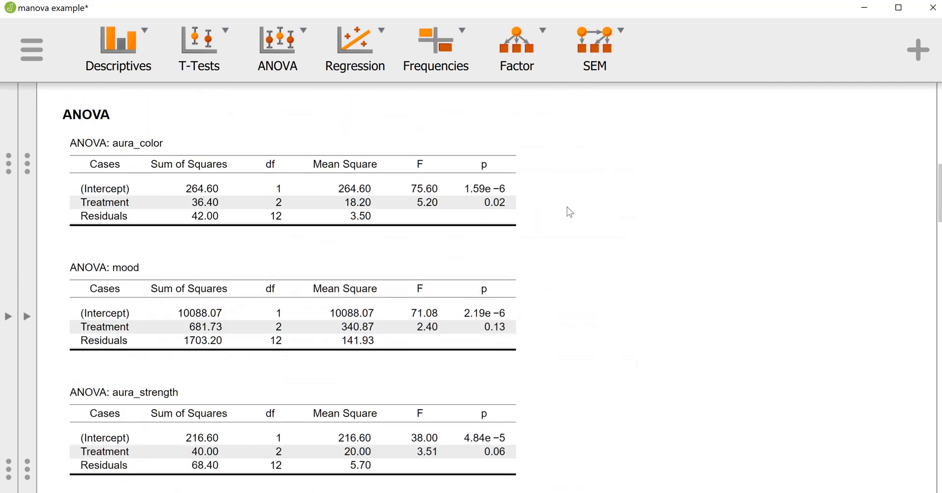
pyautogui.scroll(3)
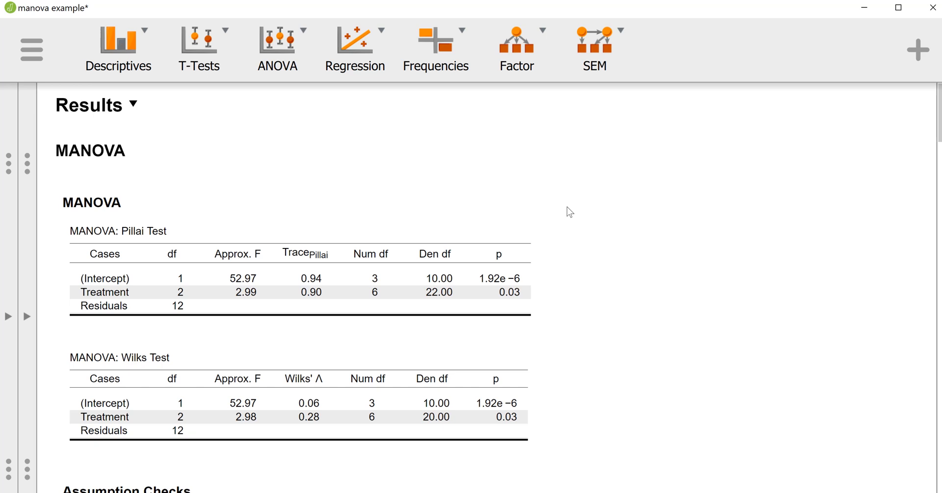
pyautogui.scroll(-3)
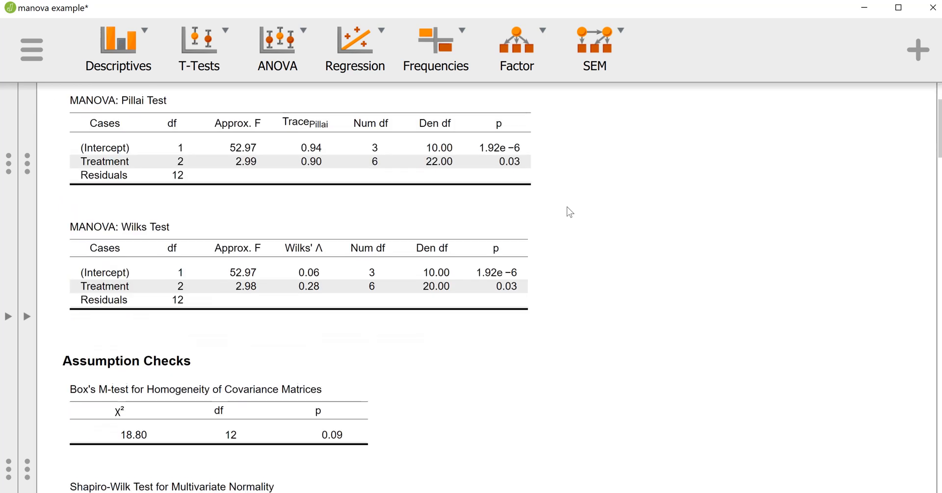
pyautogui.scroll(-3)
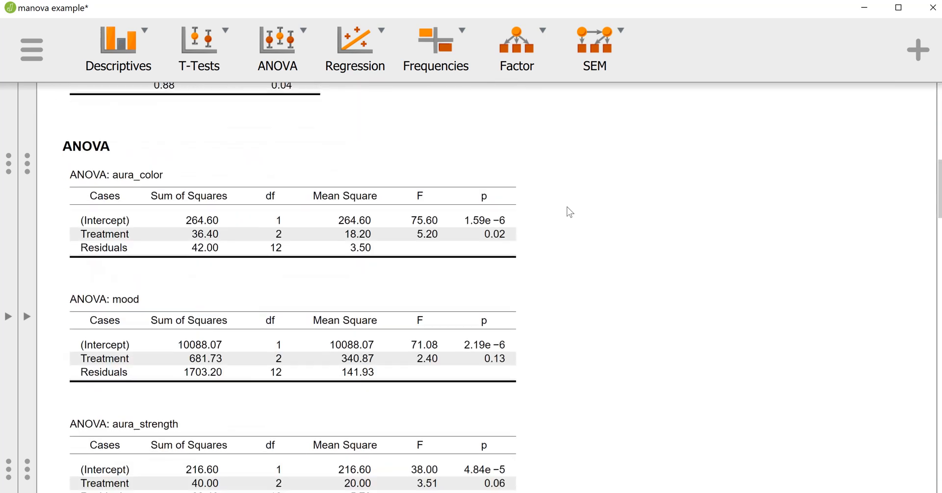
pyautogui.scroll(-3)
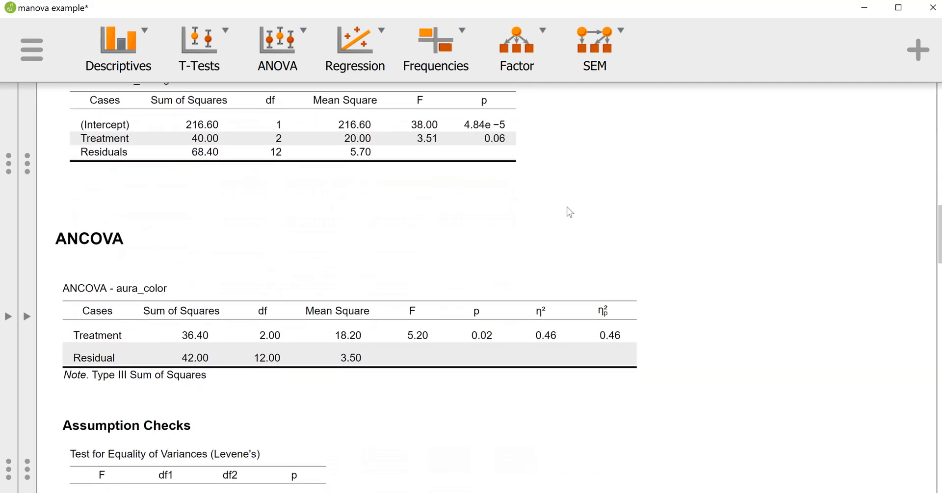
pyautogui.scroll(-3)
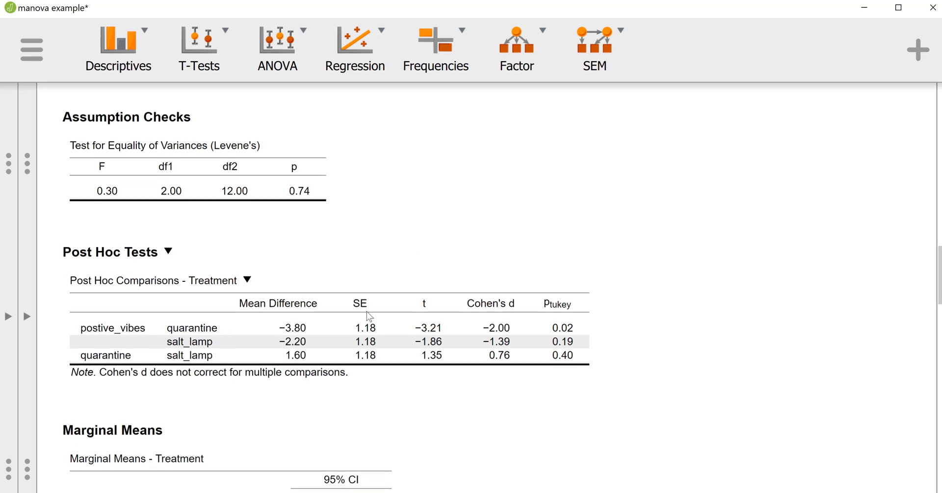
pyautogui.moveTo(123, 335)
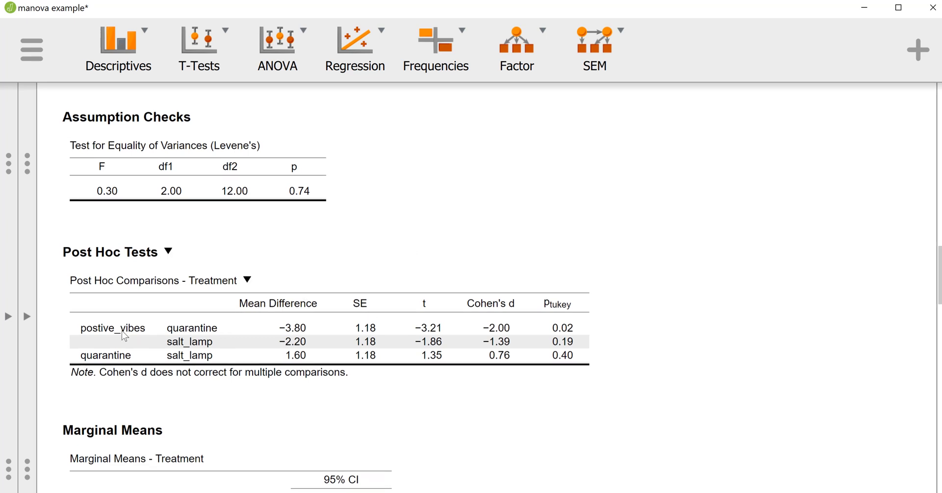
pyautogui.moveTo(157, 328)
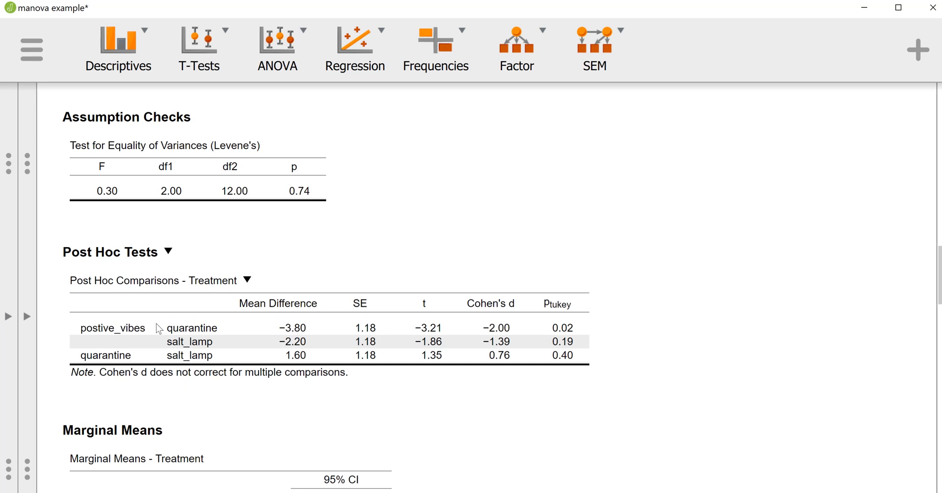
pyautogui.moveTo(150, 336)
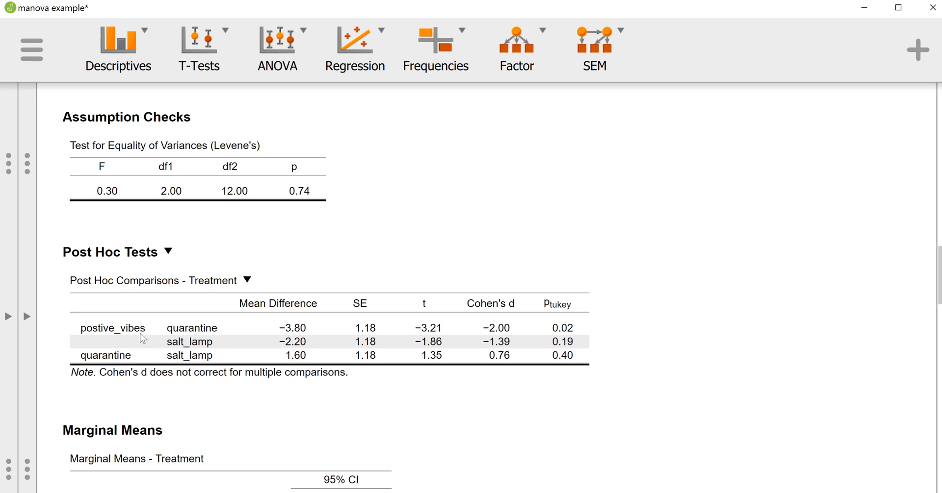
pyautogui.scroll(3)
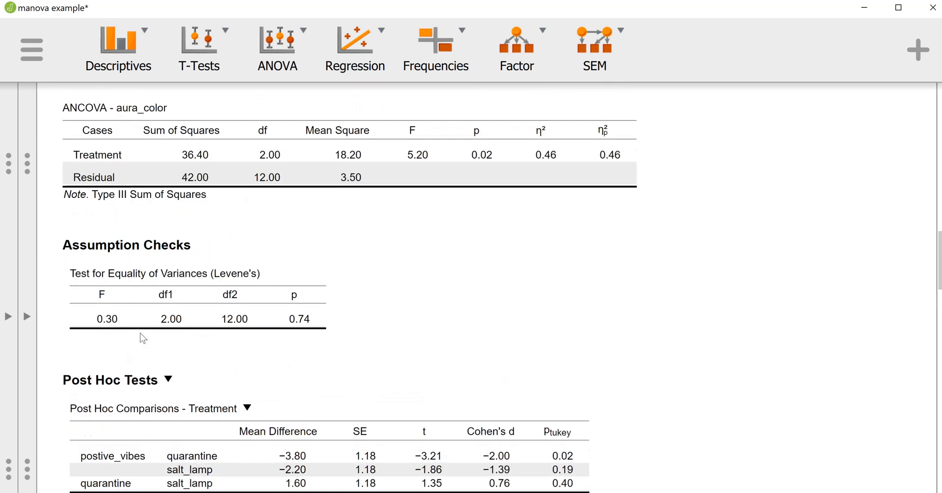
pyautogui.scroll(-3)
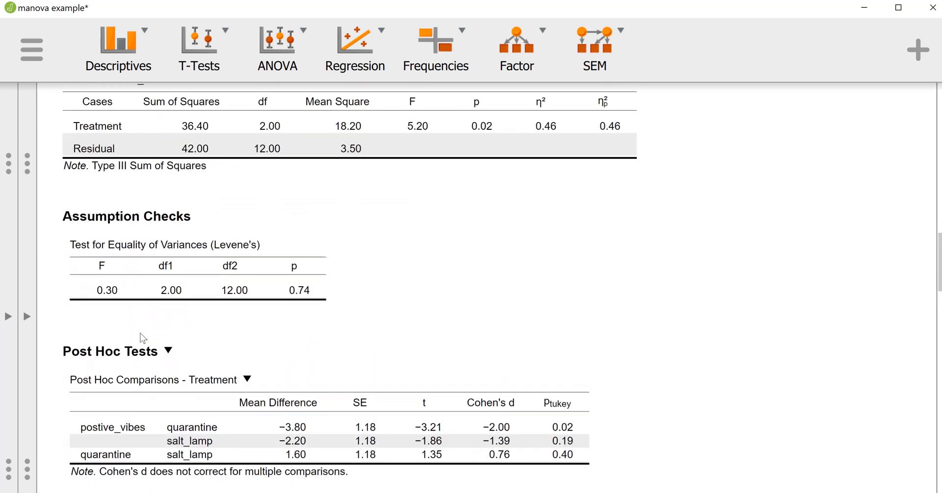
pyautogui.scroll(-3)
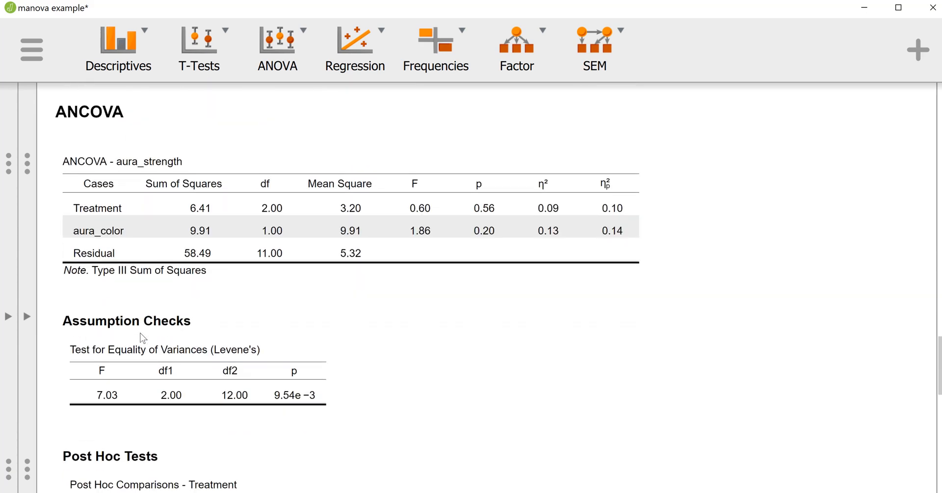
pyautogui.scroll(-3)
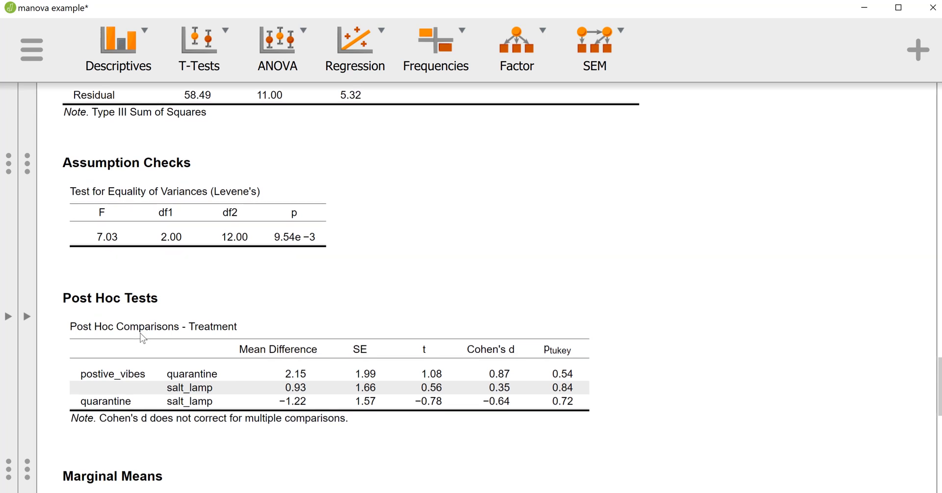
pyautogui.scroll(-3)
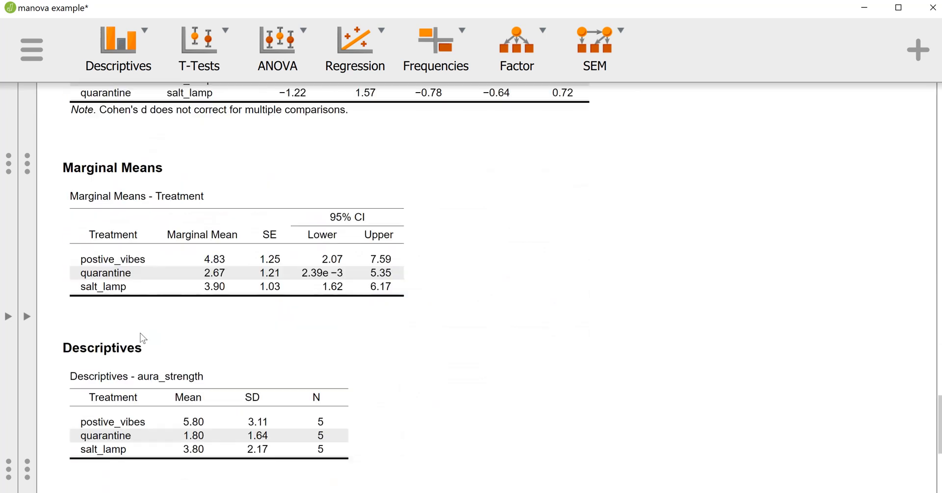
pyautogui.scroll(-3)
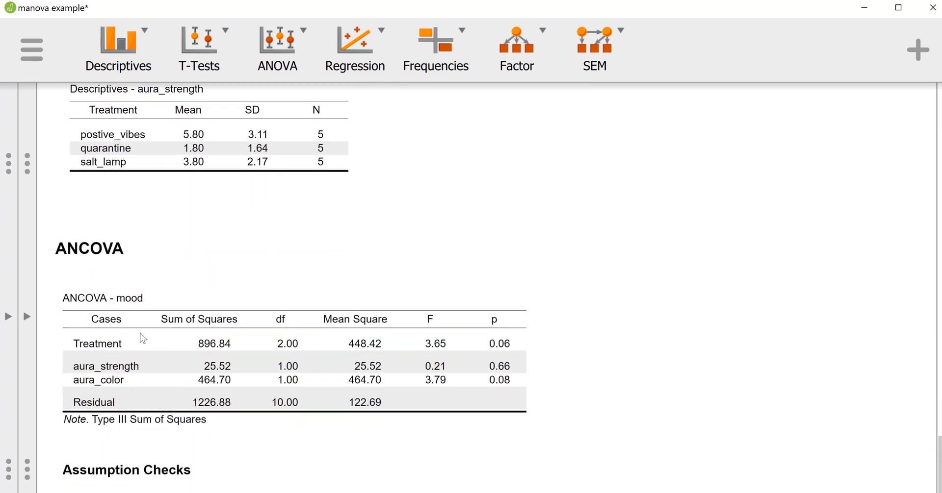
pyautogui.scroll(-3)
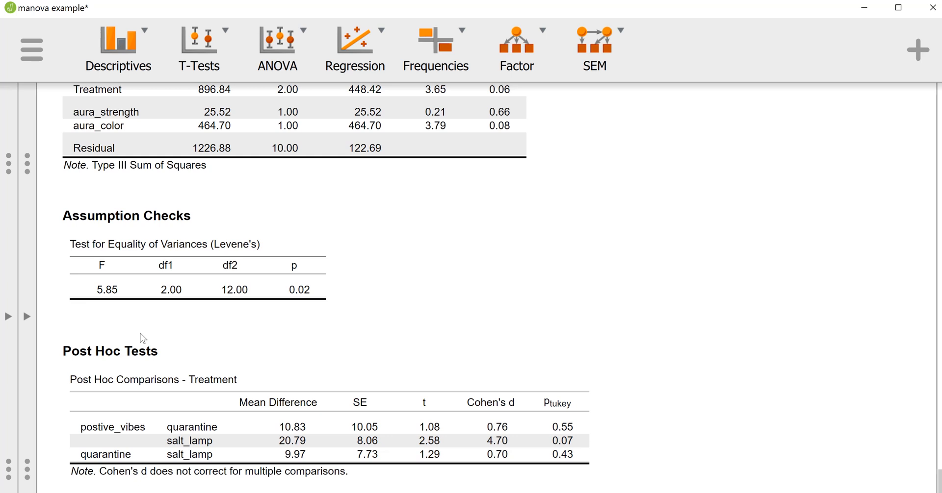
pyautogui.scroll(3)
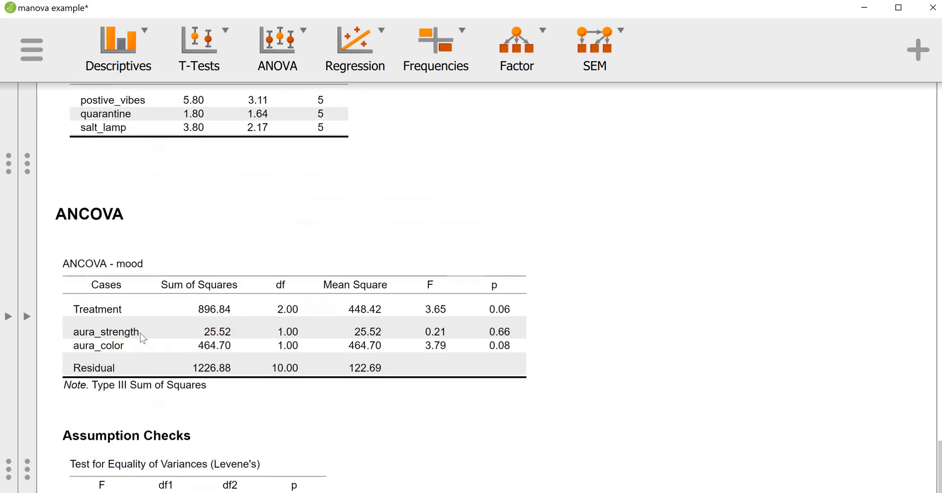
pyautogui.scroll(3)
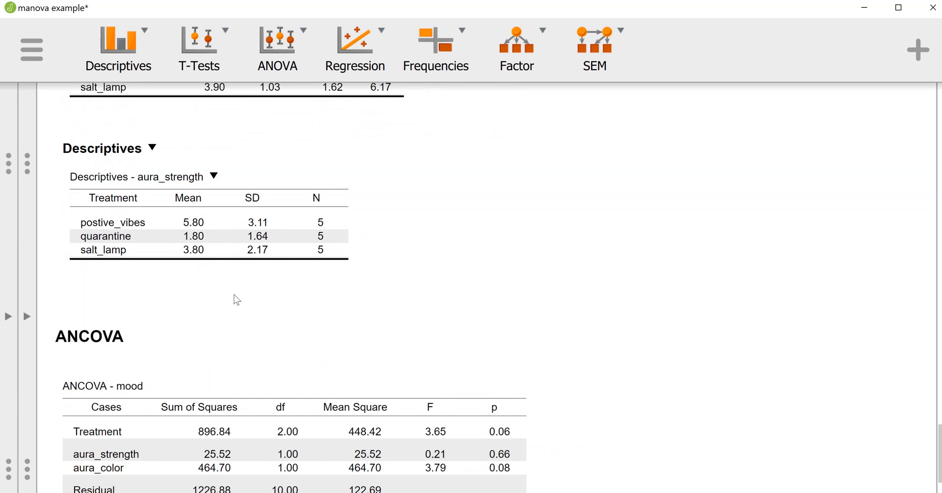
pyautogui.scroll(-3)
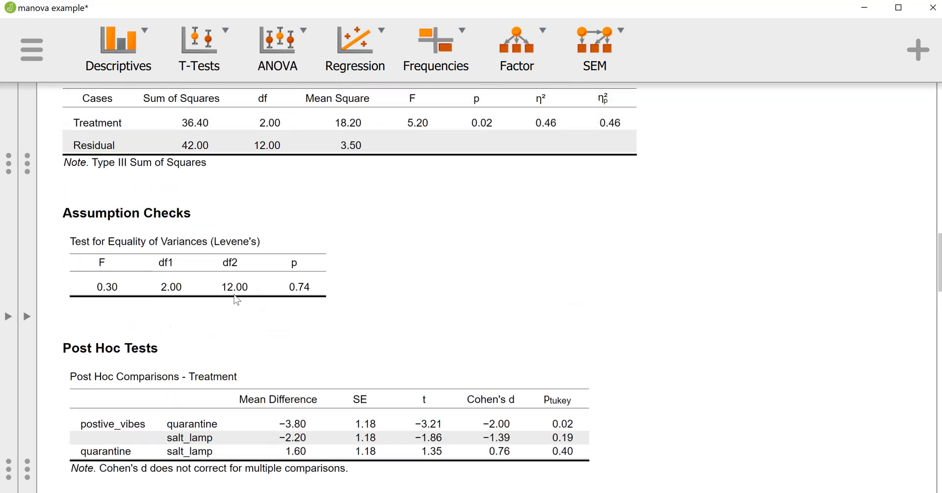
pyautogui.scroll(-3)
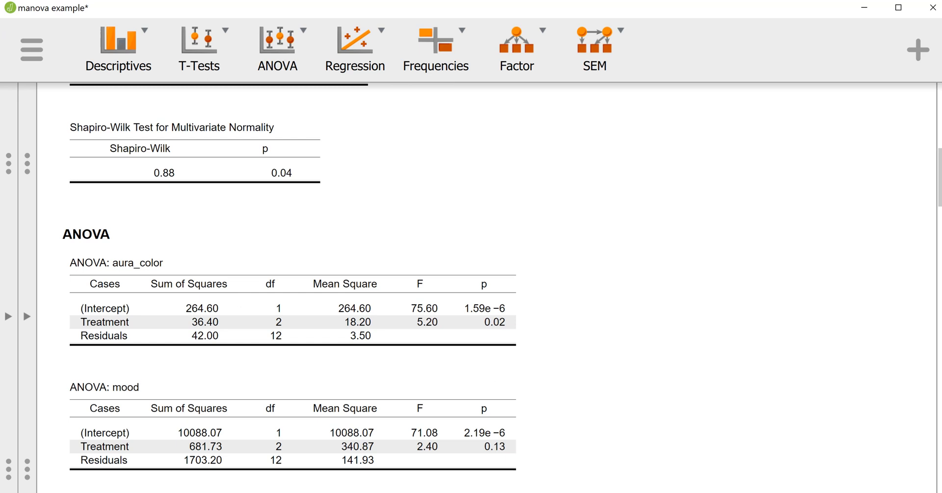
pyautogui.moveTo(644, 483)
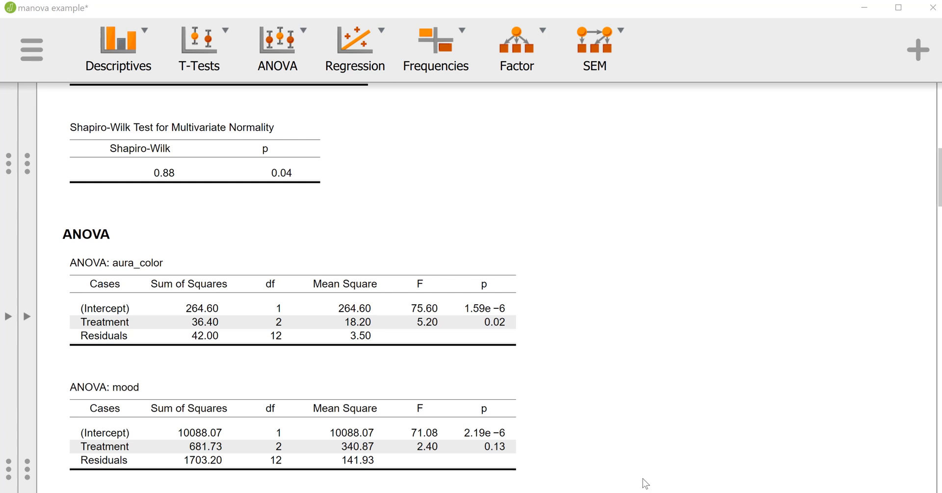